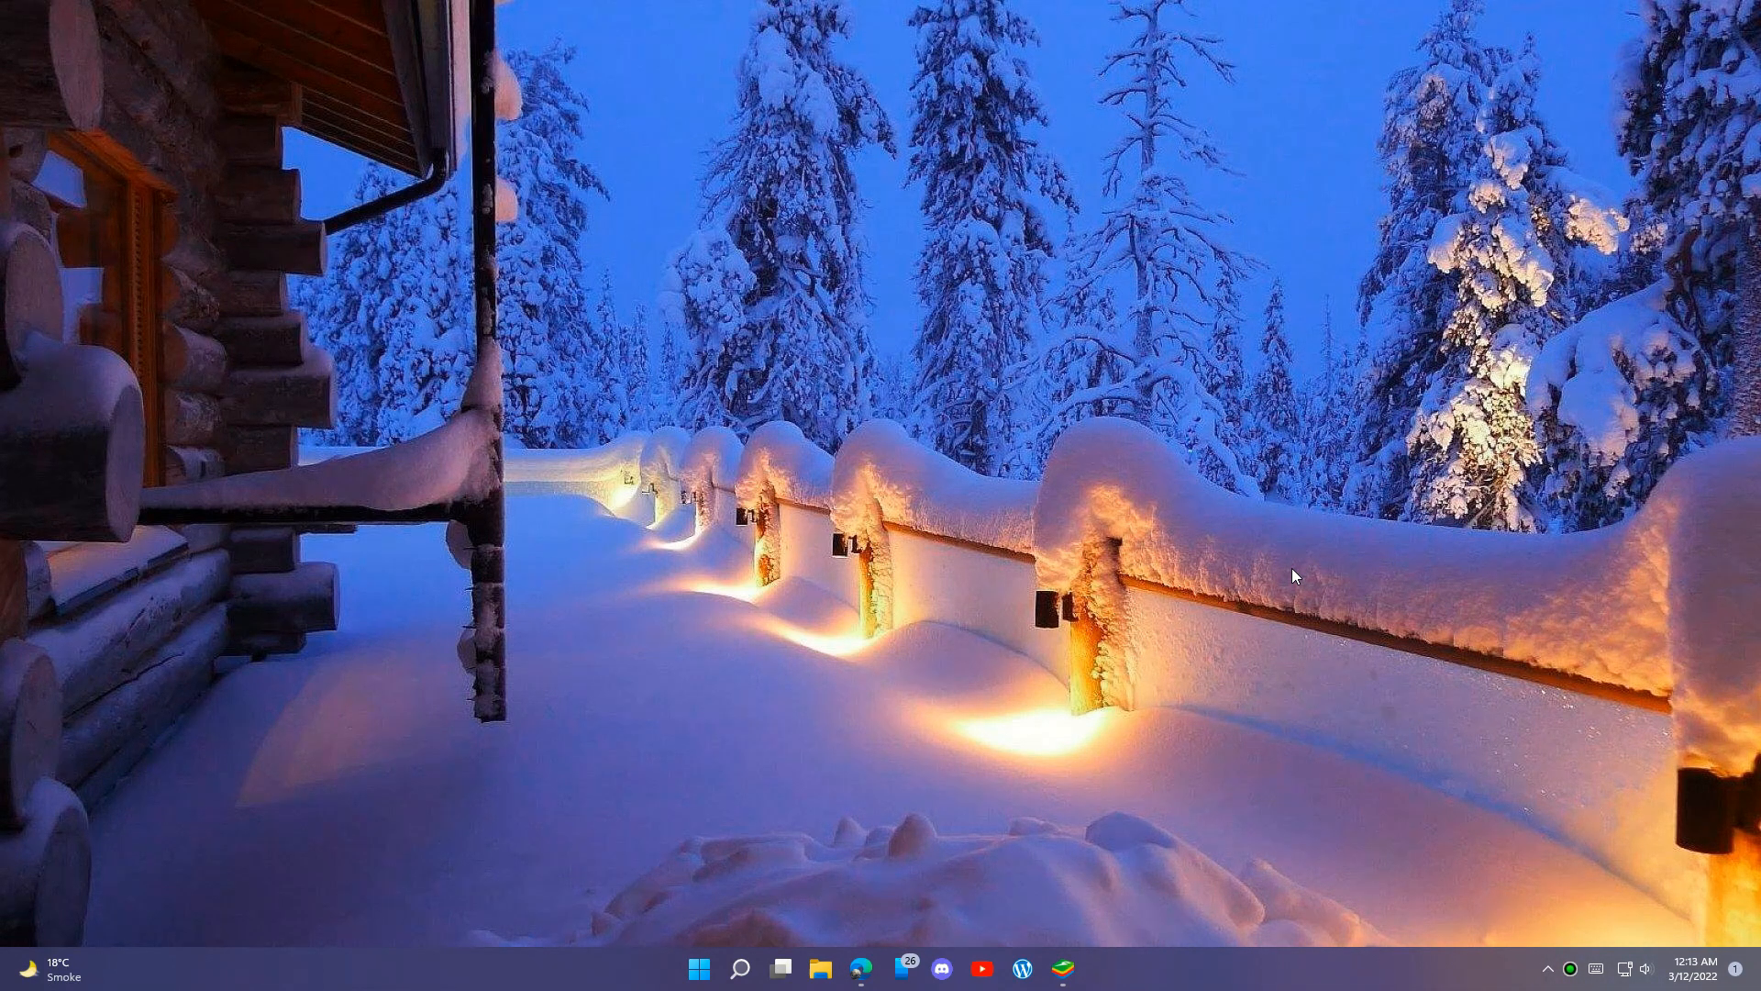
{"action": "mouse_move", "coordinate": [907, 542]}
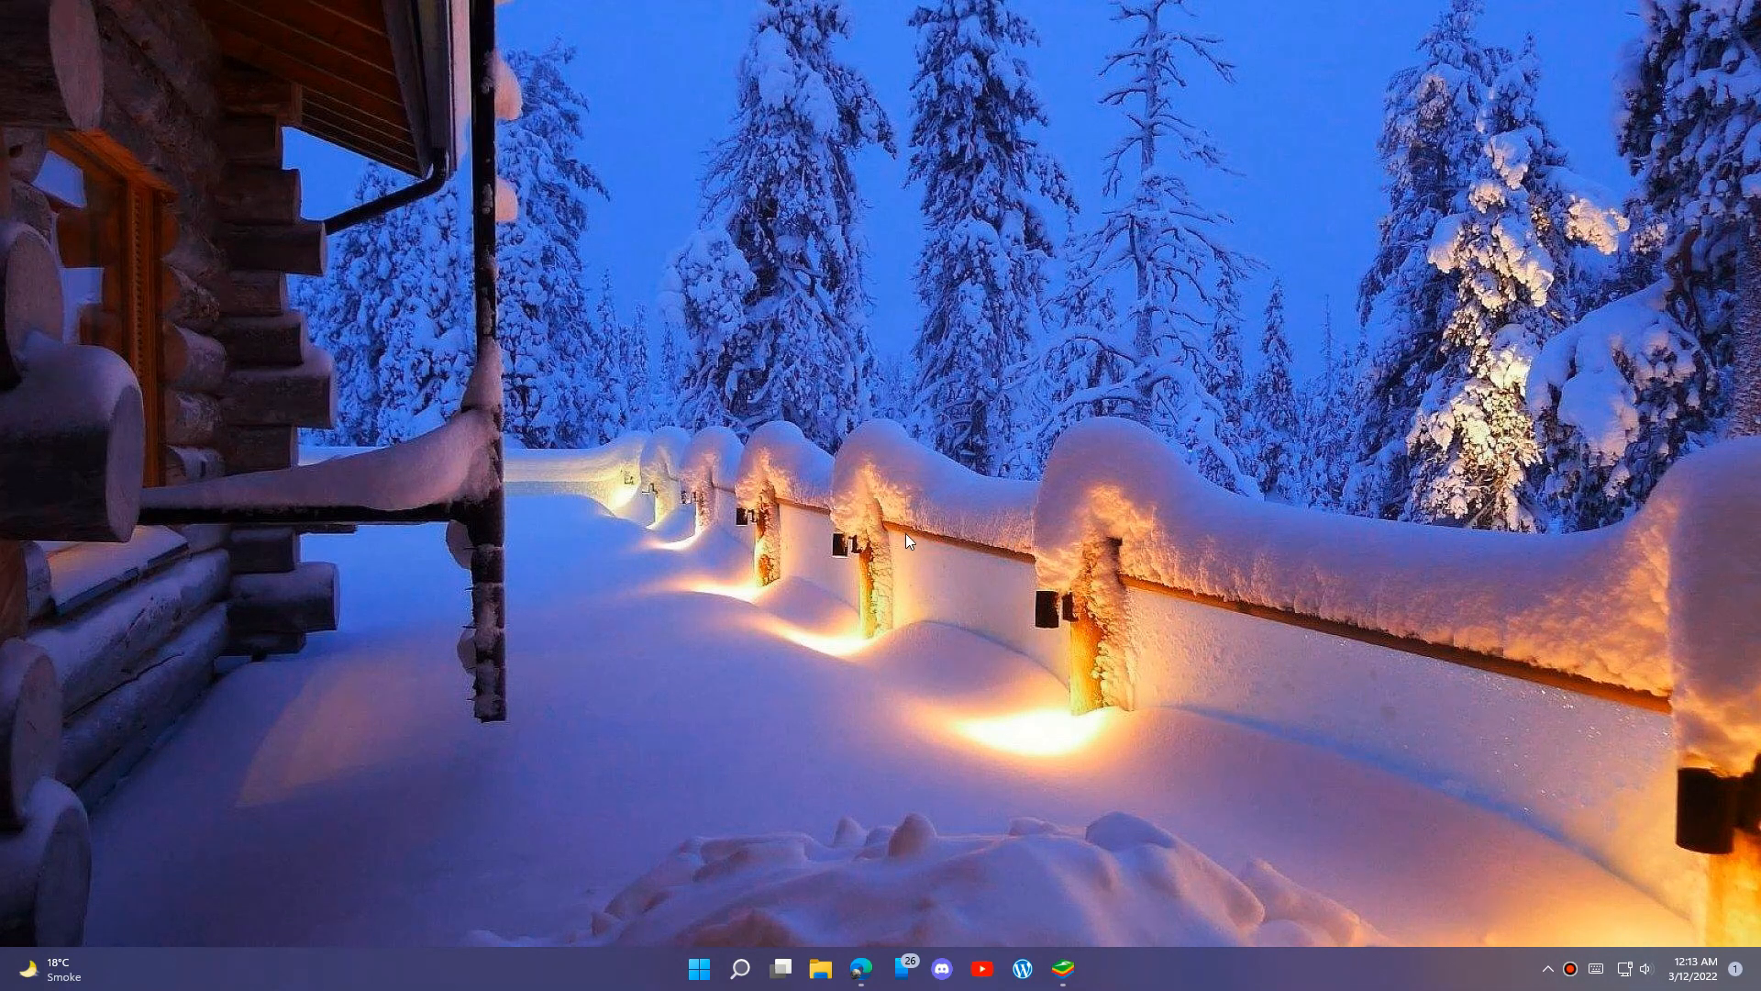
{"action": "mouse_move", "coordinate": [715, 540]}
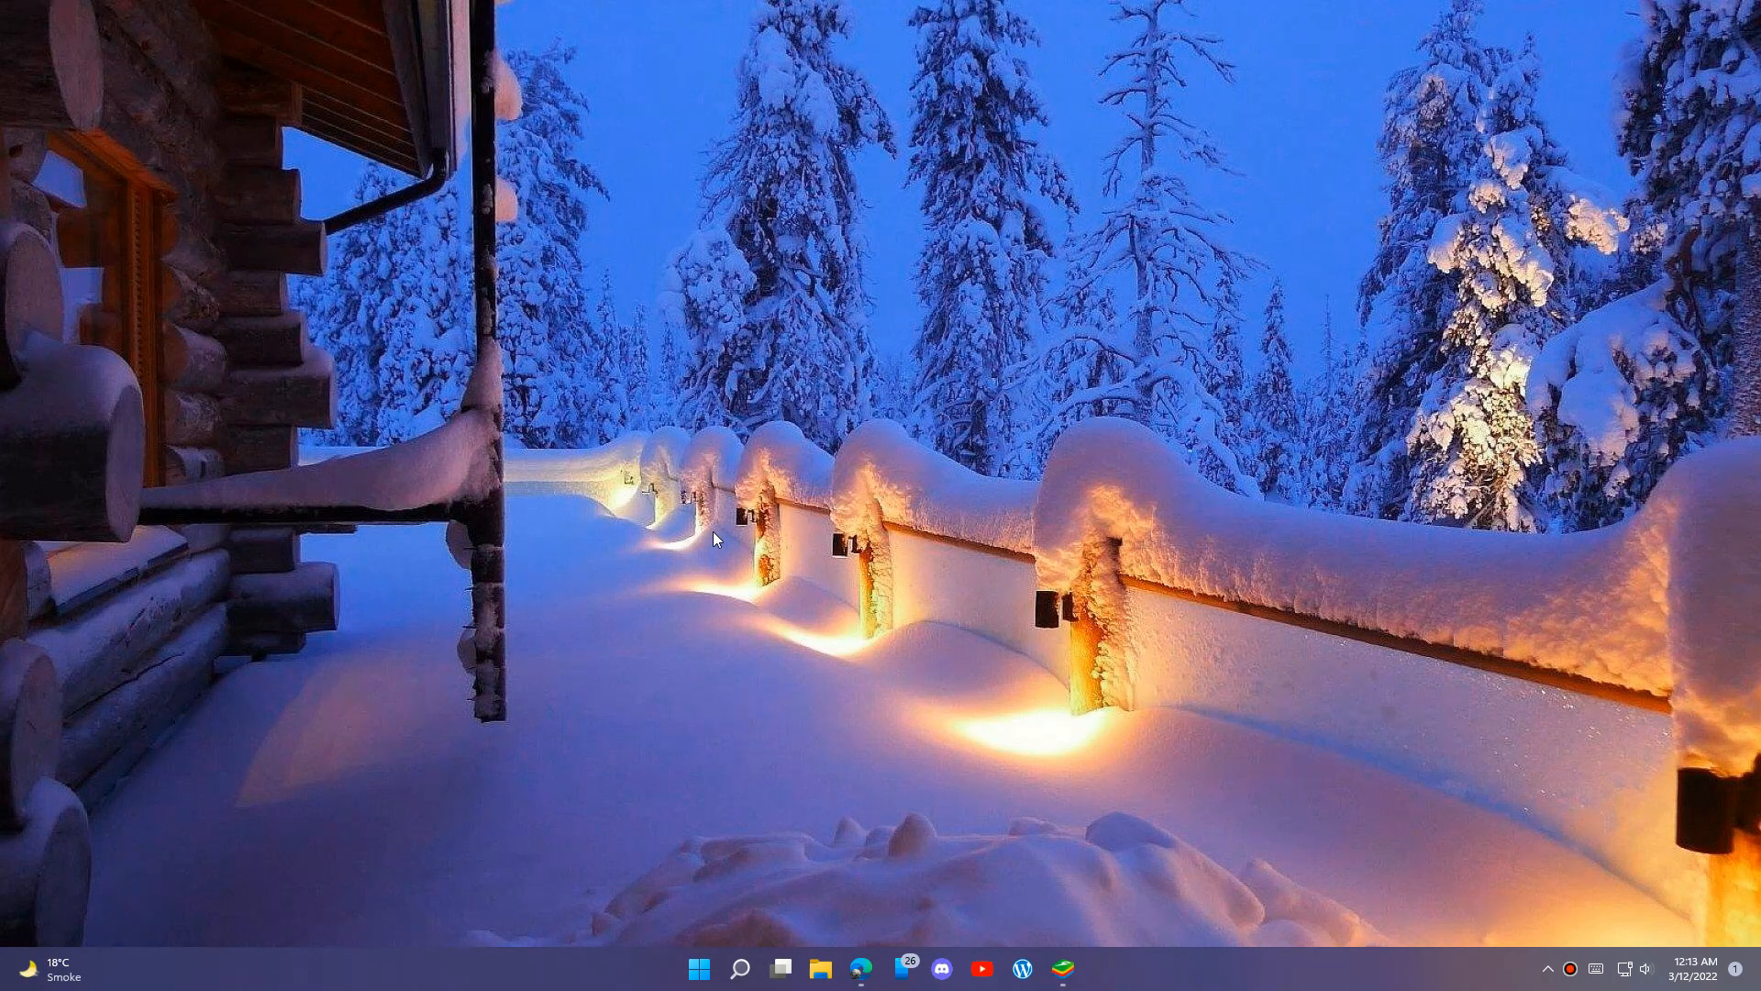
{"action": "mouse_move", "coordinate": [764, 472]}
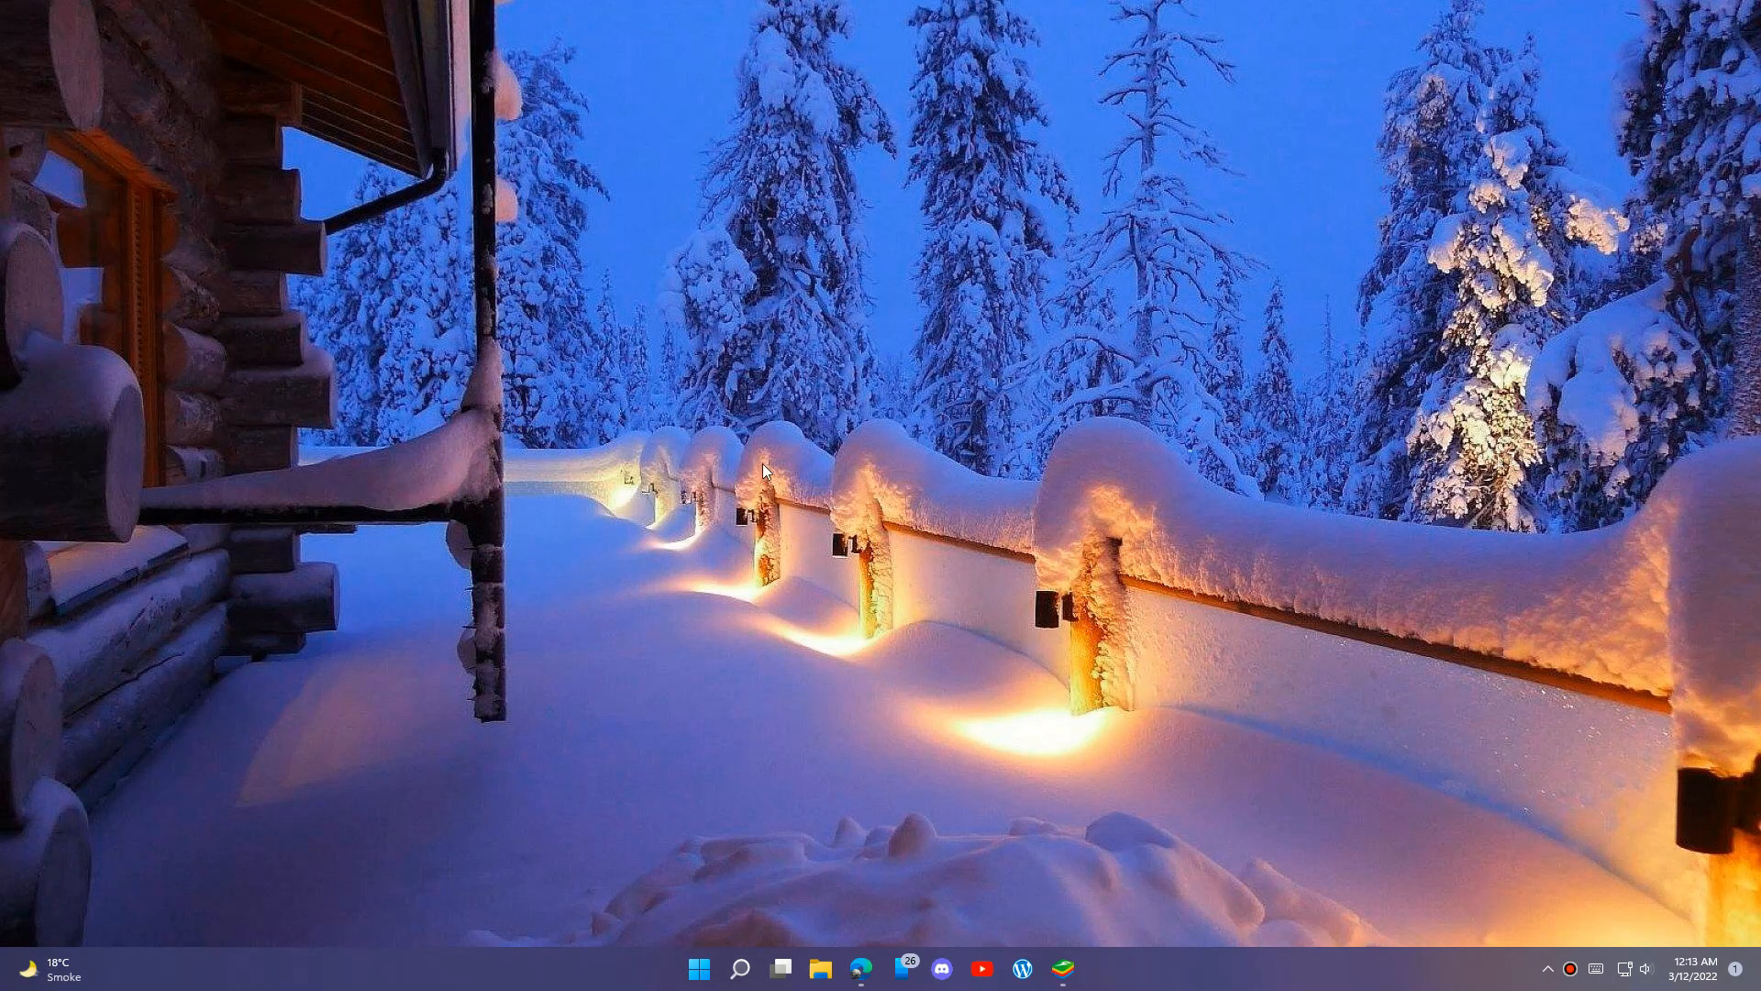
{"action": "mouse_move", "coordinate": [828, 572]}
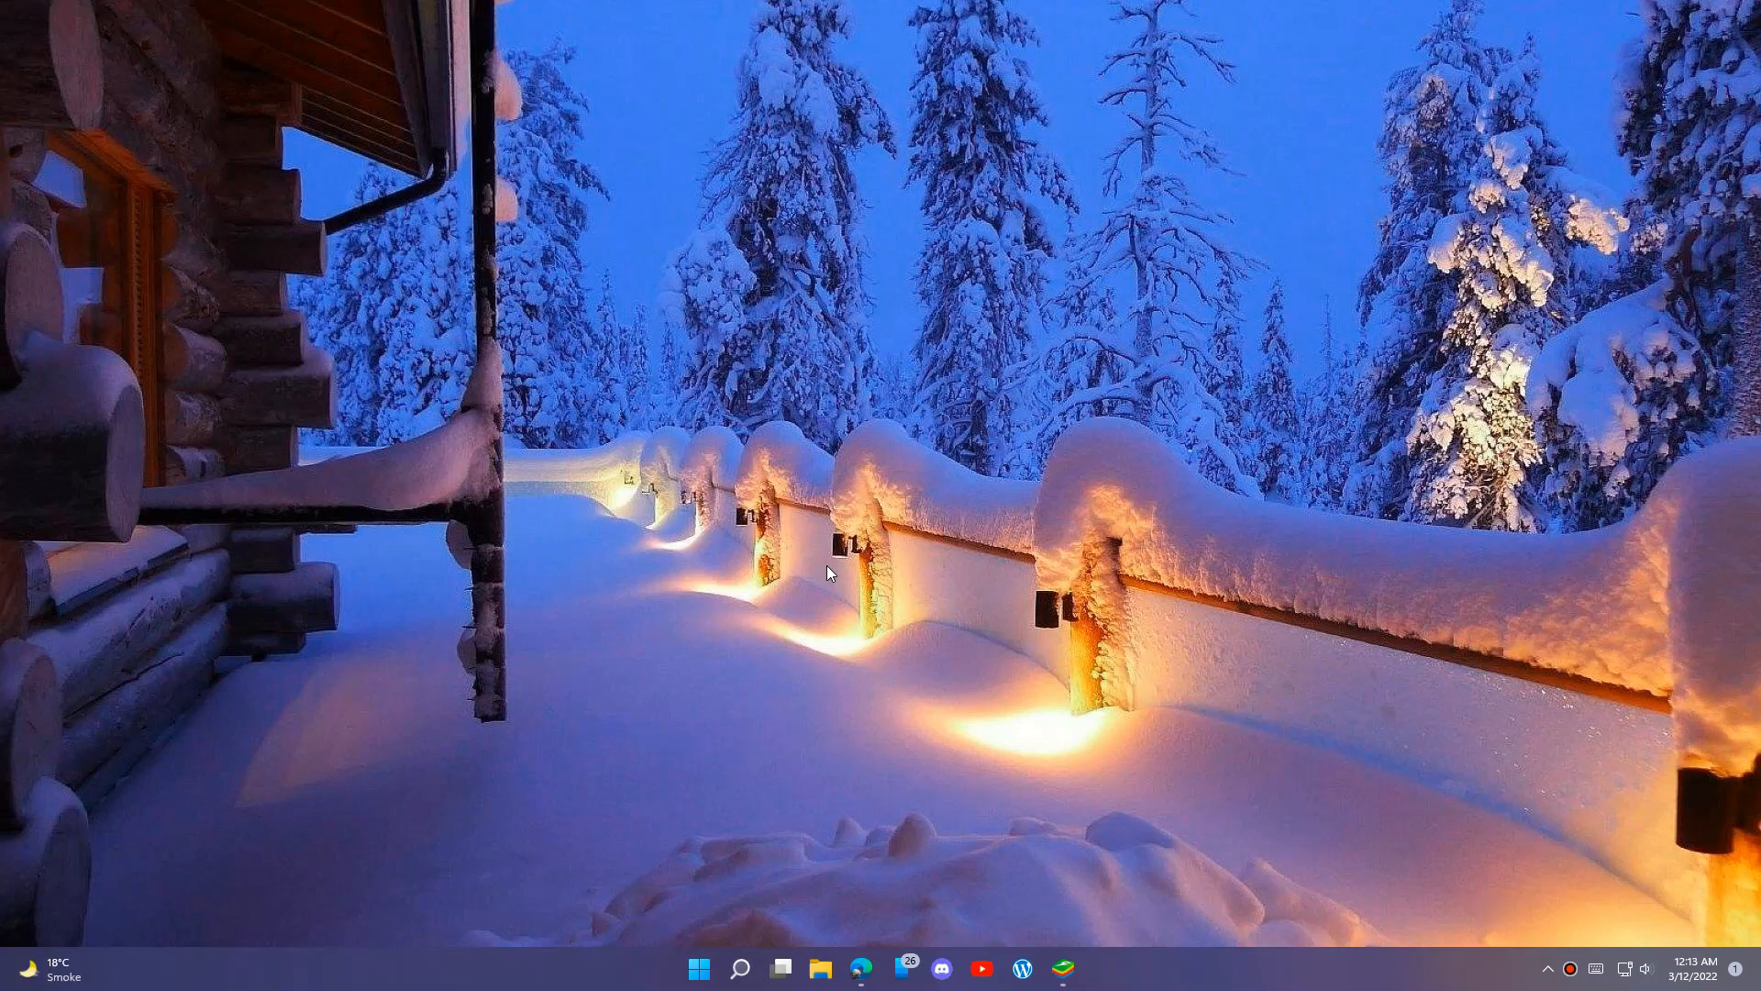
{"action": "mouse_move", "coordinate": [865, 472]}
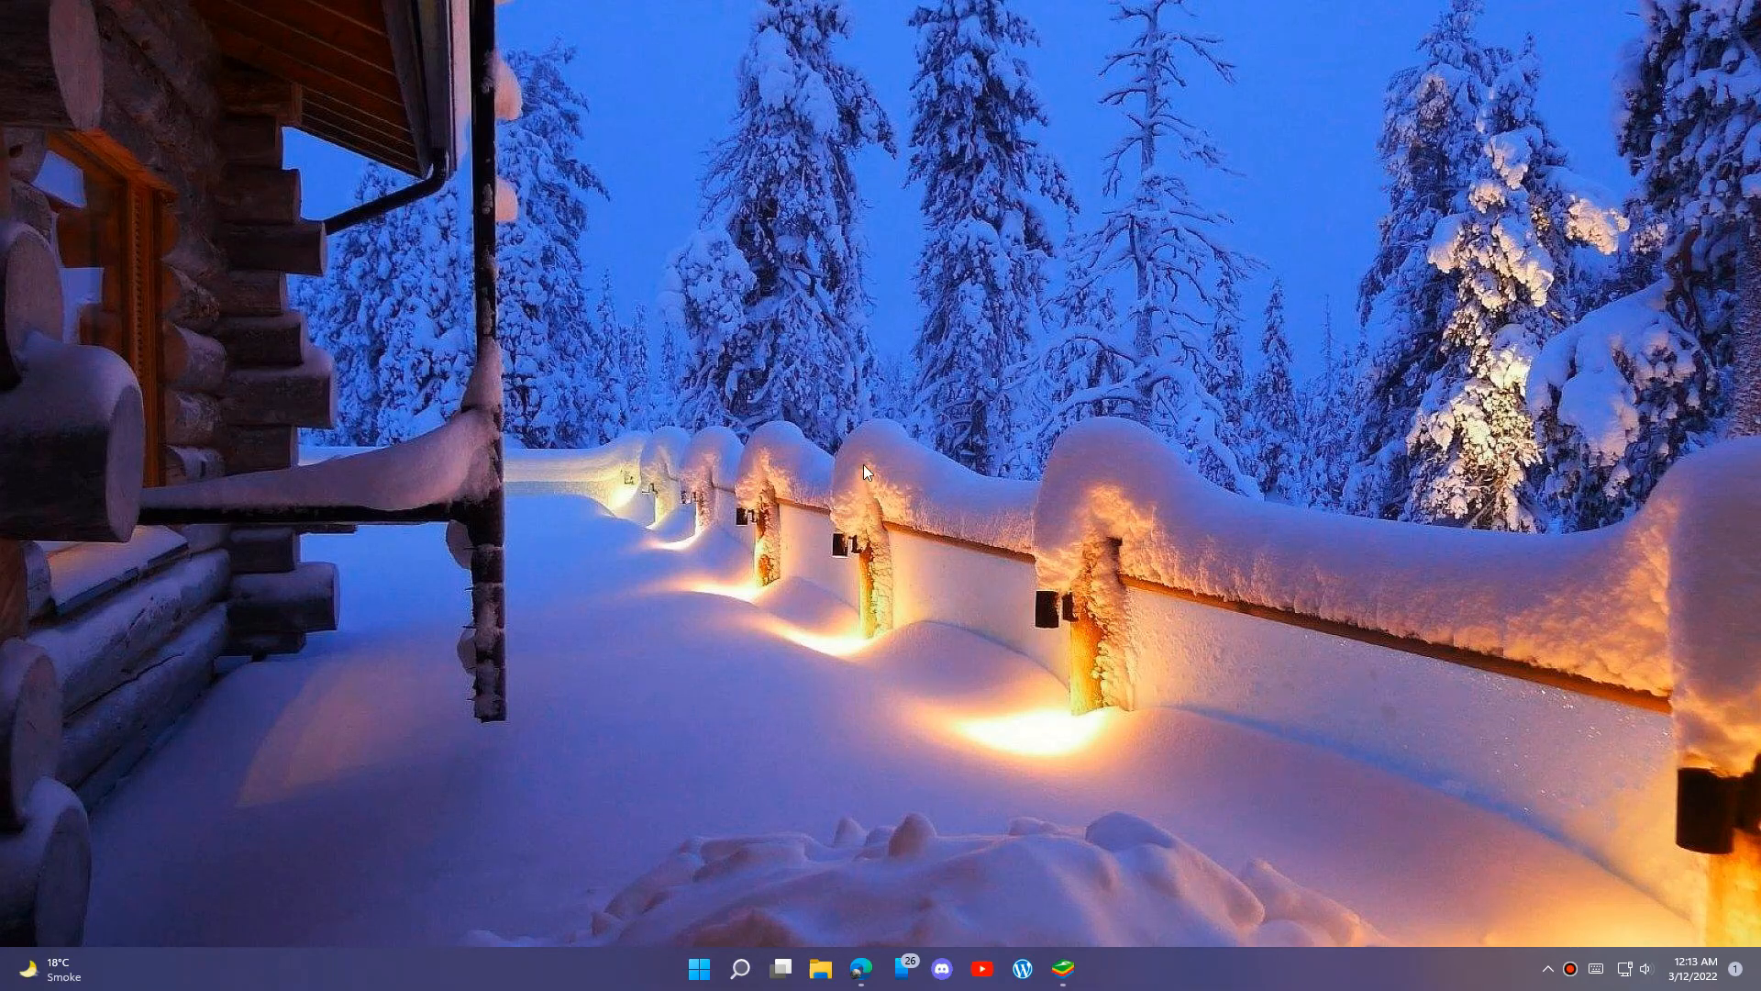
{"action": "mouse_move", "coordinate": [874, 477]}
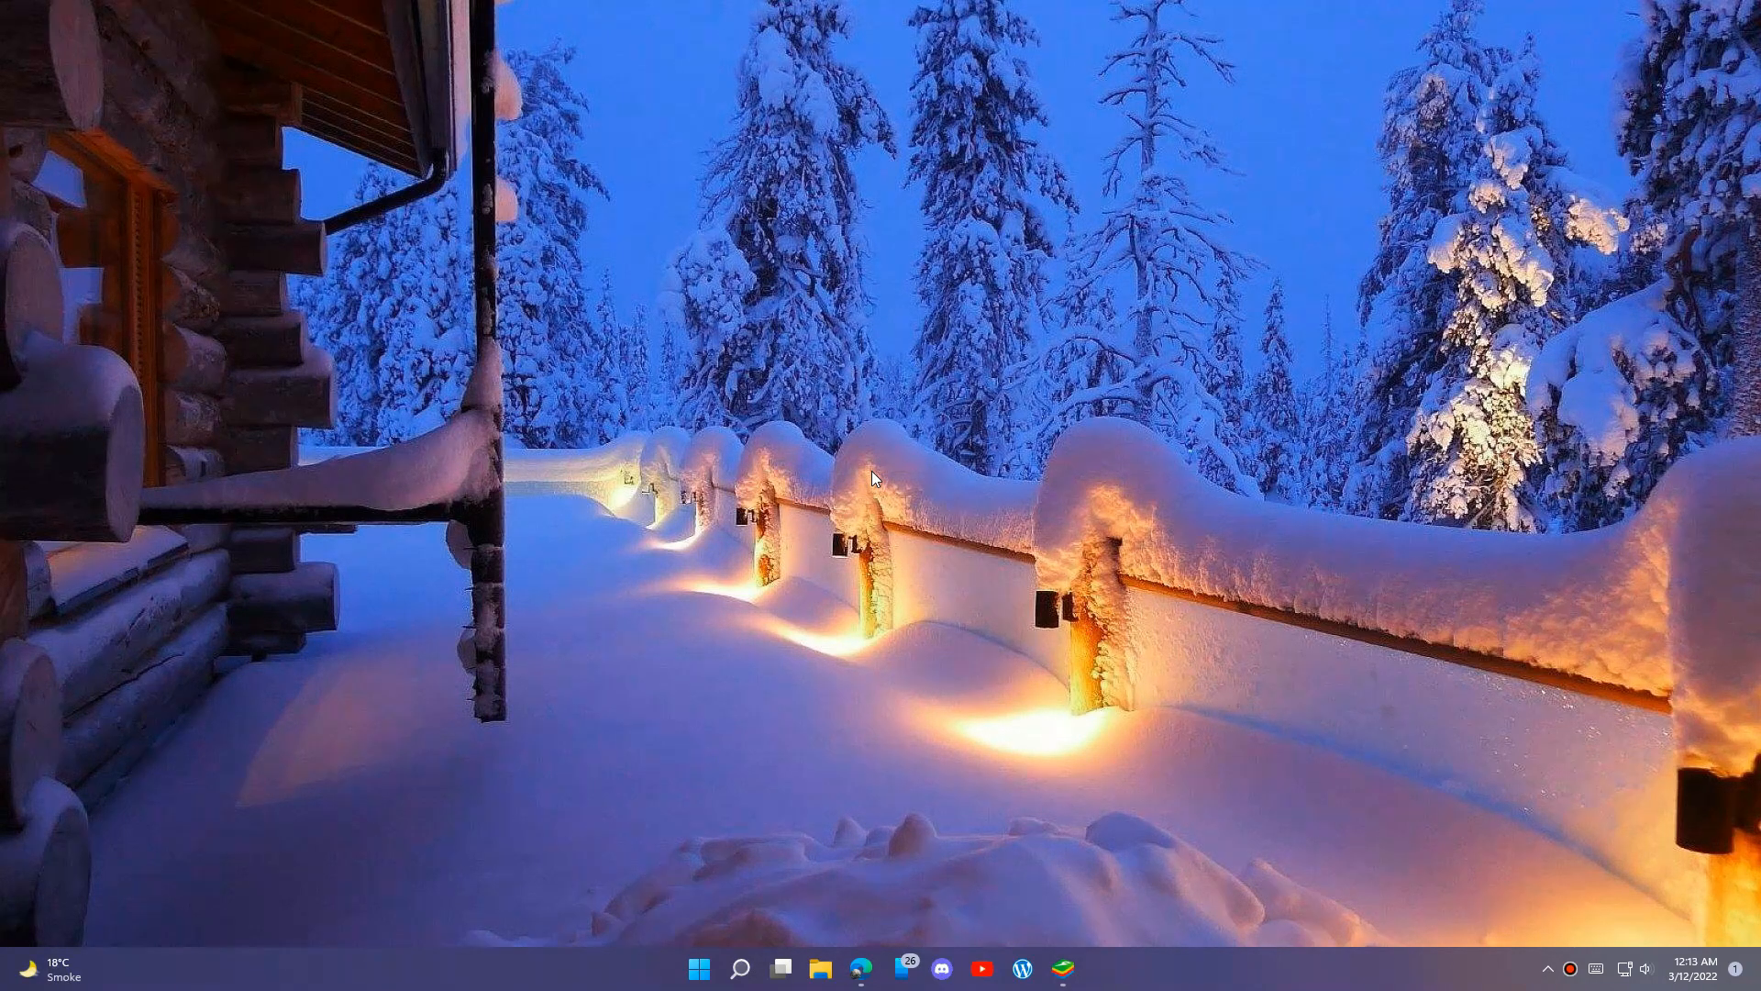
{"action": "mouse_move", "coordinate": [825, 466]}
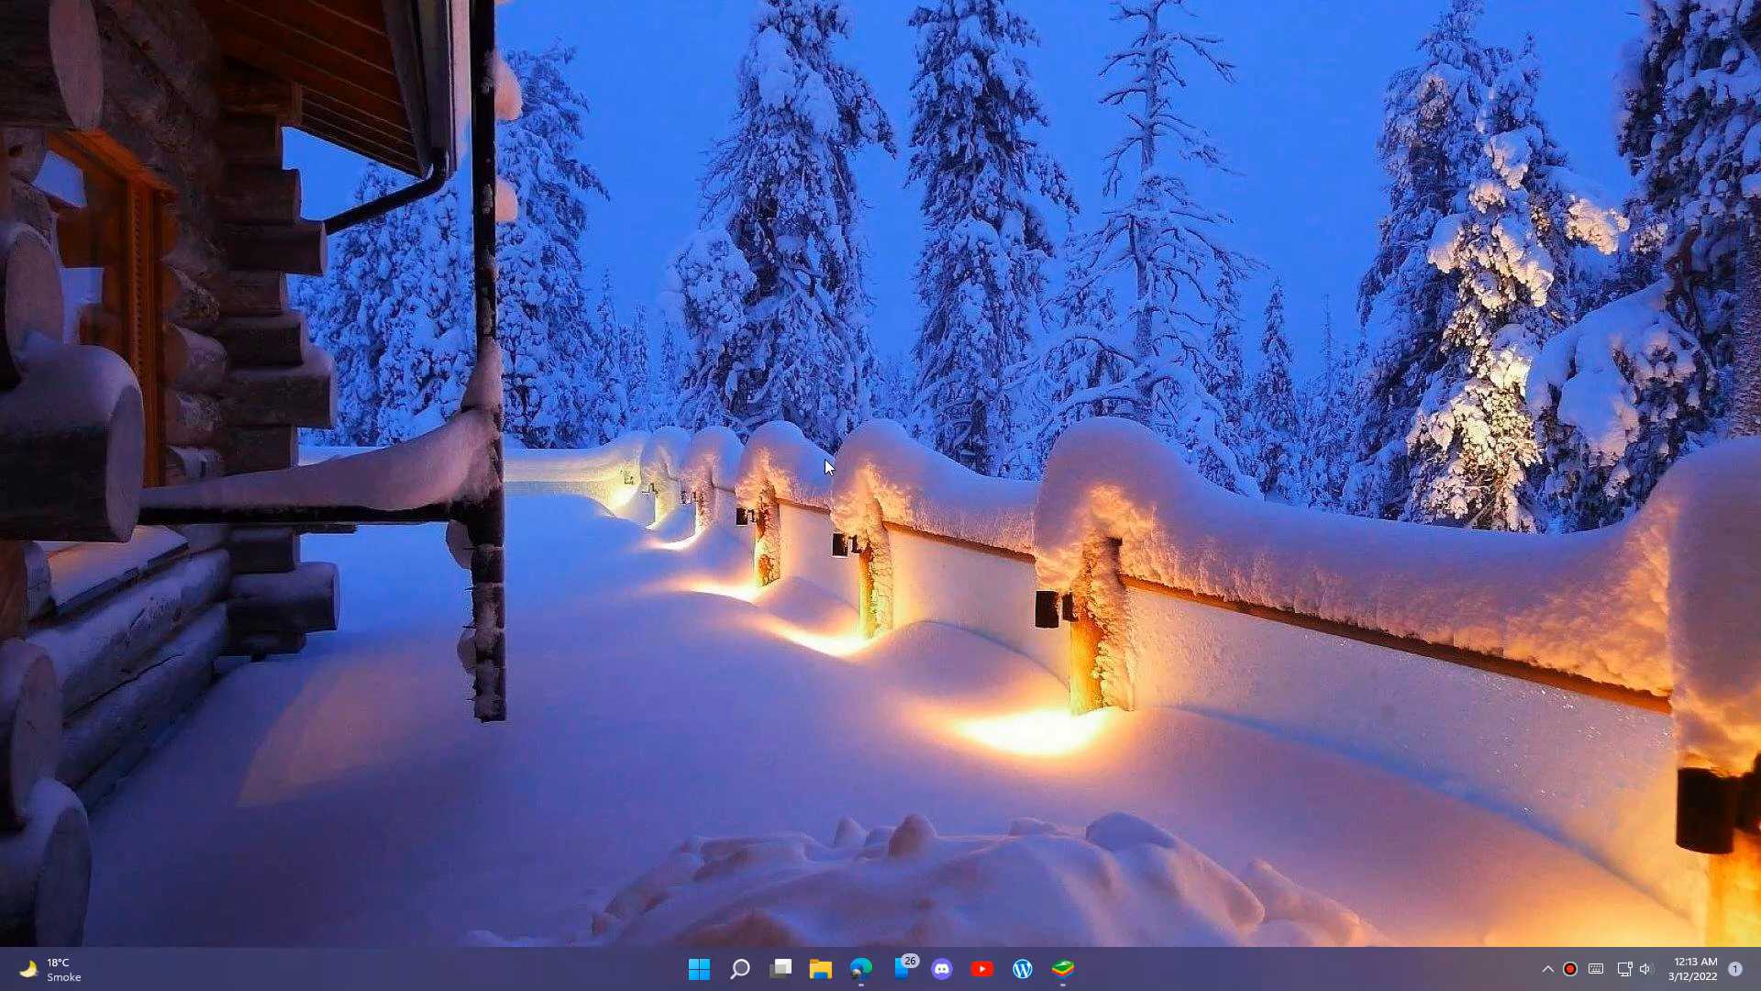
{"action": "mouse_move", "coordinate": [755, 475]}
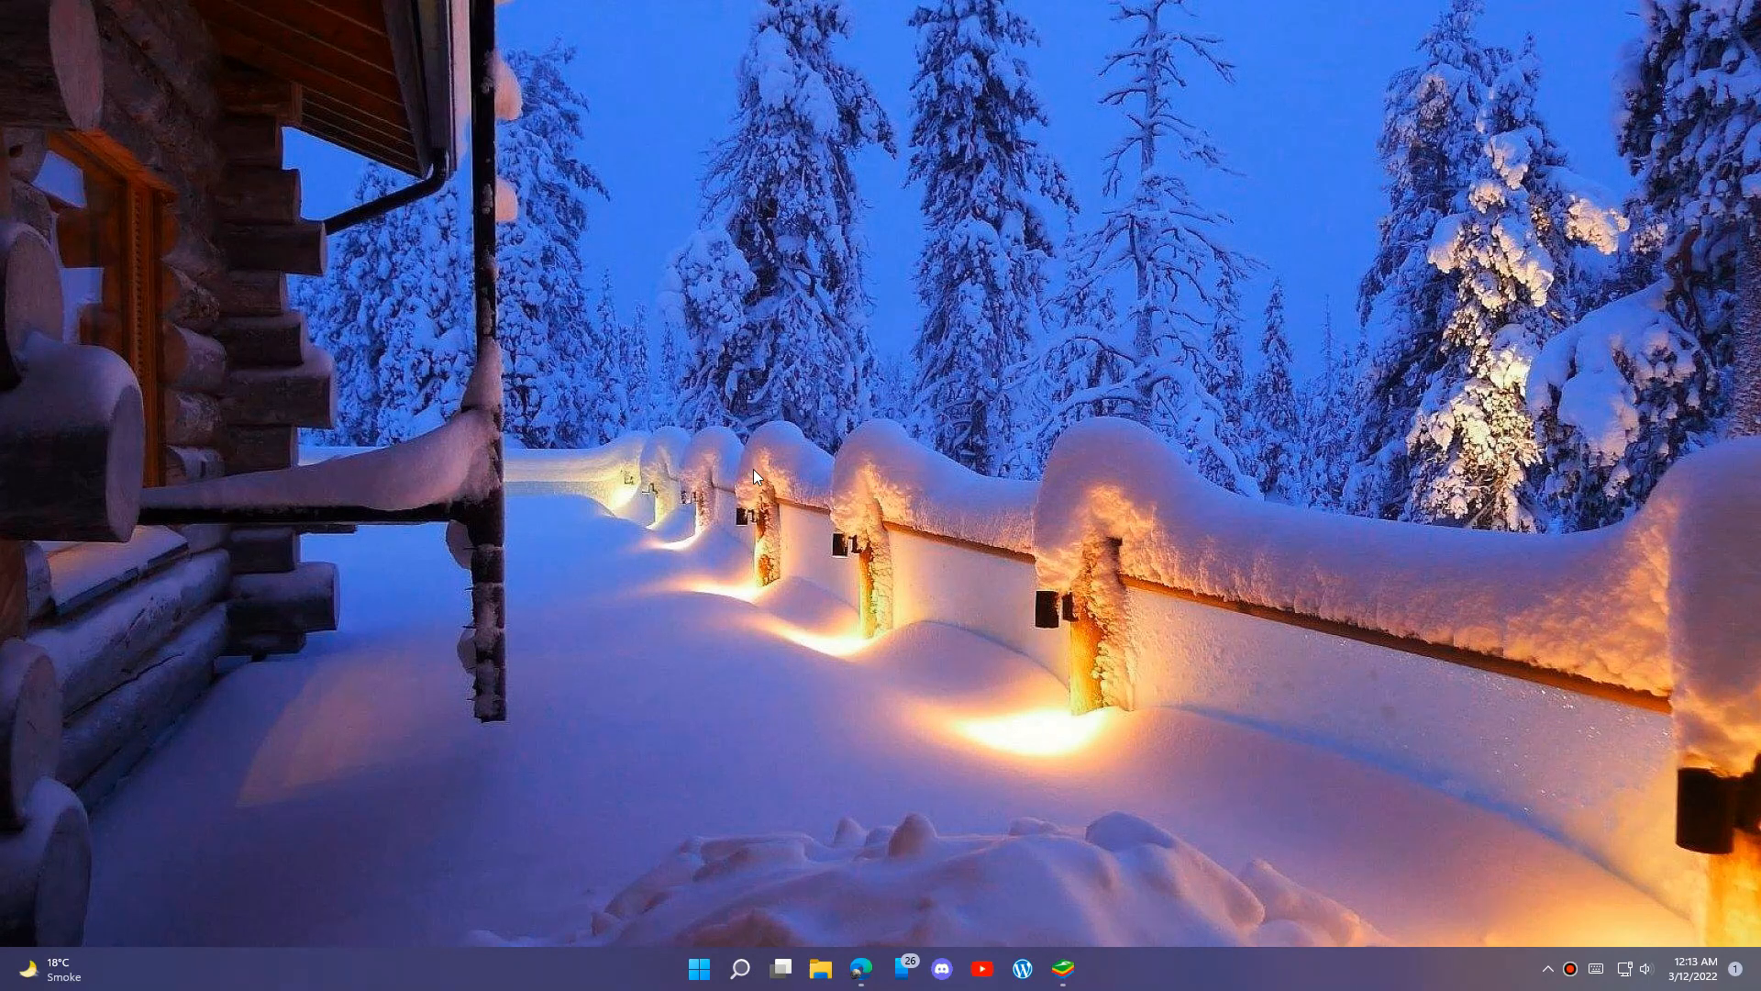
{"action": "mouse_move", "coordinate": [905, 532]}
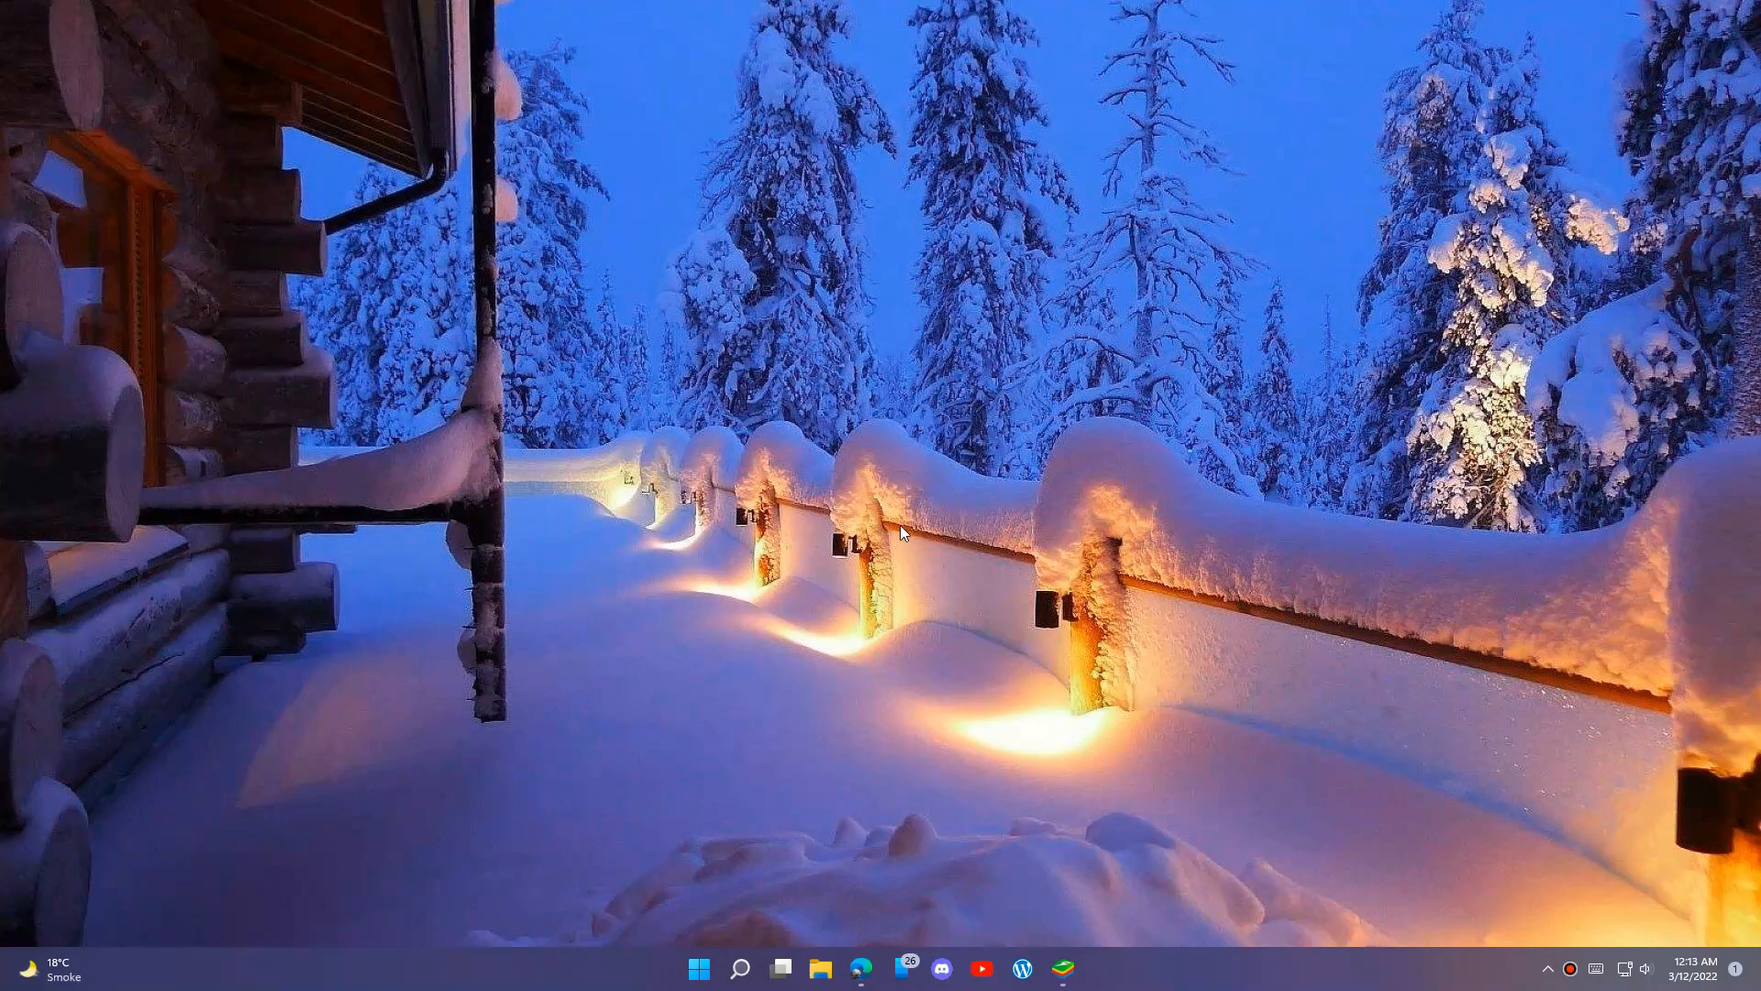
{"action": "mouse_move", "coordinate": [952, 550]}
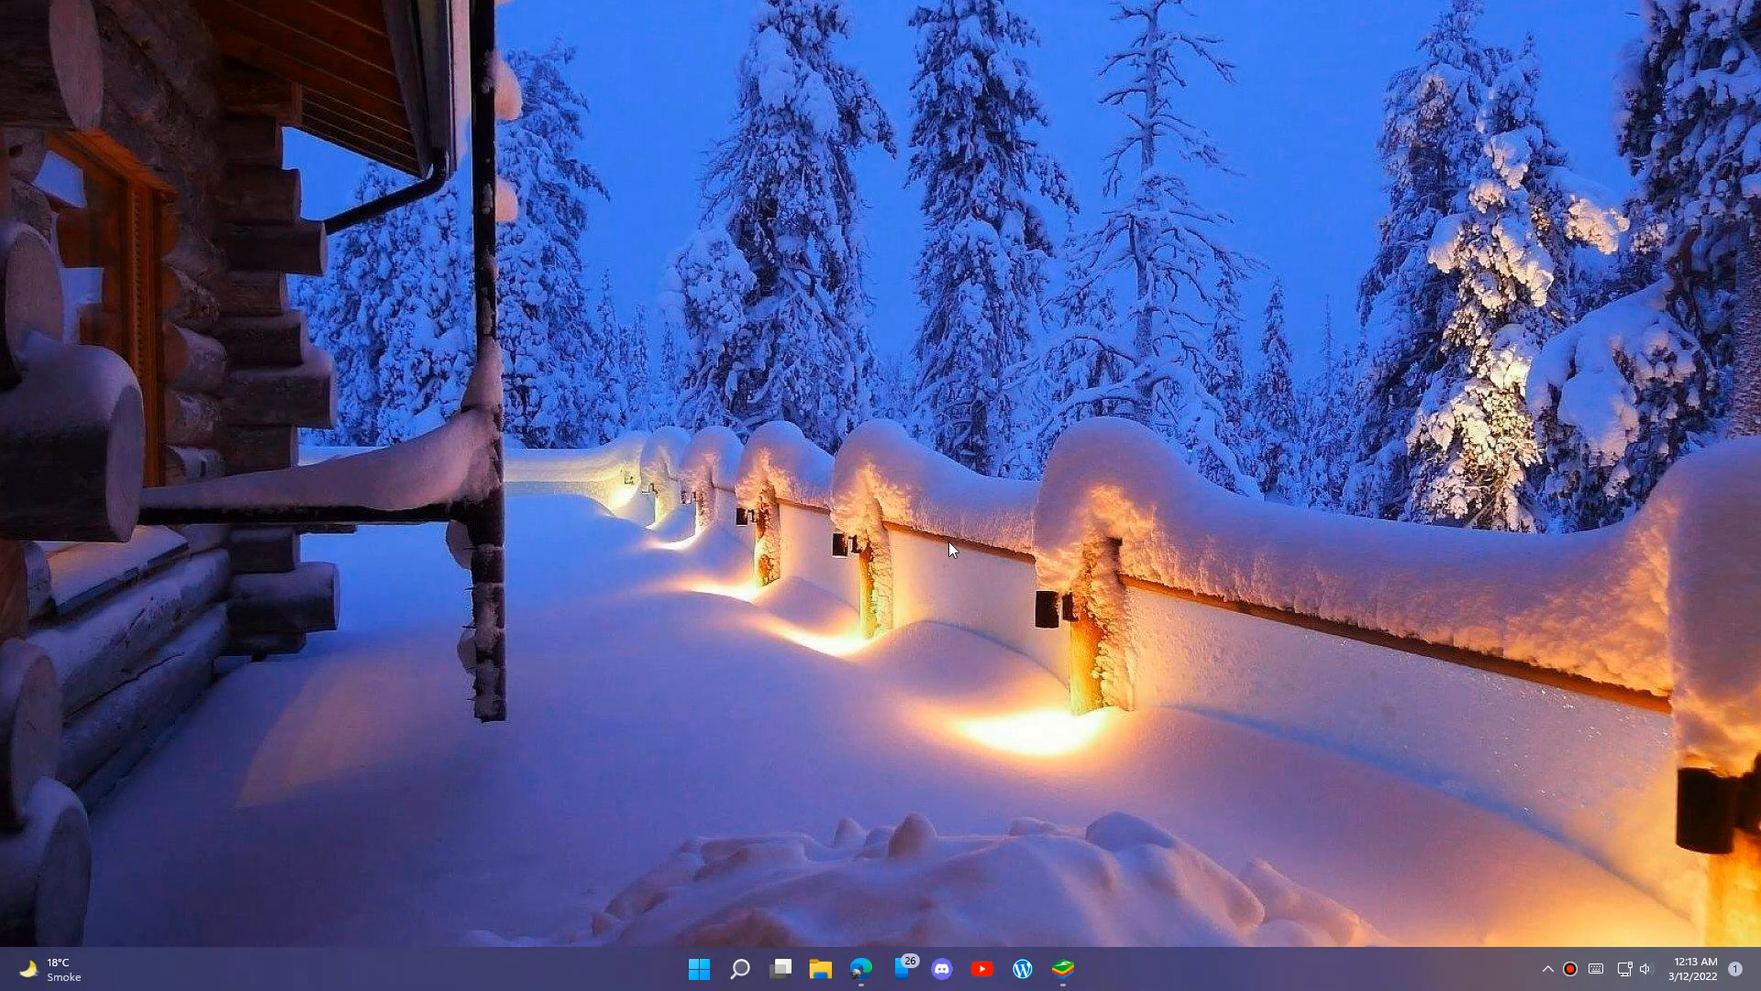
{"action": "mouse_move", "coordinate": [1031, 921]}
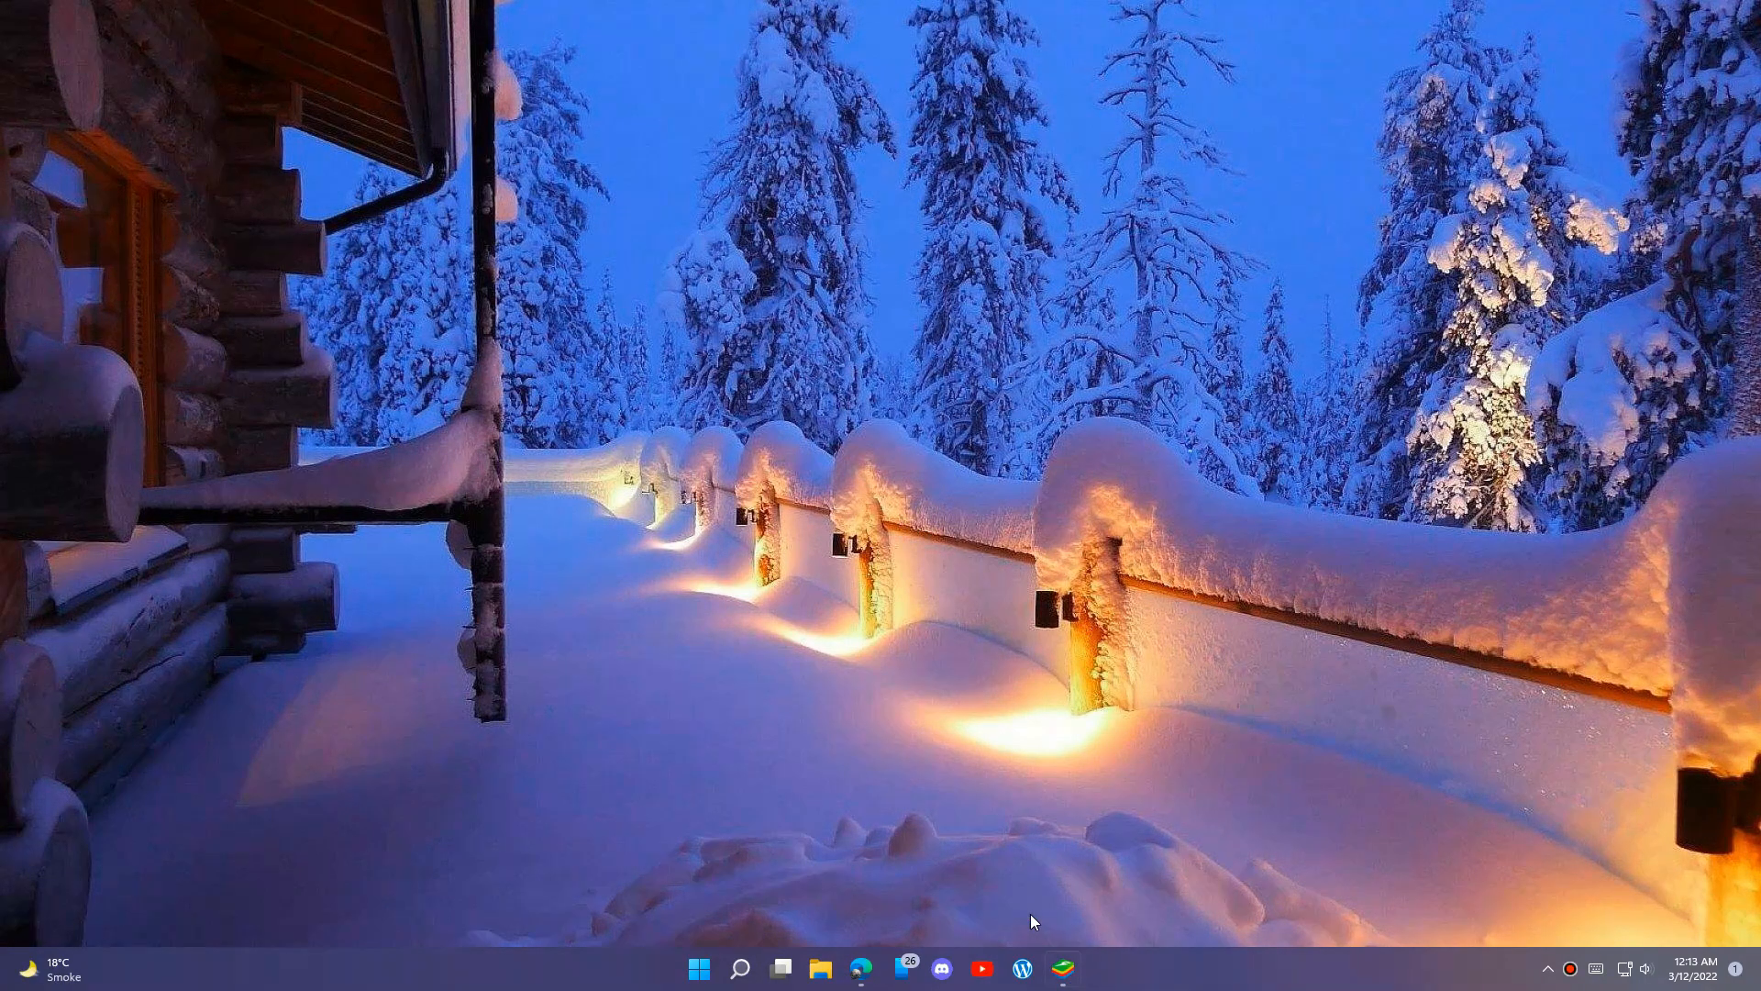
{"action": "mouse_move", "coordinate": [1258, 946]}
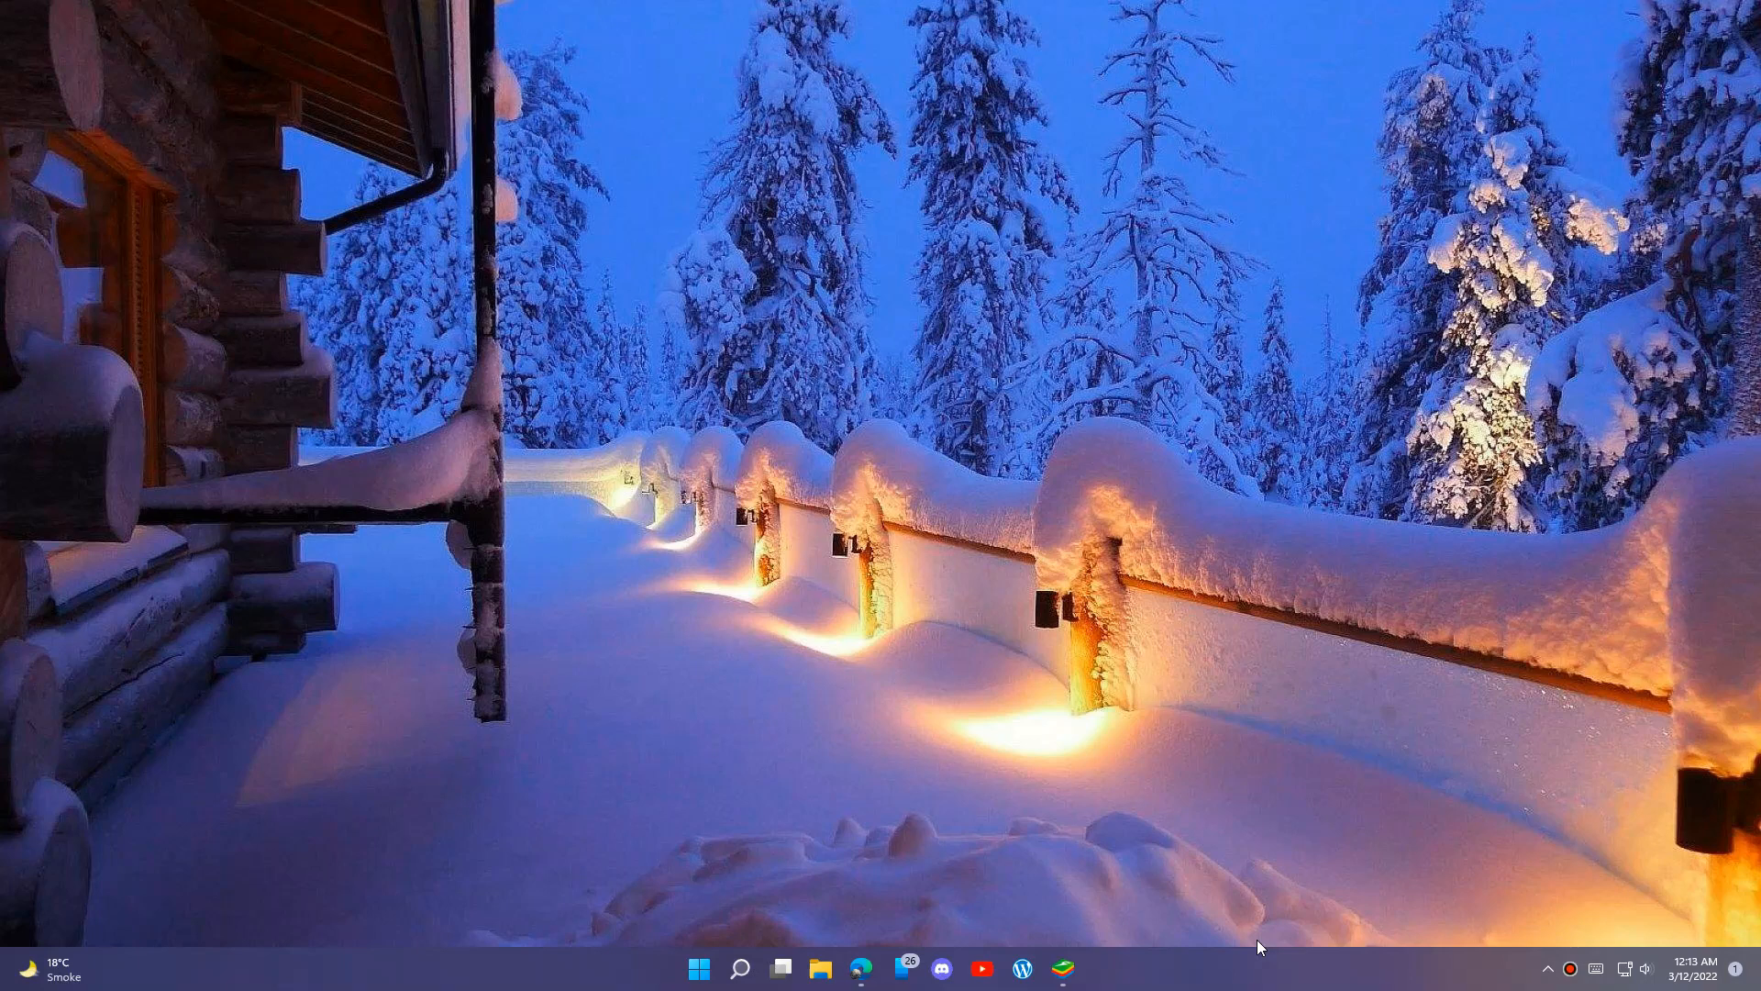
{"action": "mouse_move", "coordinate": [1099, 983]}
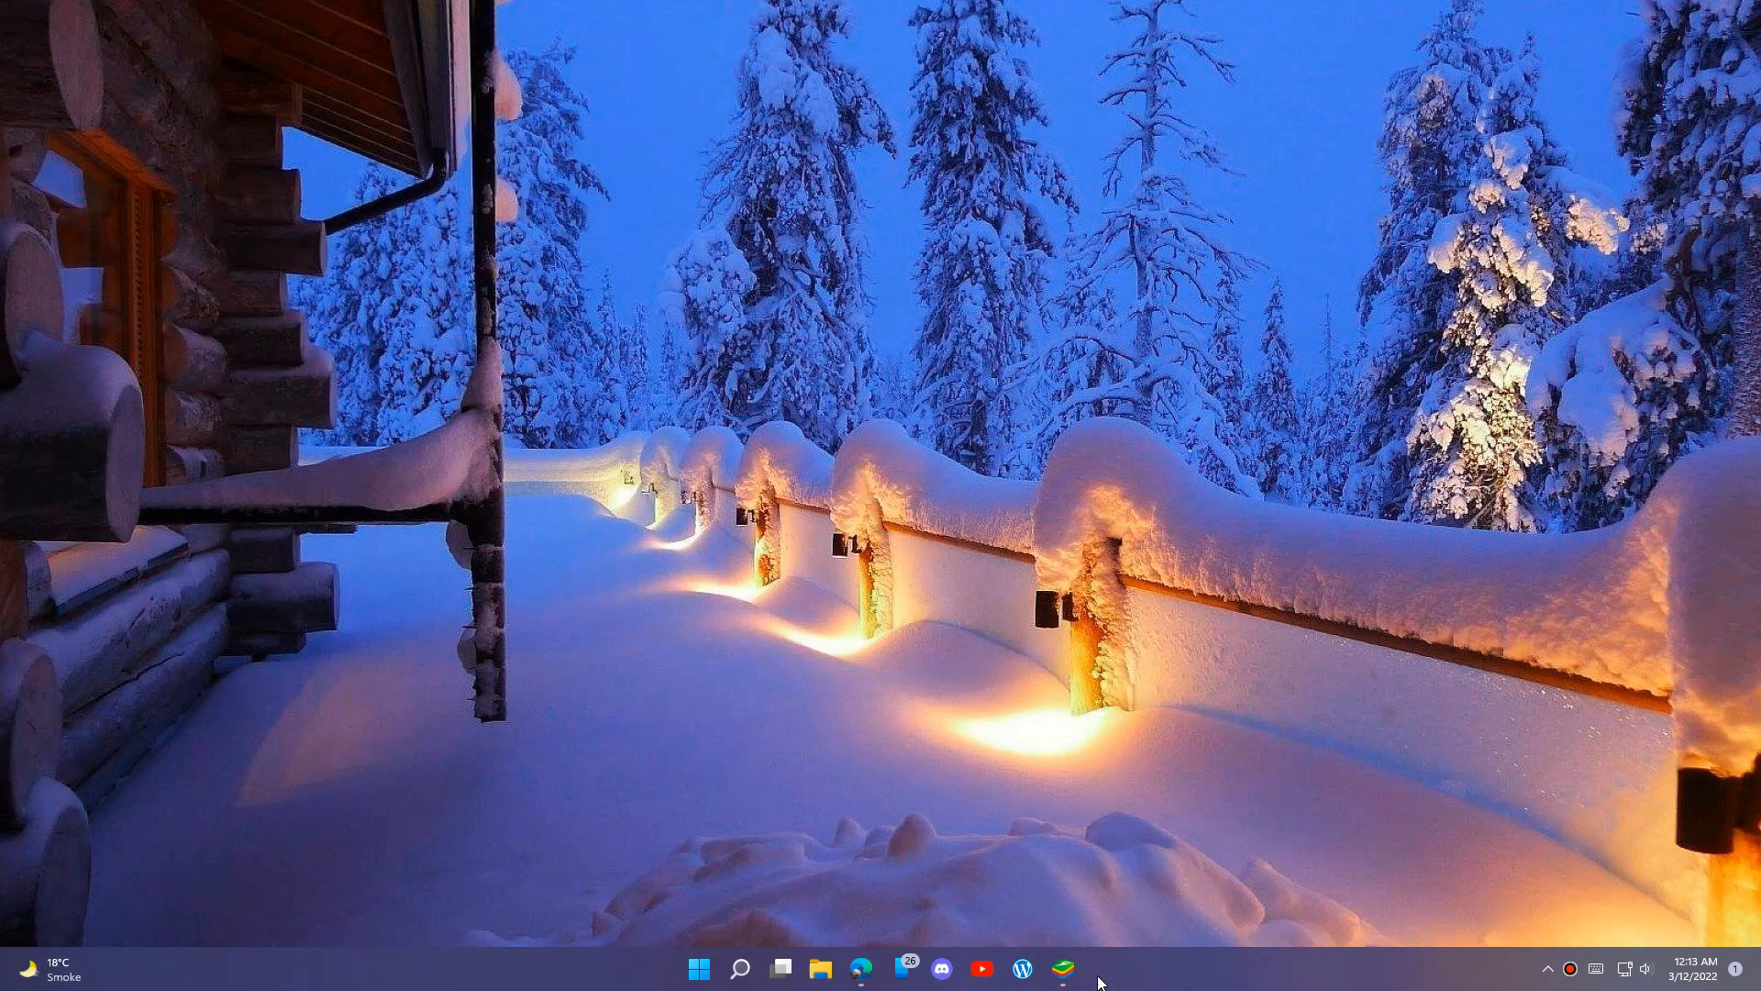
In Android Chrome, search 'creator studio facebook' and open the Creator Studio result just once.
{"action": "left_click", "coordinate": [1062, 969]}
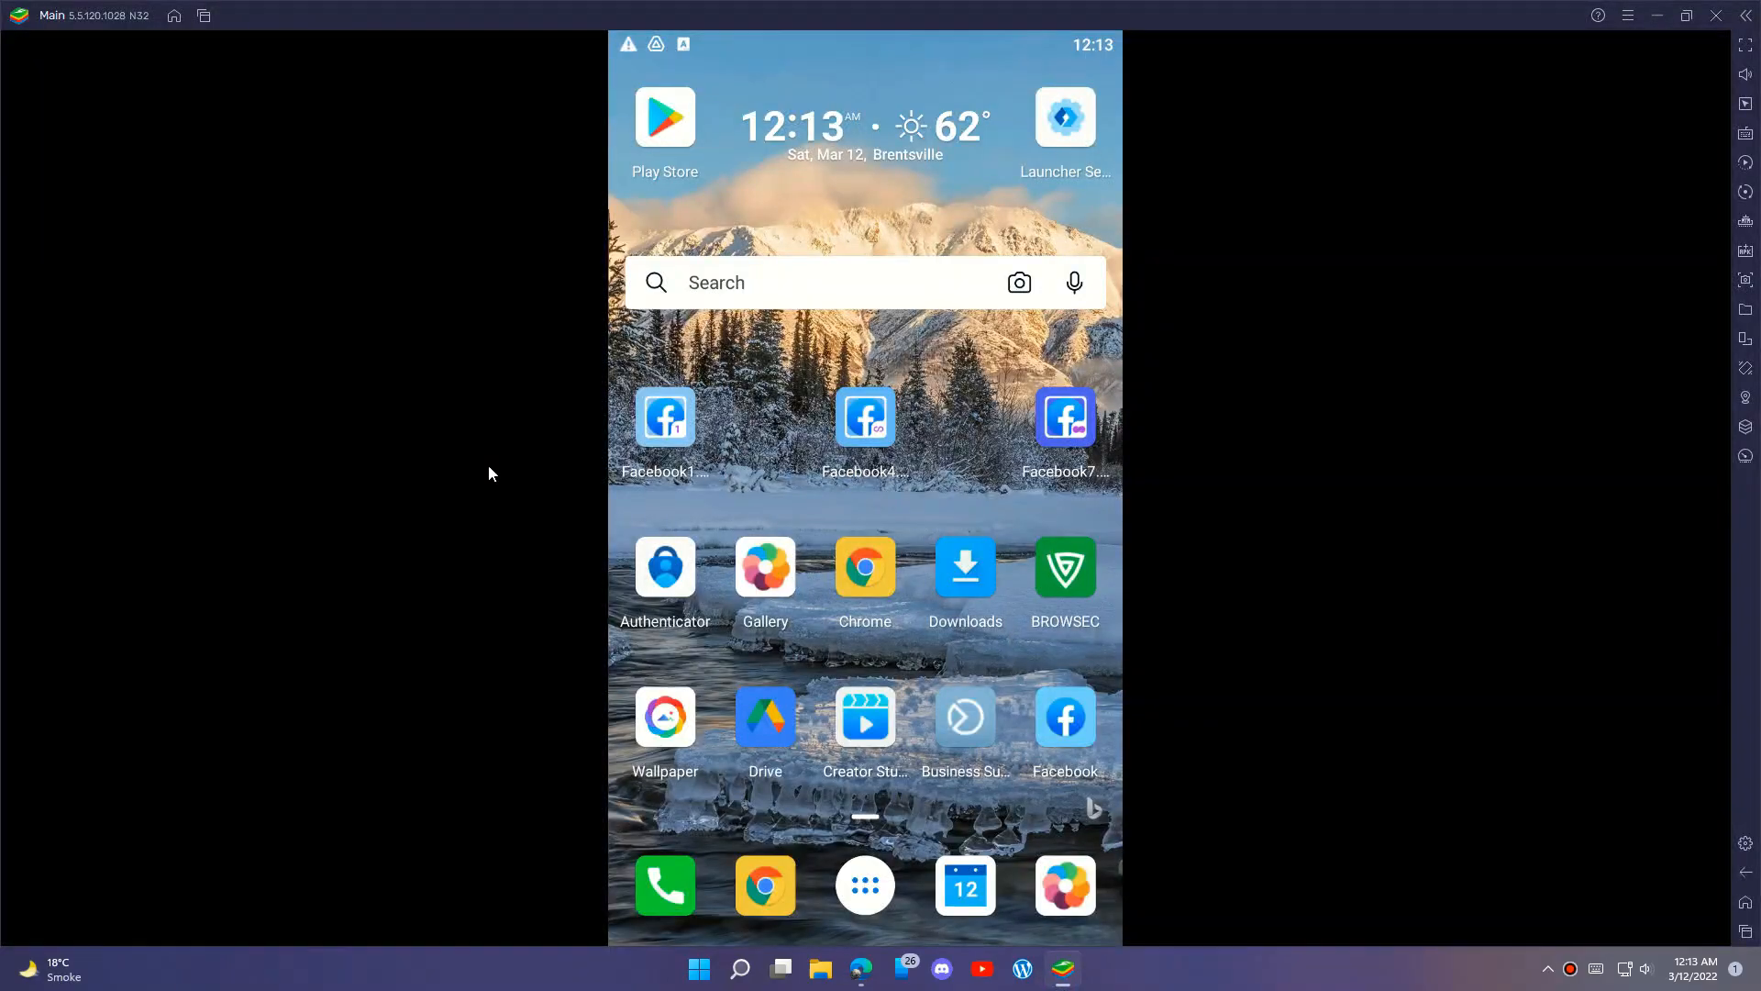
{"action": "mouse_move", "coordinate": [895, 755]}
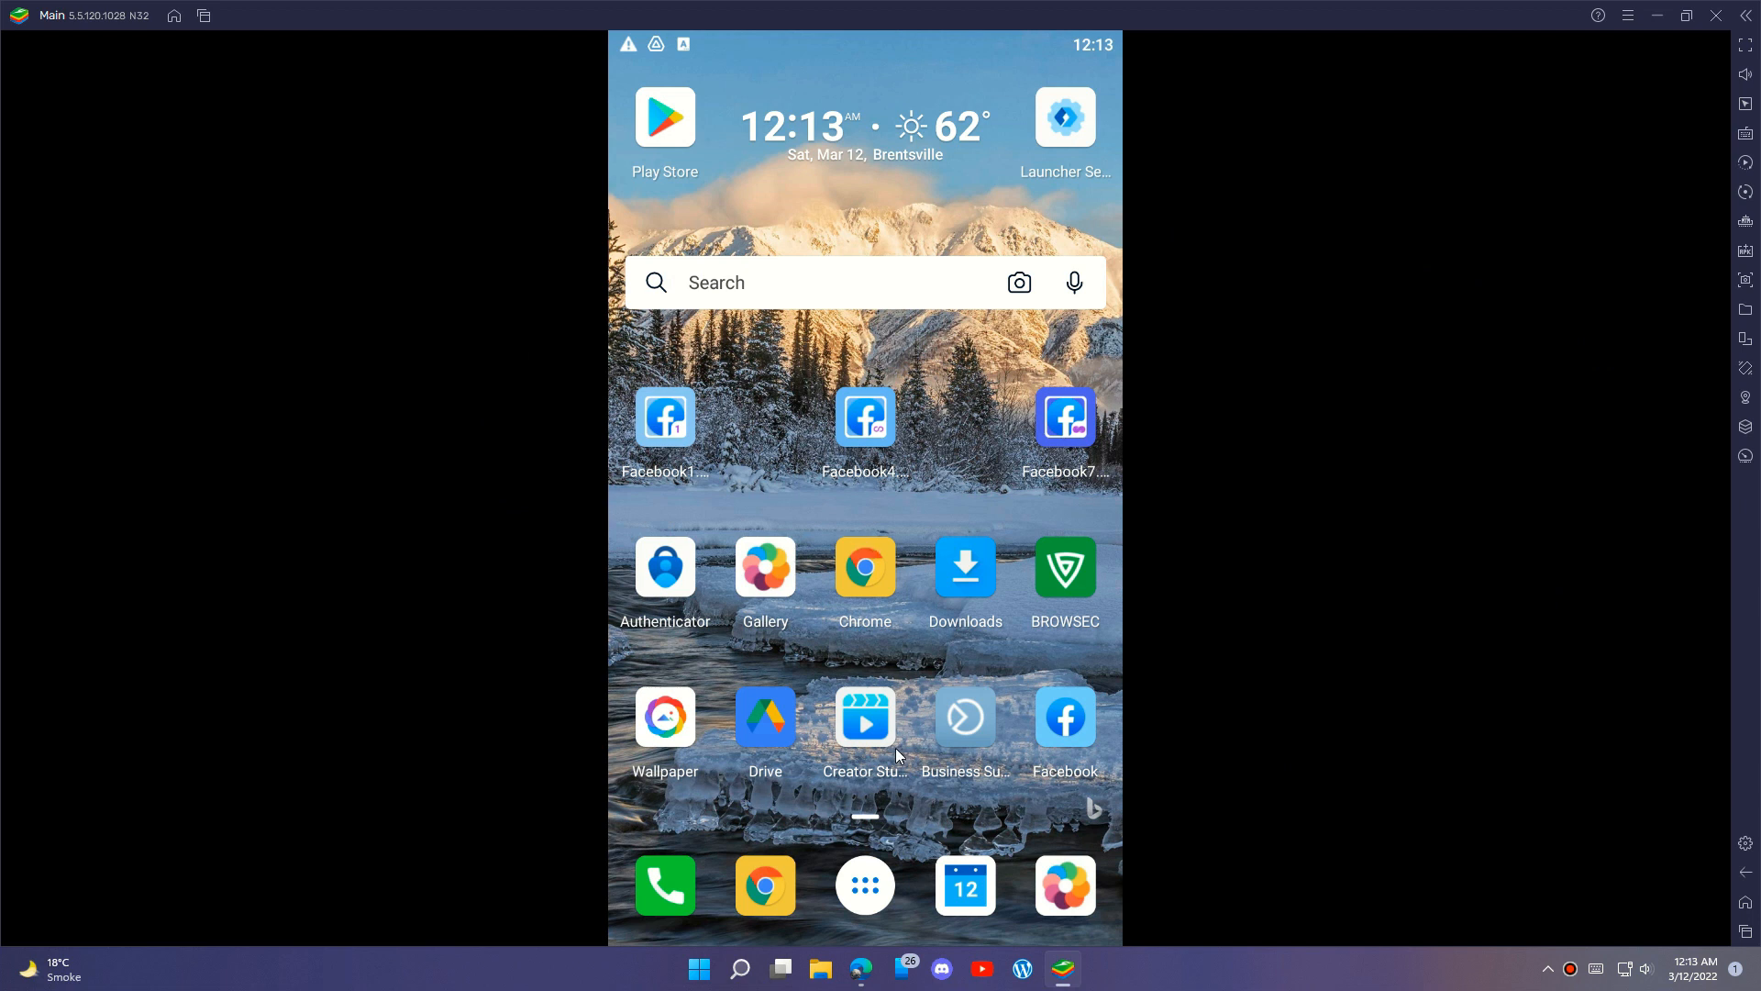
{"action": "mouse_move", "coordinate": [864, 586]}
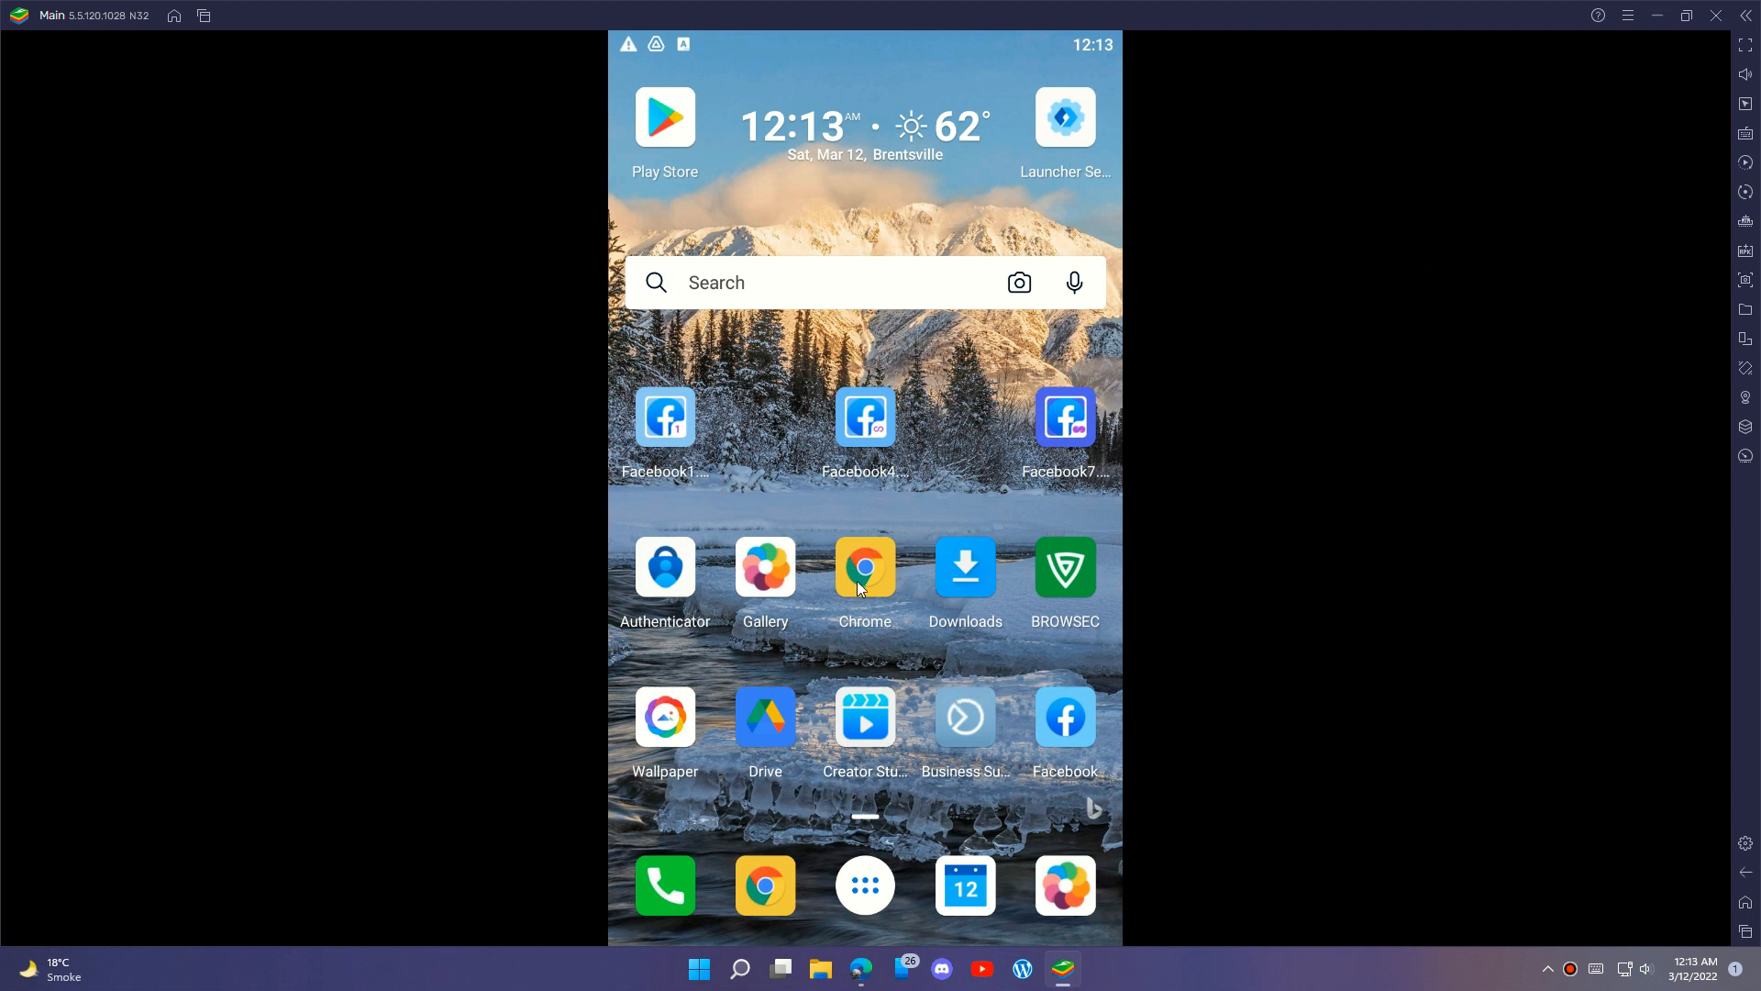
{"action": "left_click", "coordinate": [864, 567]}
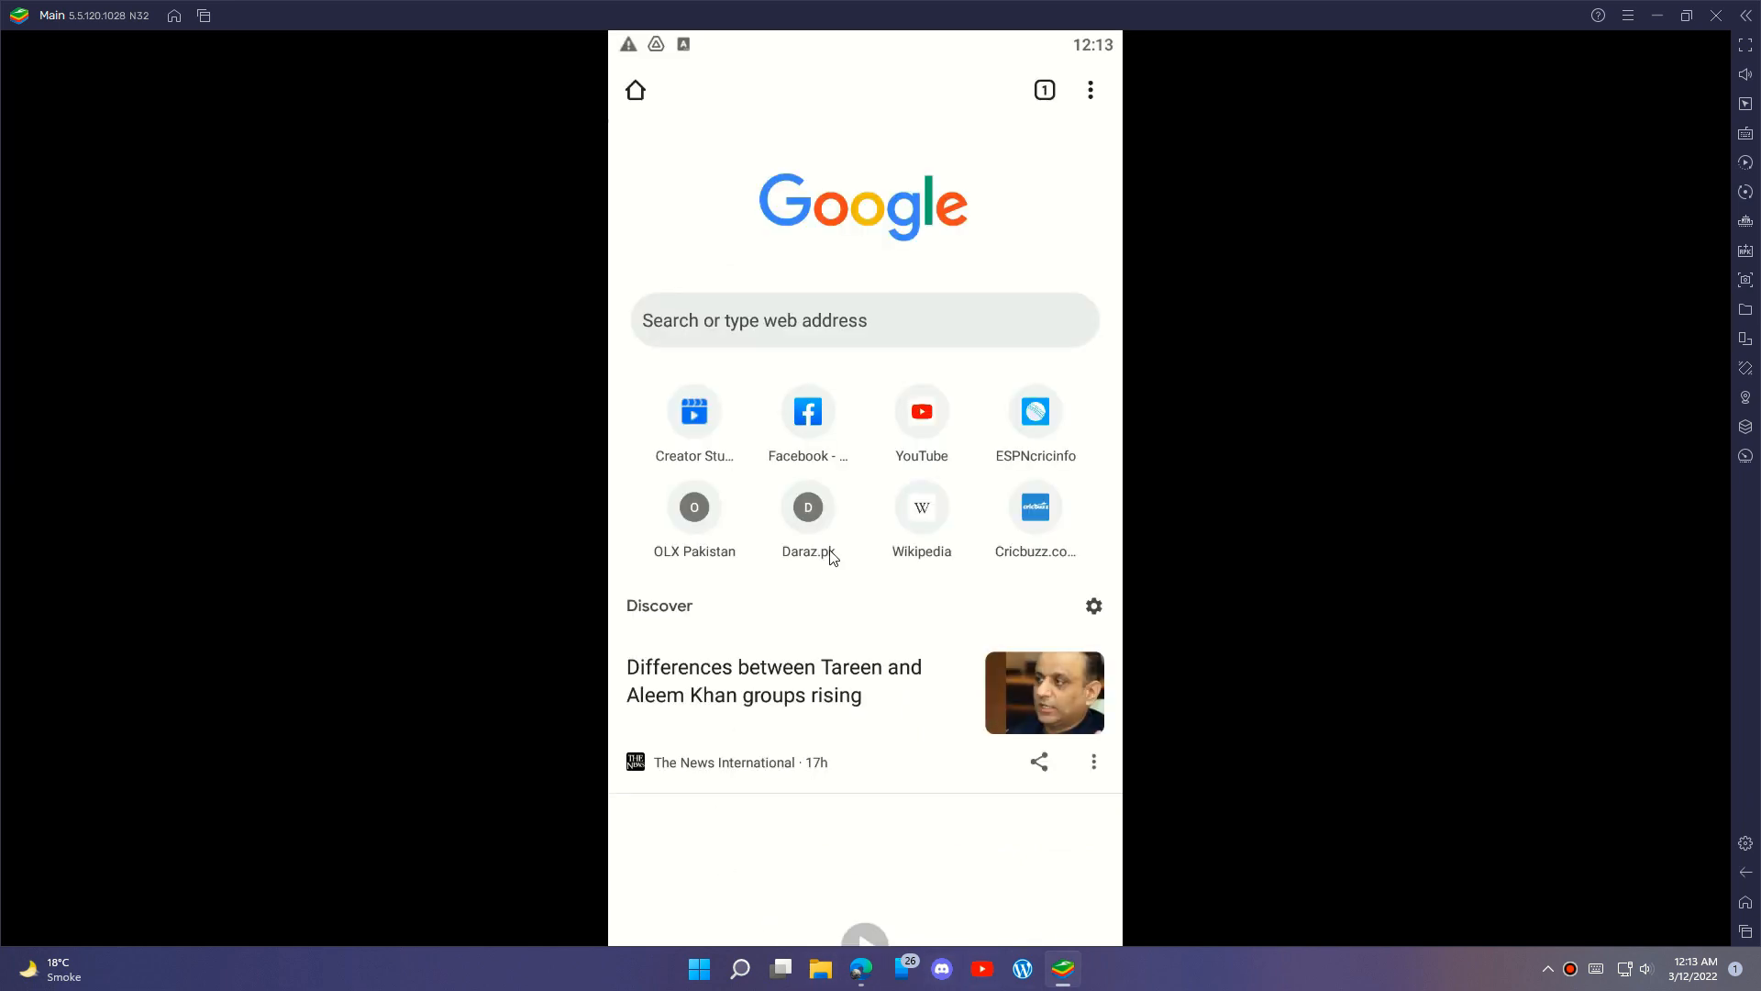
{"action": "left_click", "coordinate": [864, 320]}
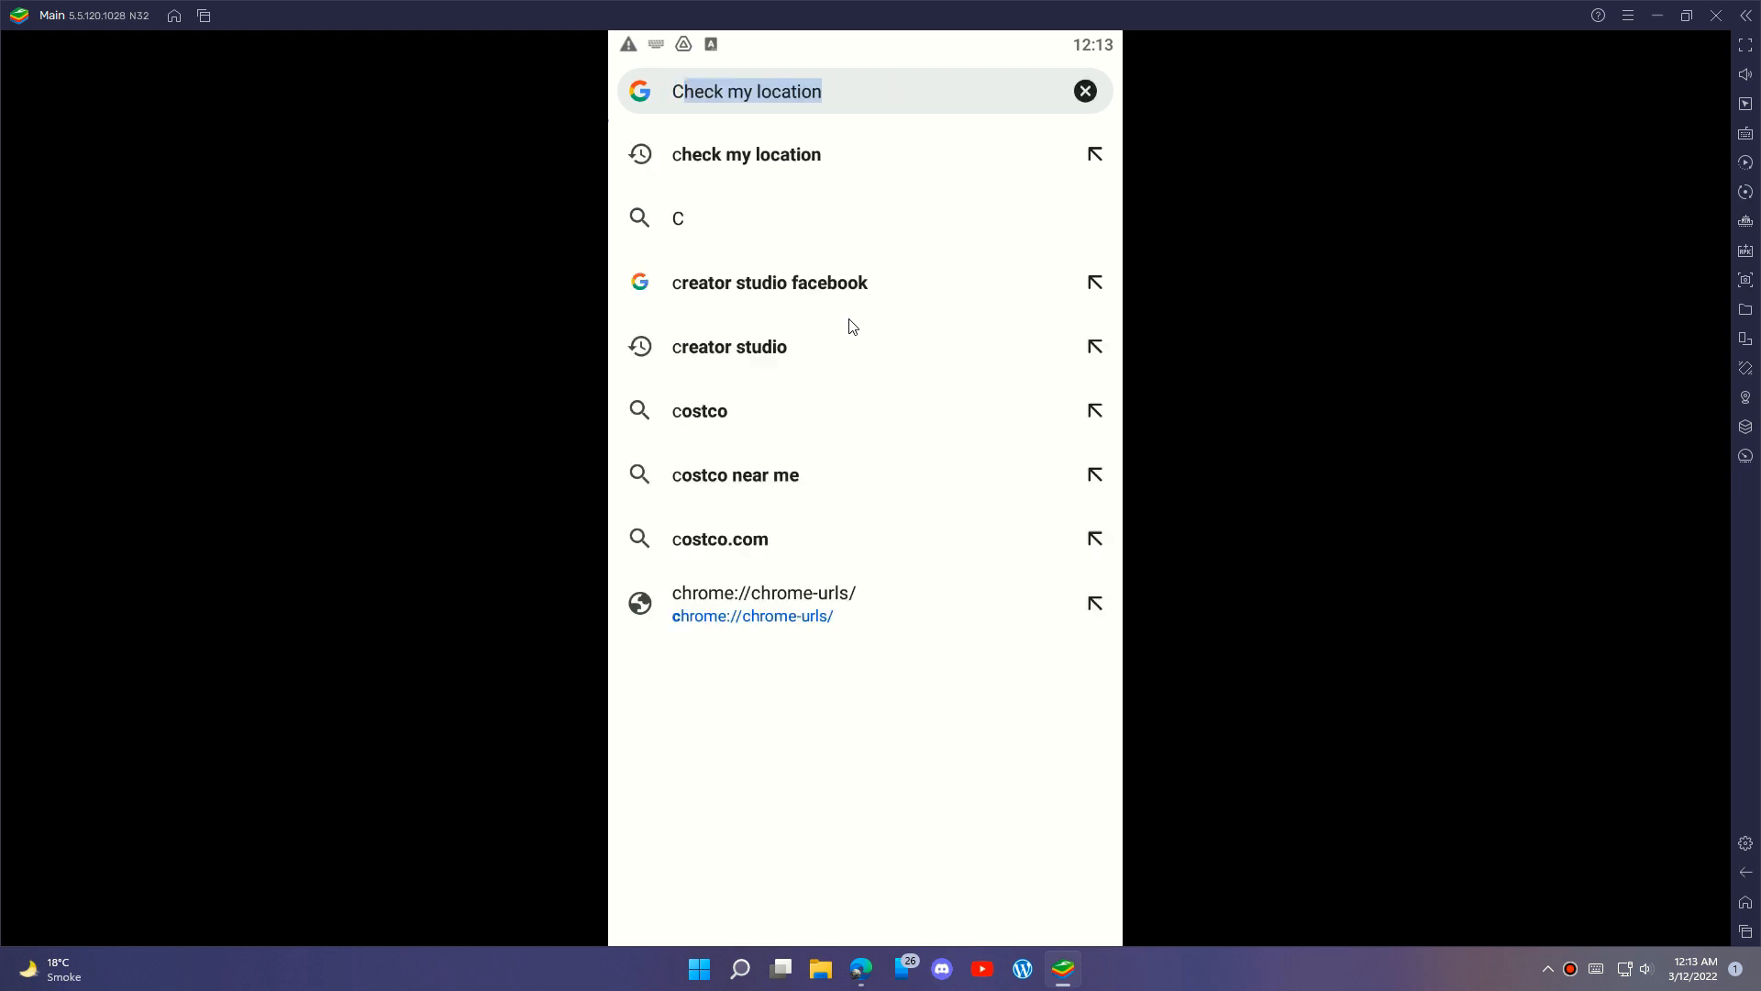
{"action": "type", "text": "create gmail account"}
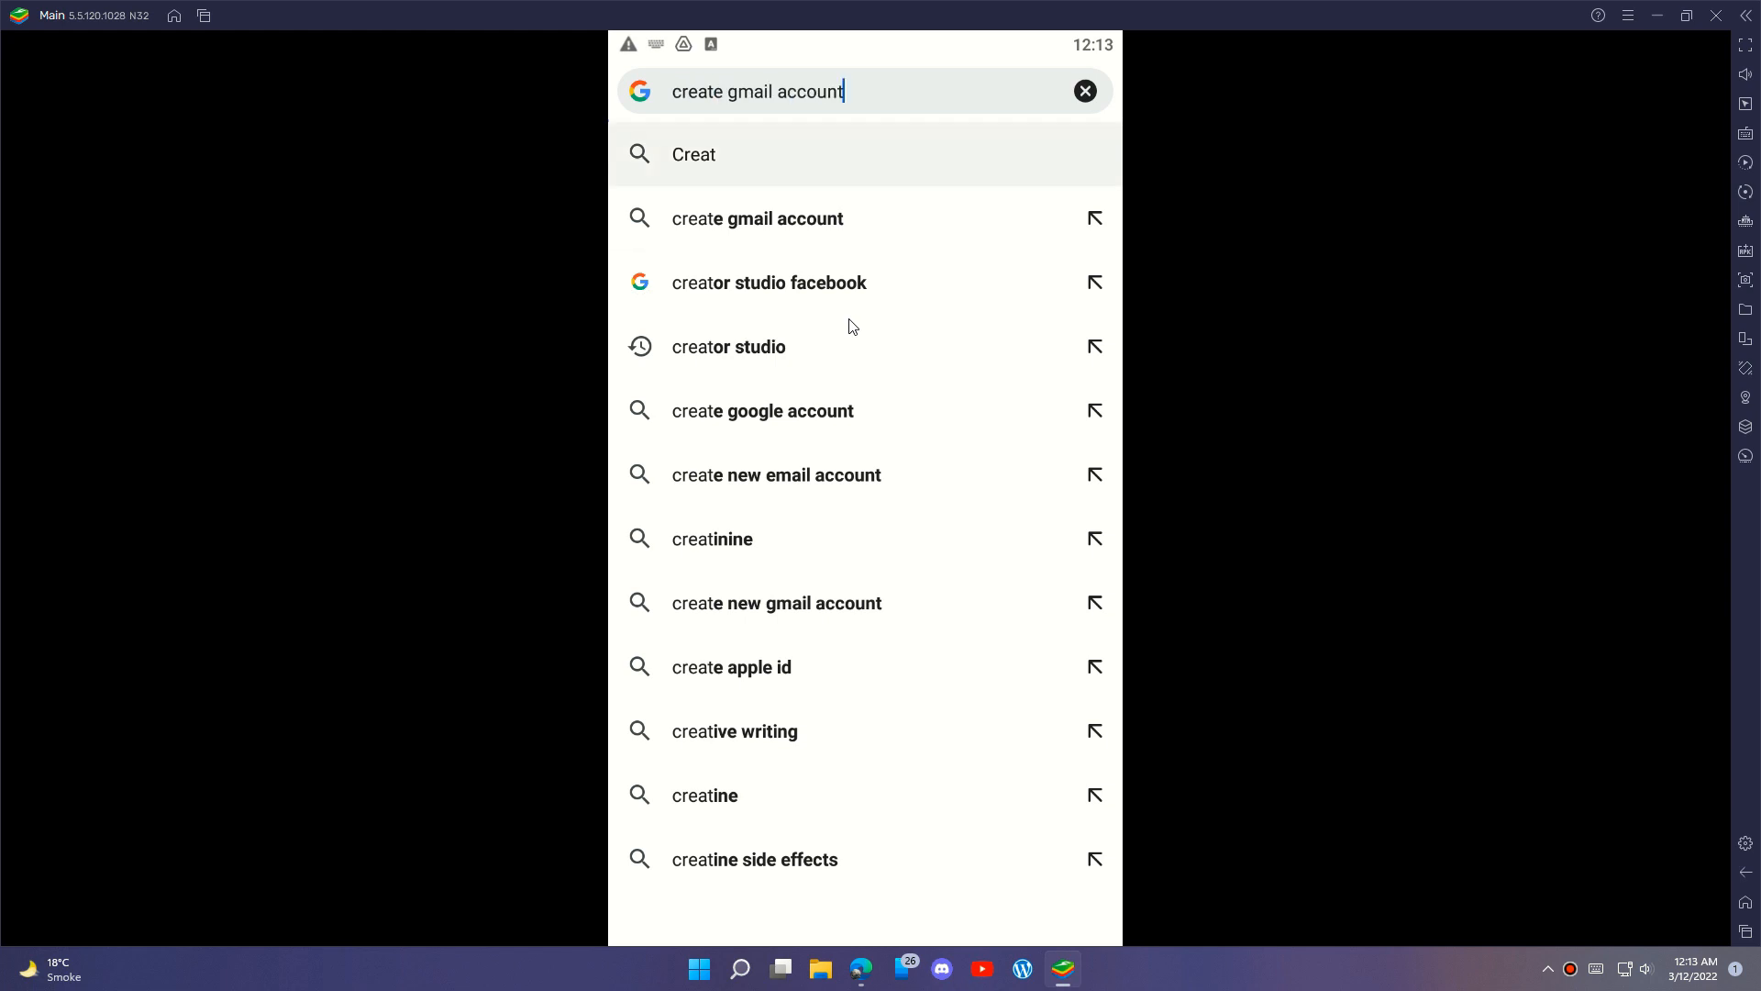
{"action": "left_click", "coordinate": [767, 282]}
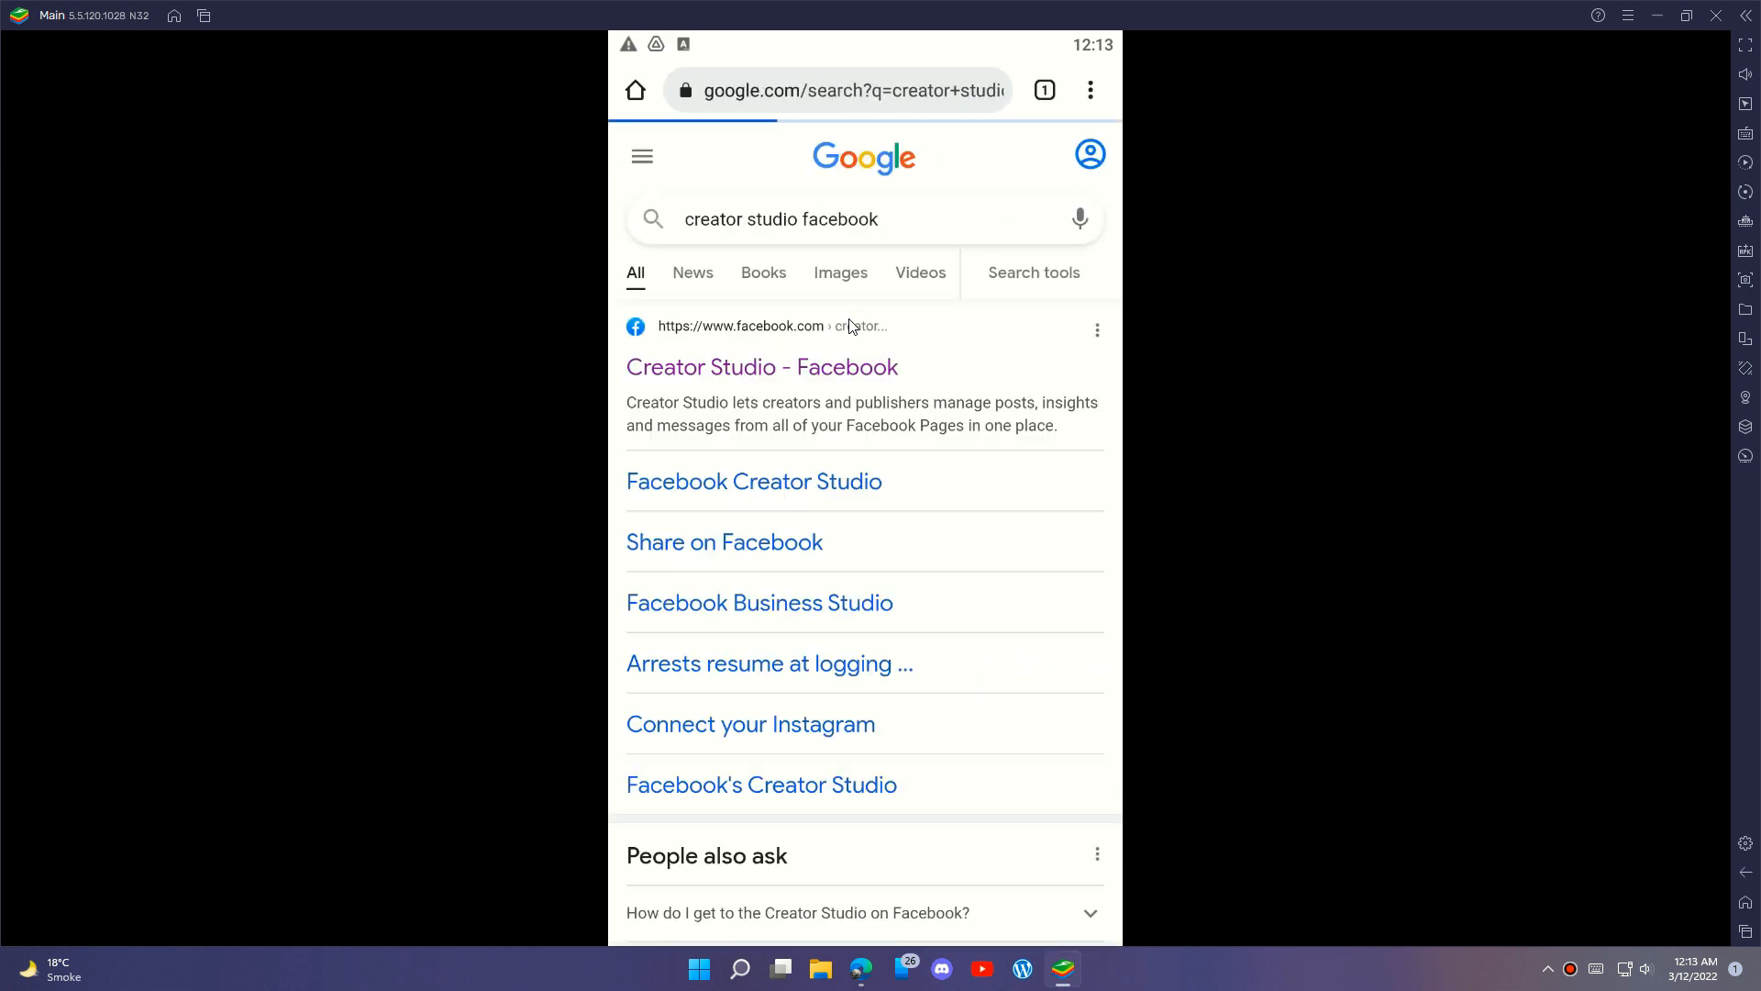
{"action": "mouse_move", "coordinate": [1258, 391]}
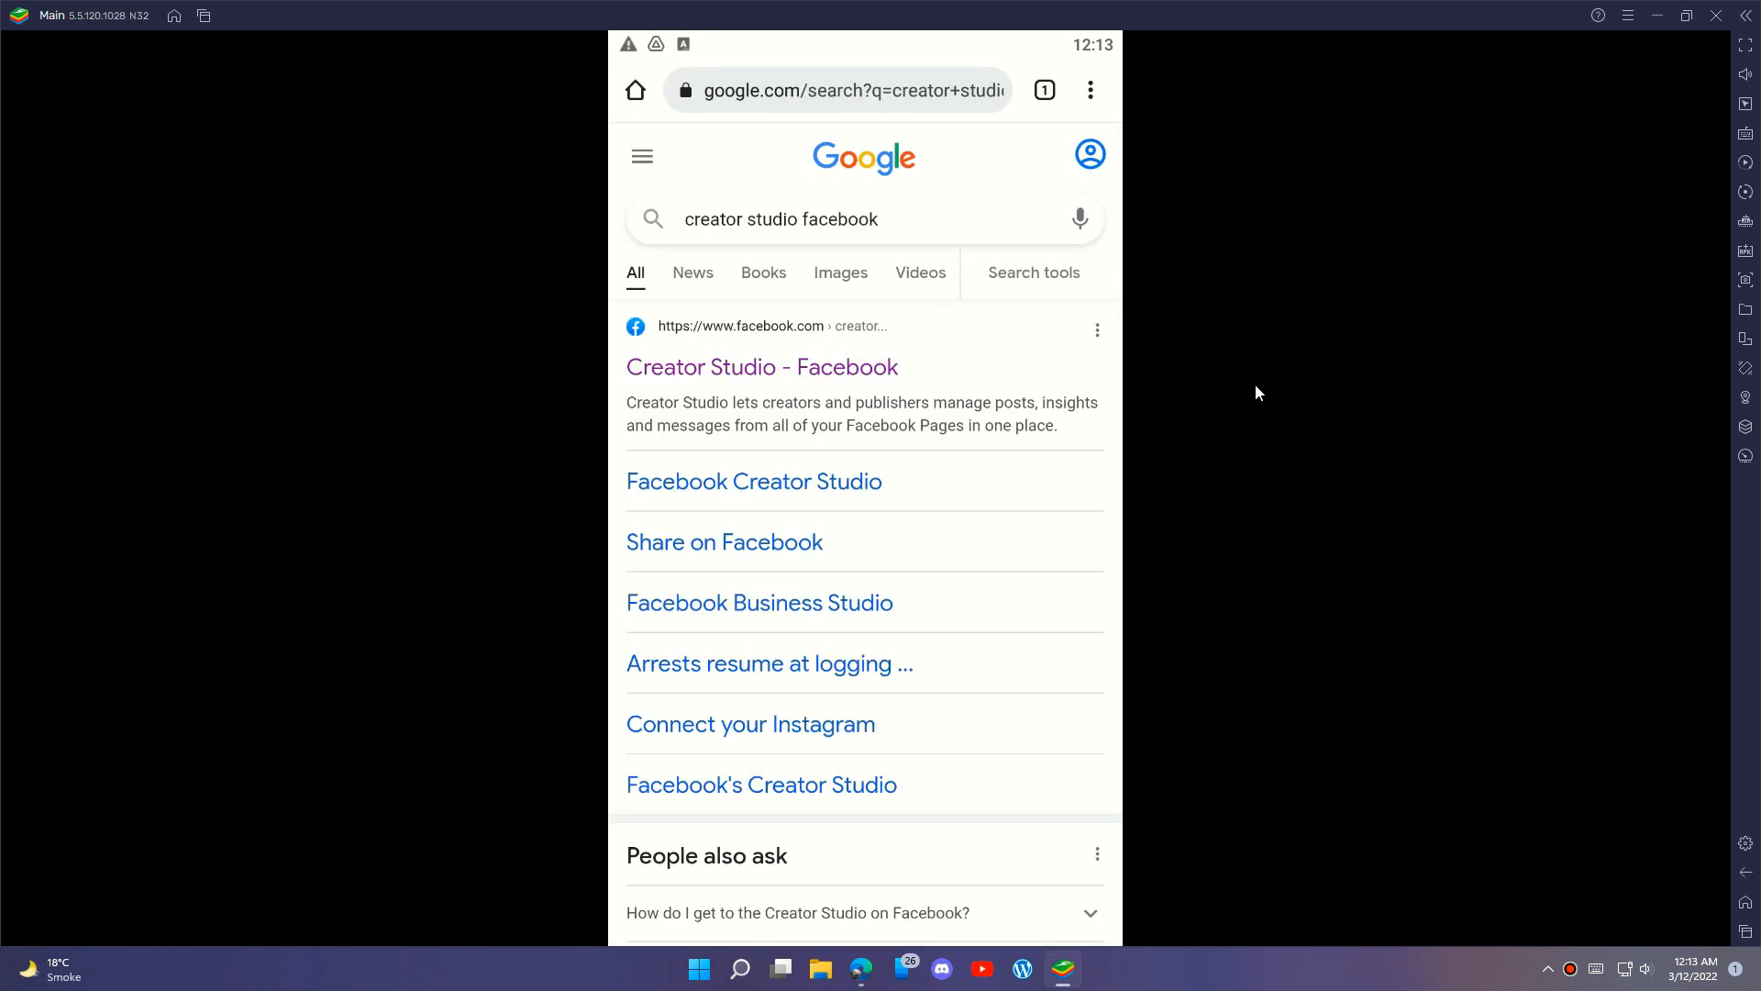
{"action": "left_click", "coordinate": [761, 367]}
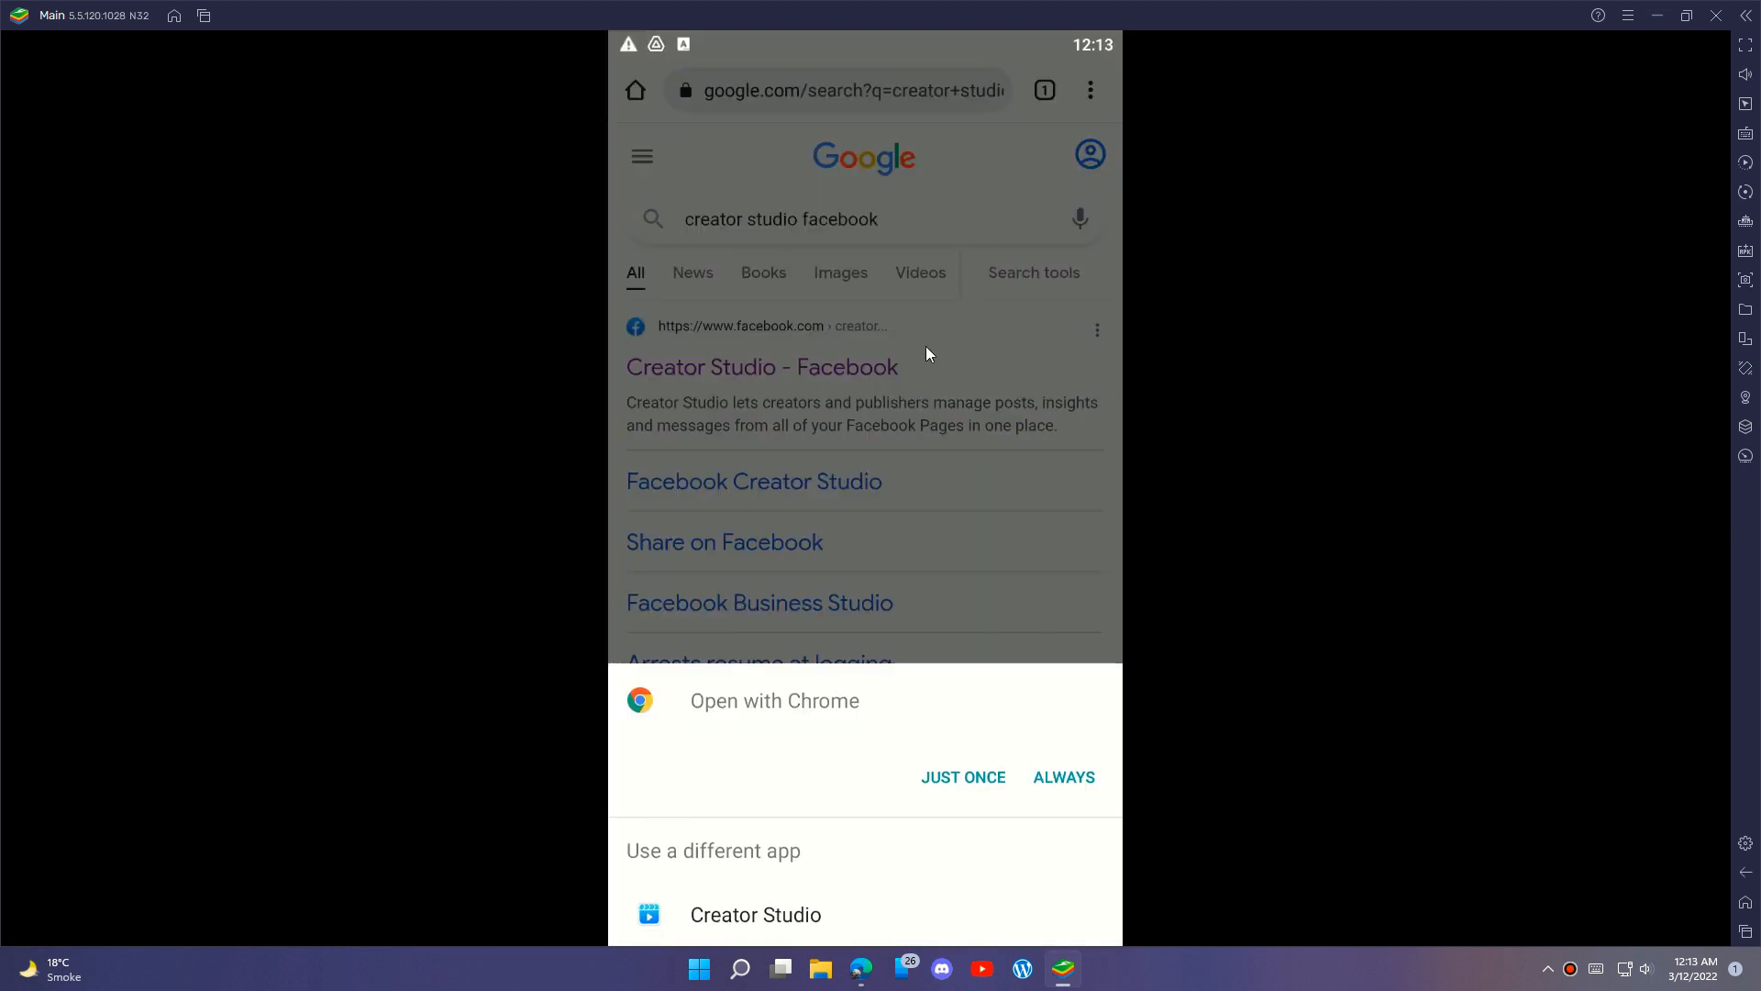
{"action": "mouse_move", "coordinate": [855, 932]}
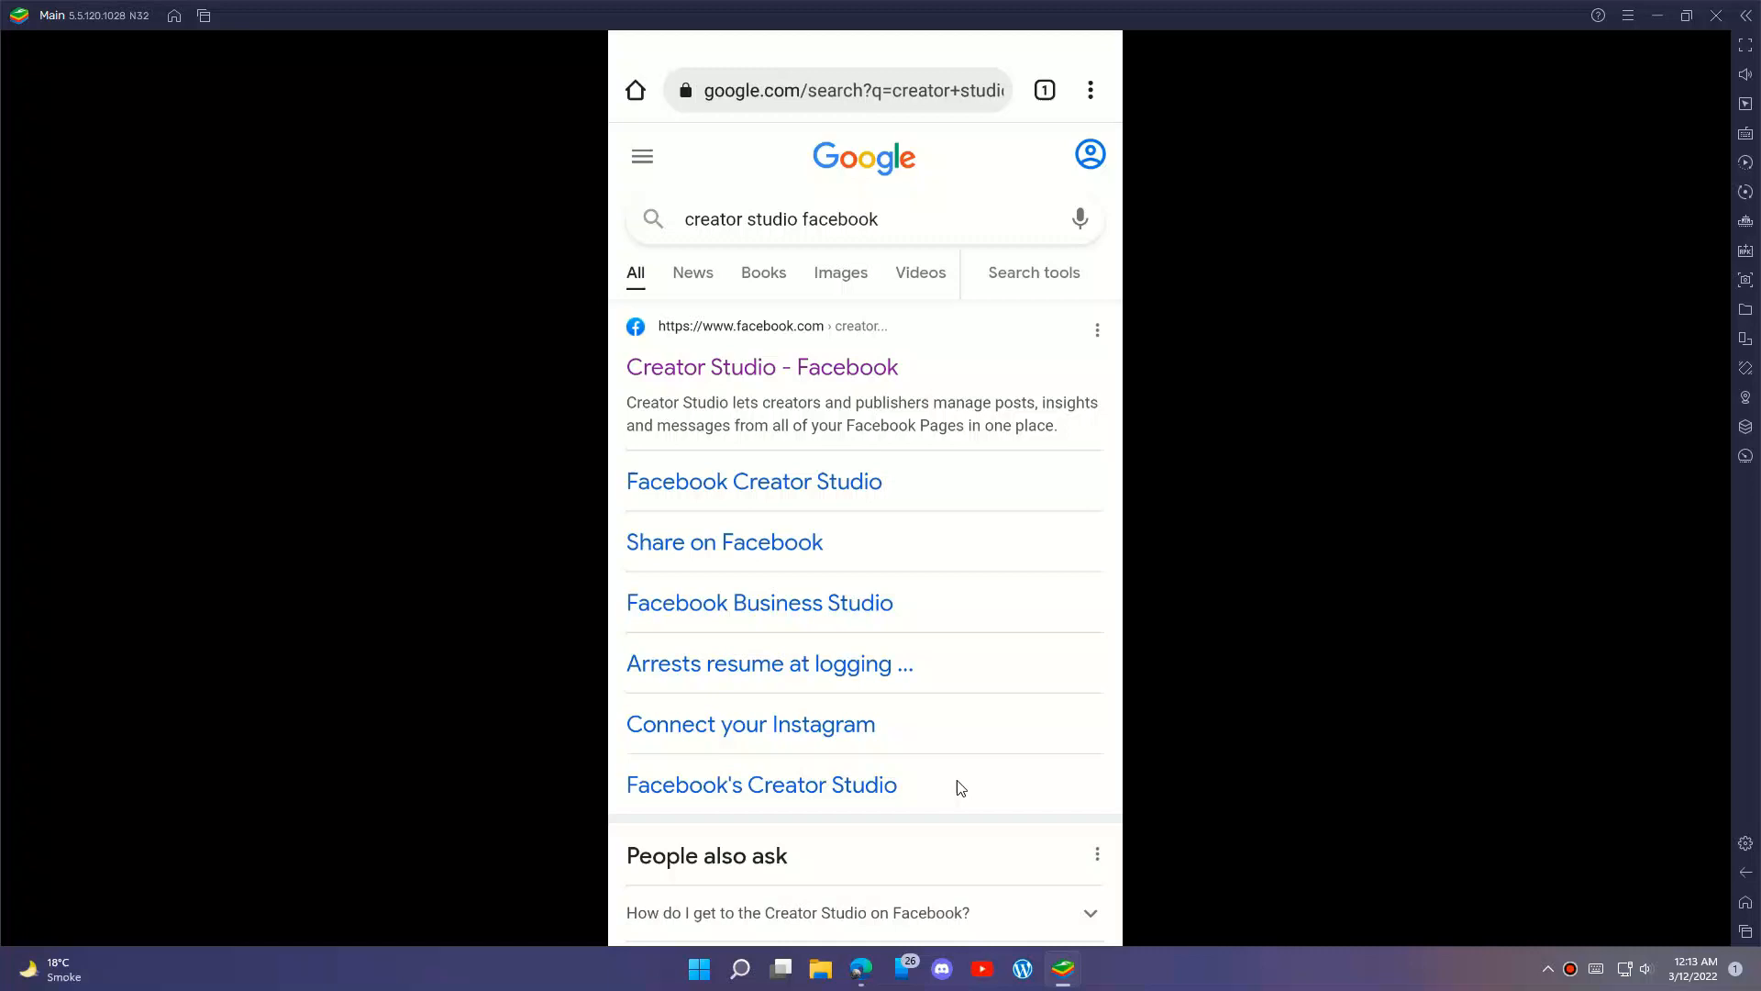
{"action": "left_click", "coordinate": [761, 366]}
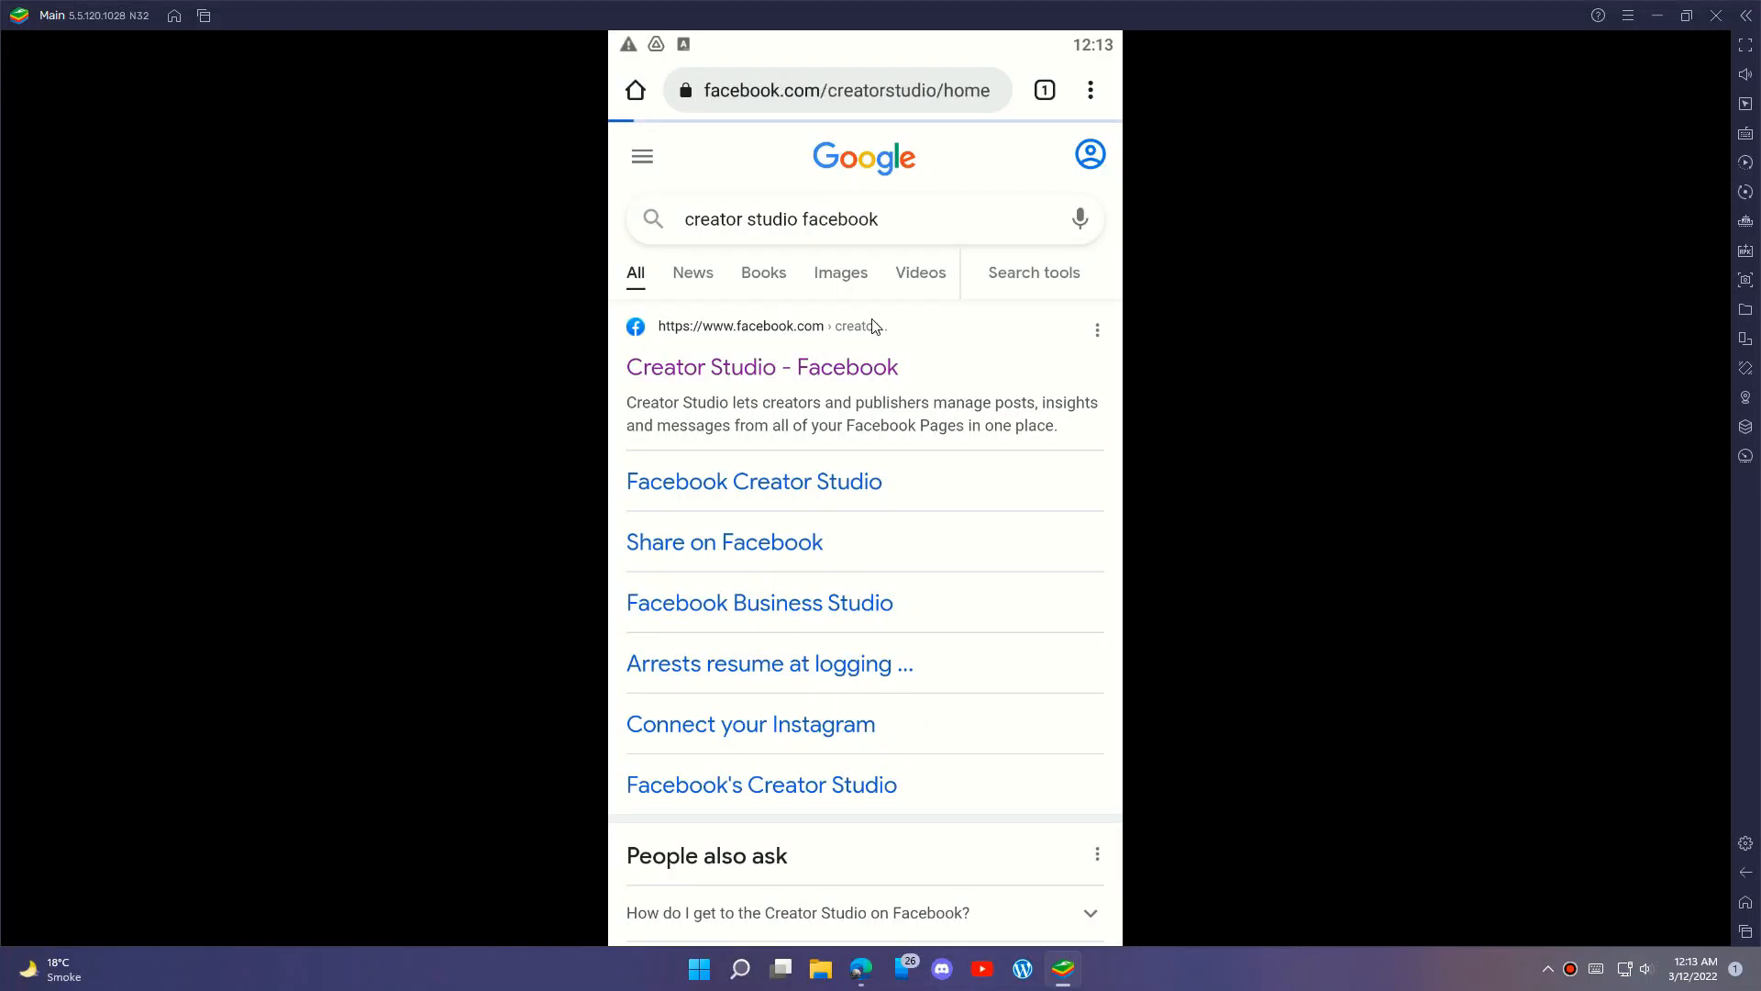
Use 'Go to Full Site' to load the desktop Creator Studio Home dashboard.
{"action": "left_click", "coordinate": [761, 366]}
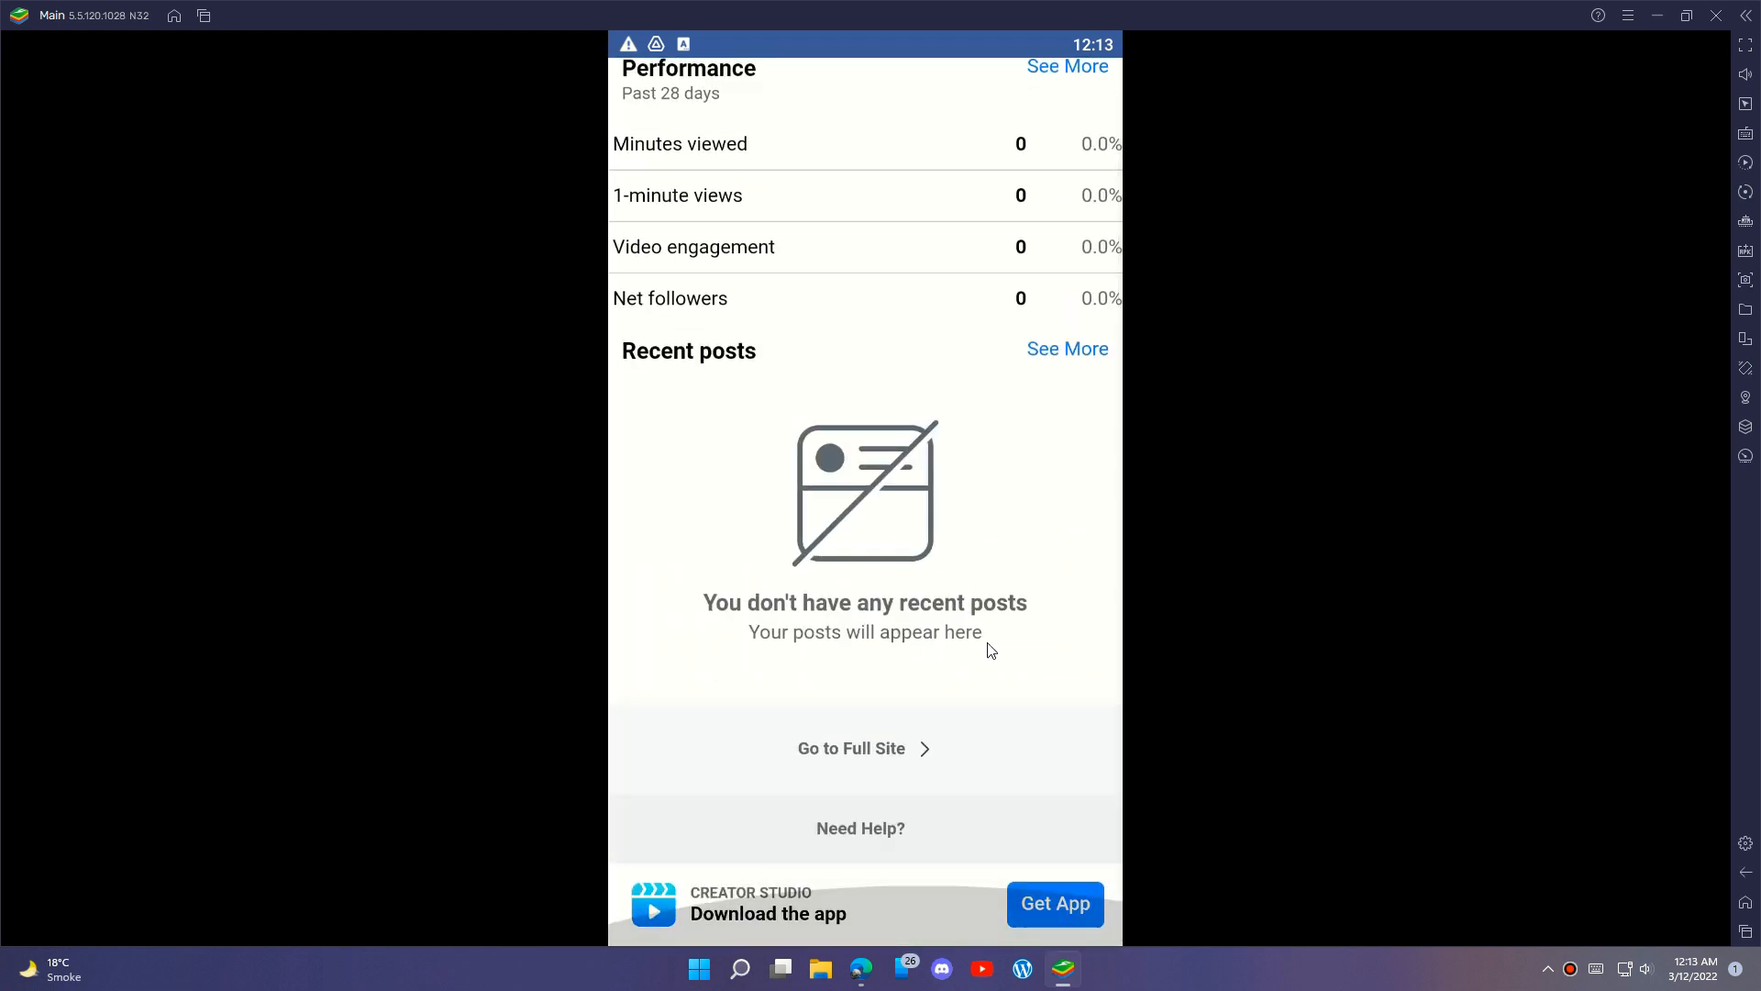
{"action": "left_click", "coordinate": [851, 749]}
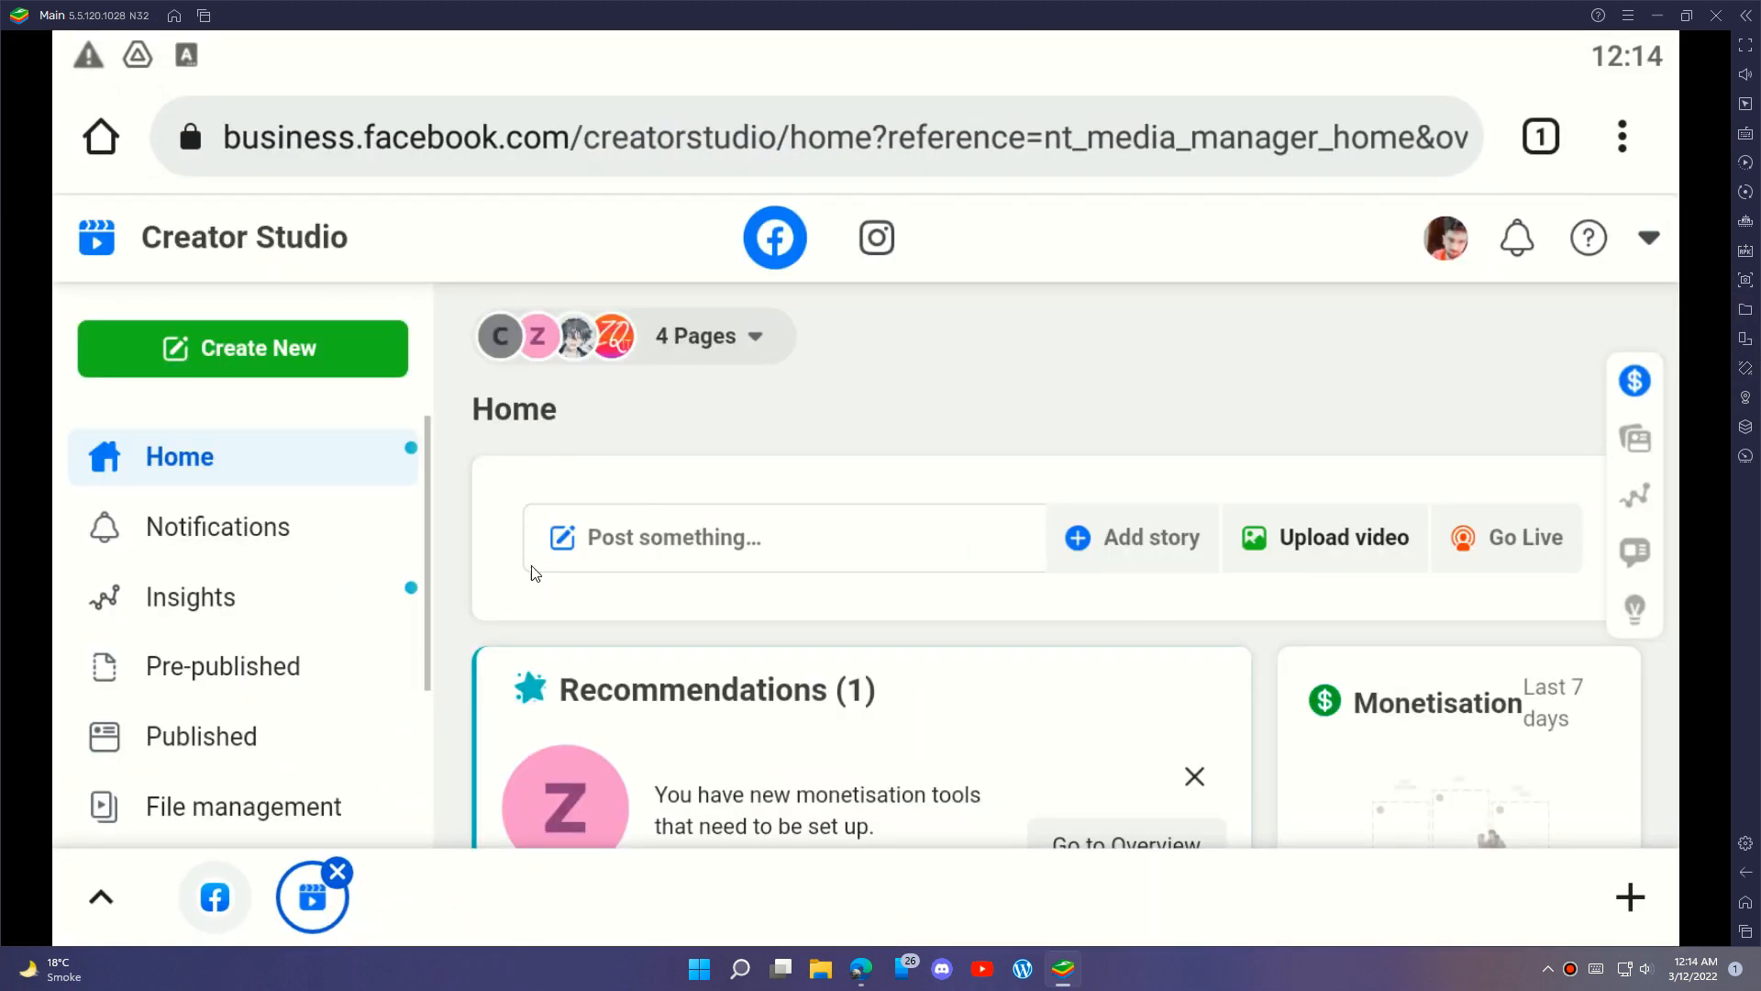
{"action": "mouse_move", "coordinate": [1009, 374]}
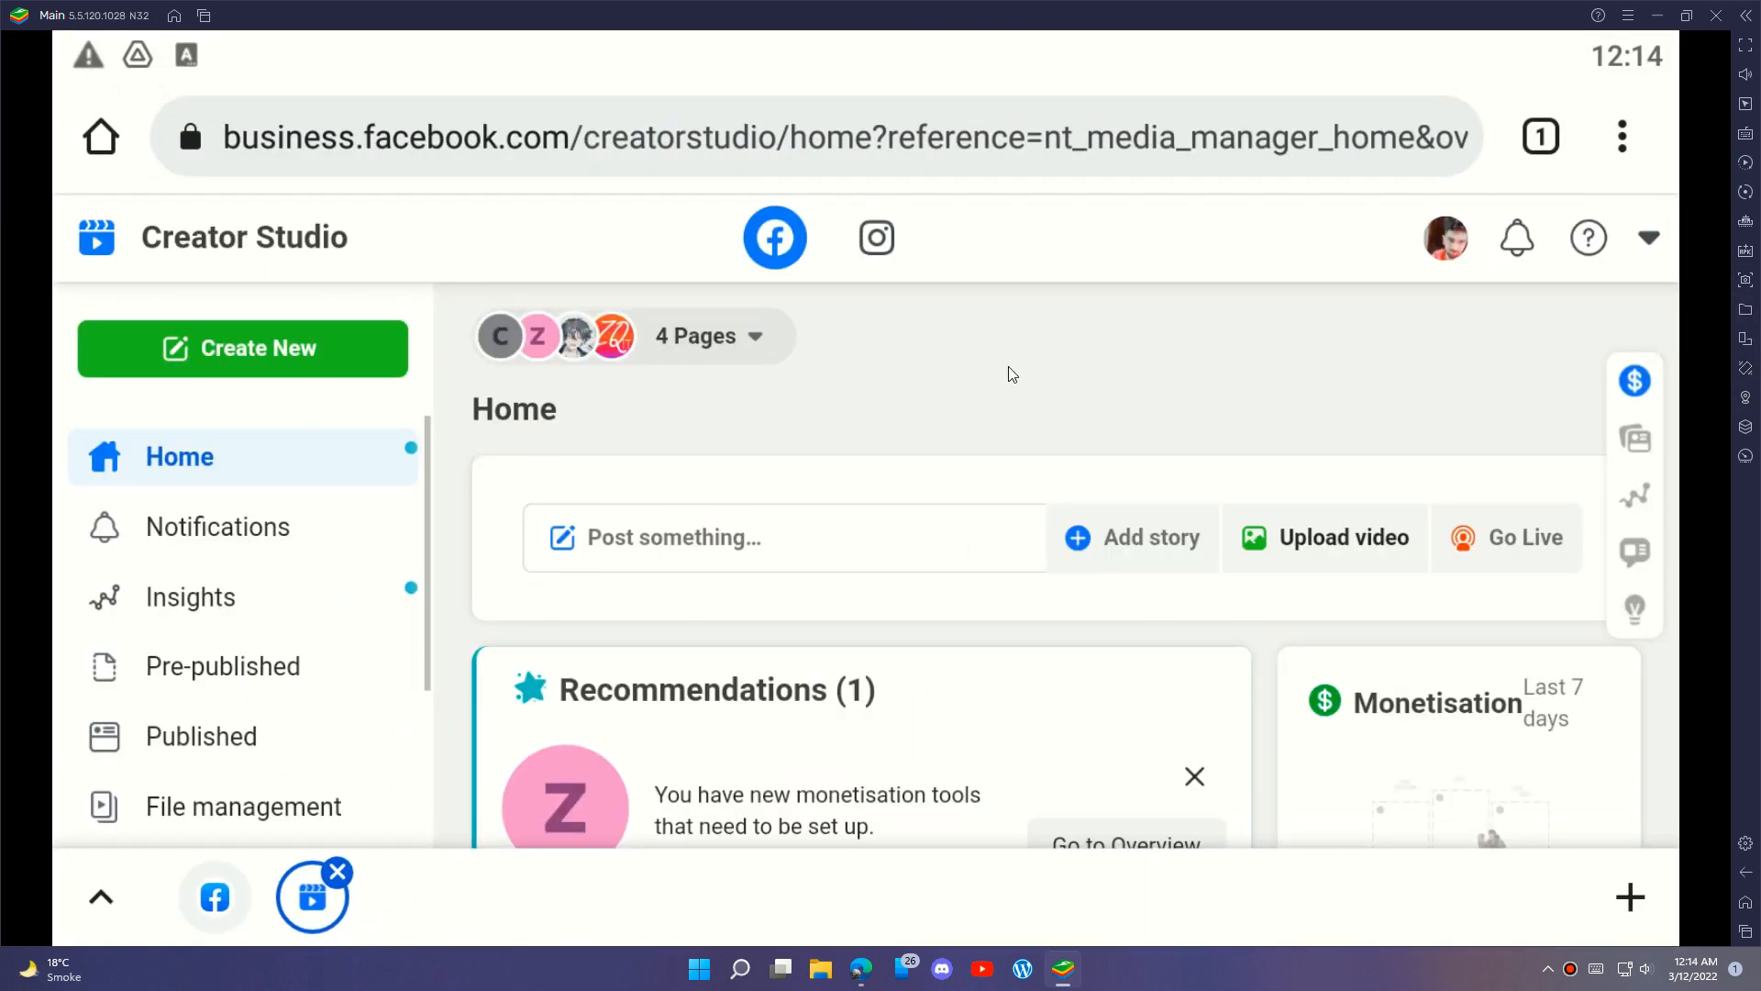
Pick the video file from the device drive and choose the destination Page.
{"action": "left_click", "coordinate": [1340, 536]}
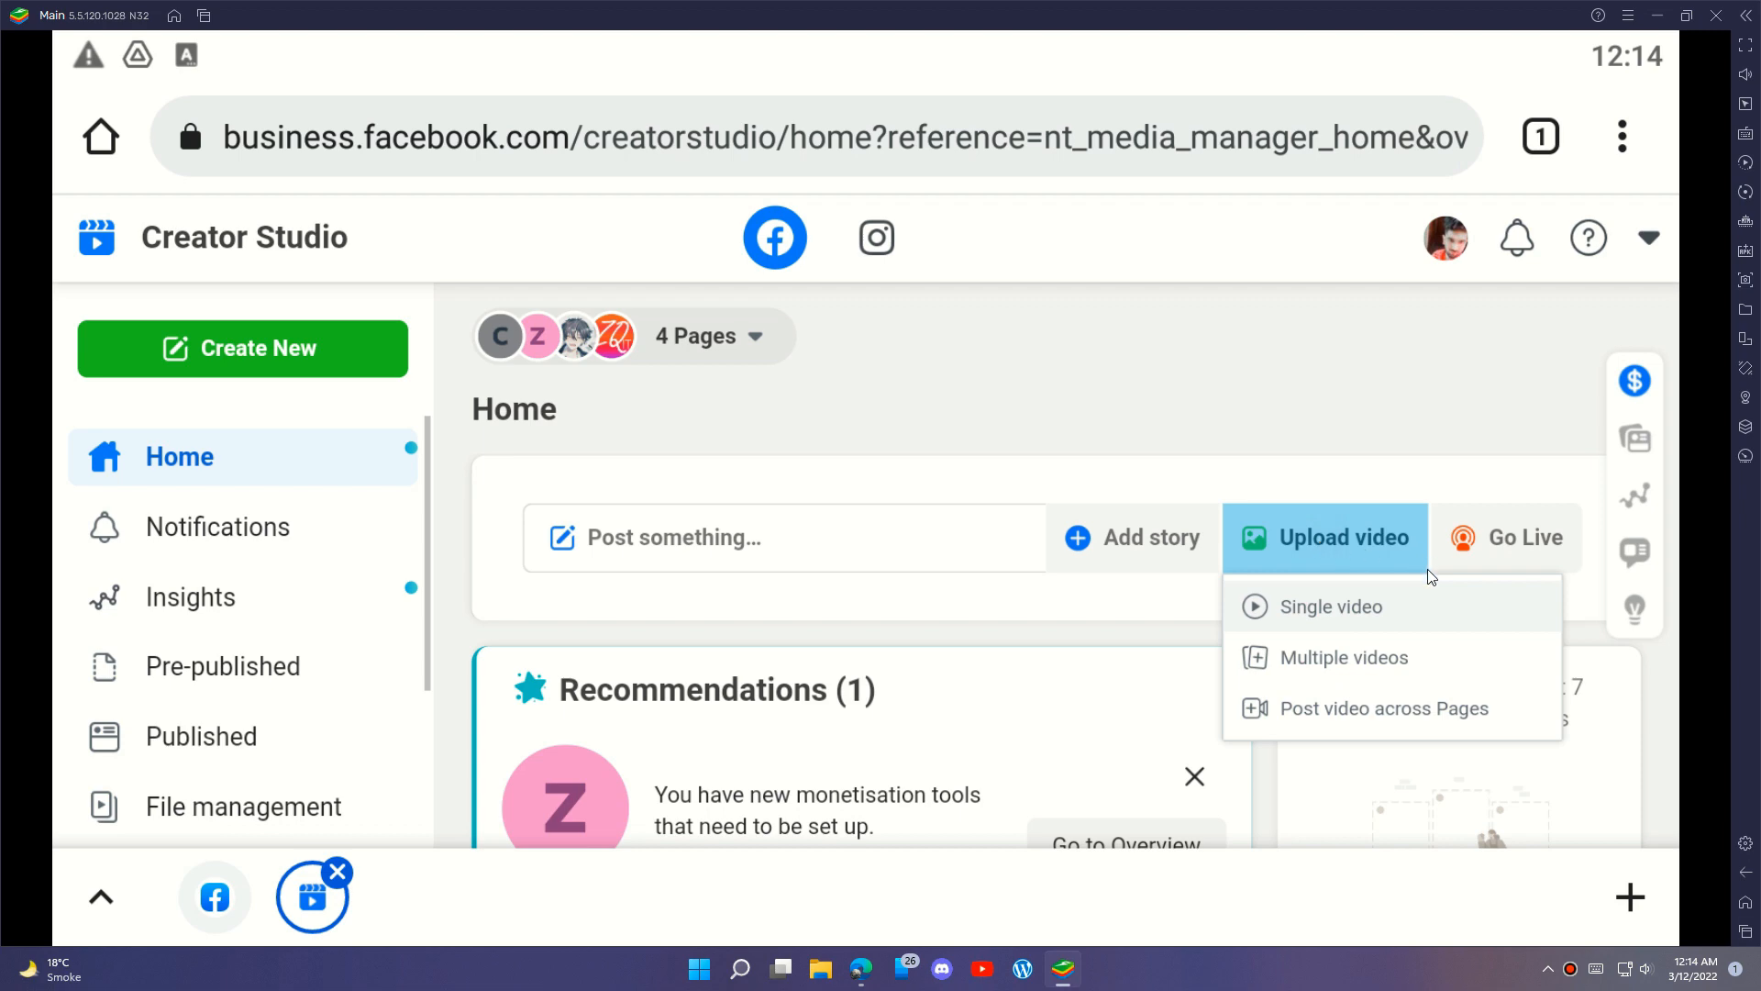
{"action": "left_click", "coordinate": [1327, 605]}
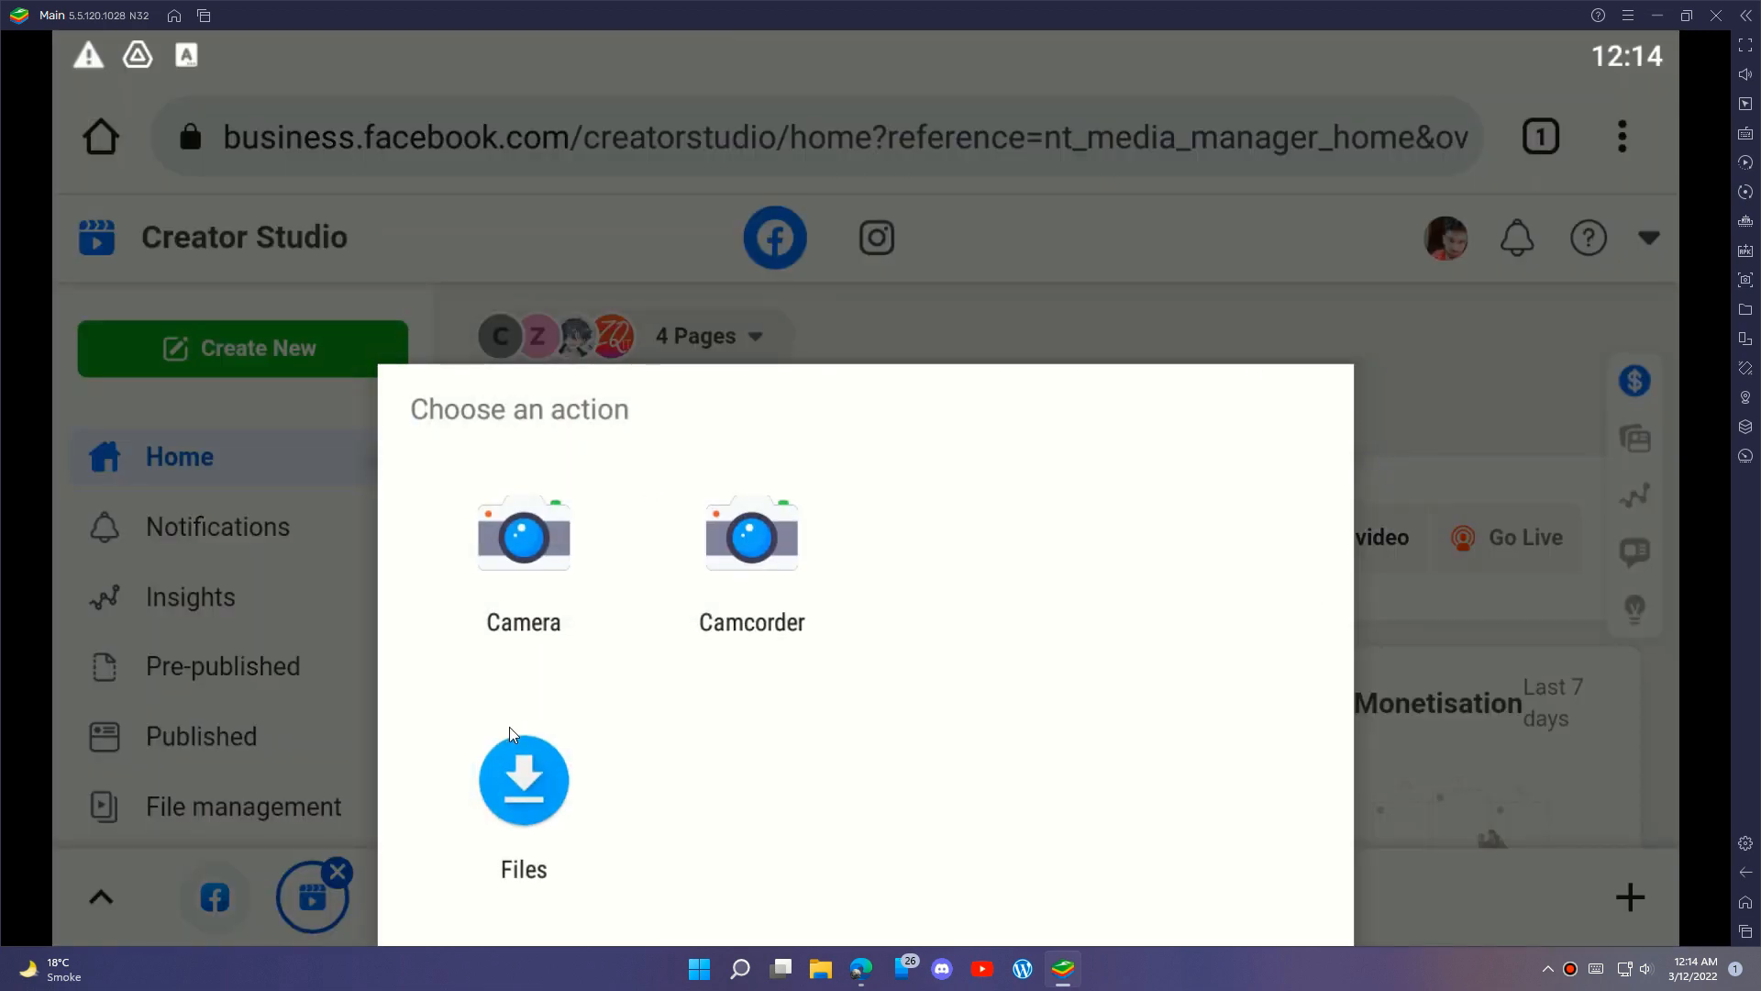
{"action": "left_click", "coordinate": [522, 780]}
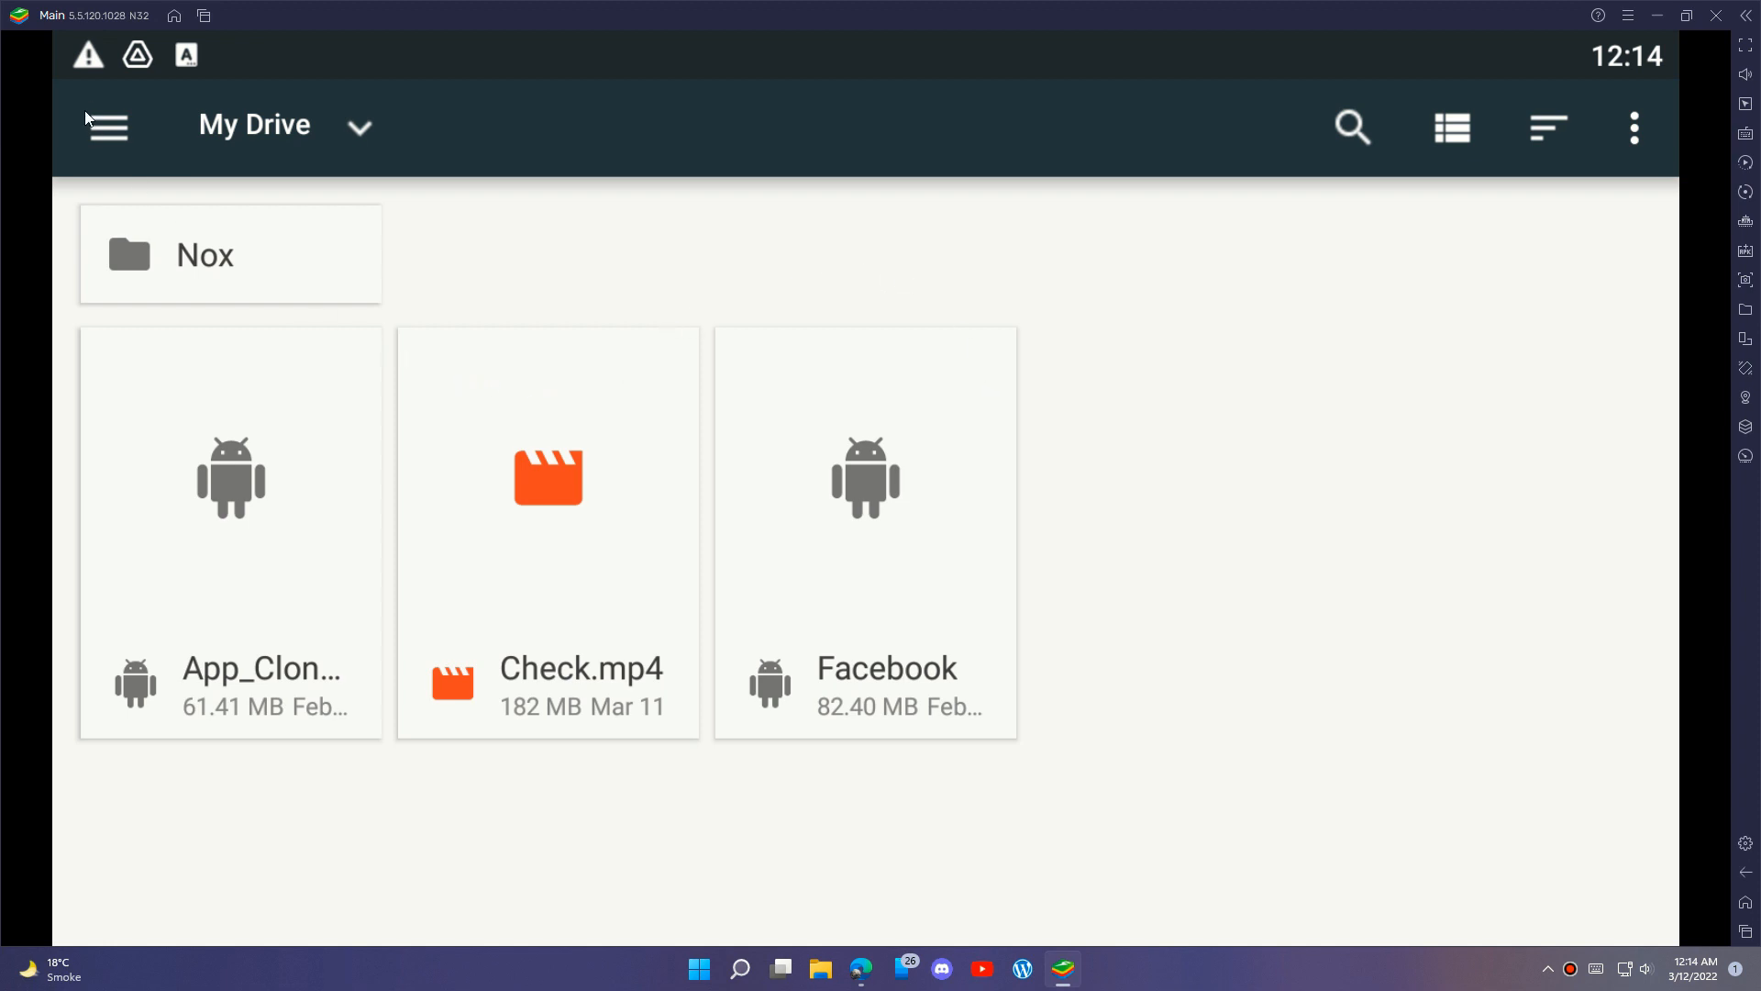
{"action": "left_click", "coordinate": [109, 126]}
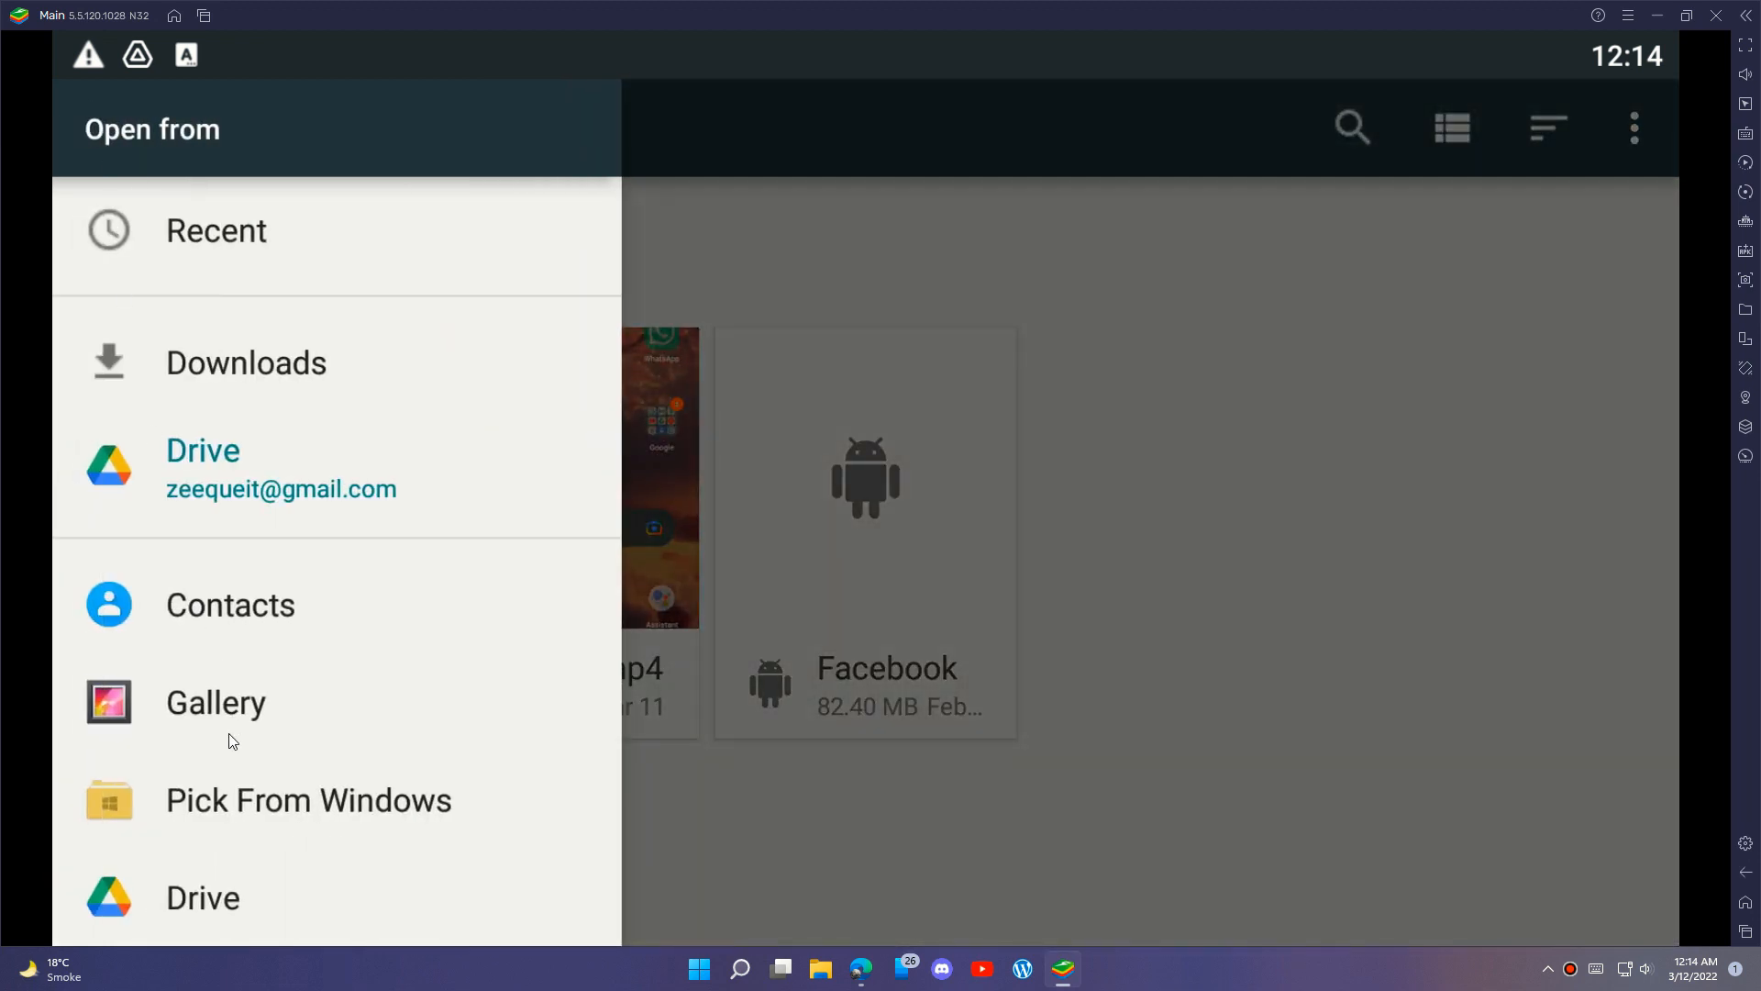
{"action": "left_click", "coordinate": [216, 702]}
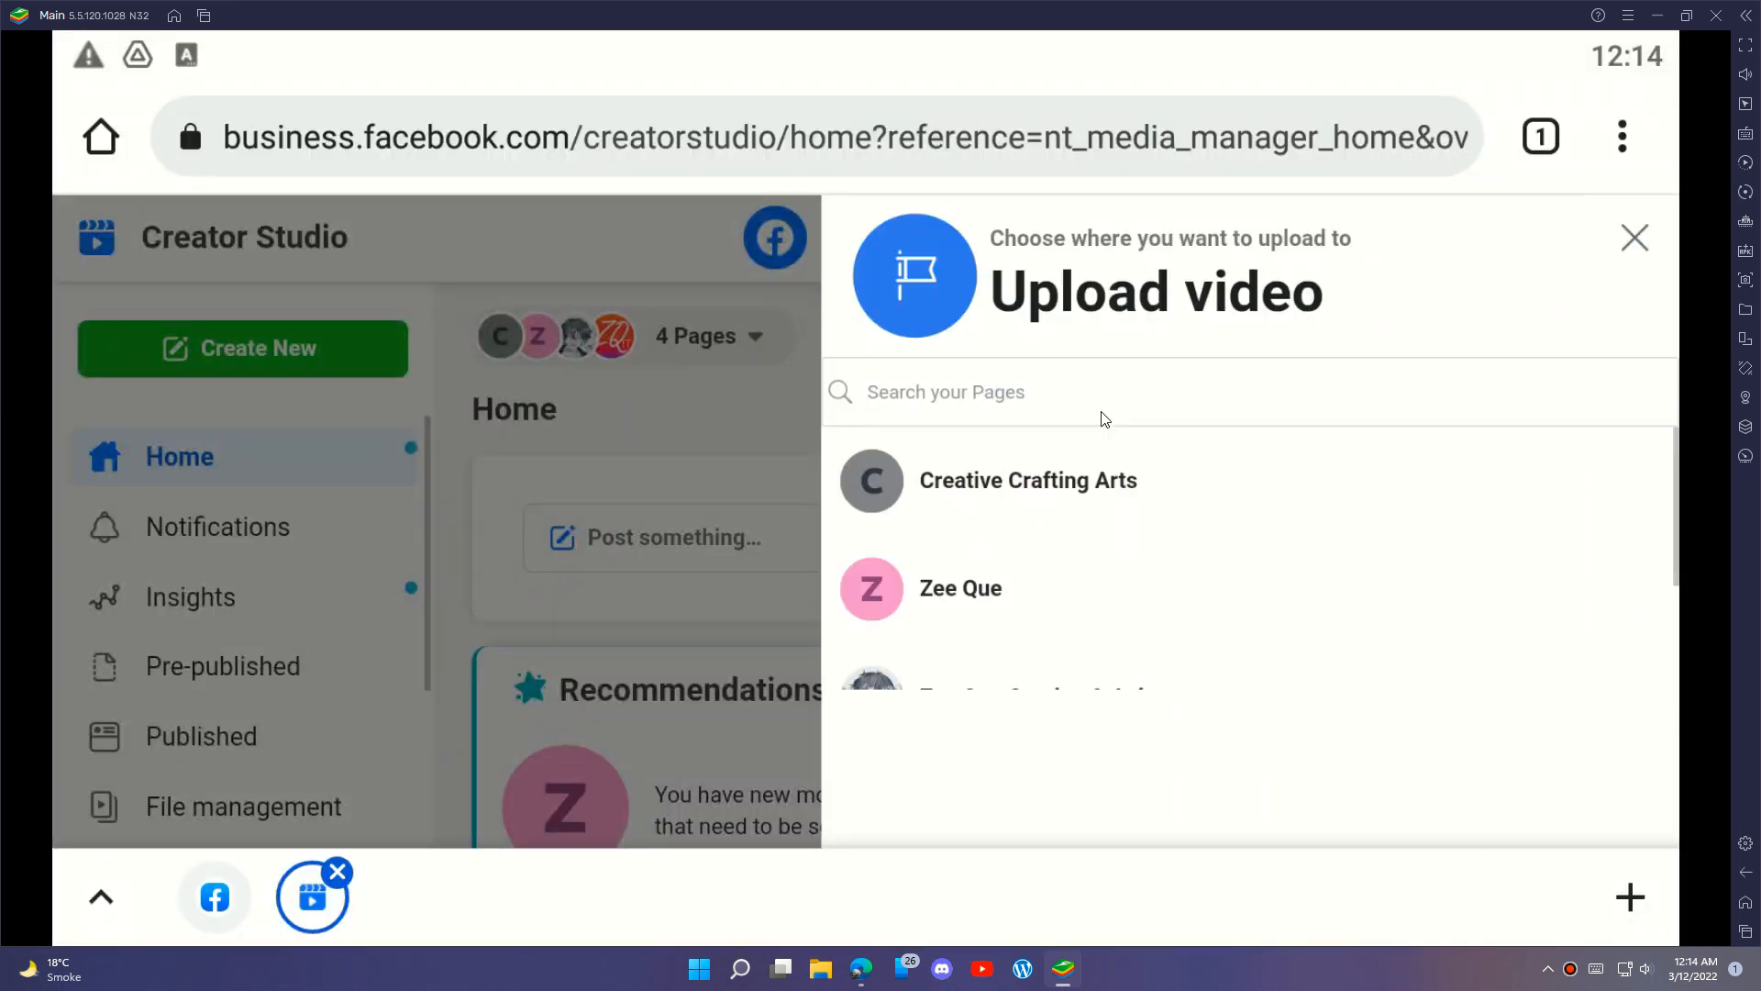
{"action": "scroll", "scroll_direction": "down", "scroll_amount": 3}
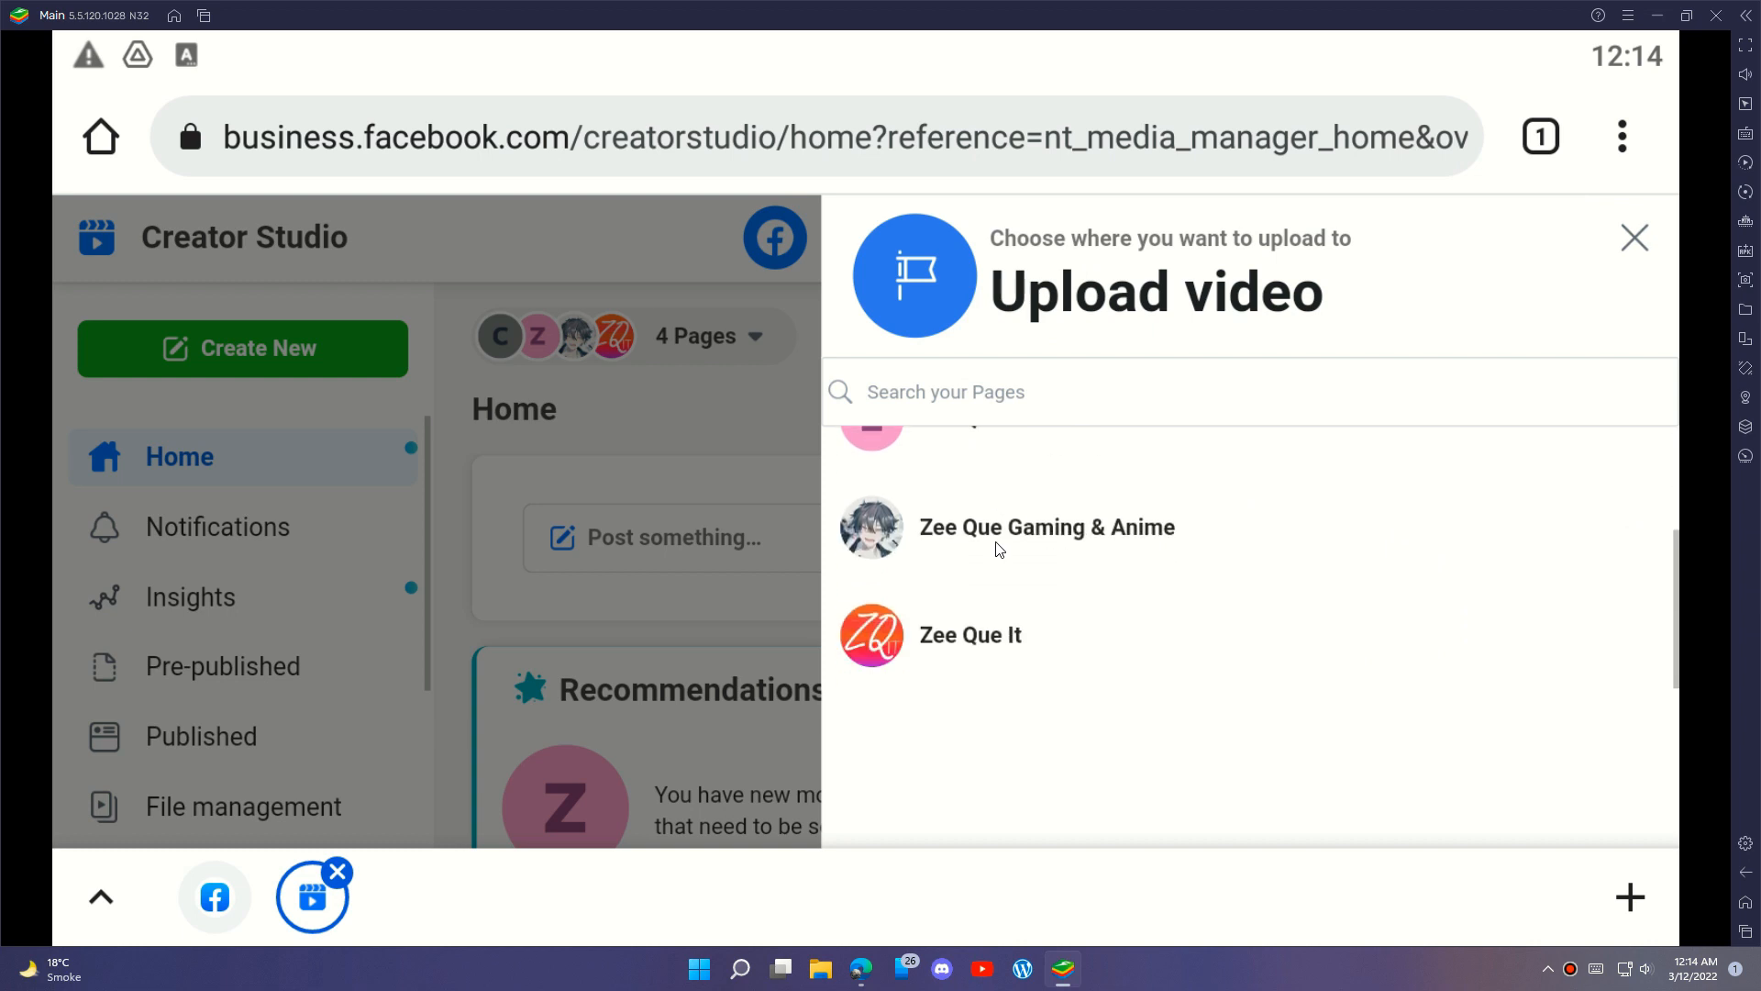
{"action": "left_click", "coordinate": [1045, 527]}
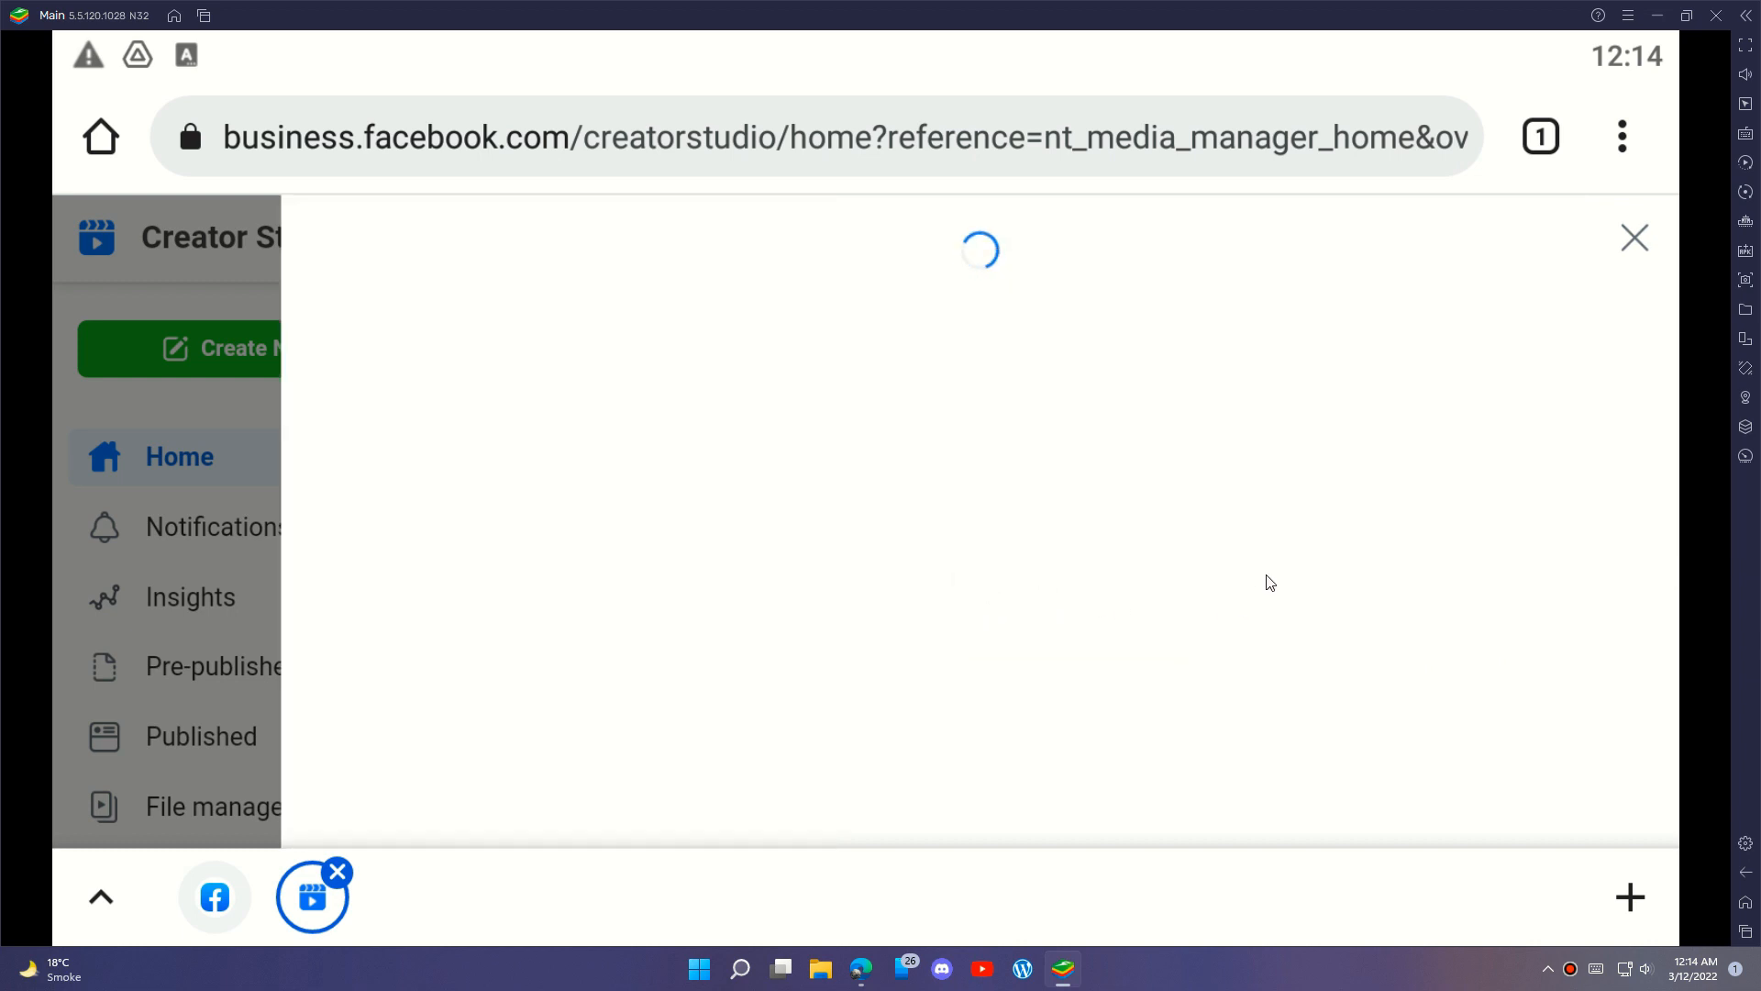
{"action": "mouse_move", "coordinate": [1073, 556]}
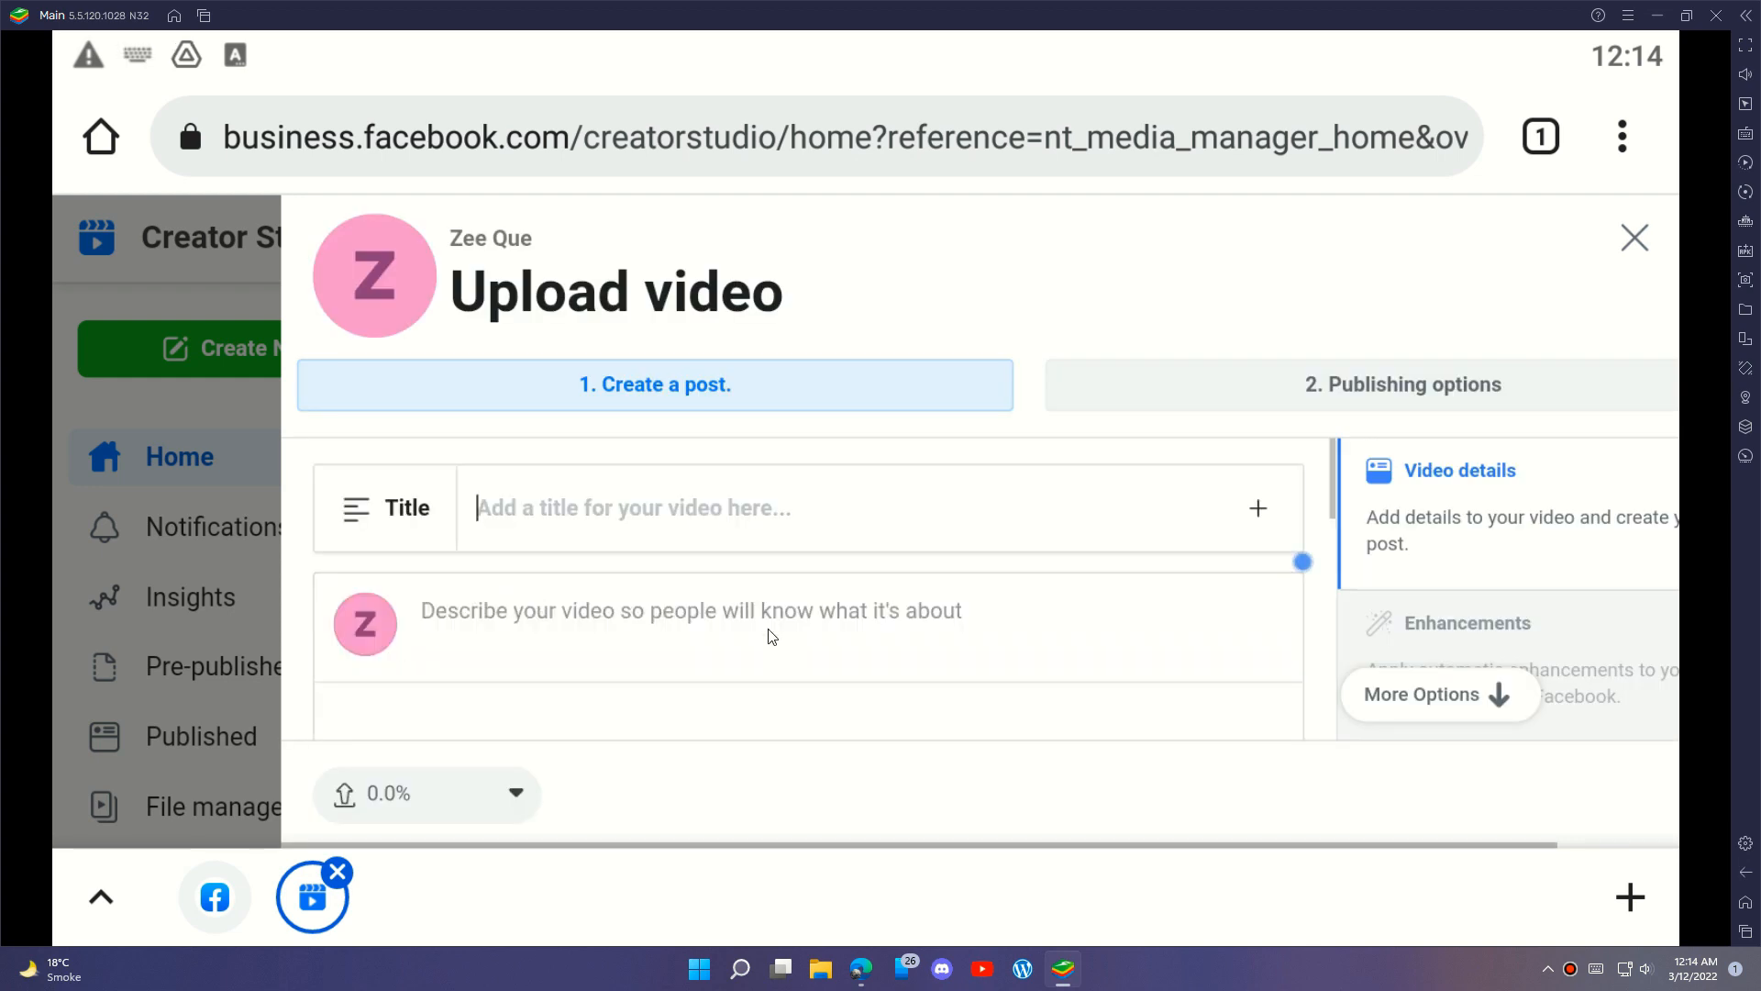
Title the video 'Testing Video' and begin the description with 'Exampl'.
{"action": "scroll", "scroll_direction": "down", "scroll_amount": 3}
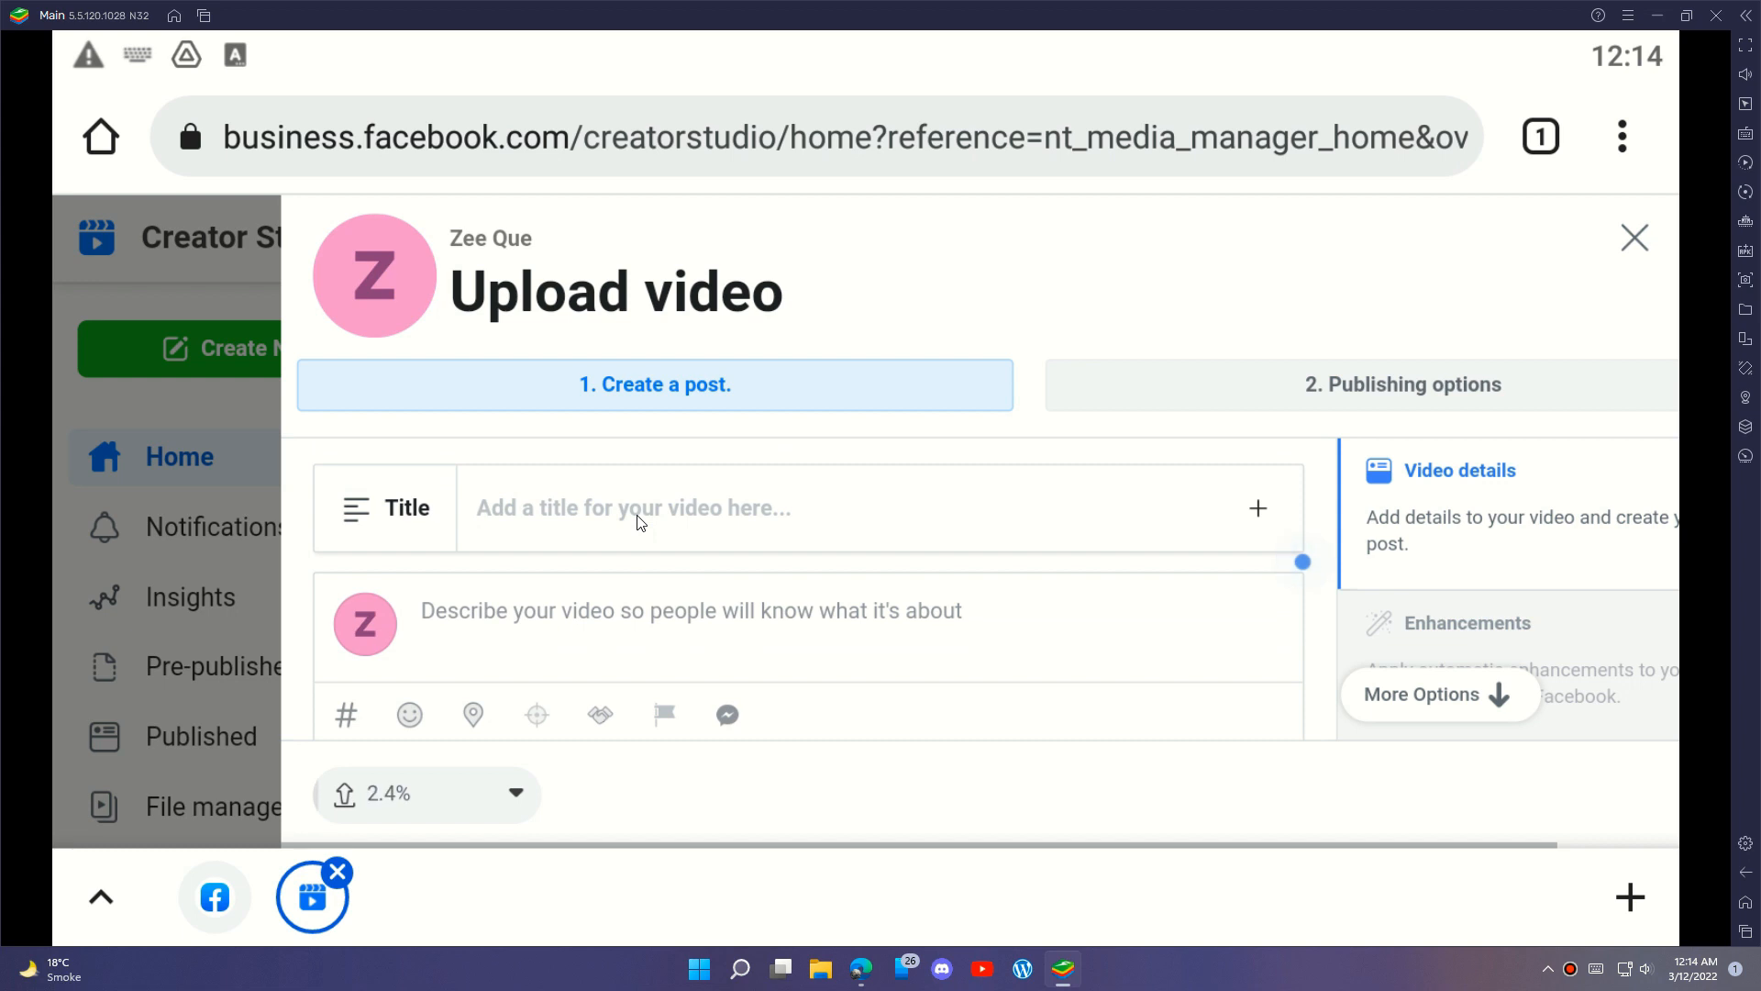
{"action": "type", "text": "Testing"}
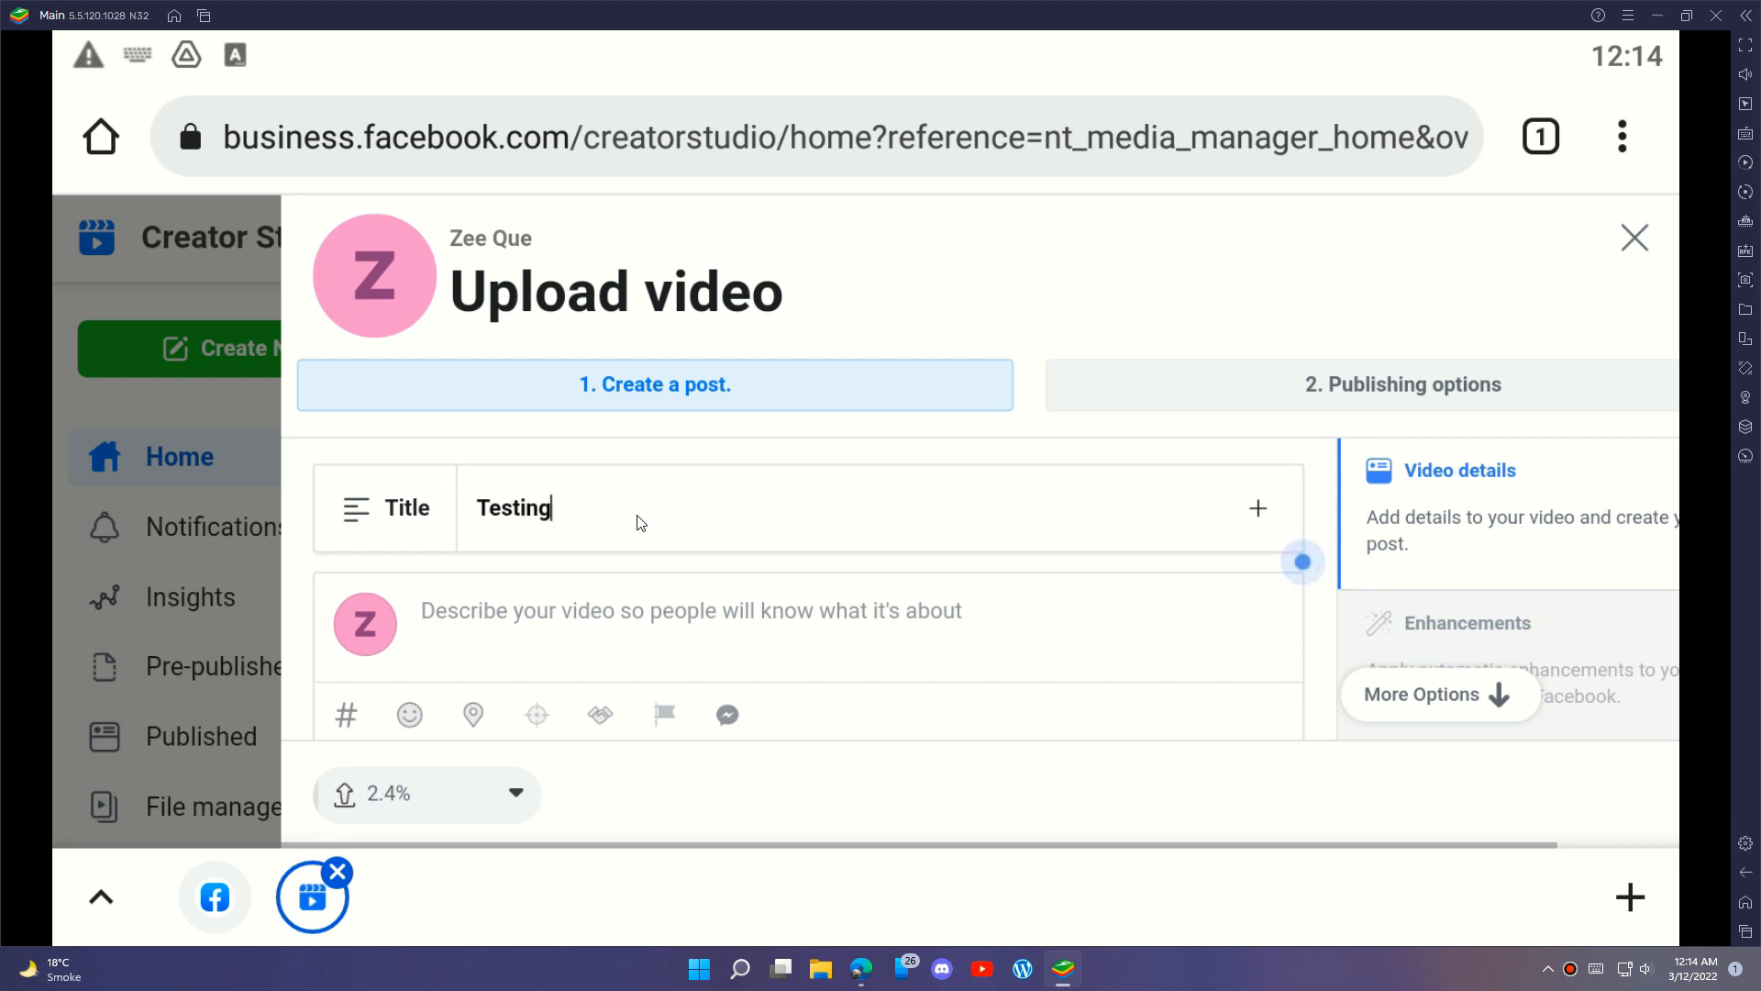
{"action": "type", "text": "Video"}
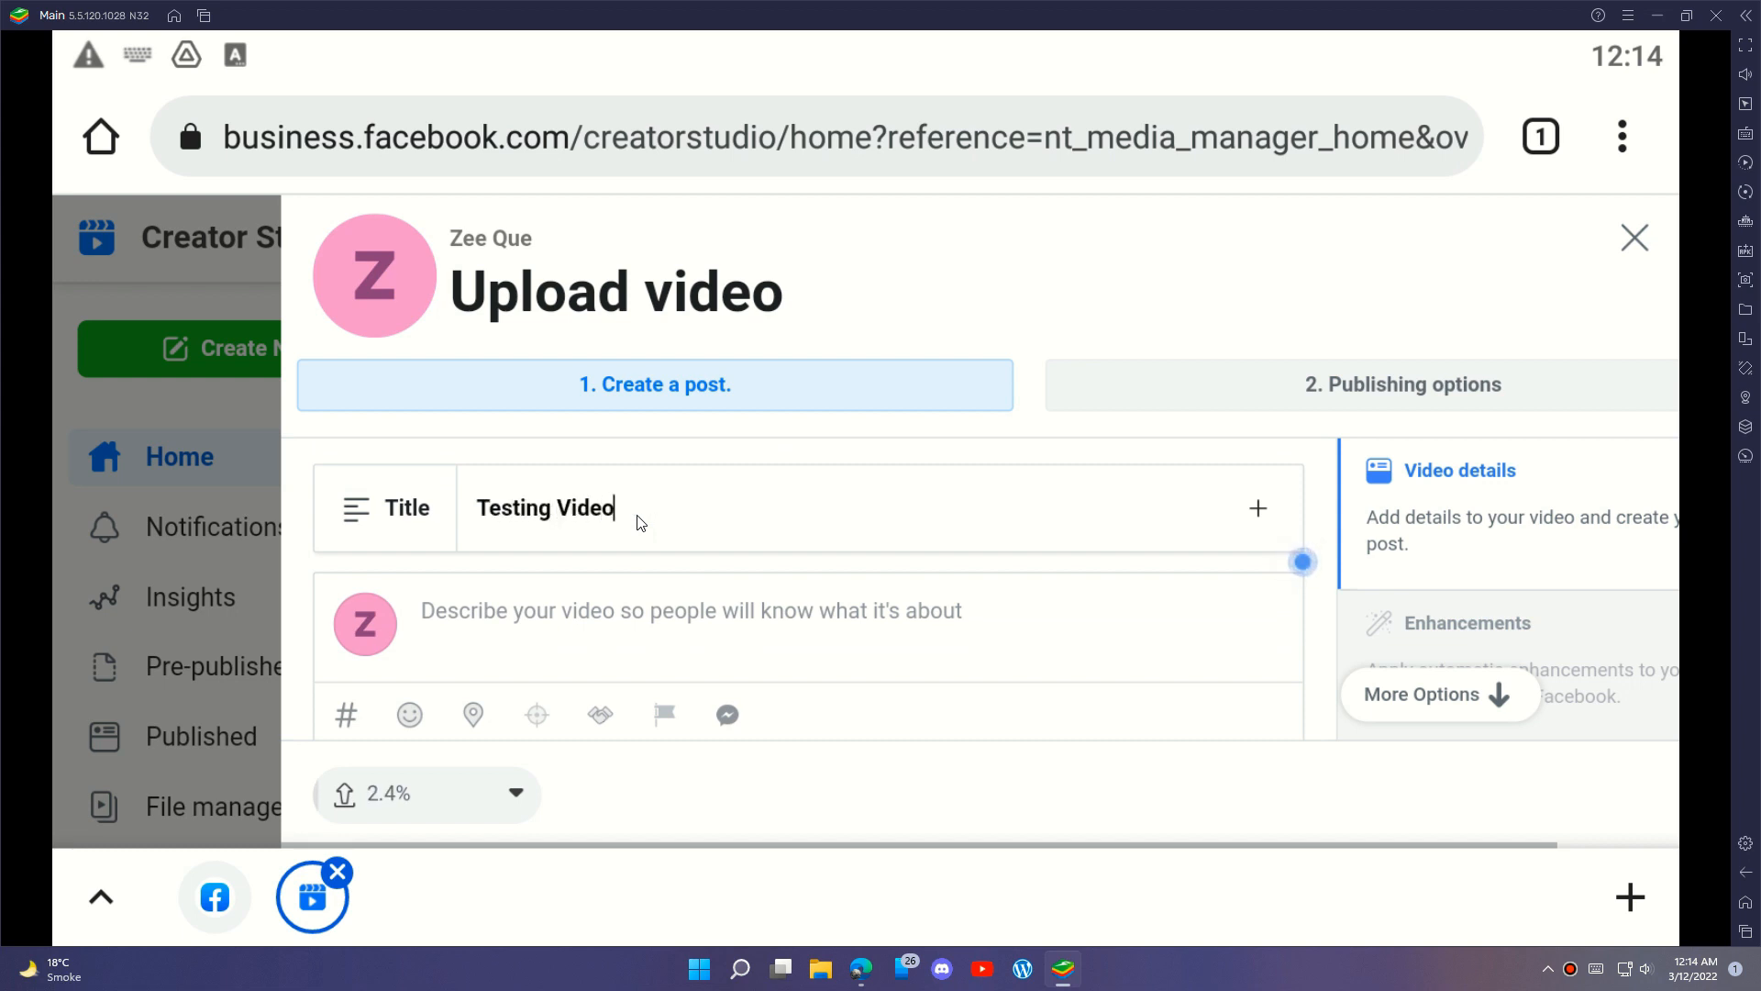
{"action": "mouse_move", "coordinate": [472, 598]}
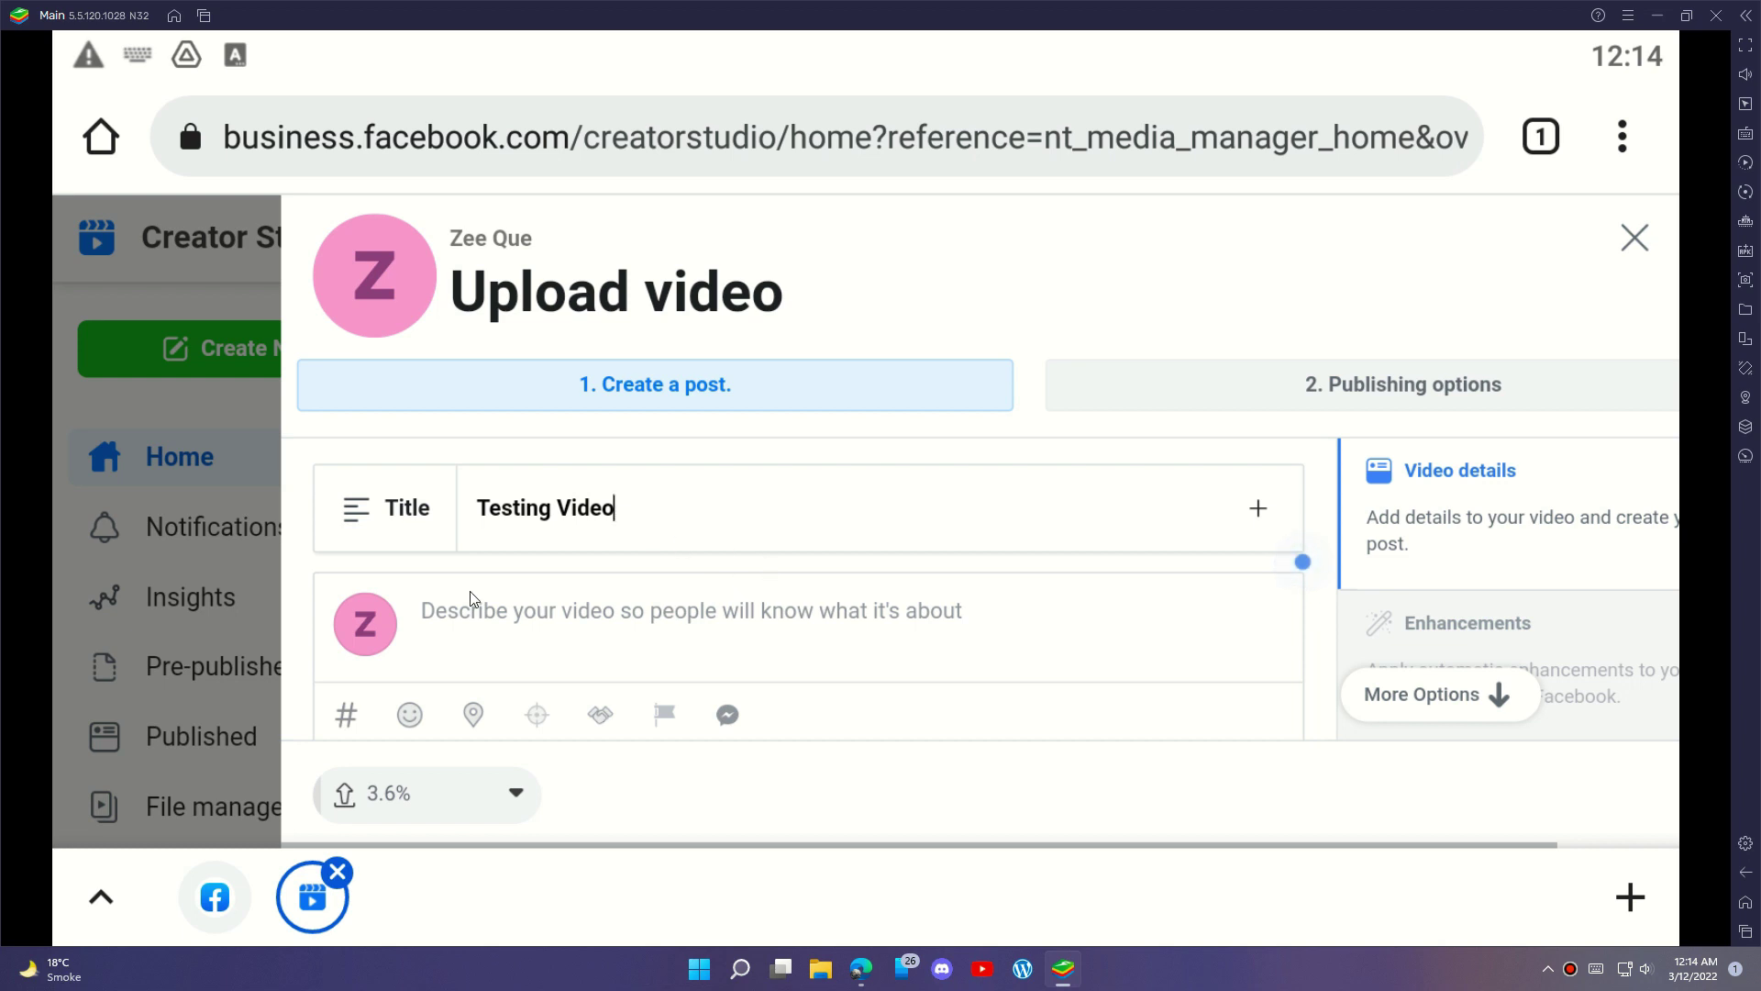
{"action": "scroll", "scroll_direction": "down", "scroll_amount": 3}
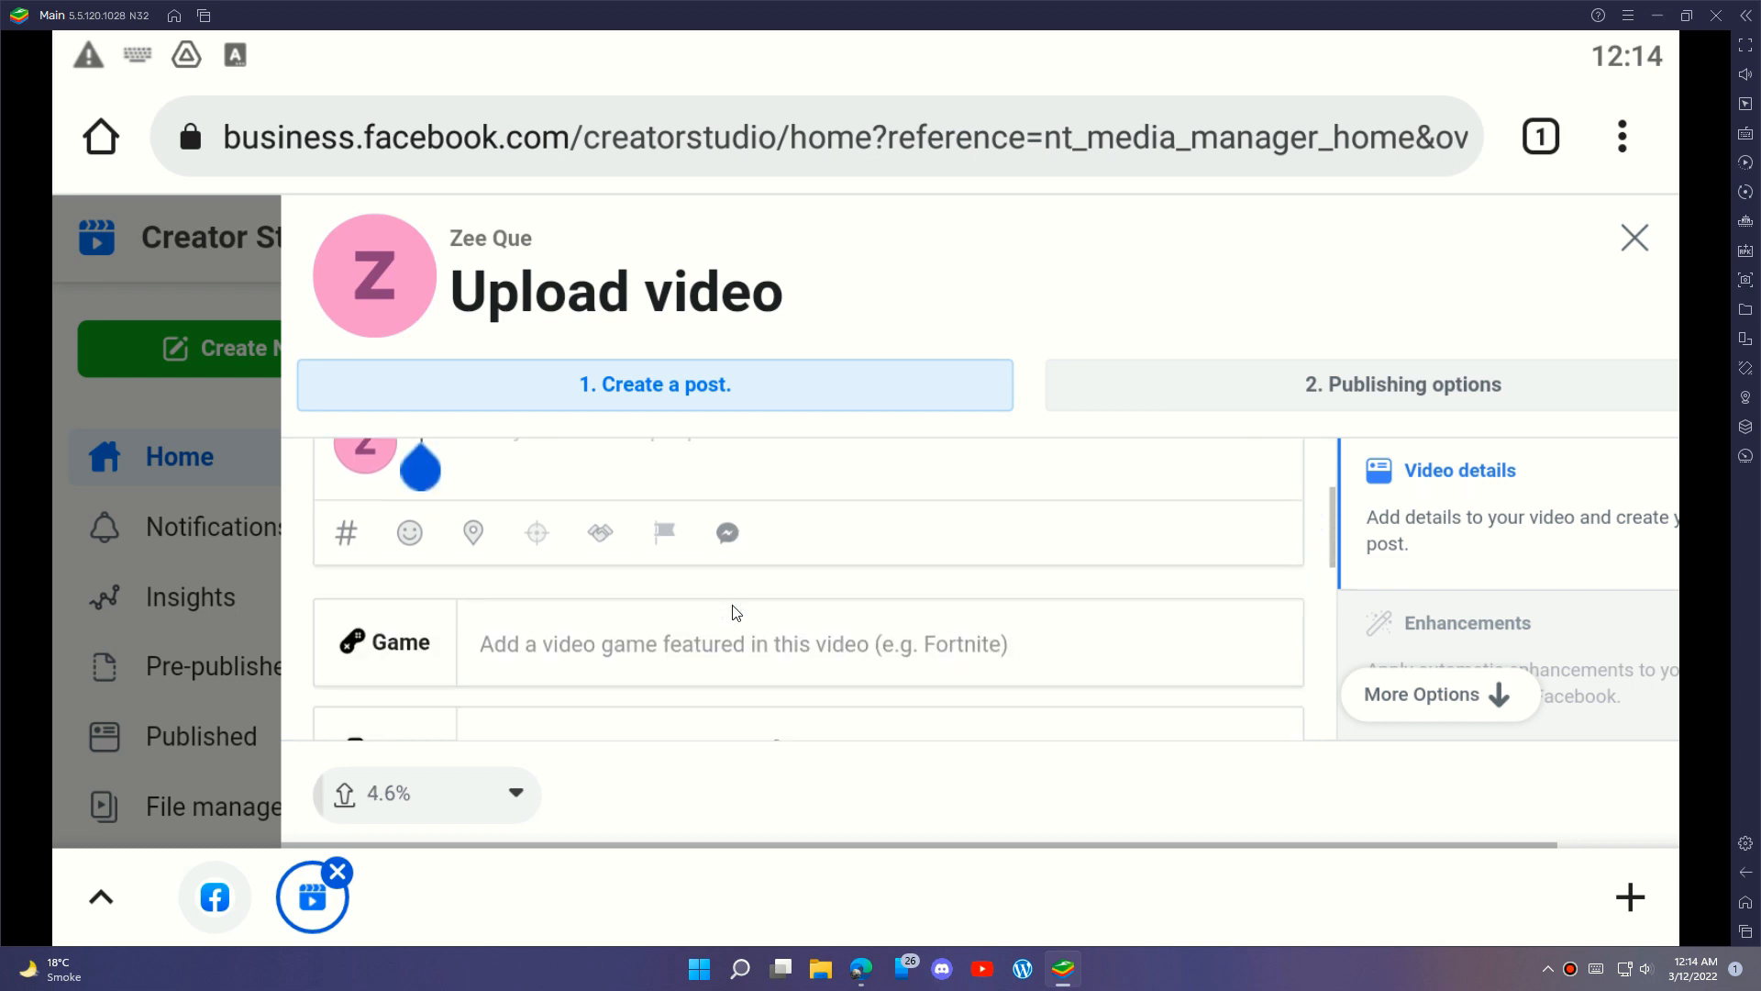
{"action": "scroll", "scroll_direction": "up", "scroll_amount": 3}
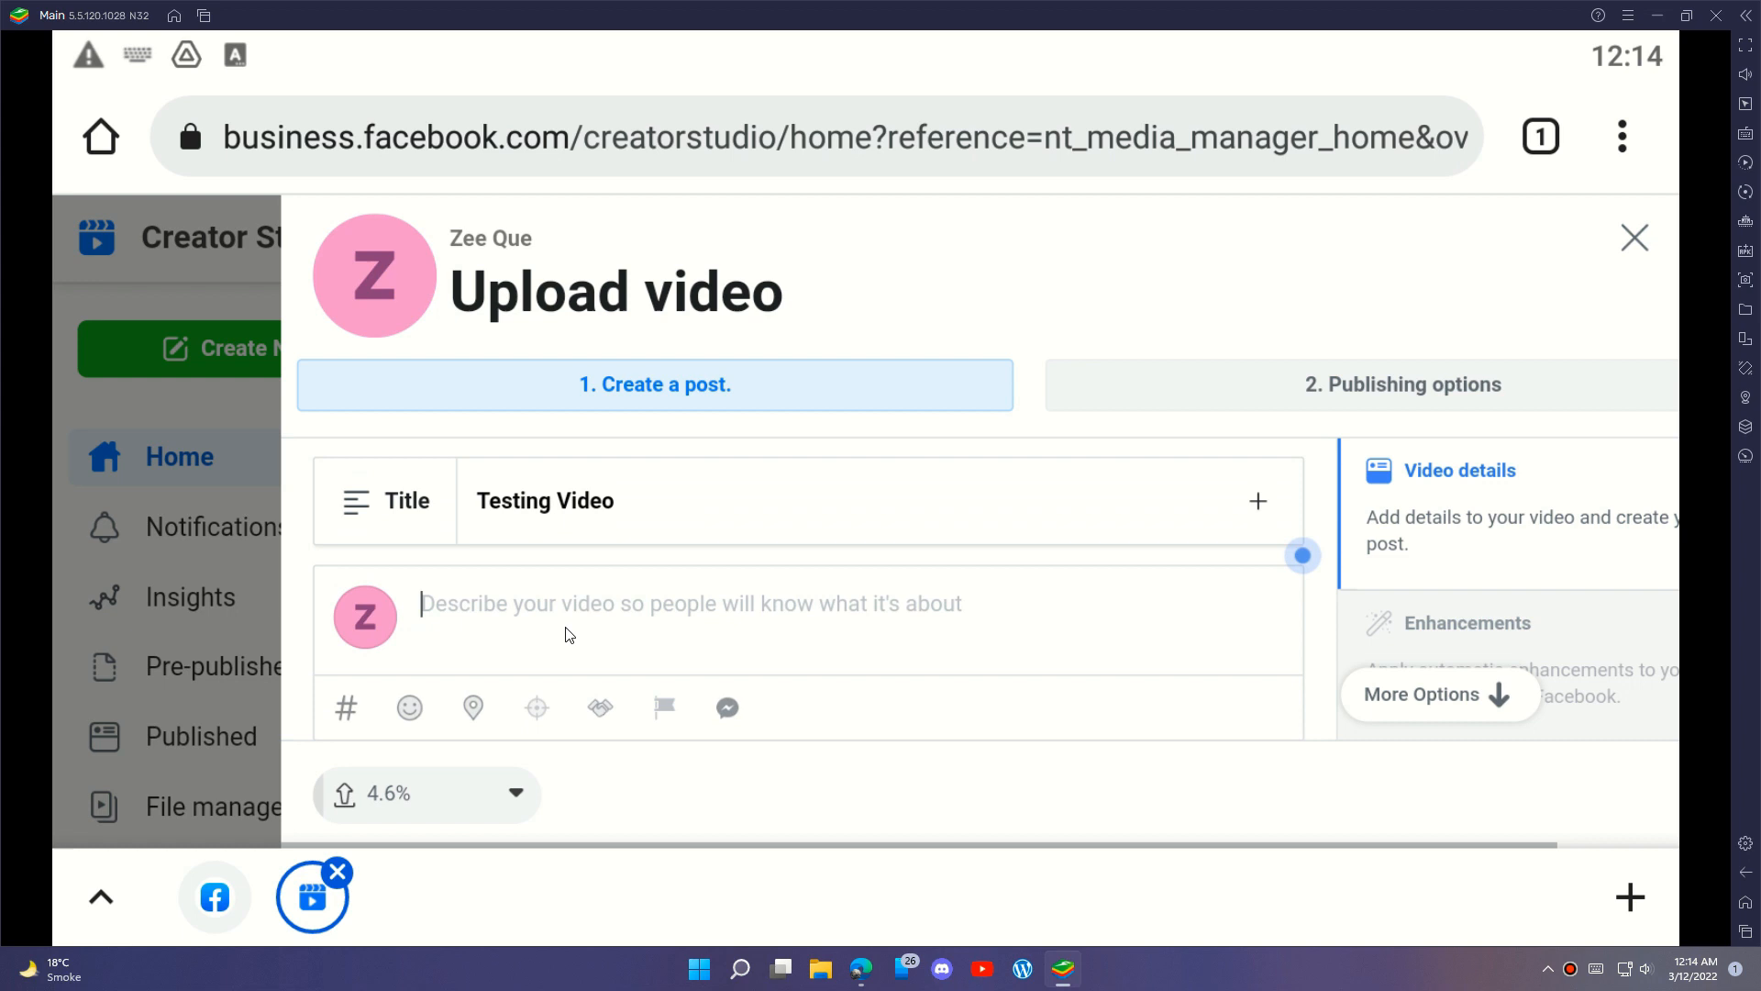
{"action": "type", "text": "Exampl"}
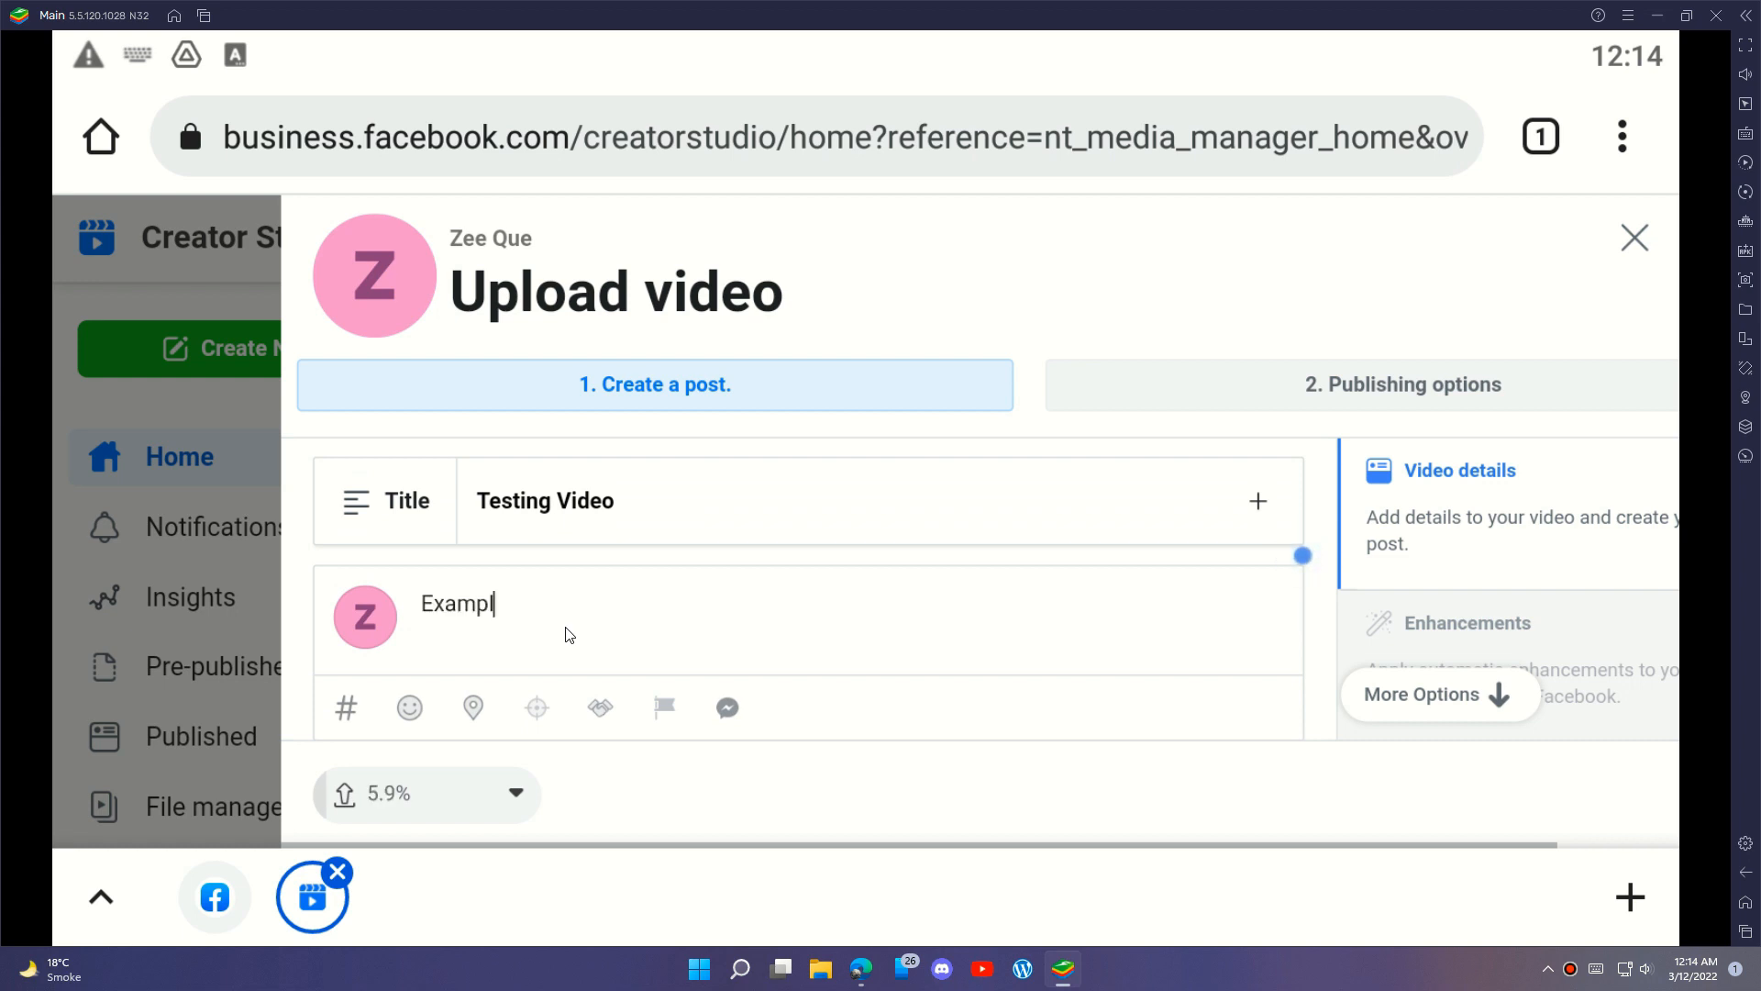
{"action": "scroll", "scroll_direction": "down", "scroll_amount": 3}
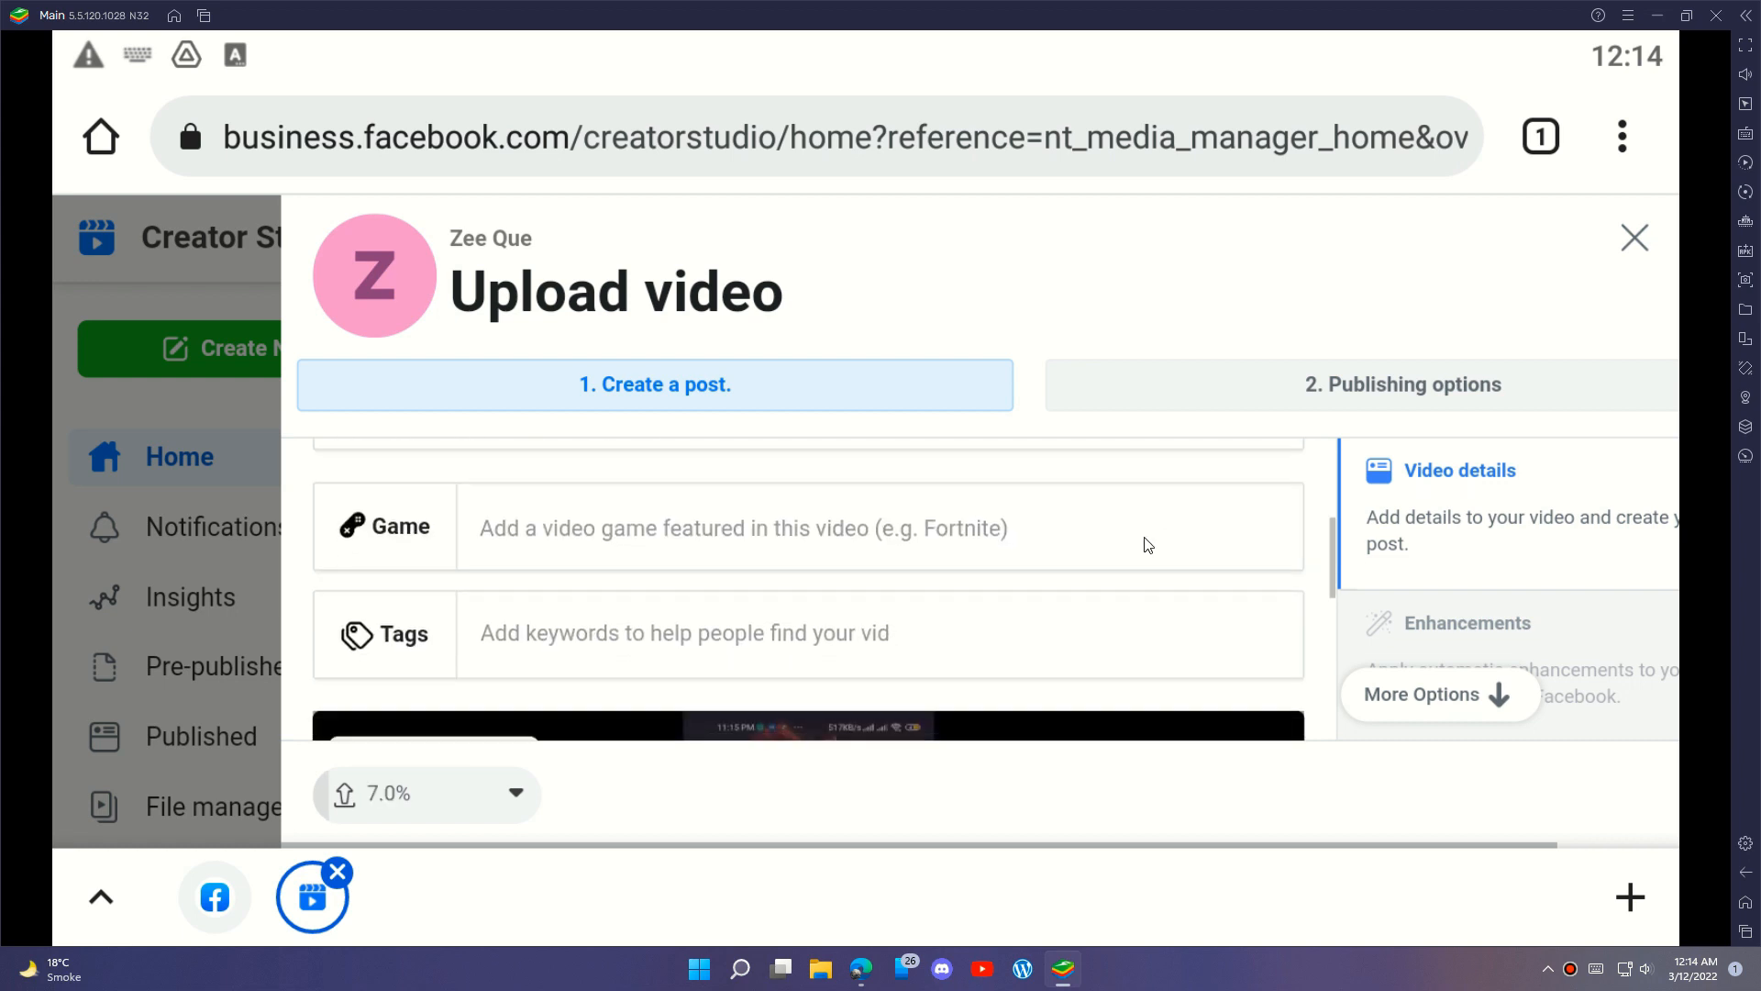
{"action": "scroll", "scroll_direction": "down", "scroll_amount": 3}
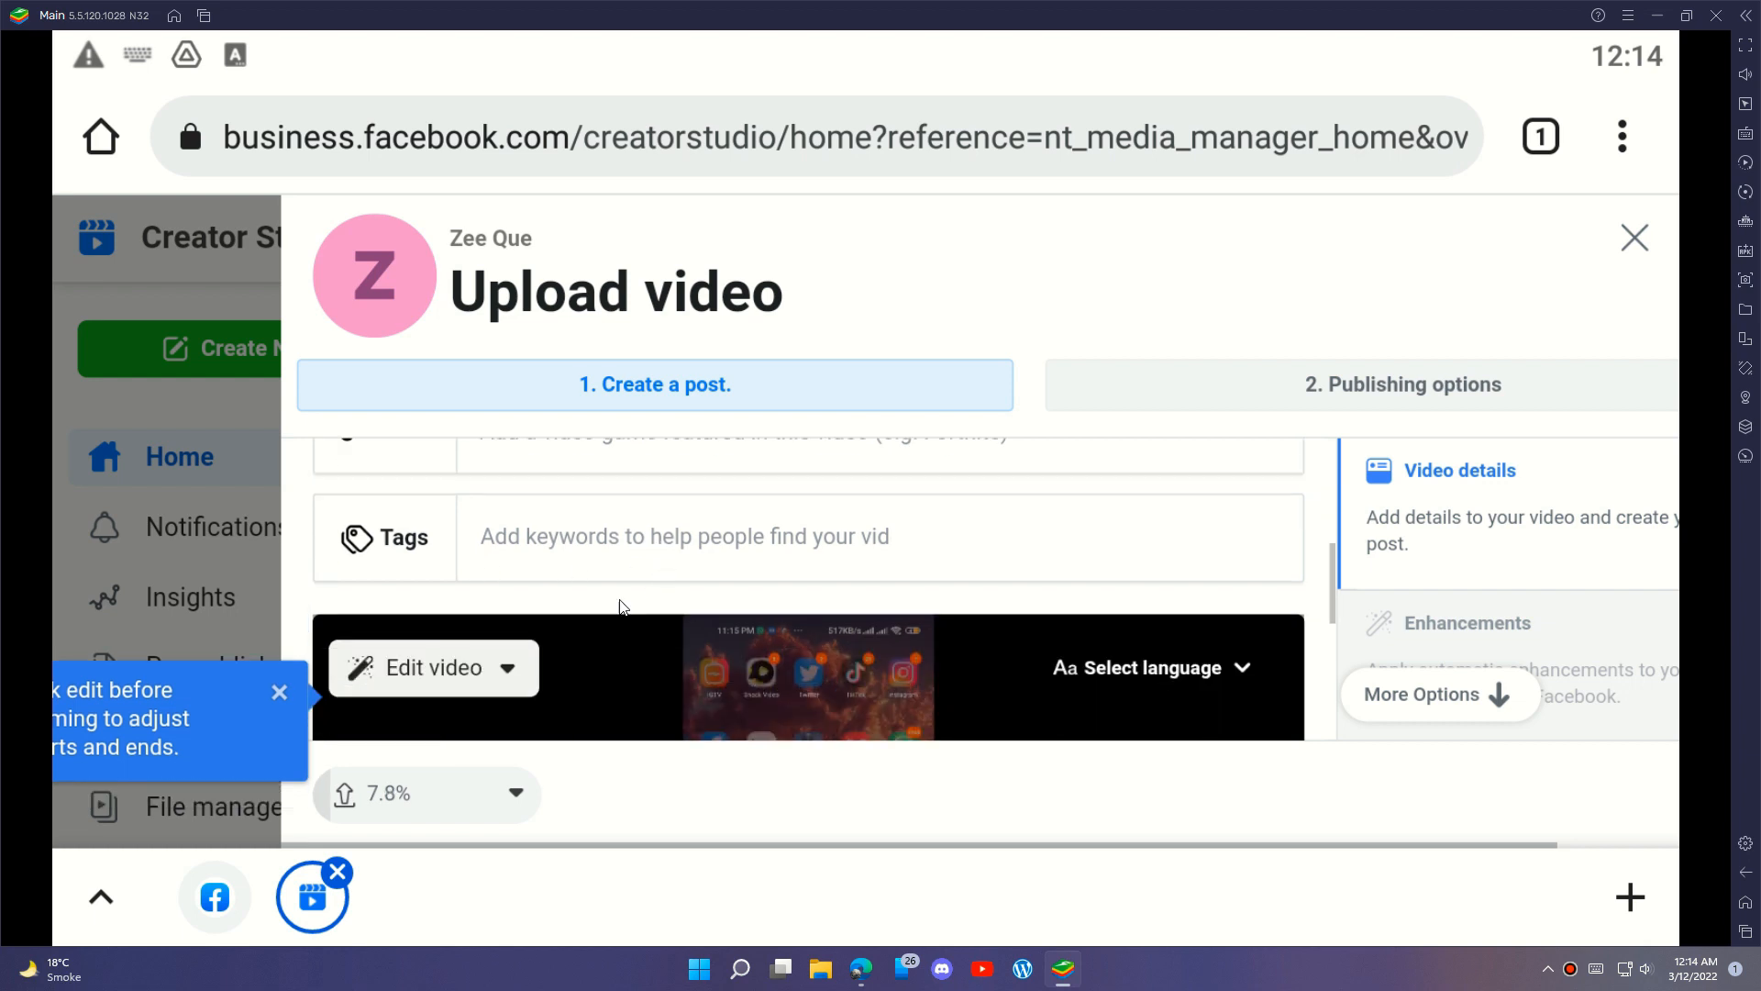
{"action": "scroll", "scroll_direction": "up", "scroll_amount": 3}
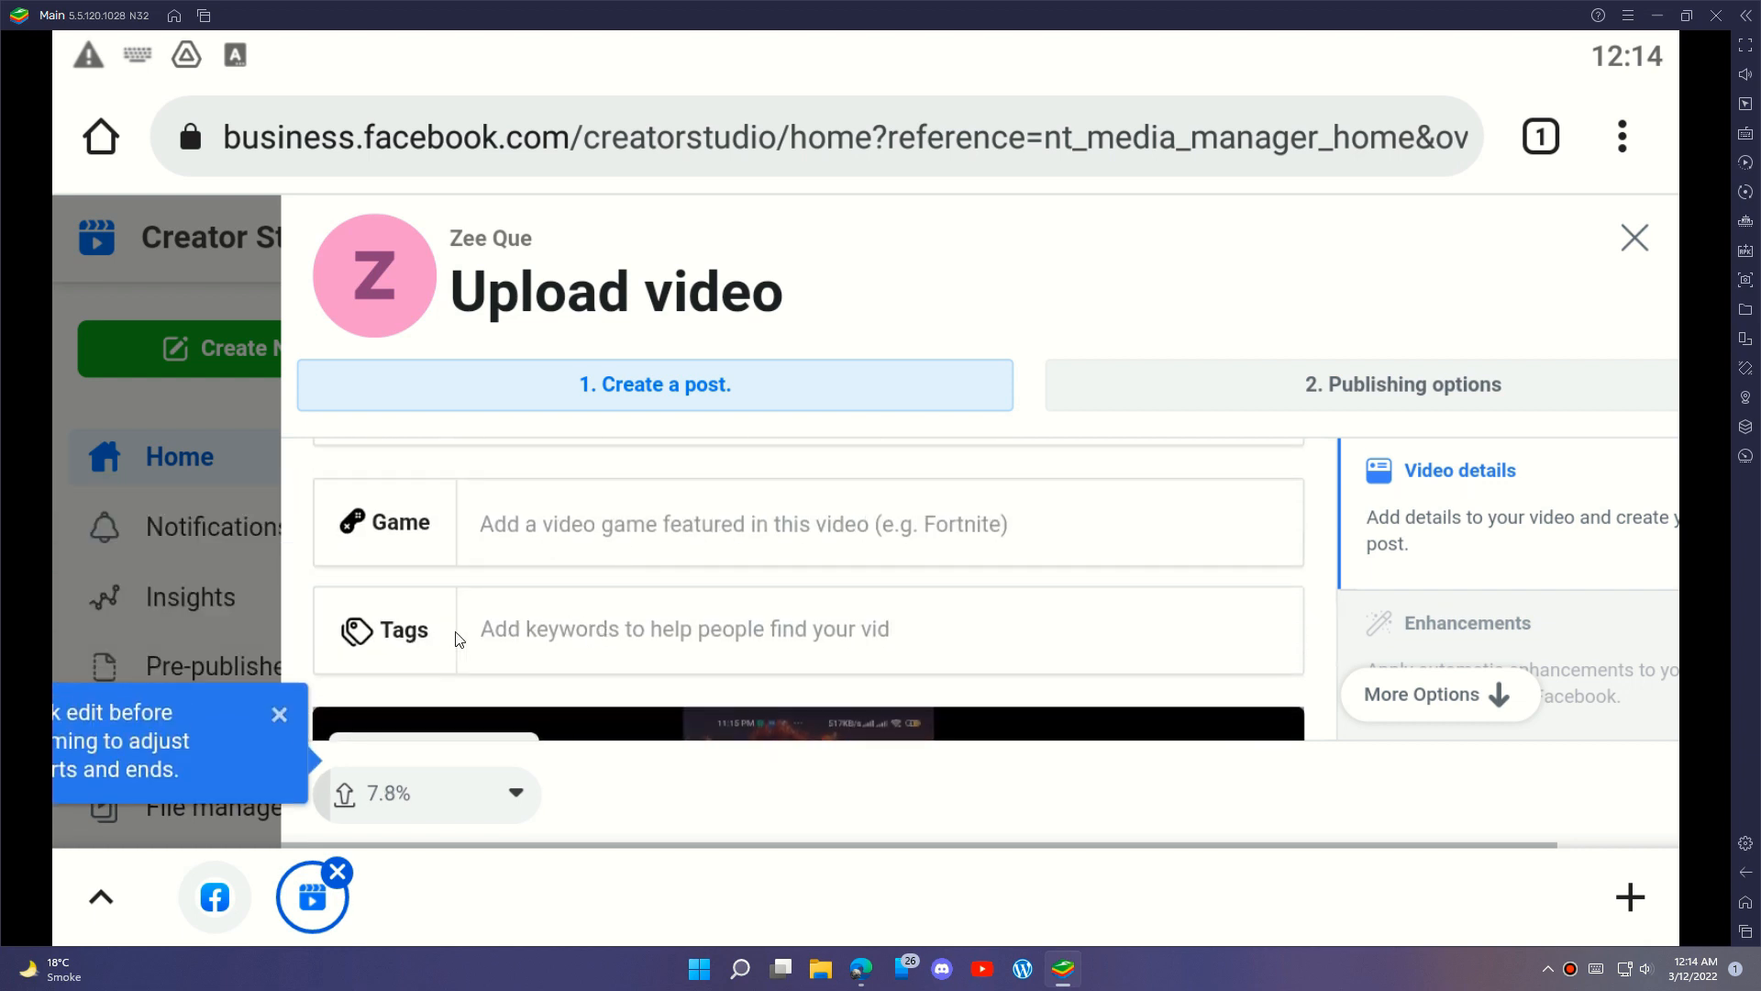
Add the Tech Industry tag by searching 'tec' in Tags.
{"action": "left_click", "coordinate": [682, 627]}
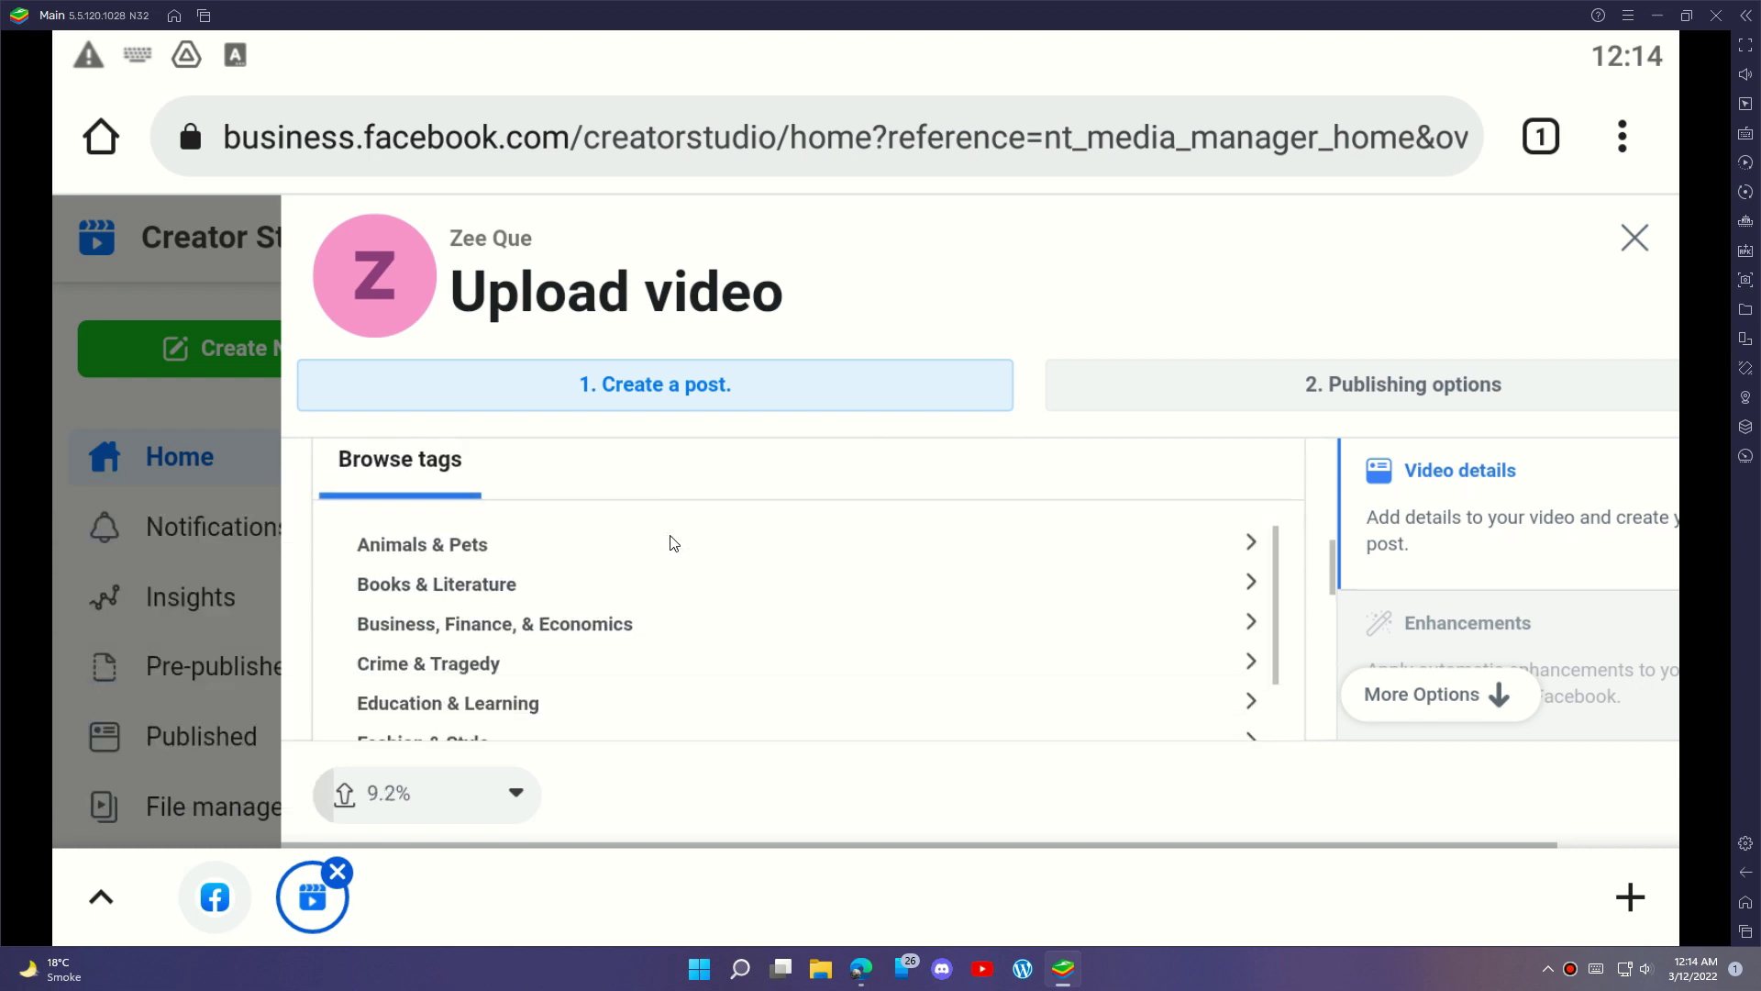
{"action": "scroll", "scroll_direction": "down", "scroll_amount": 3}
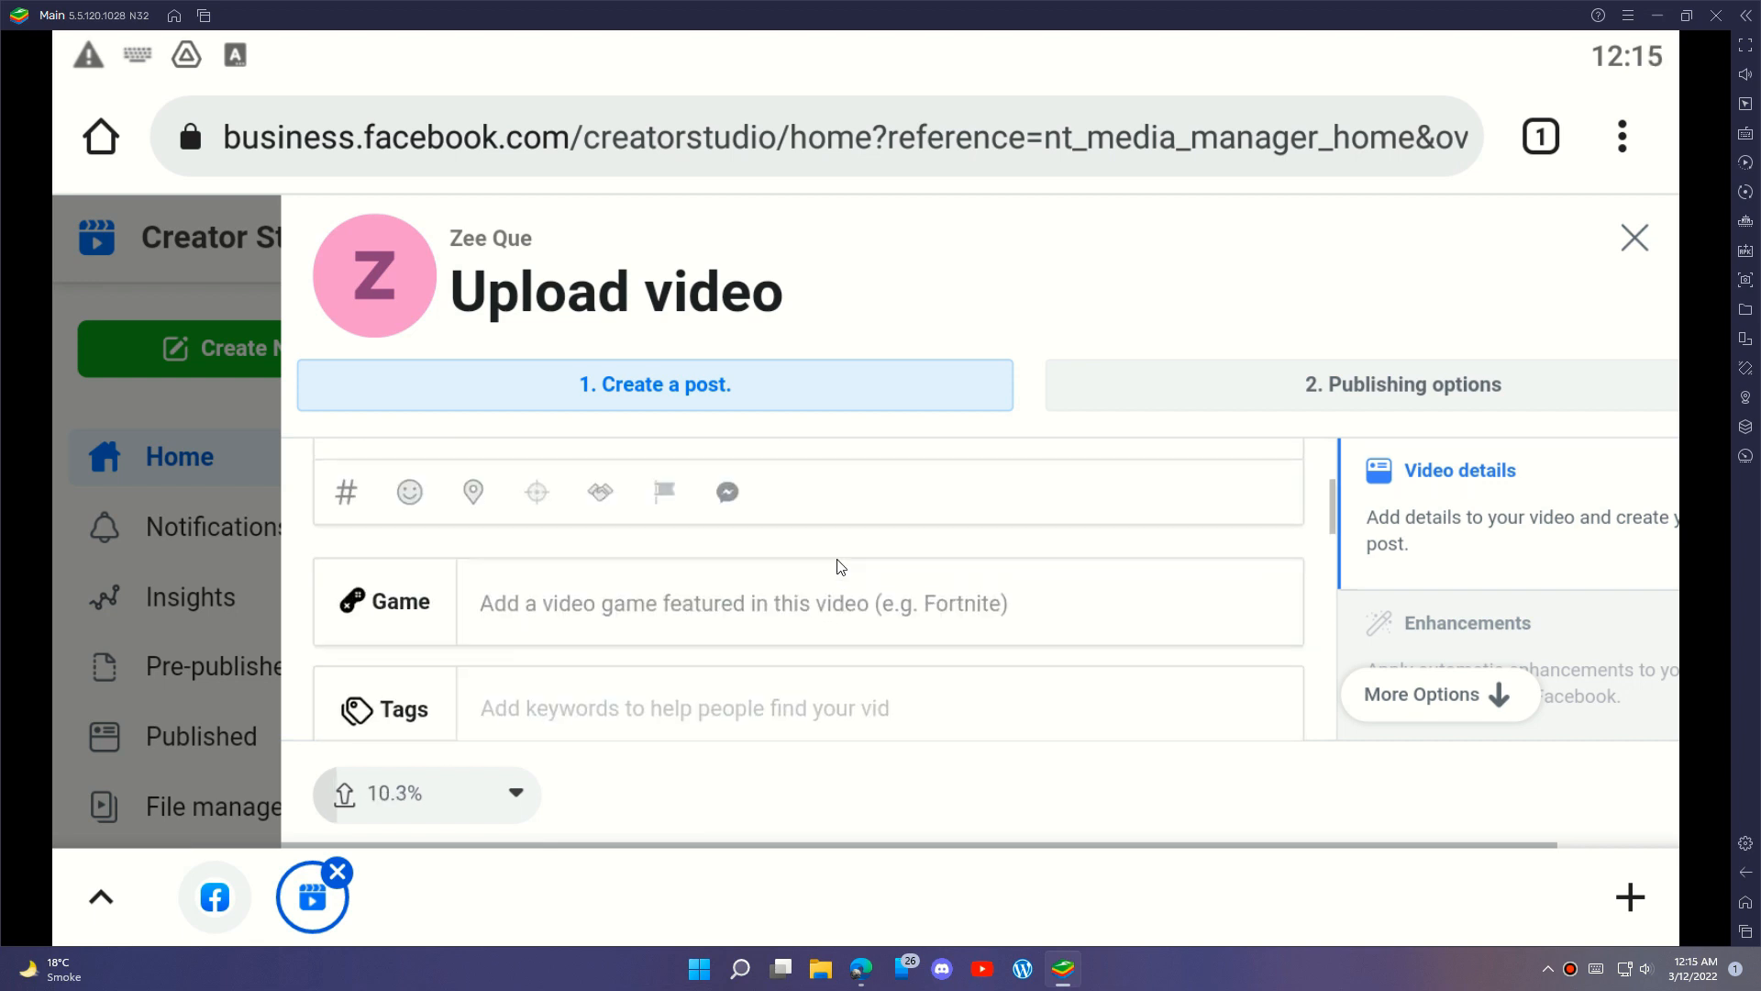
{"action": "type", "text": "t"}
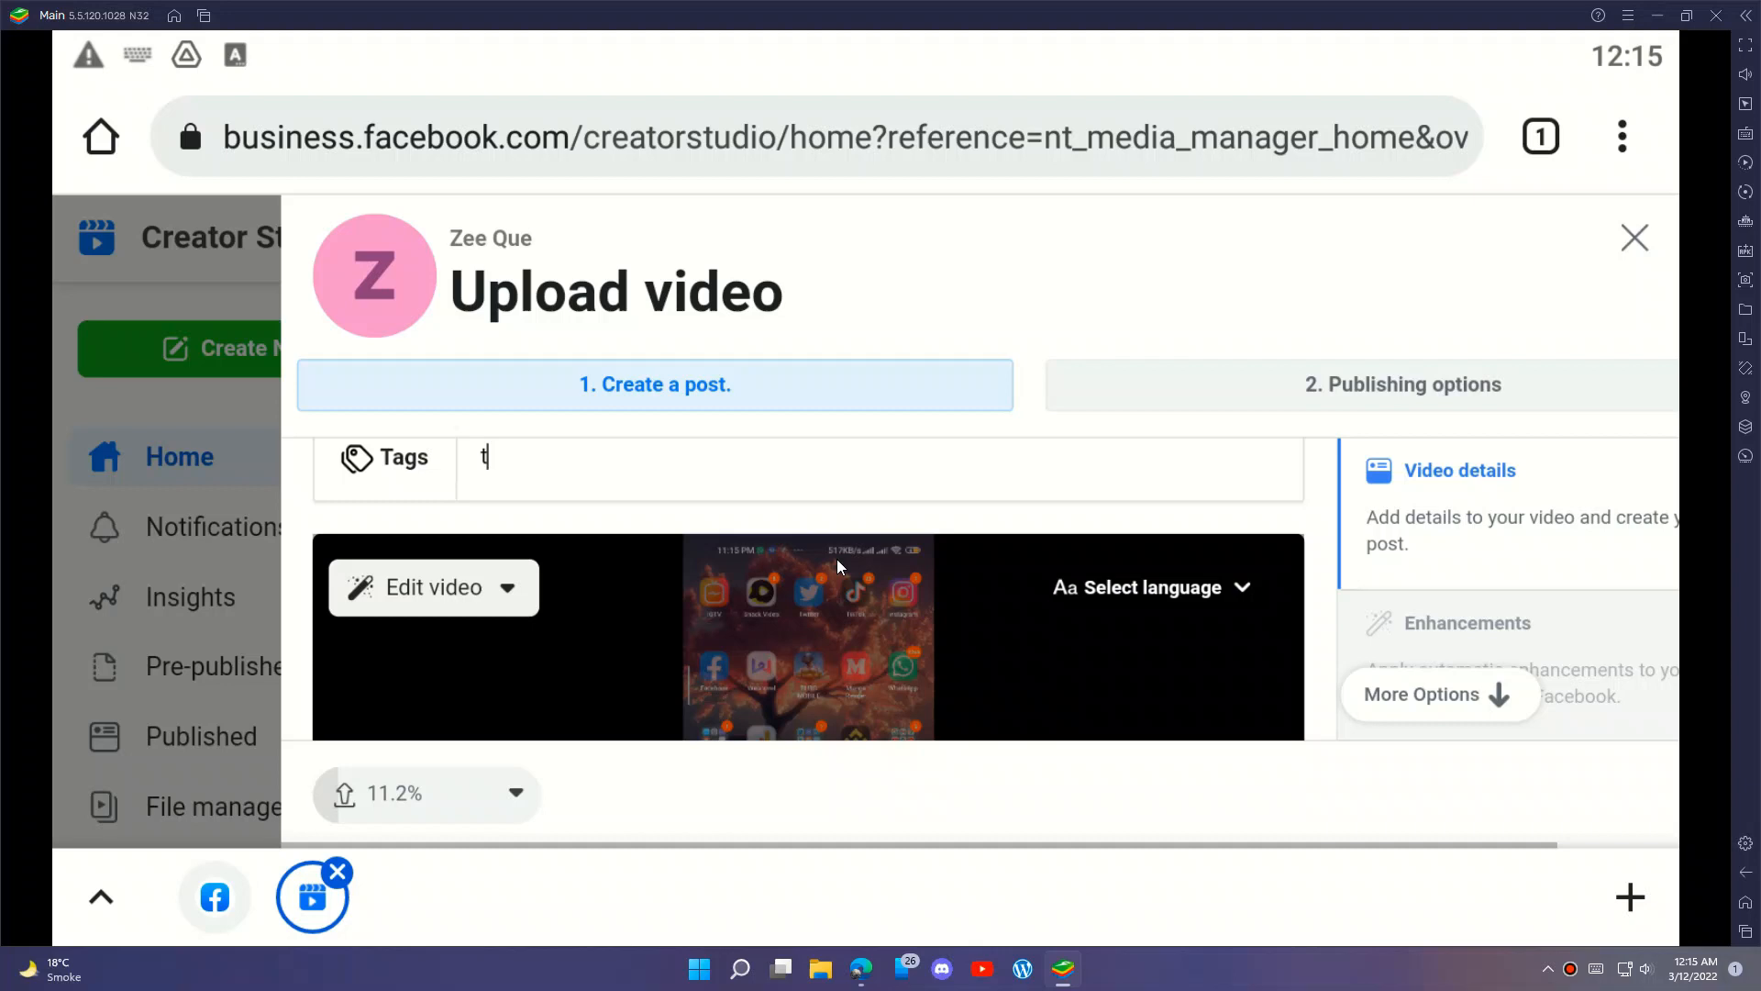
{"action": "type", "text": "ech Industry"}
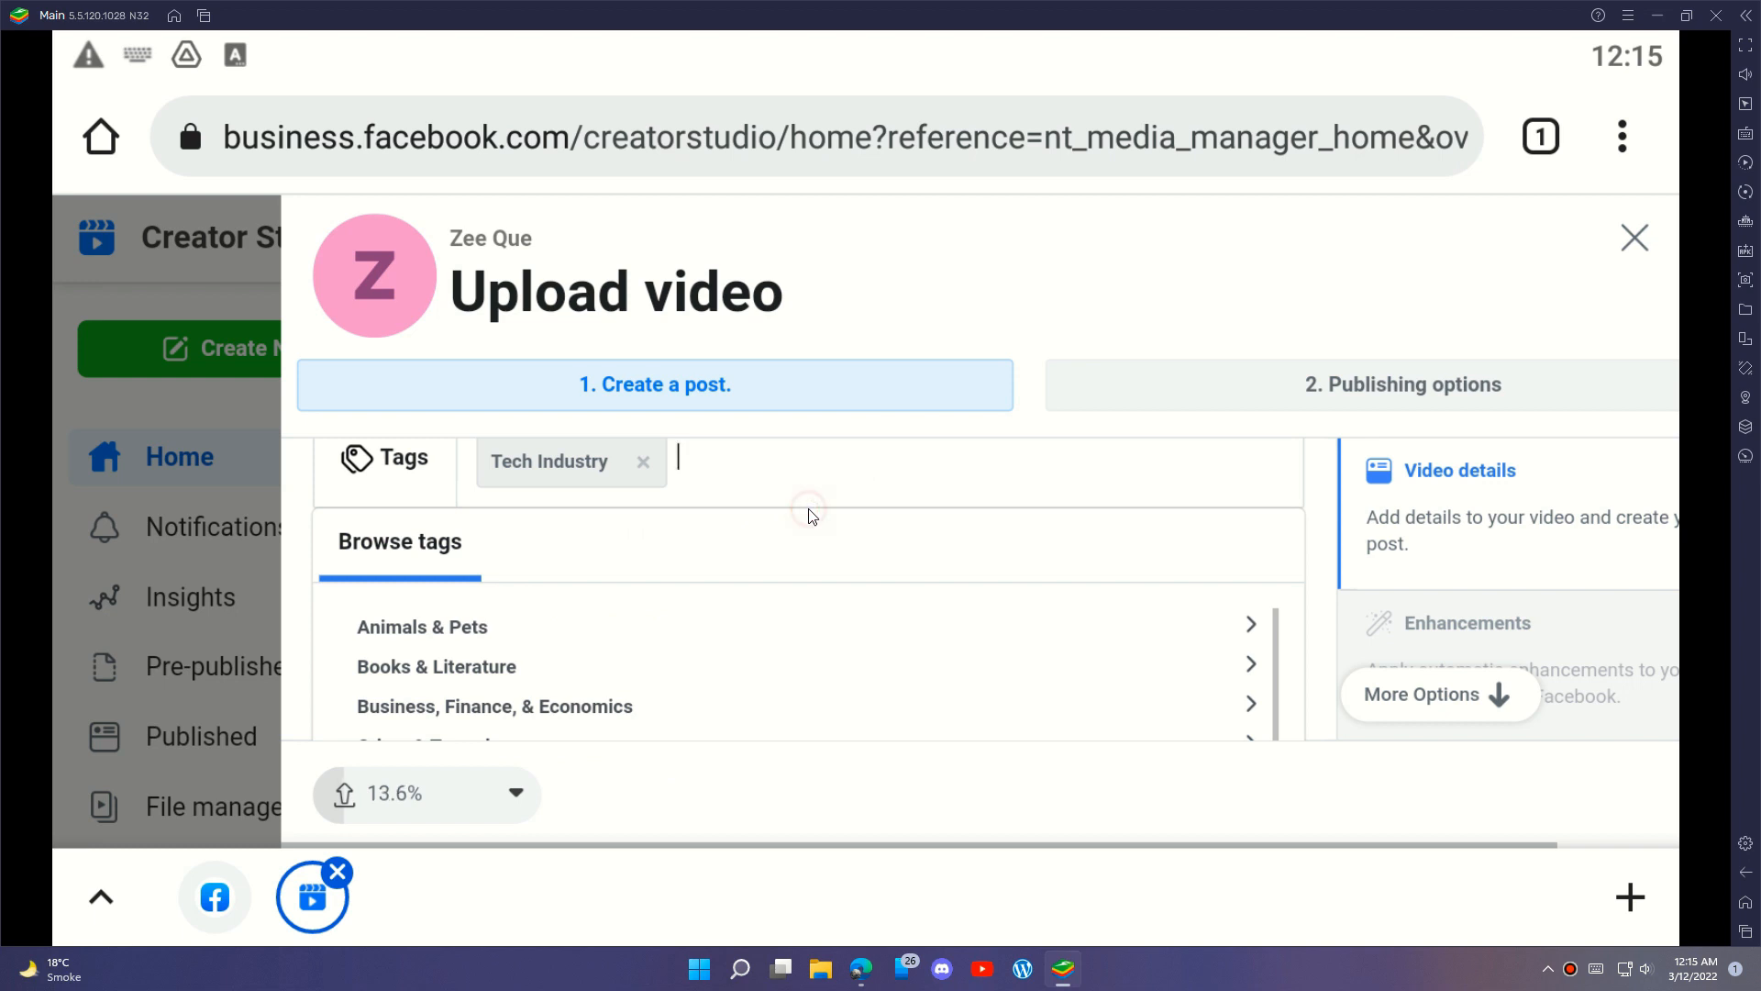
{"action": "scroll", "scroll_direction": "down", "scroll_amount": 3}
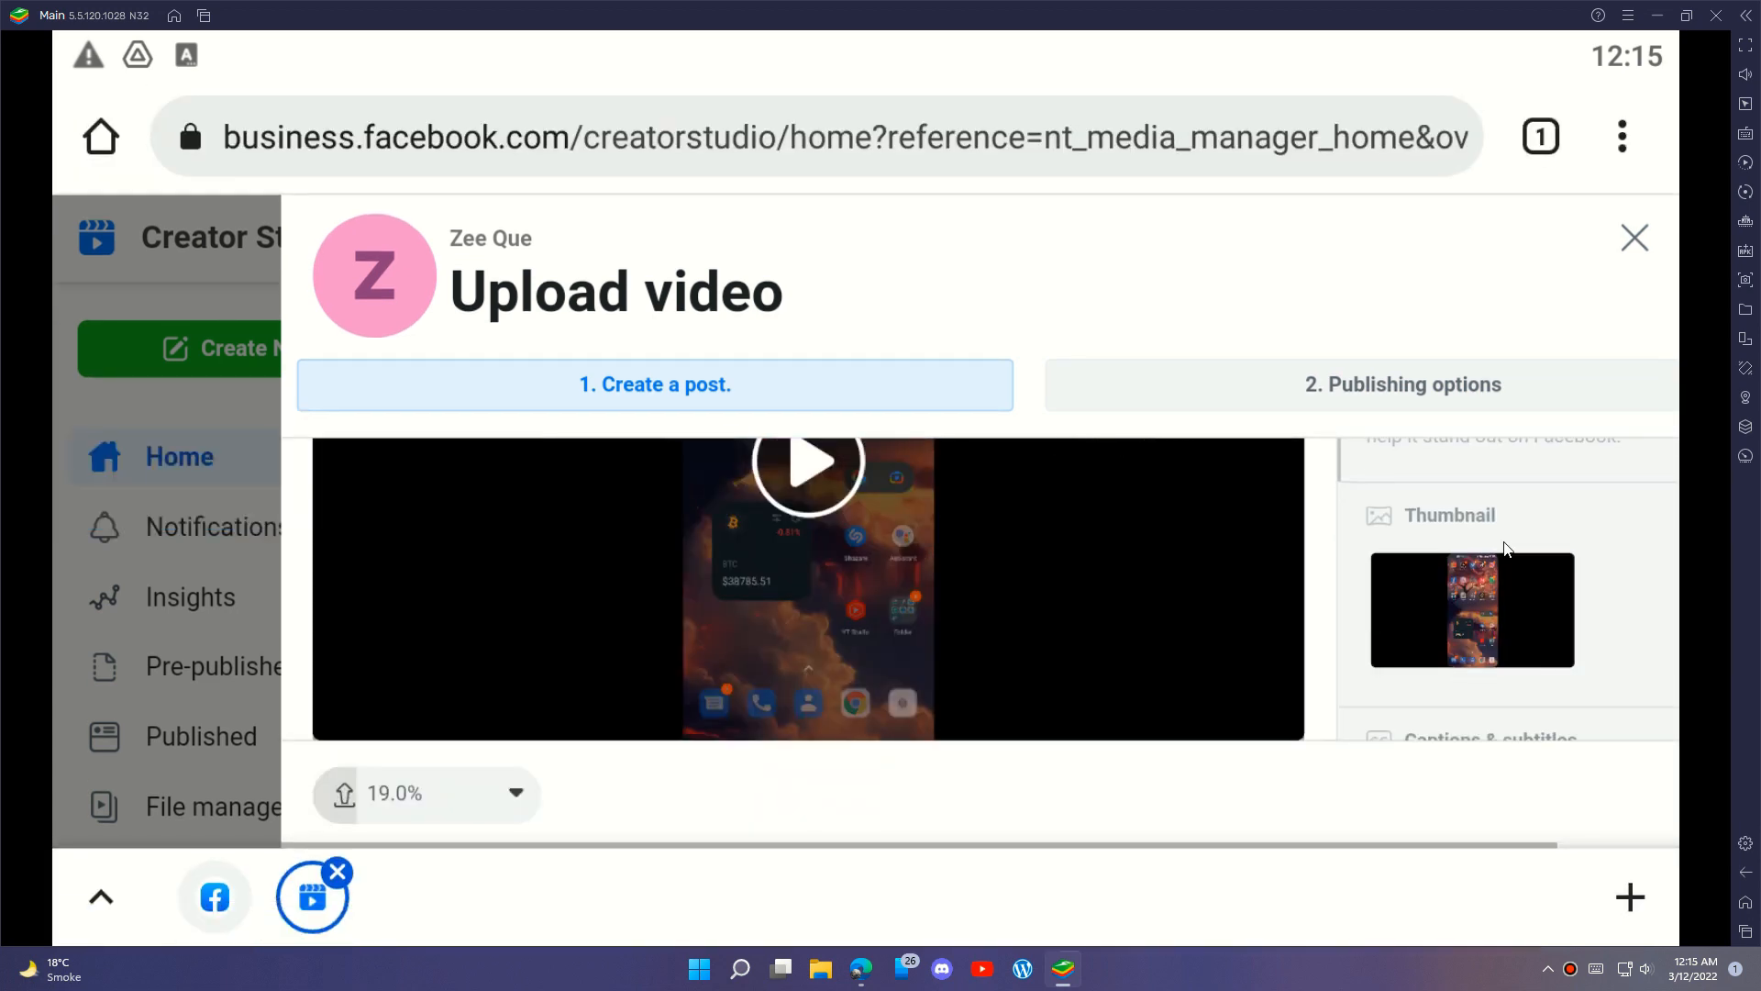
{"action": "scroll", "scroll_direction": "up", "scroll_amount": 3}
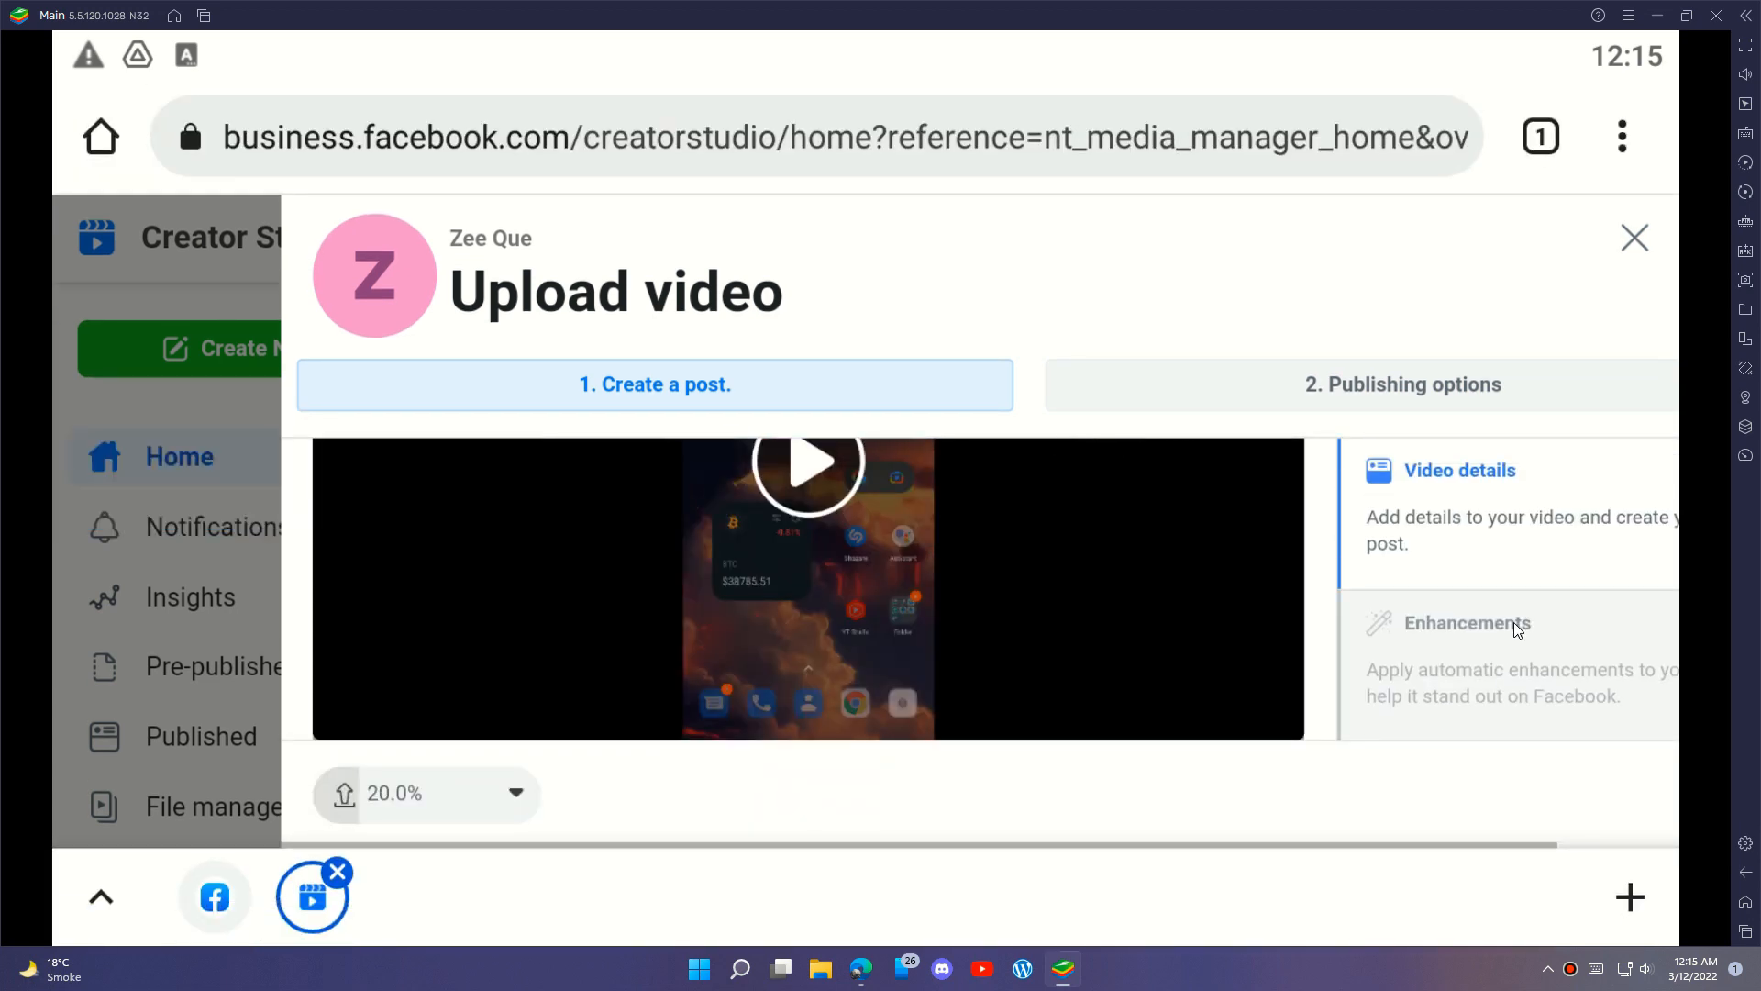
{"action": "scroll", "scroll_direction": "down", "scroll_amount": 3}
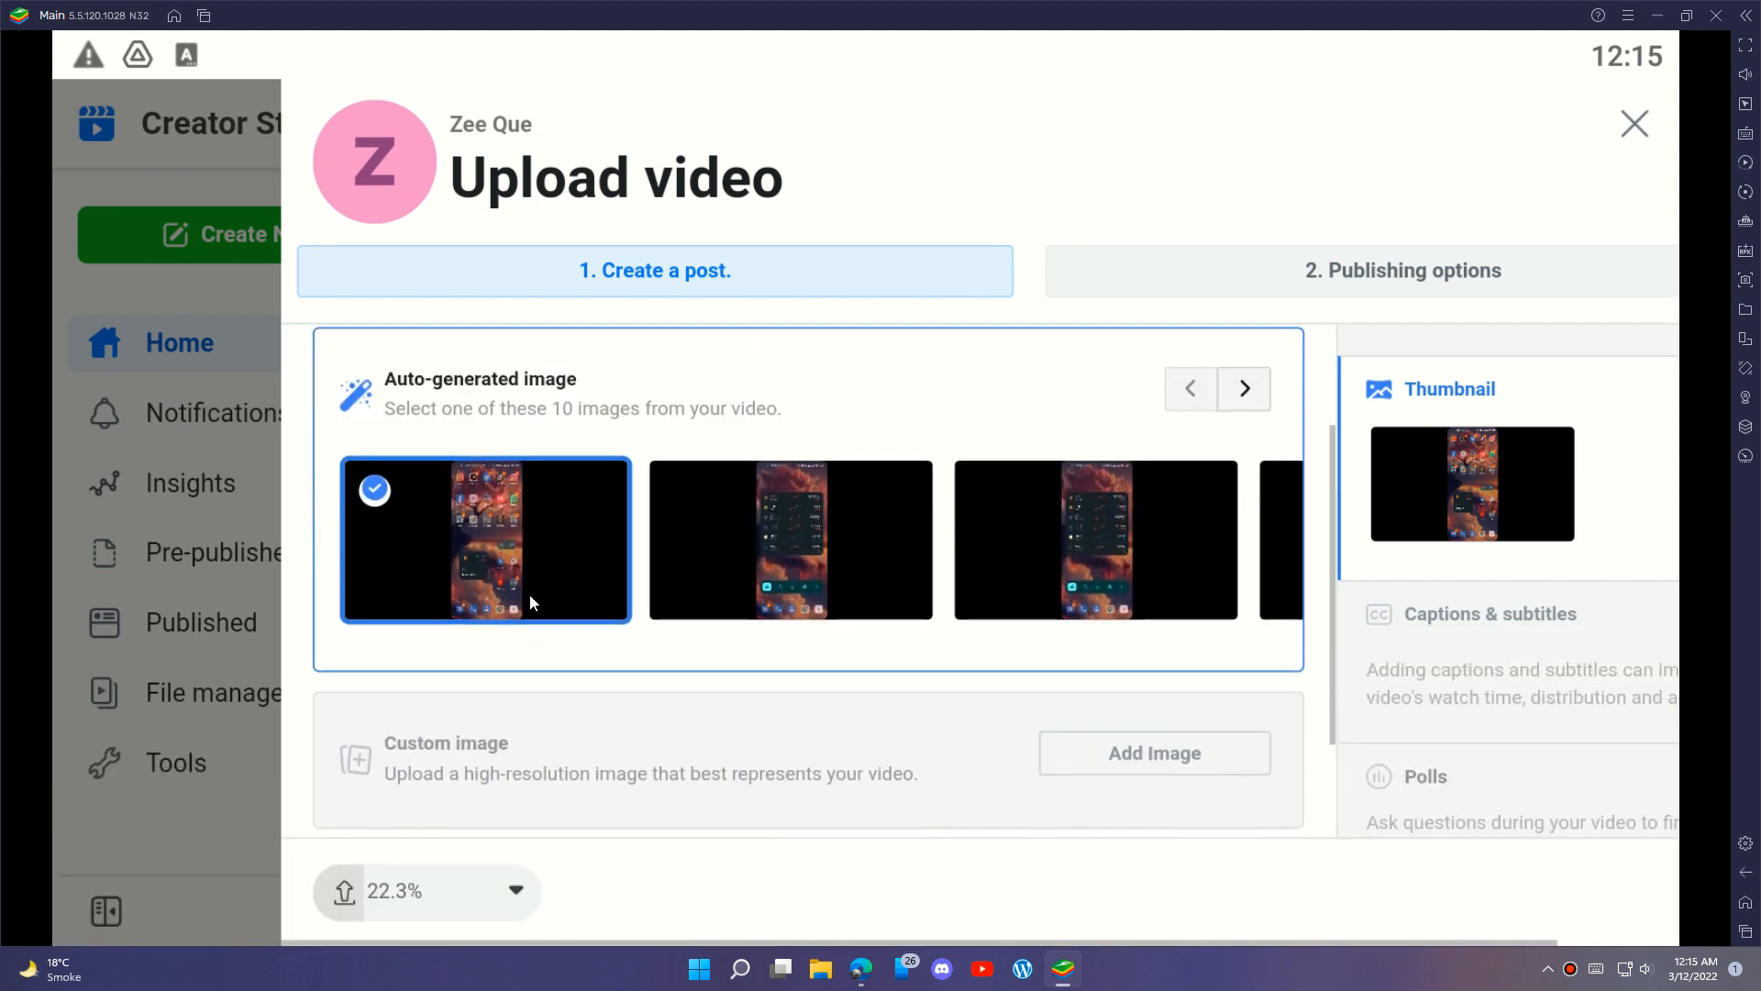
{"action": "scroll", "scroll_direction": "down", "scroll_amount": 3}
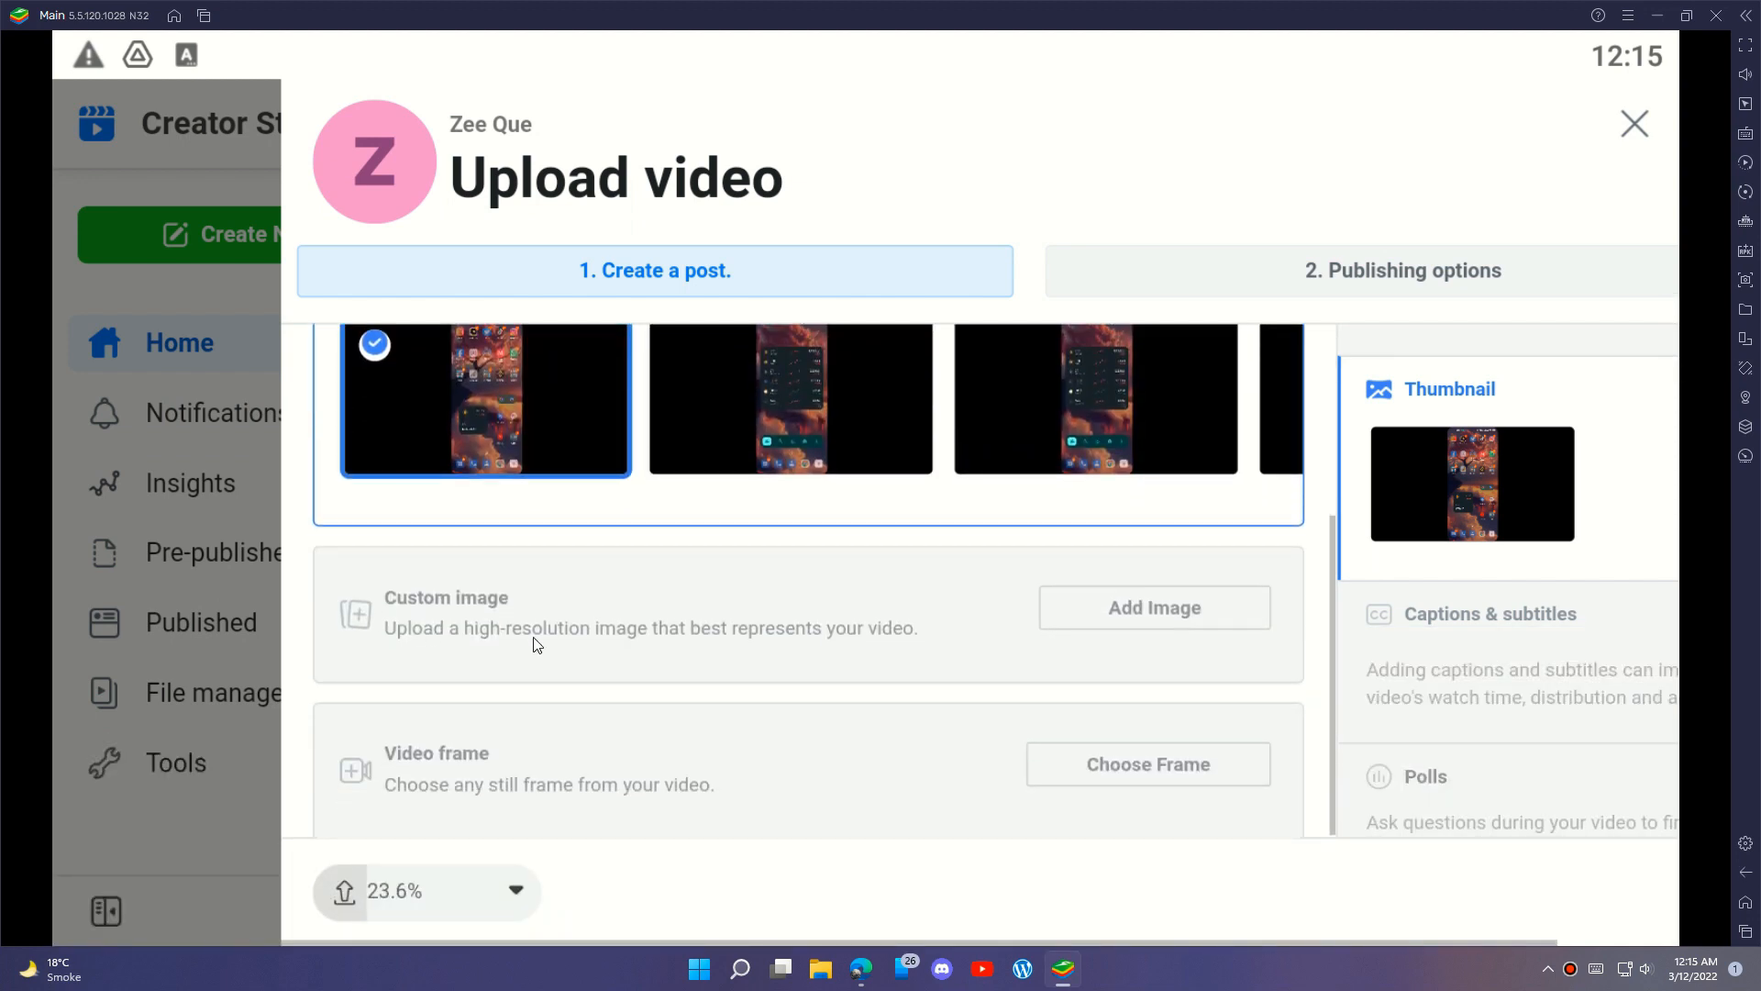
{"action": "left_click", "coordinate": [1152, 607]}
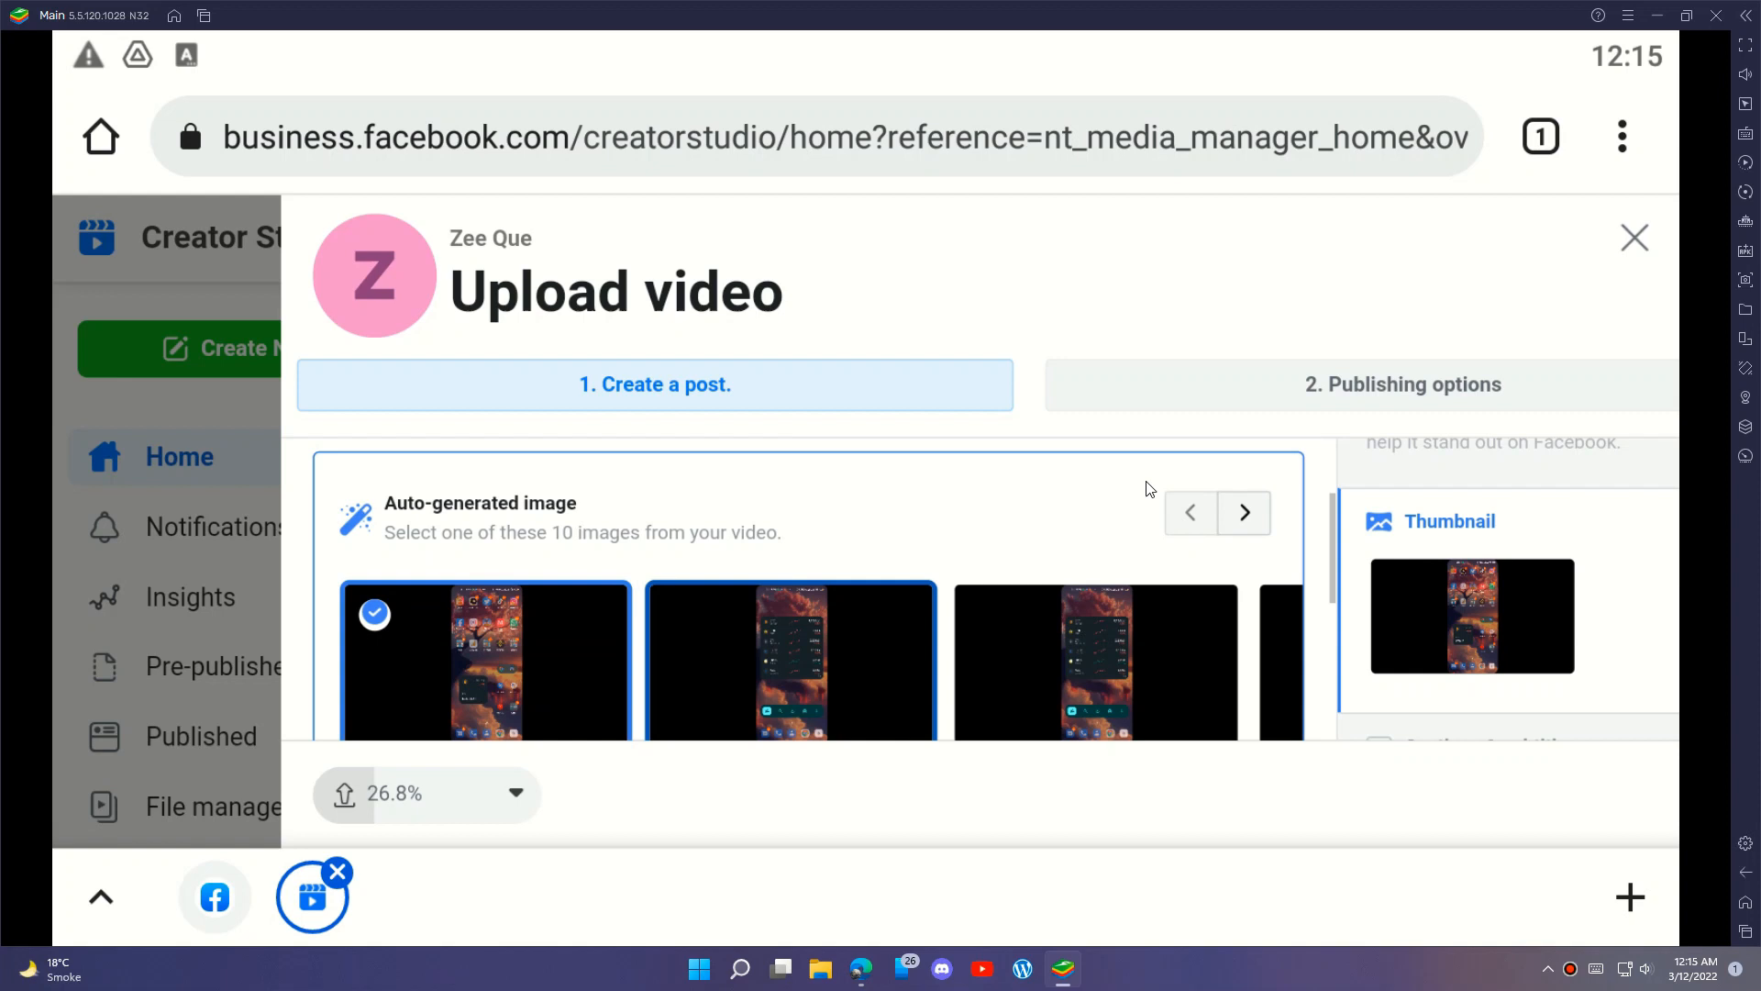
{"action": "scroll", "scroll_direction": "down", "scroll_amount": 3}
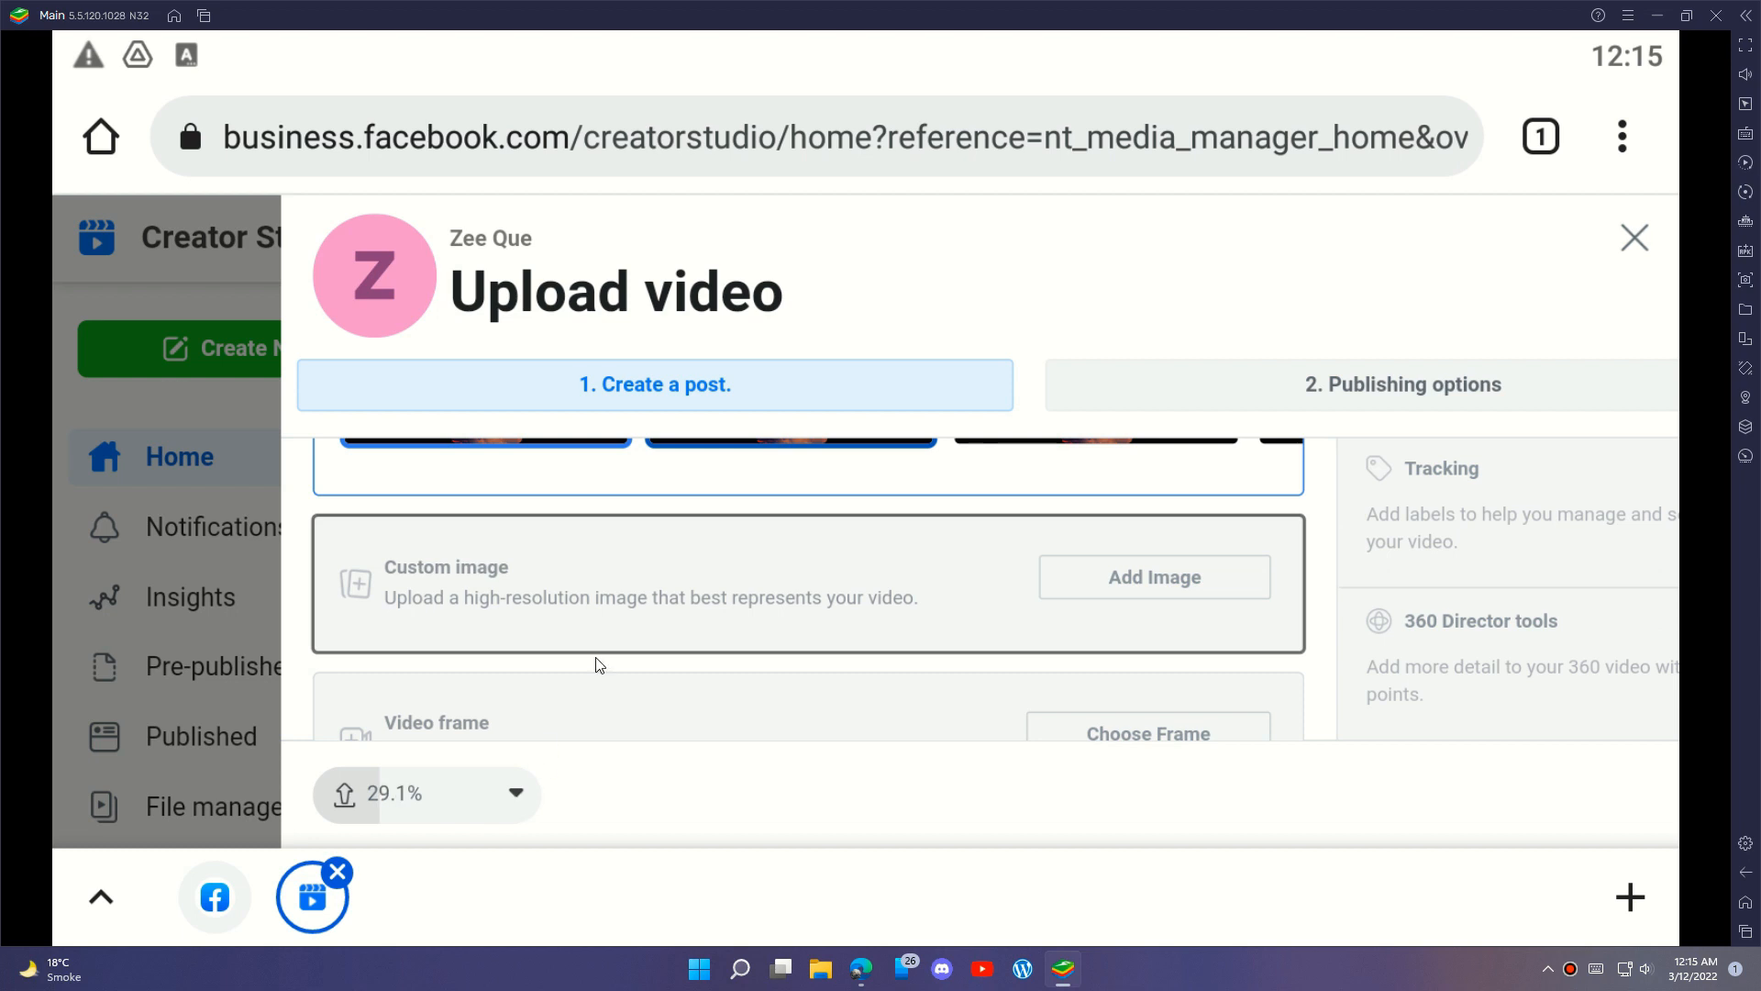
{"action": "scroll", "scroll_direction": "up", "scroll_amount": 3}
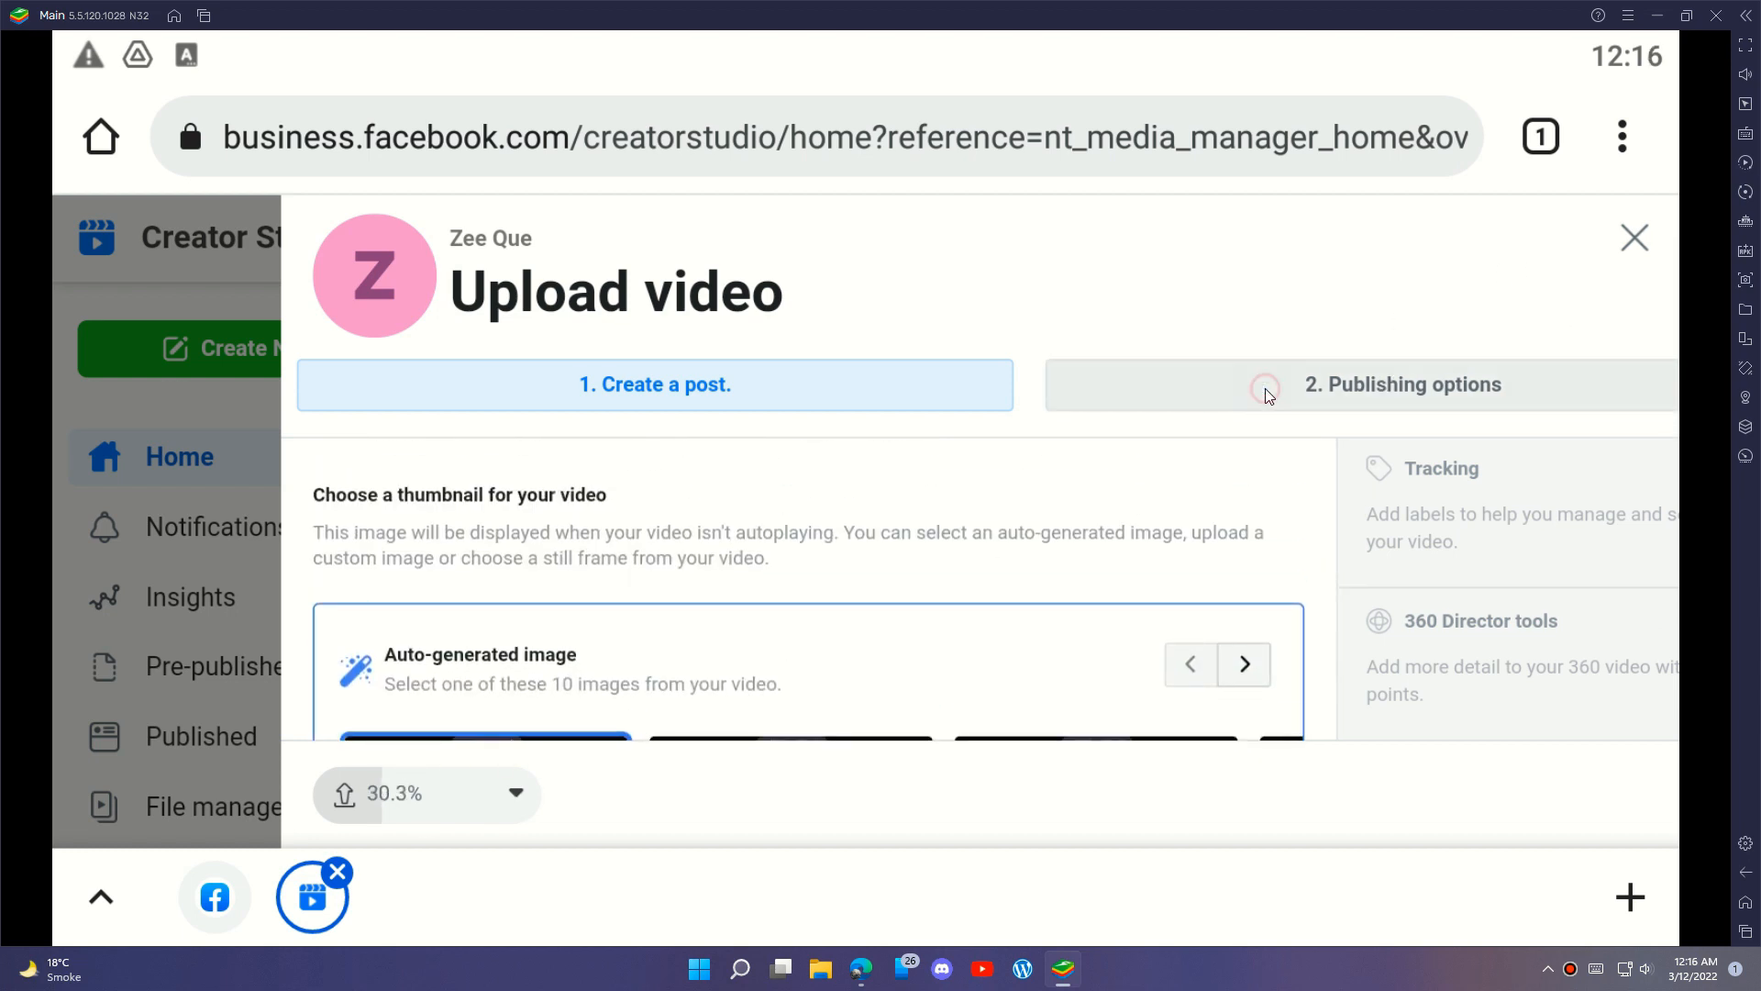
Choose Premiere with an online event and scroll to the date and time fields.
{"action": "left_click", "coordinate": [1402, 384]}
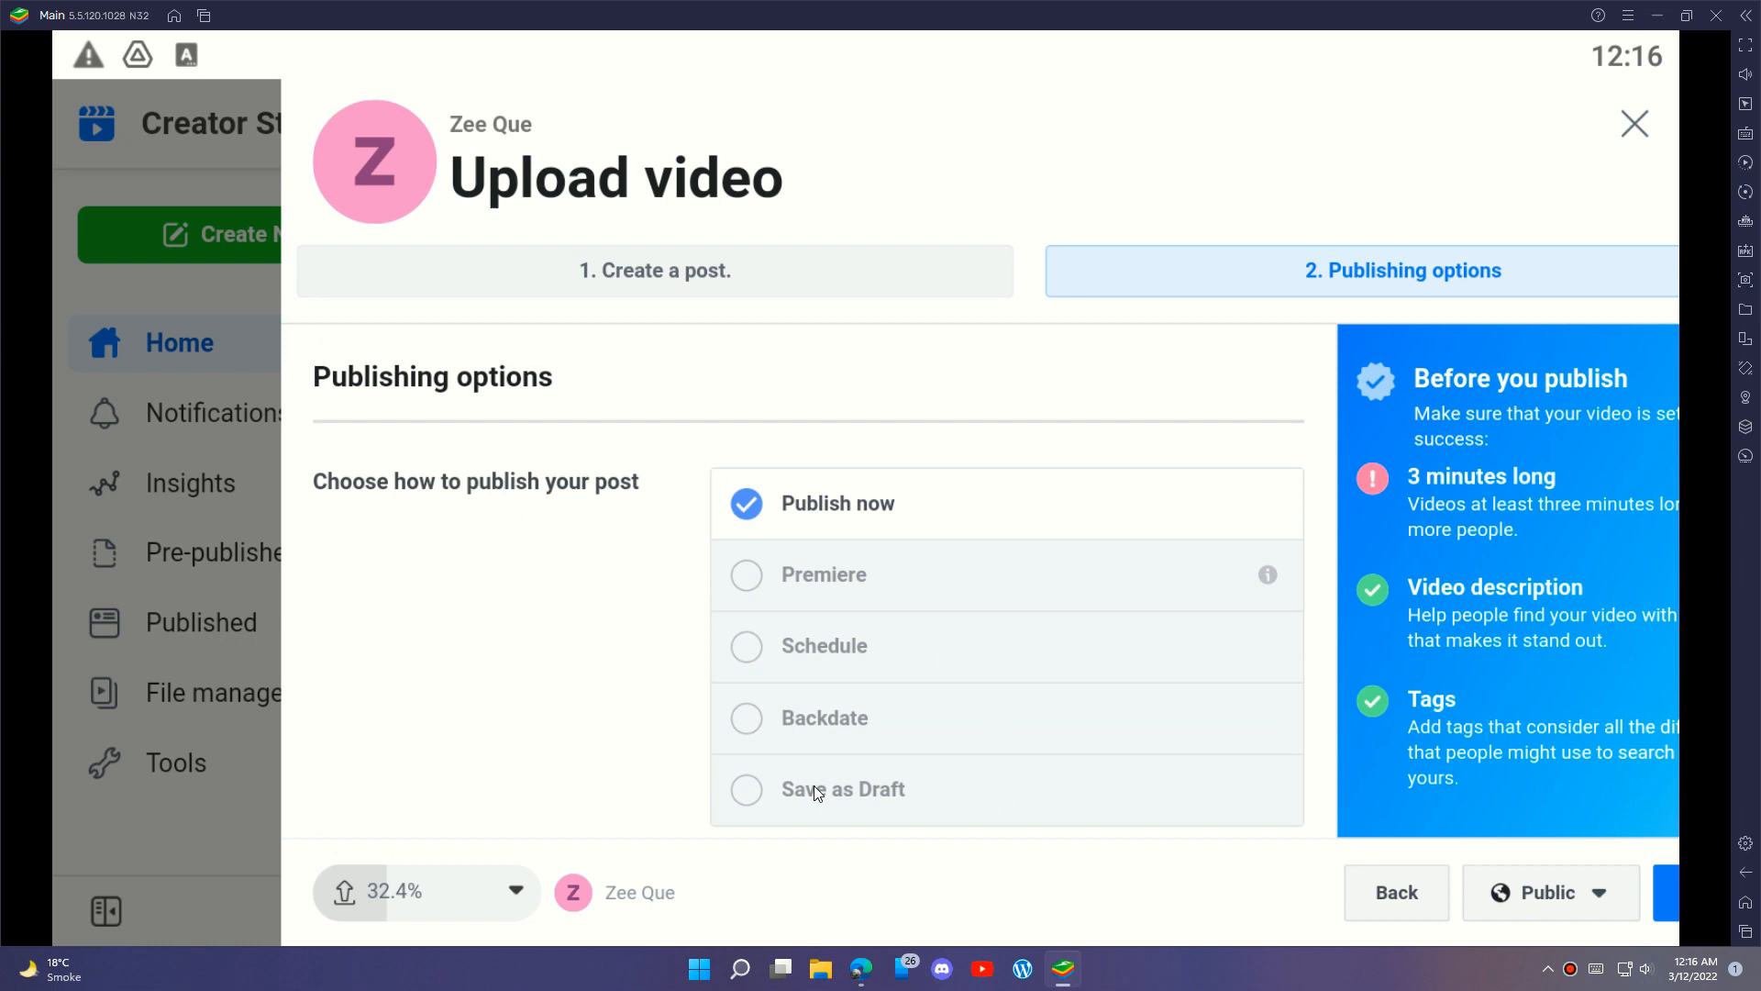
{"action": "mouse_move", "coordinate": [772, 596]}
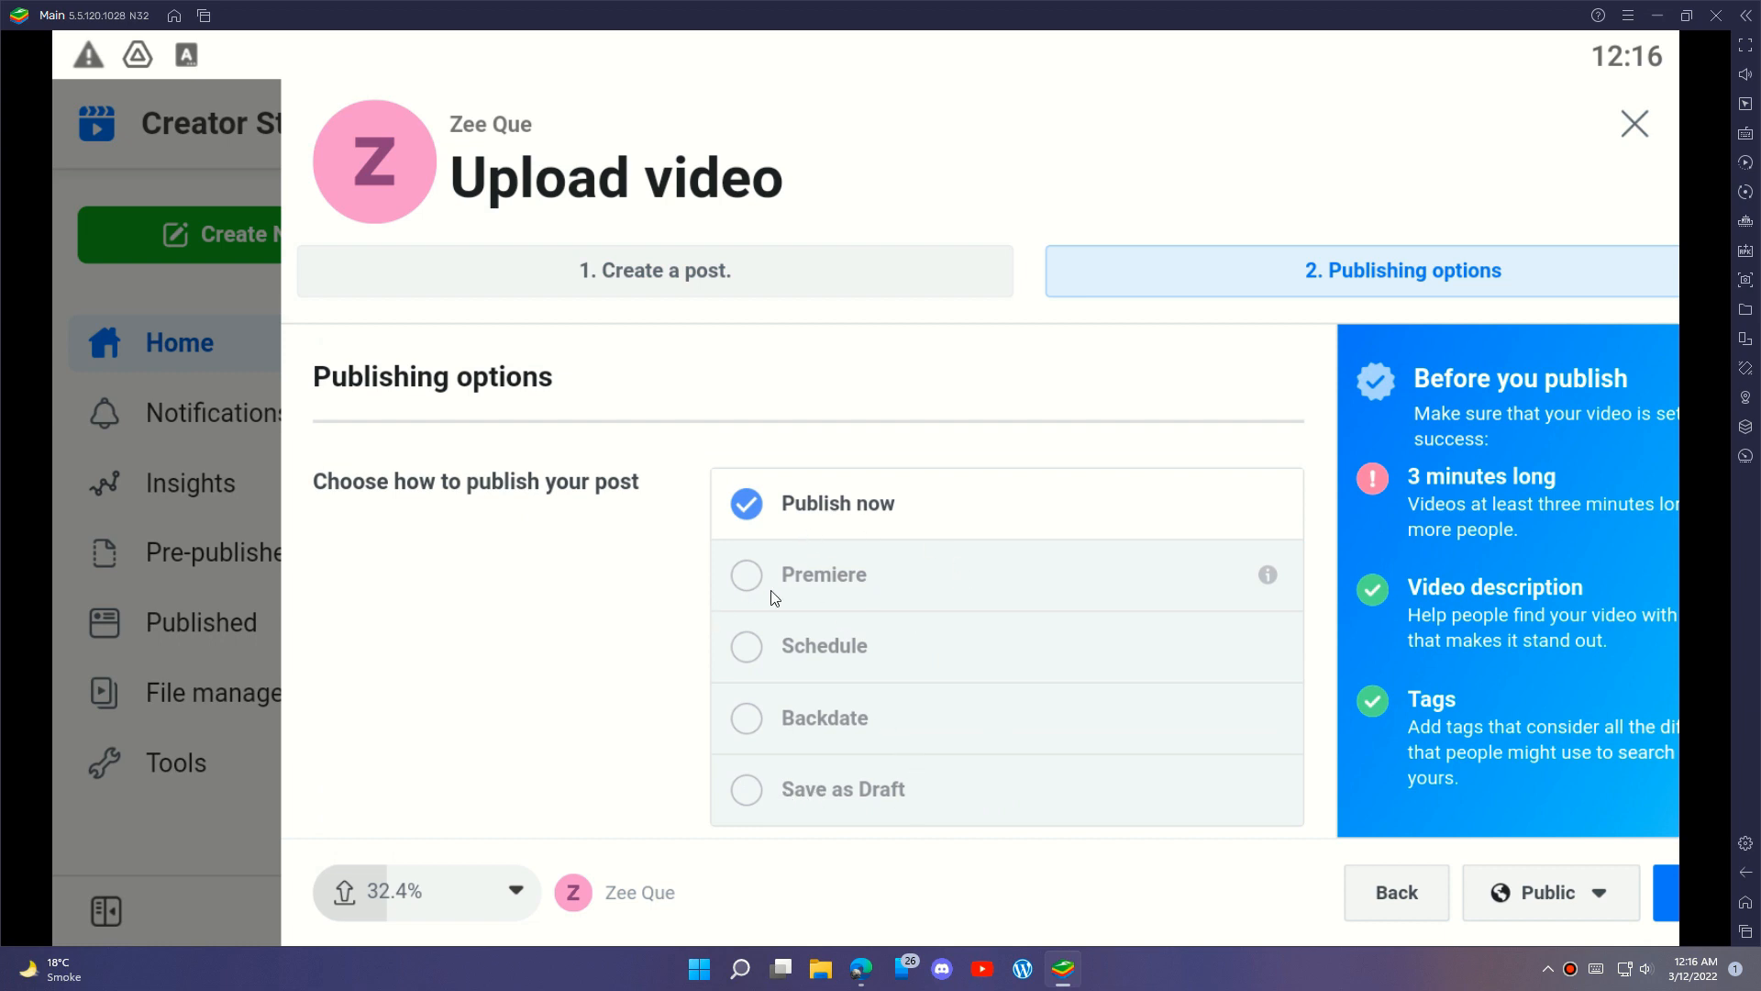
{"action": "scroll", "scroll_direction": "down", "scroll_amount": 3}
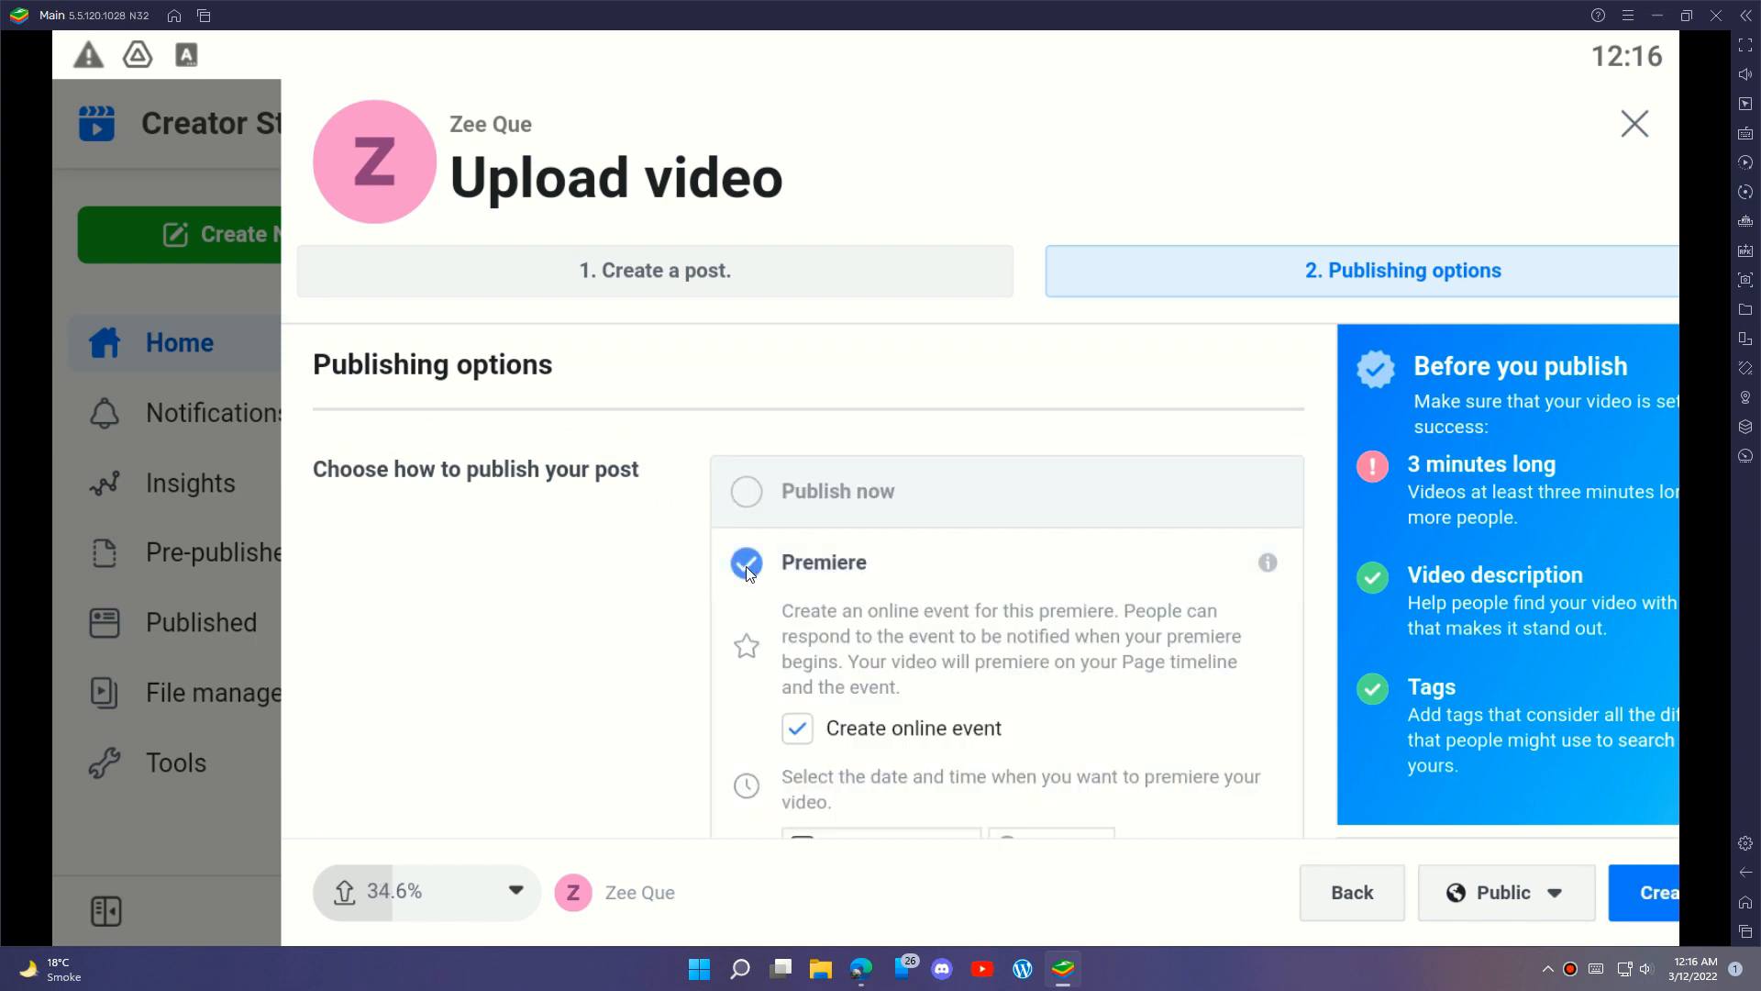
{"action": "scroll", "scroll_direction": "down", "scroll_amount": 3}
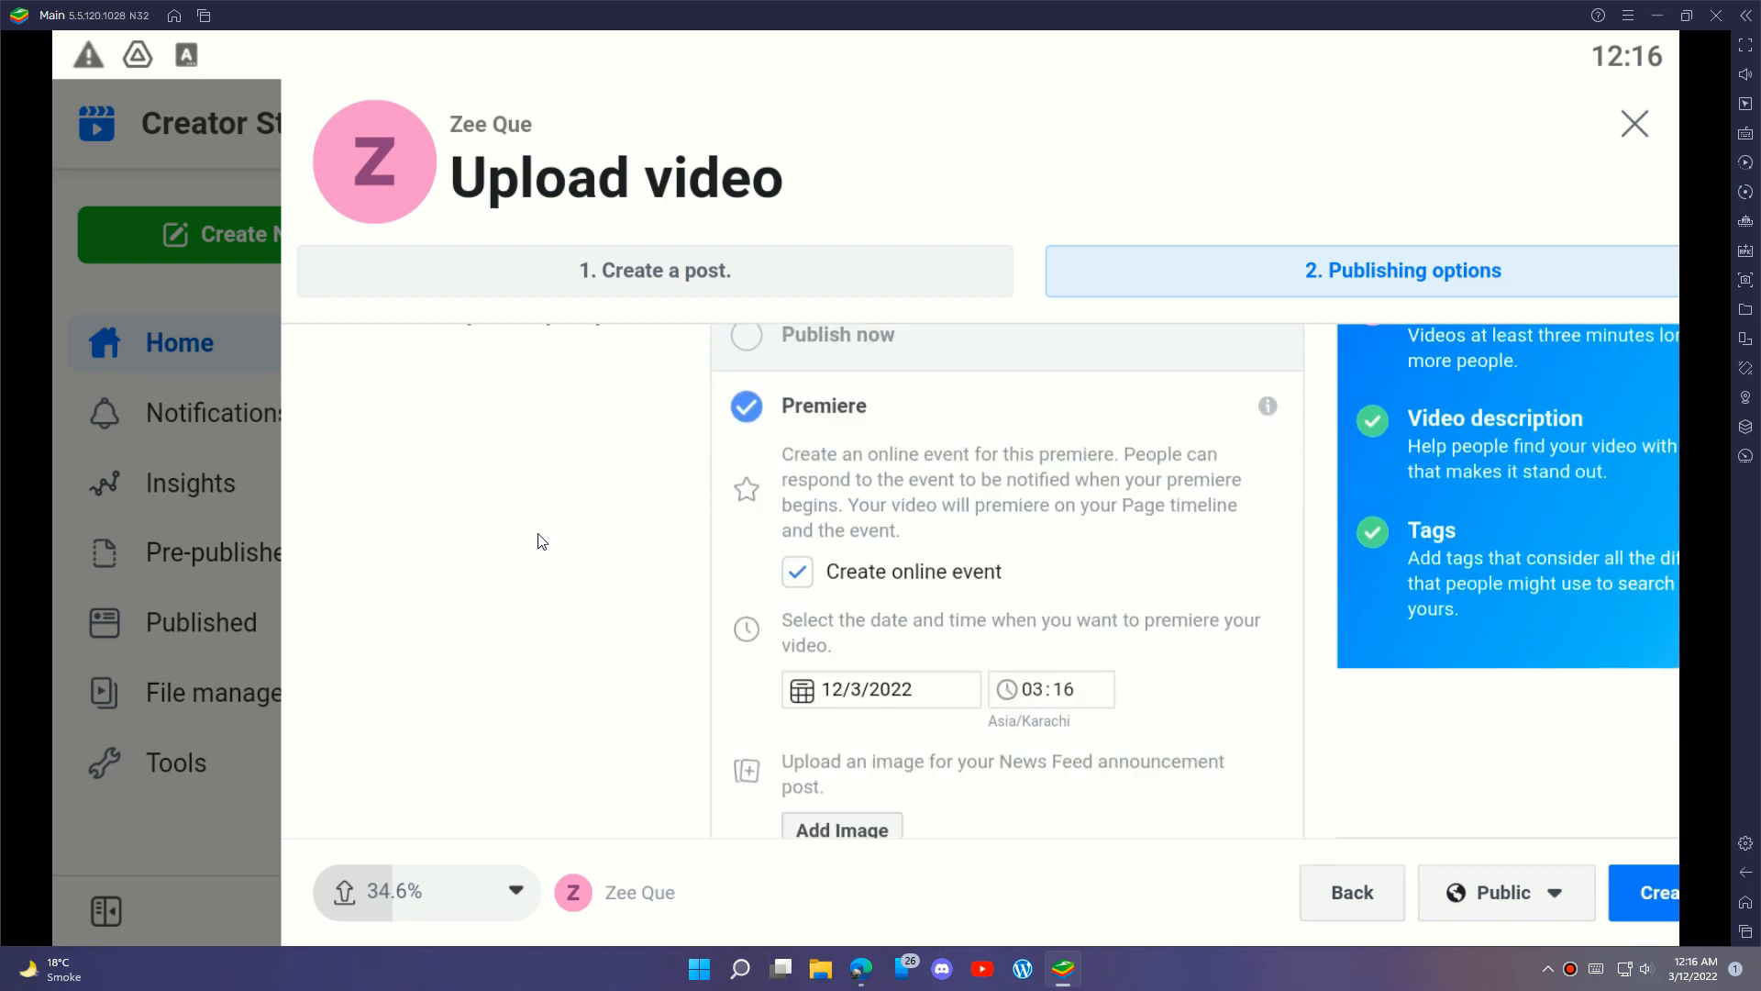
{"action": "scroll", "scroll_direction": "down", "scroll_amount": 3}
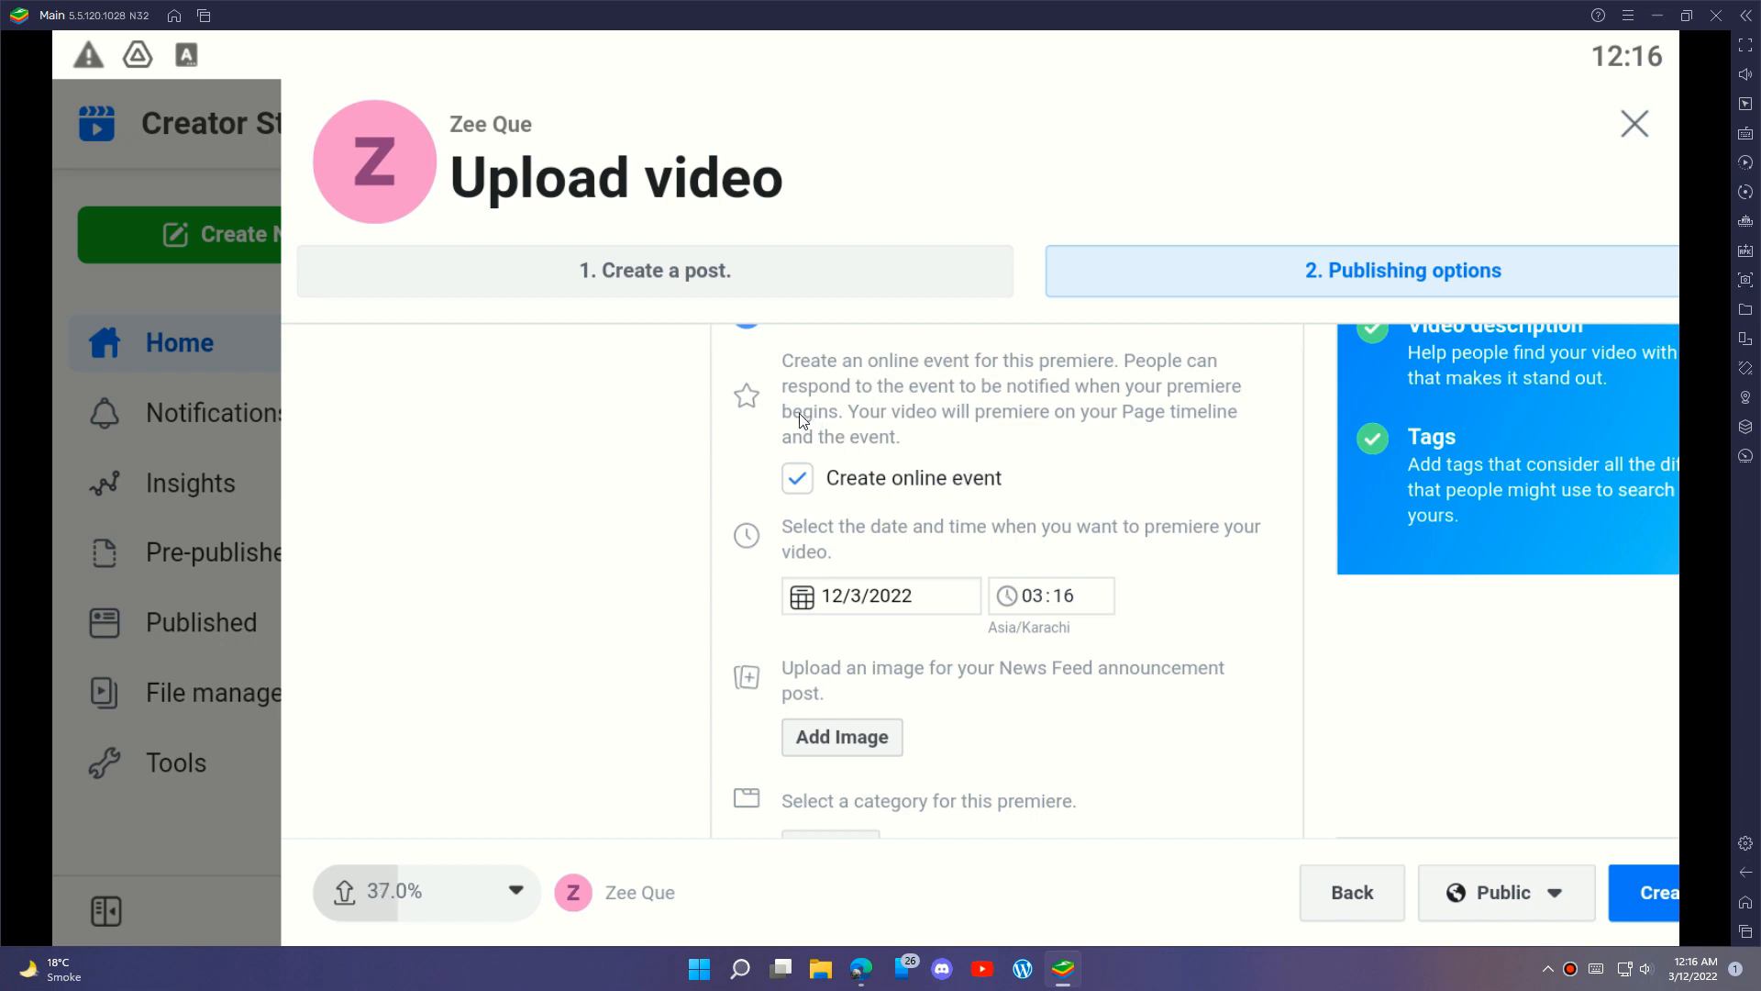
{"action": "mouse_move", "coordinate": [875, 396]}
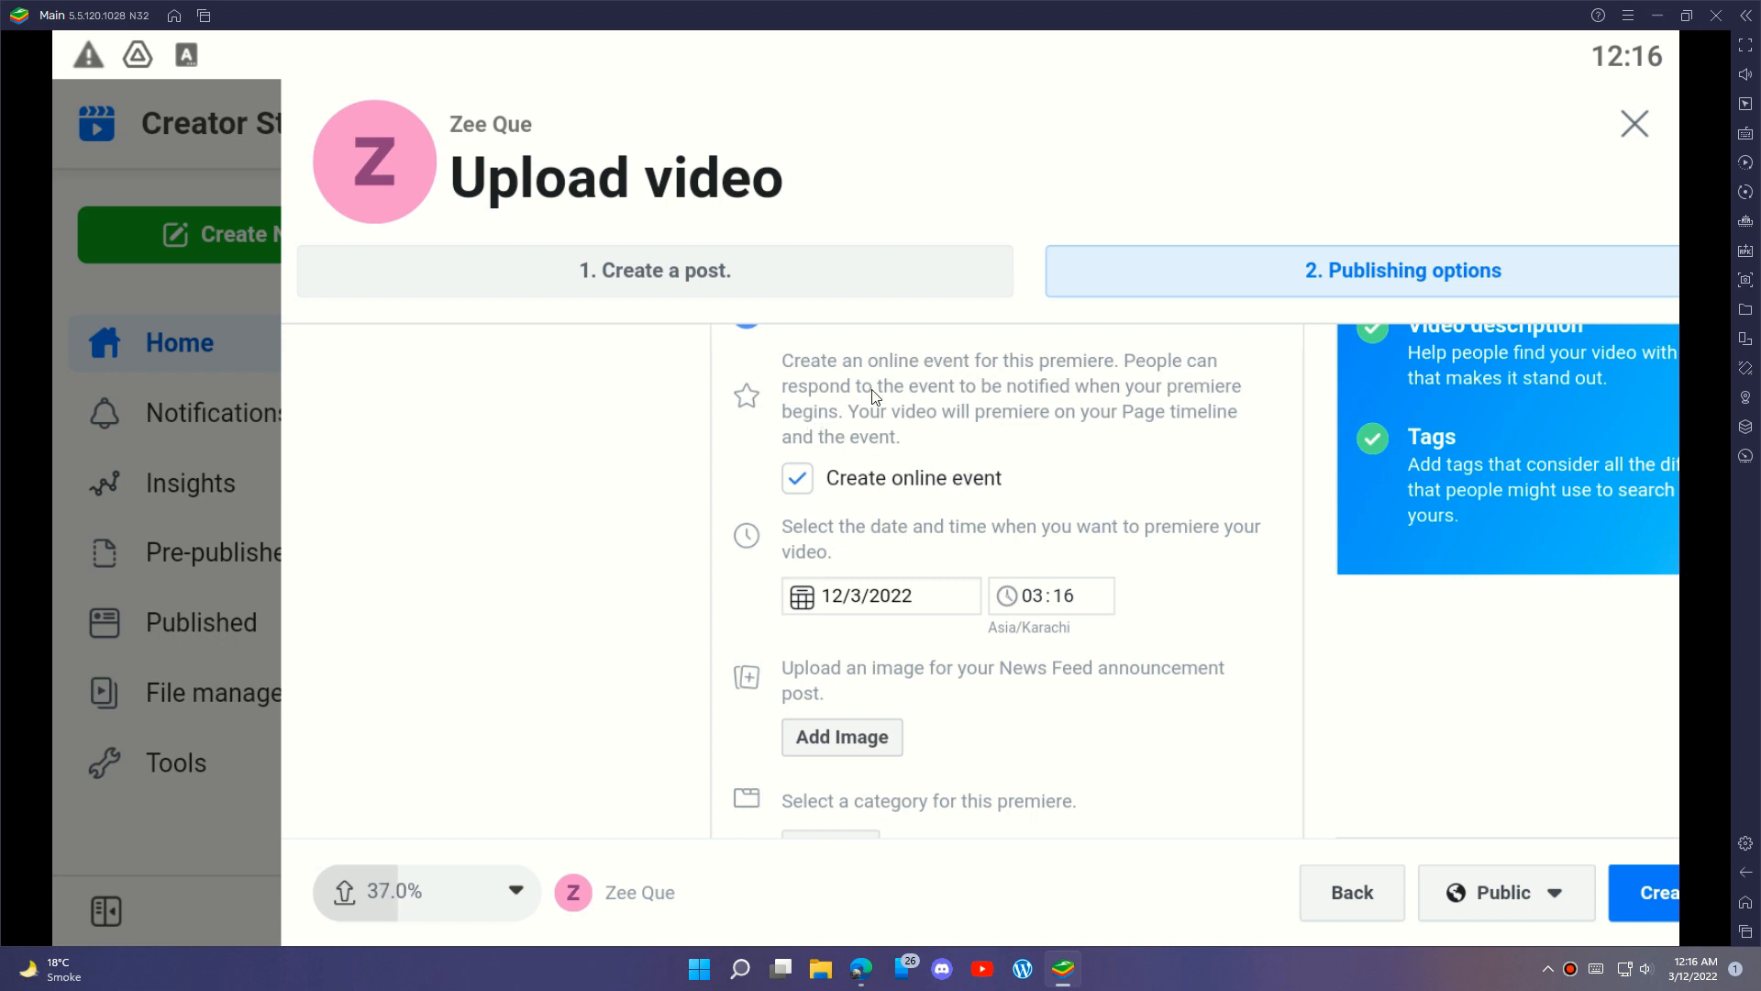
{"action": "mouse_move", "coordinate": [612, 444]}
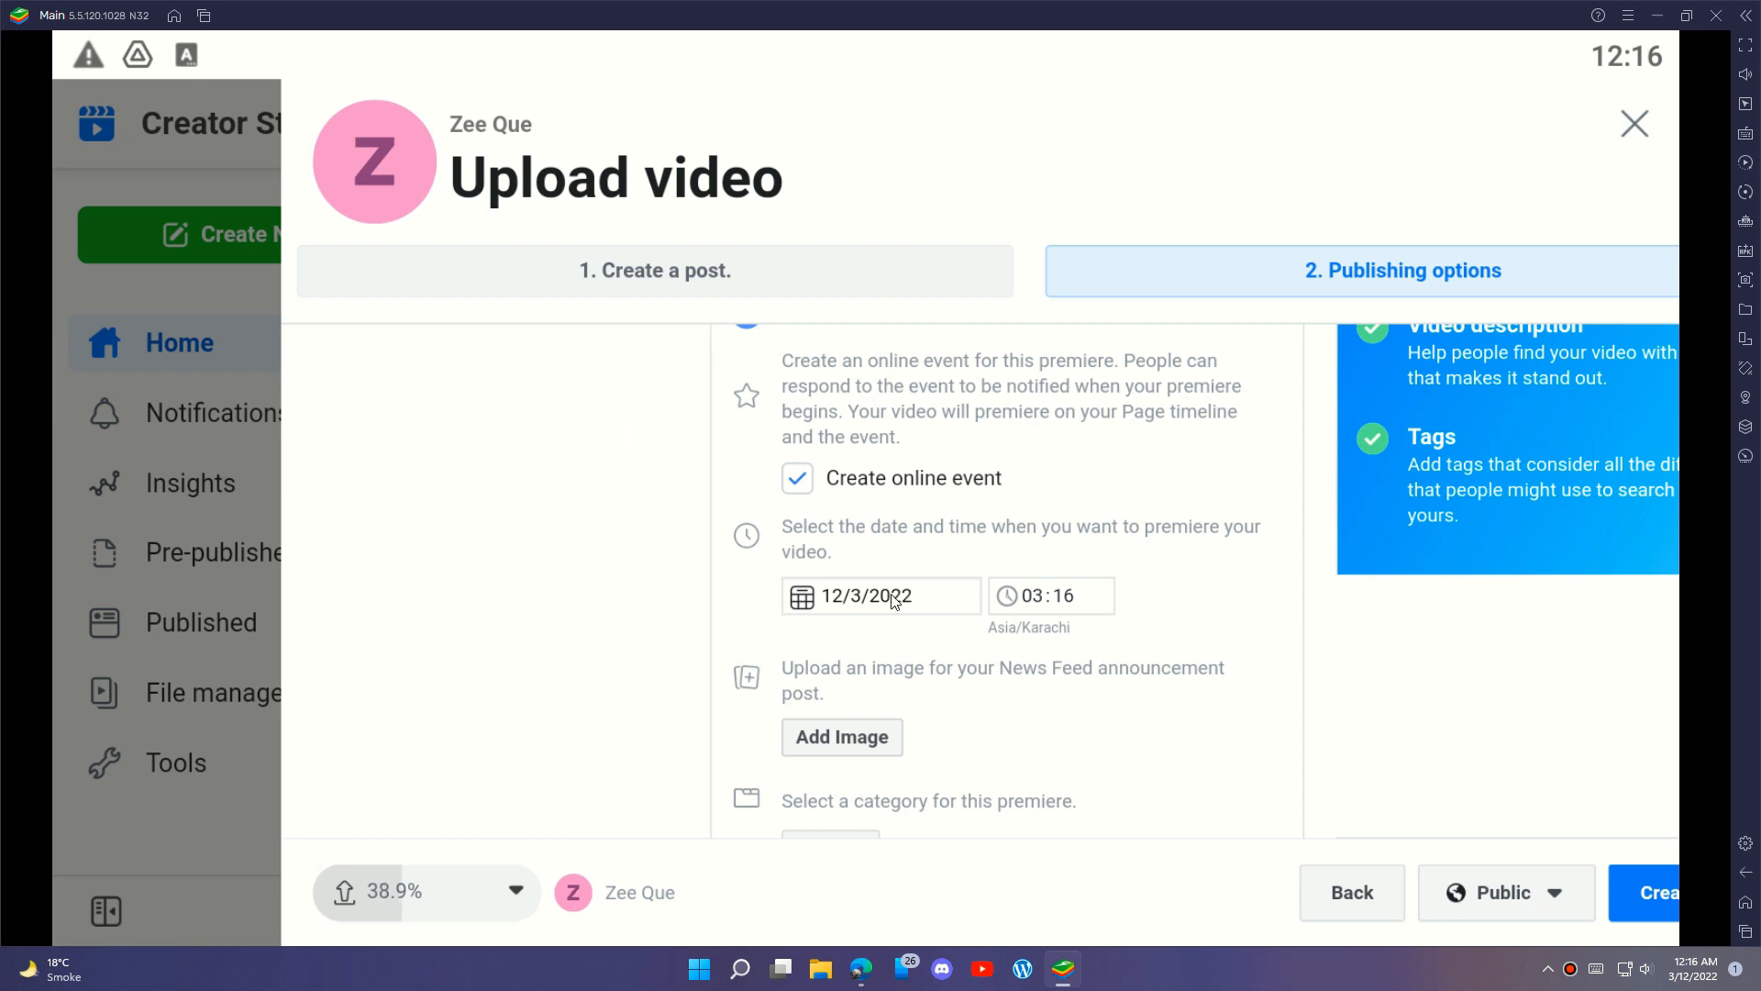
{"action": "scroll", "scroll_direction": "down", "scroll_amount": 3}
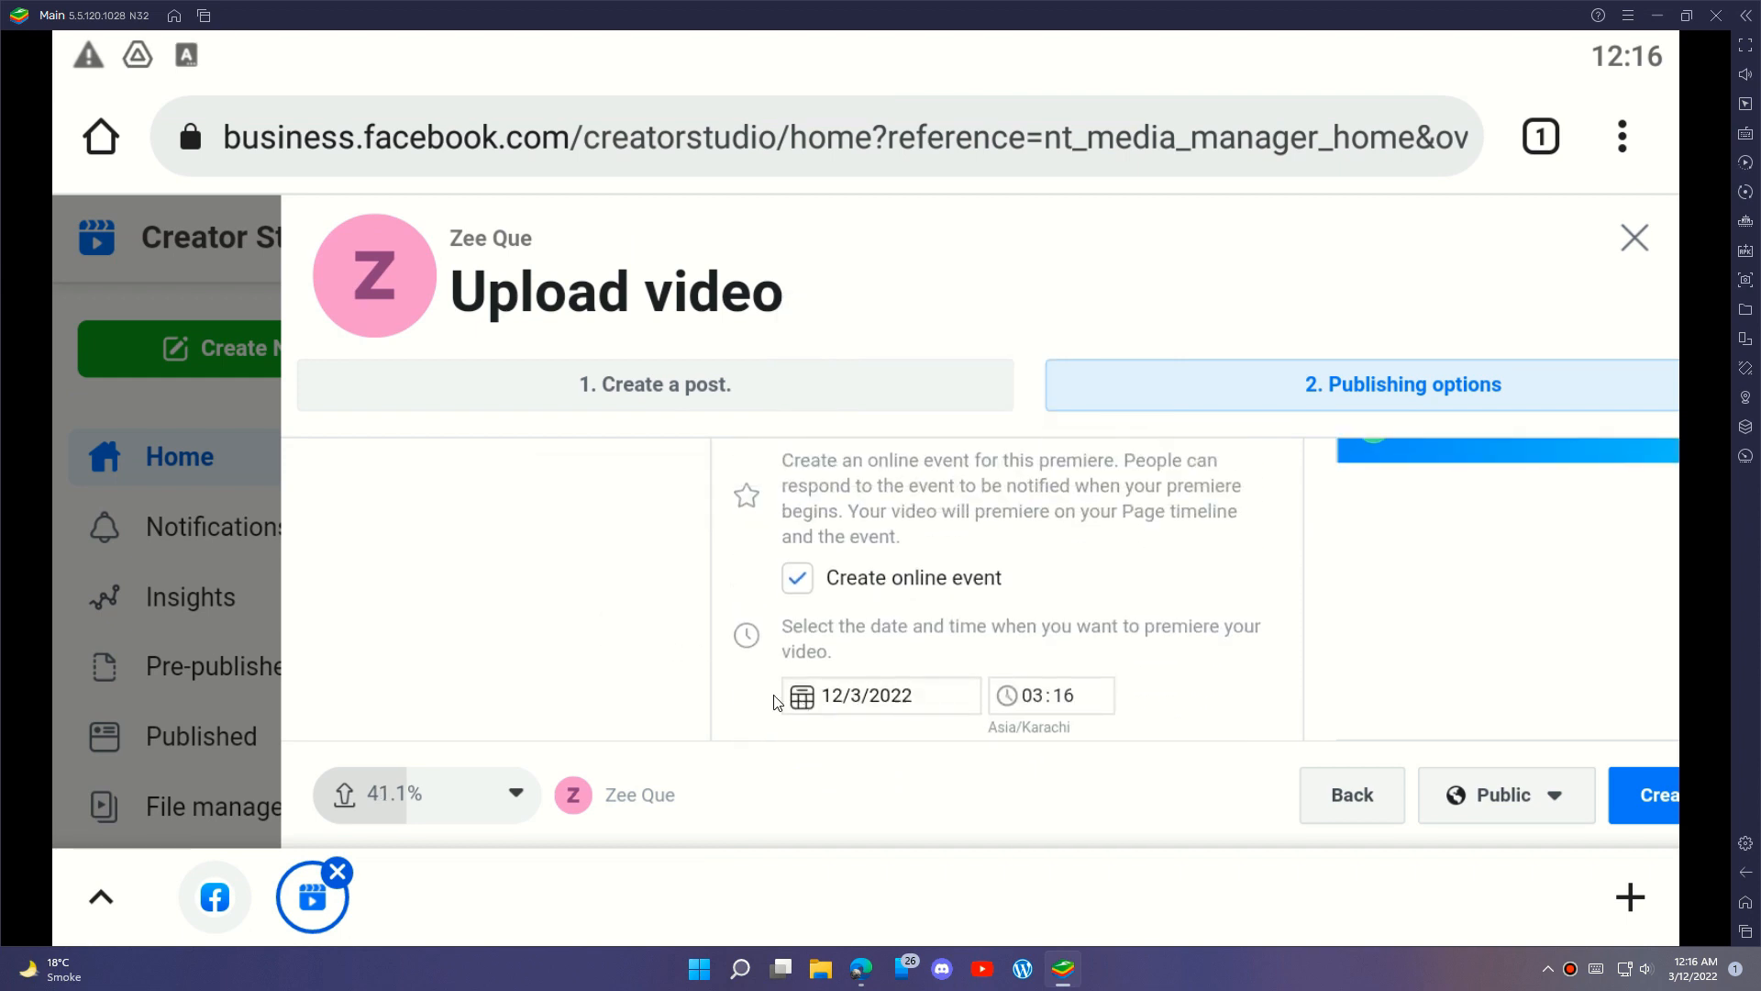
Check the 12/3/2022 date and change the premiere start time to 12:25.
{"action": "left_click", "coordinate": [882, 695]}
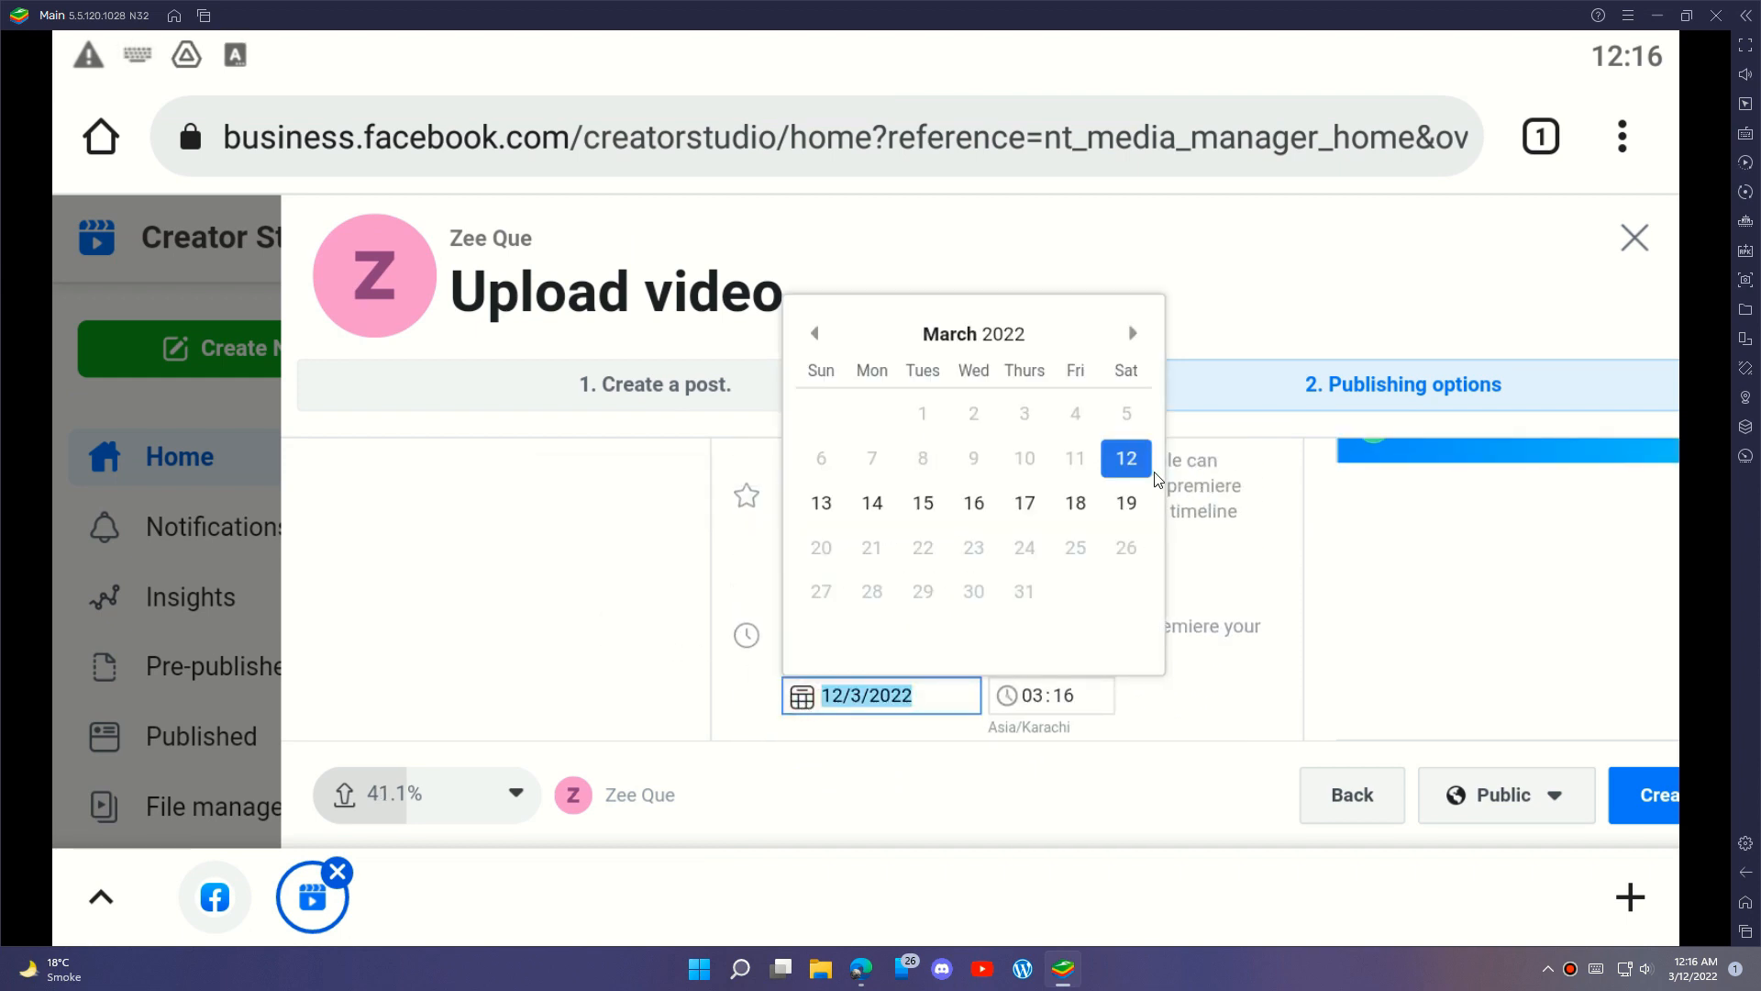
{"action": "mouse_move", "coordinate": [1175, 536]}
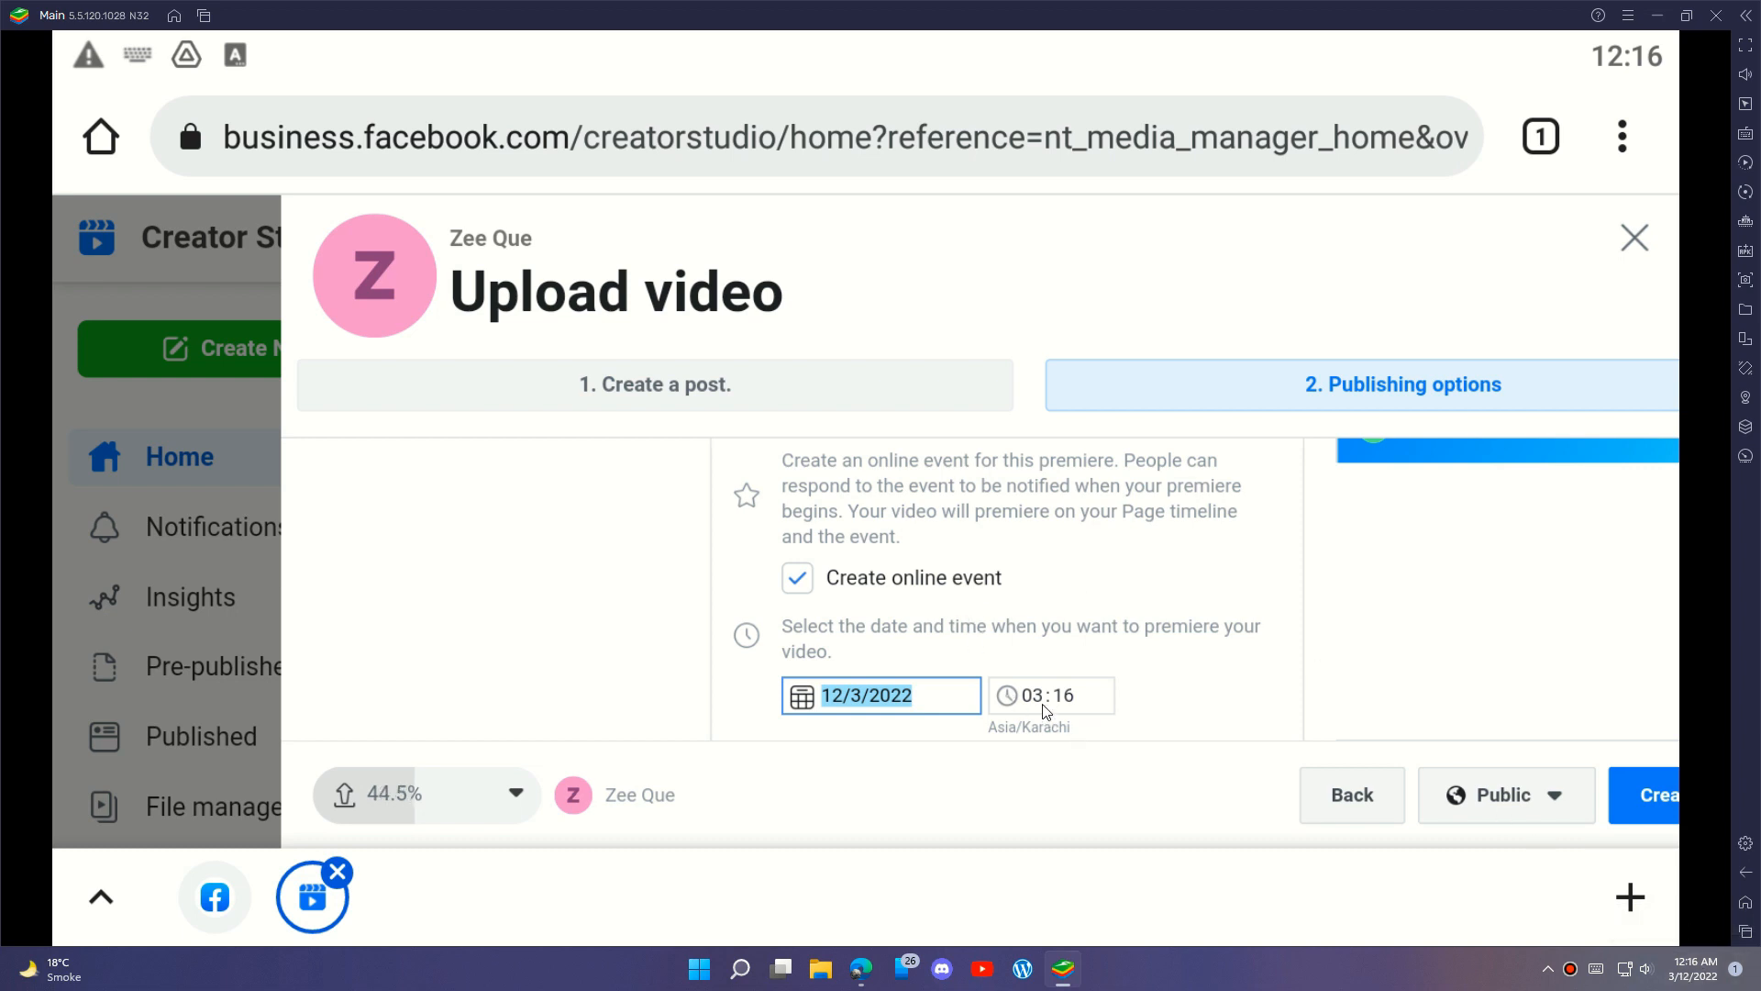
{"action": "left_click", "coordinate": [1050, 695]}
{"action": "type", "text": "12"}
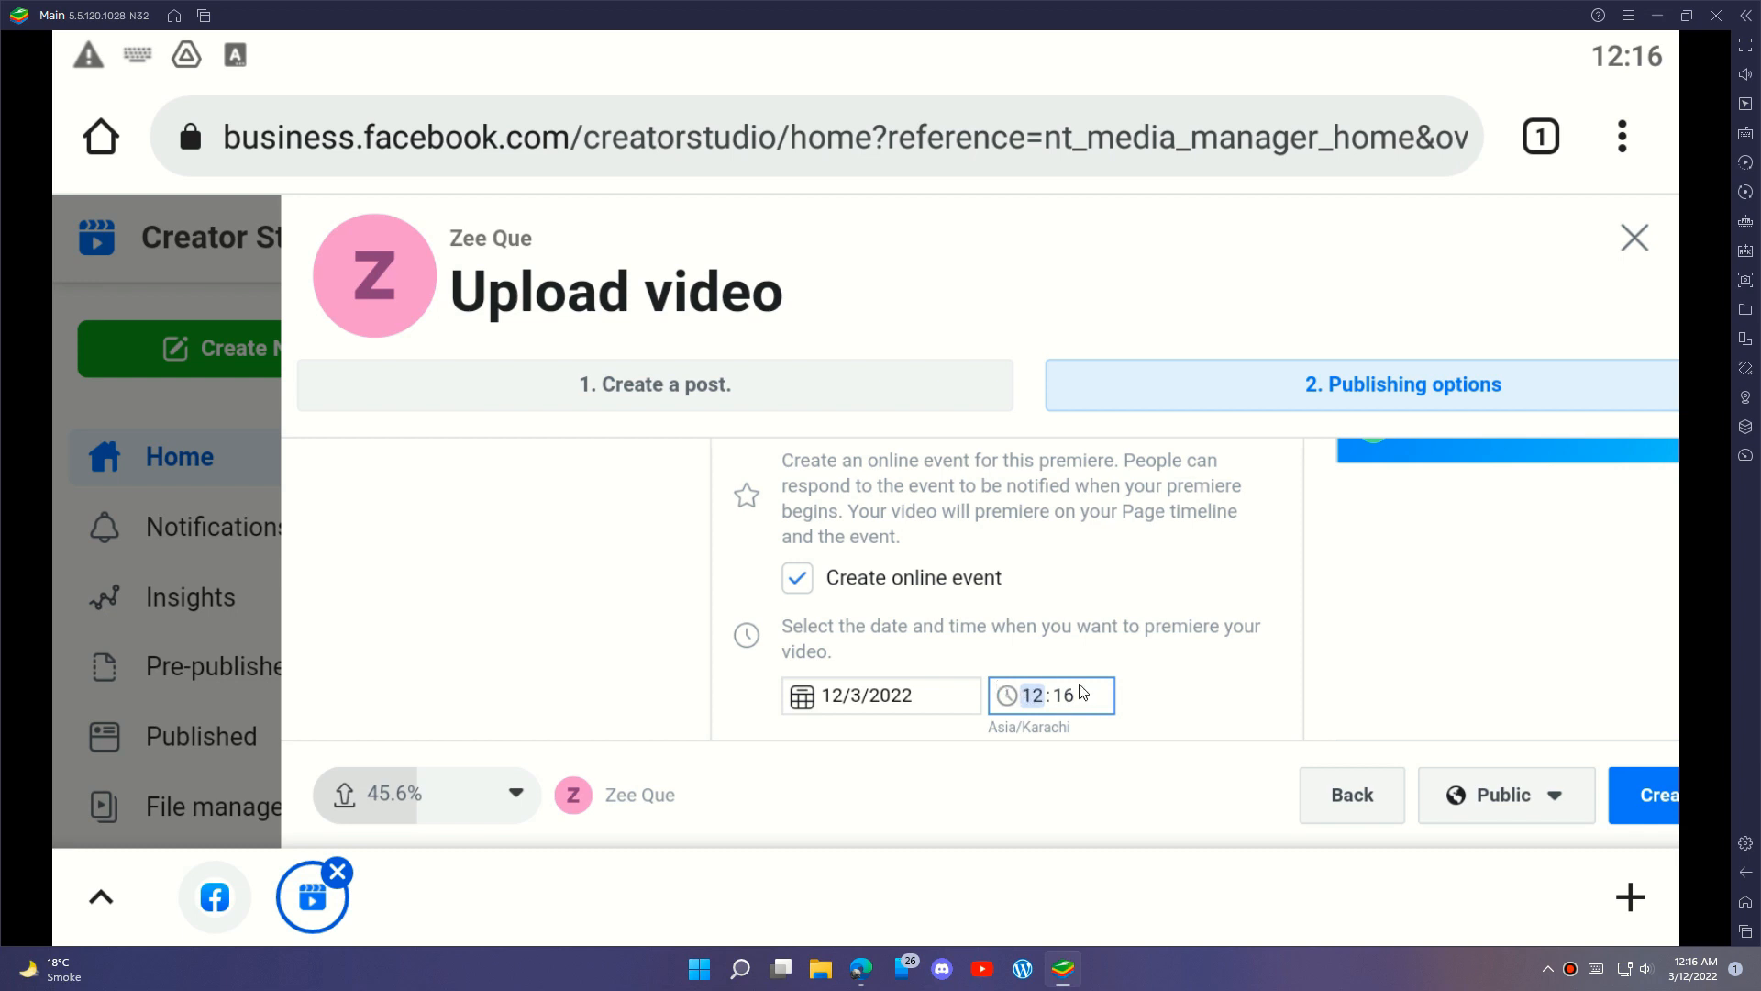
{"action": "mouse_move", "coordinate": [1156, 716]}
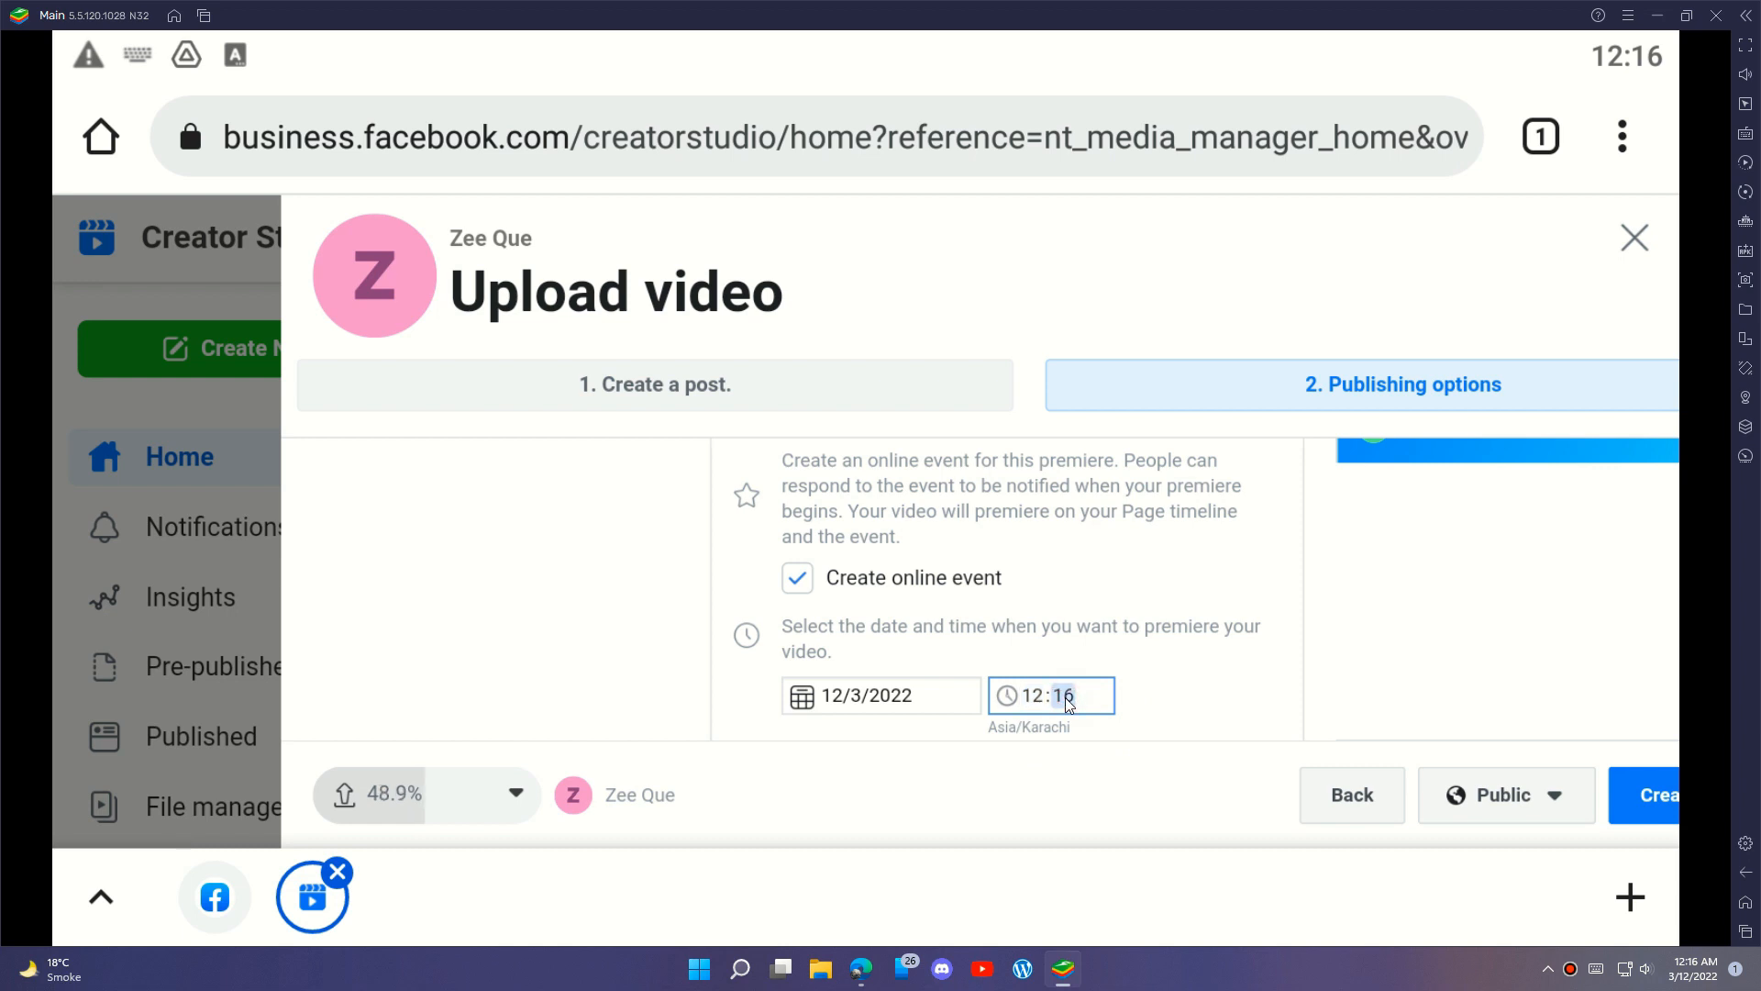
{"action": "type", "text": "02"}
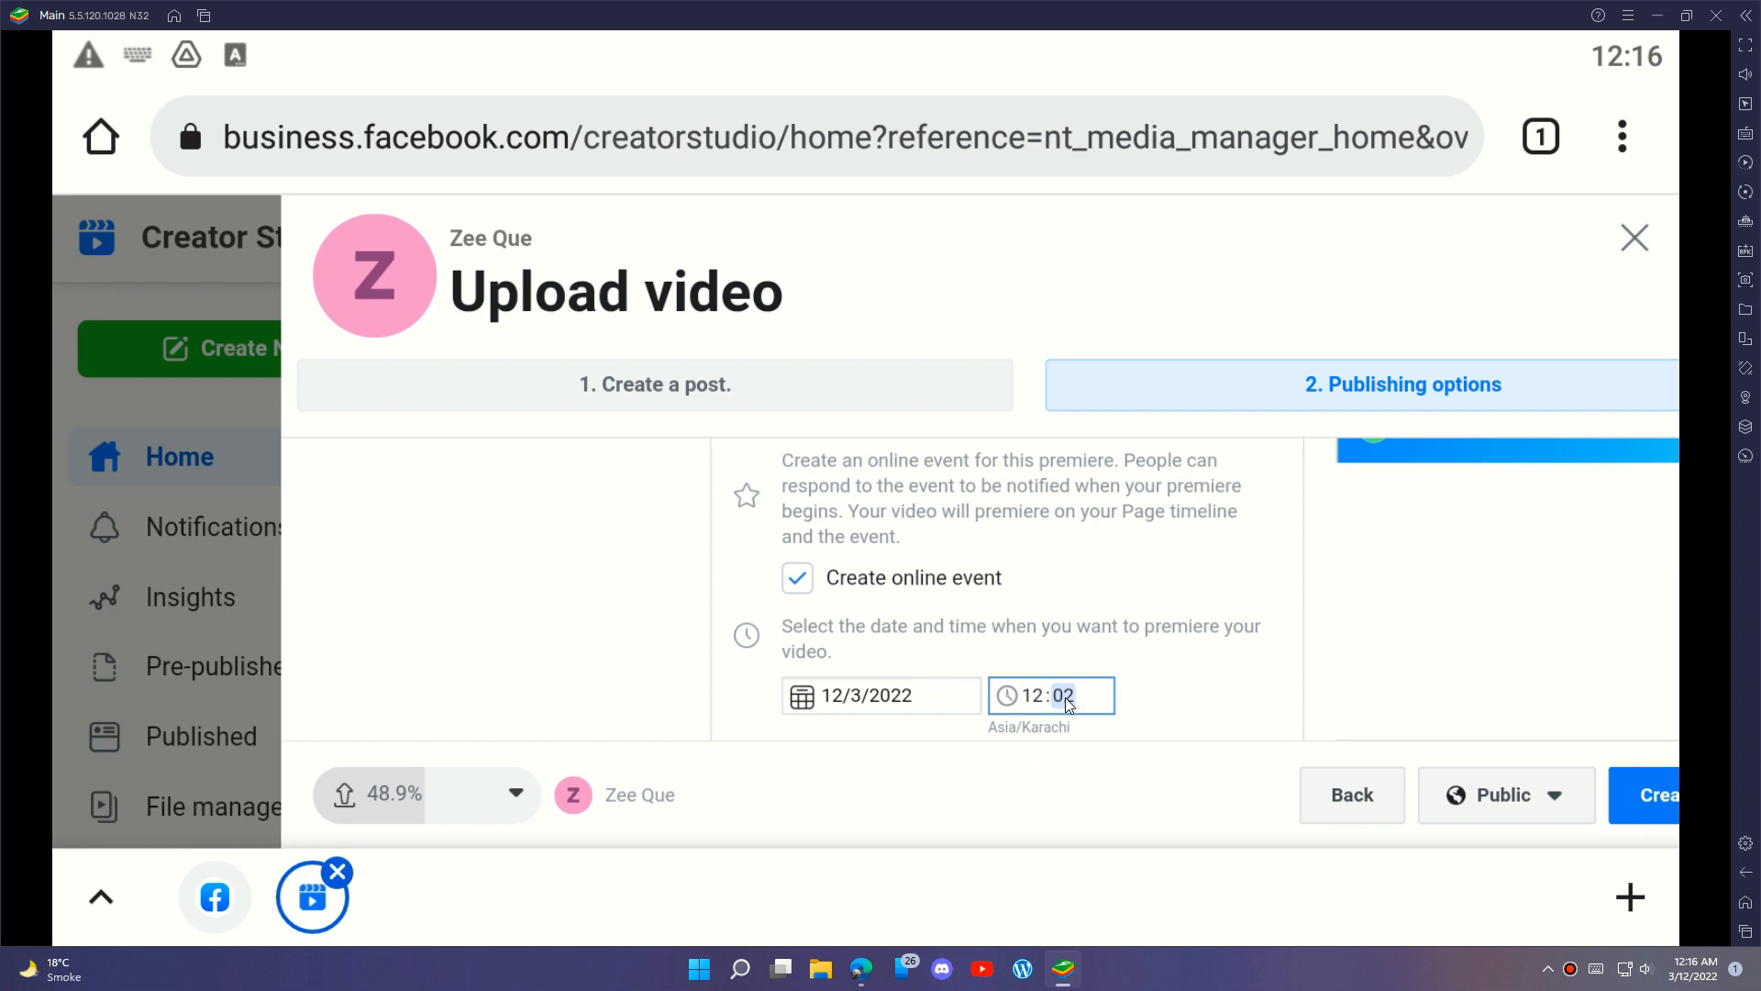
{"action": "type", "text": "22"}
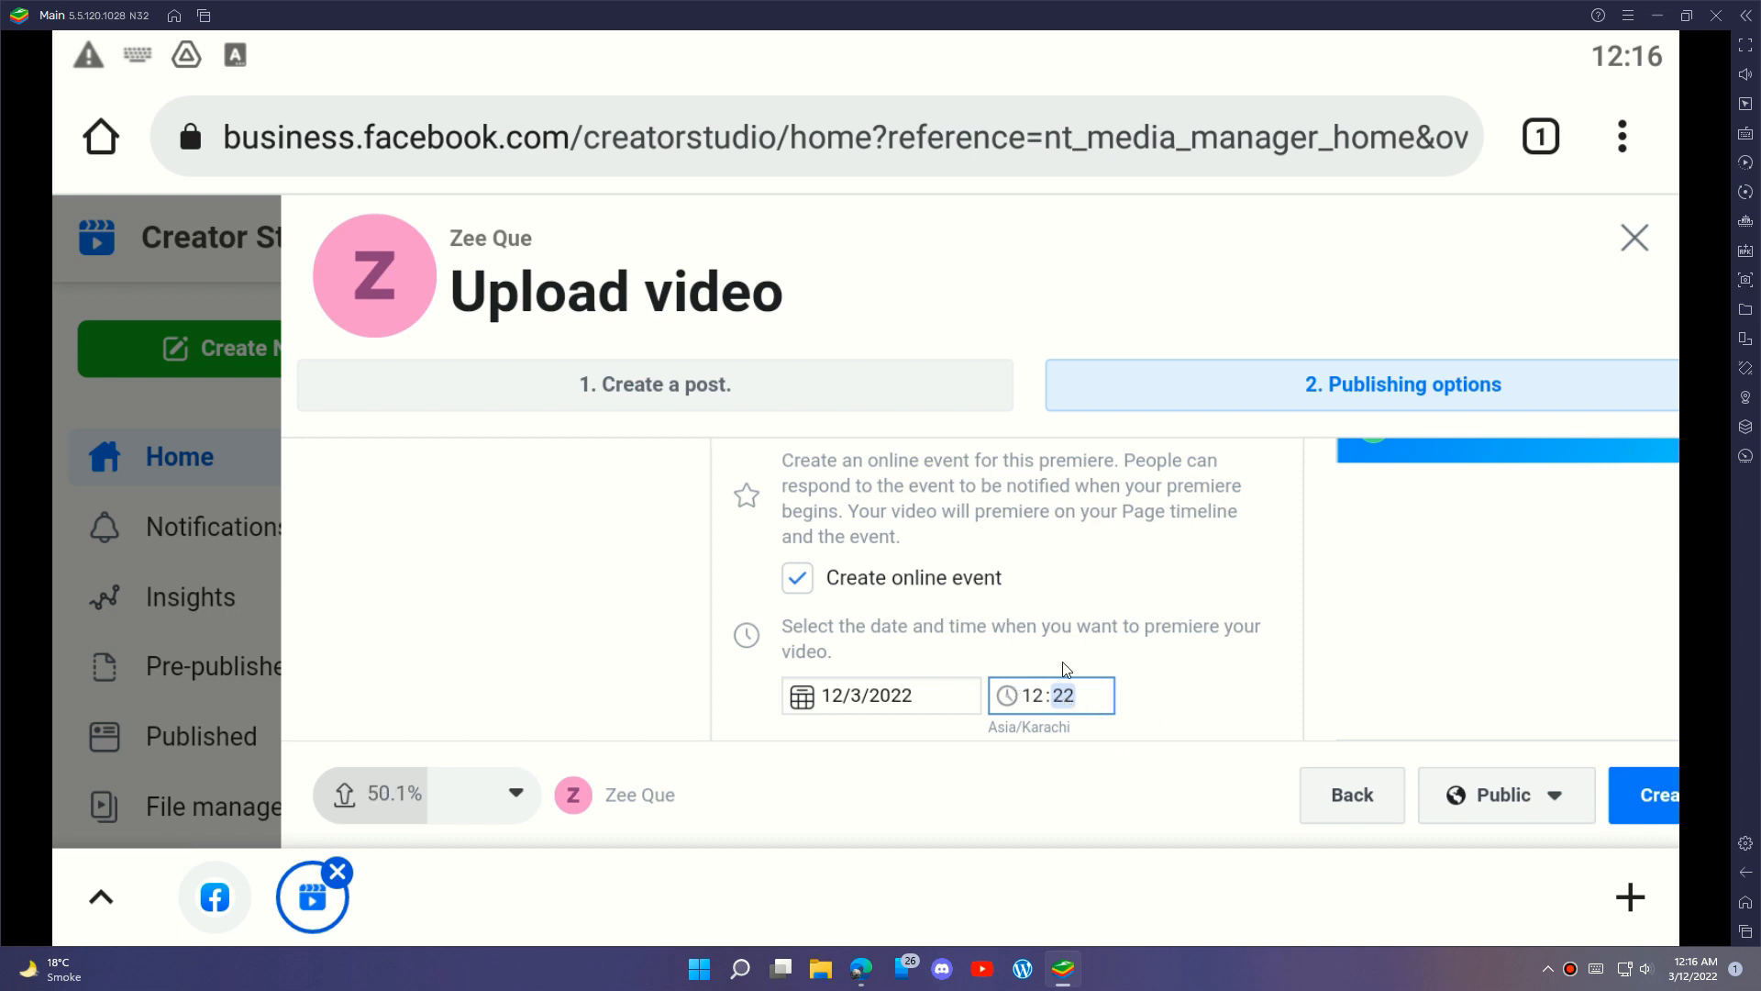
{"action": "scroll", "scroll_direction": "down", "scroll_amount": 3}
{"action": "type", "text": "5"}
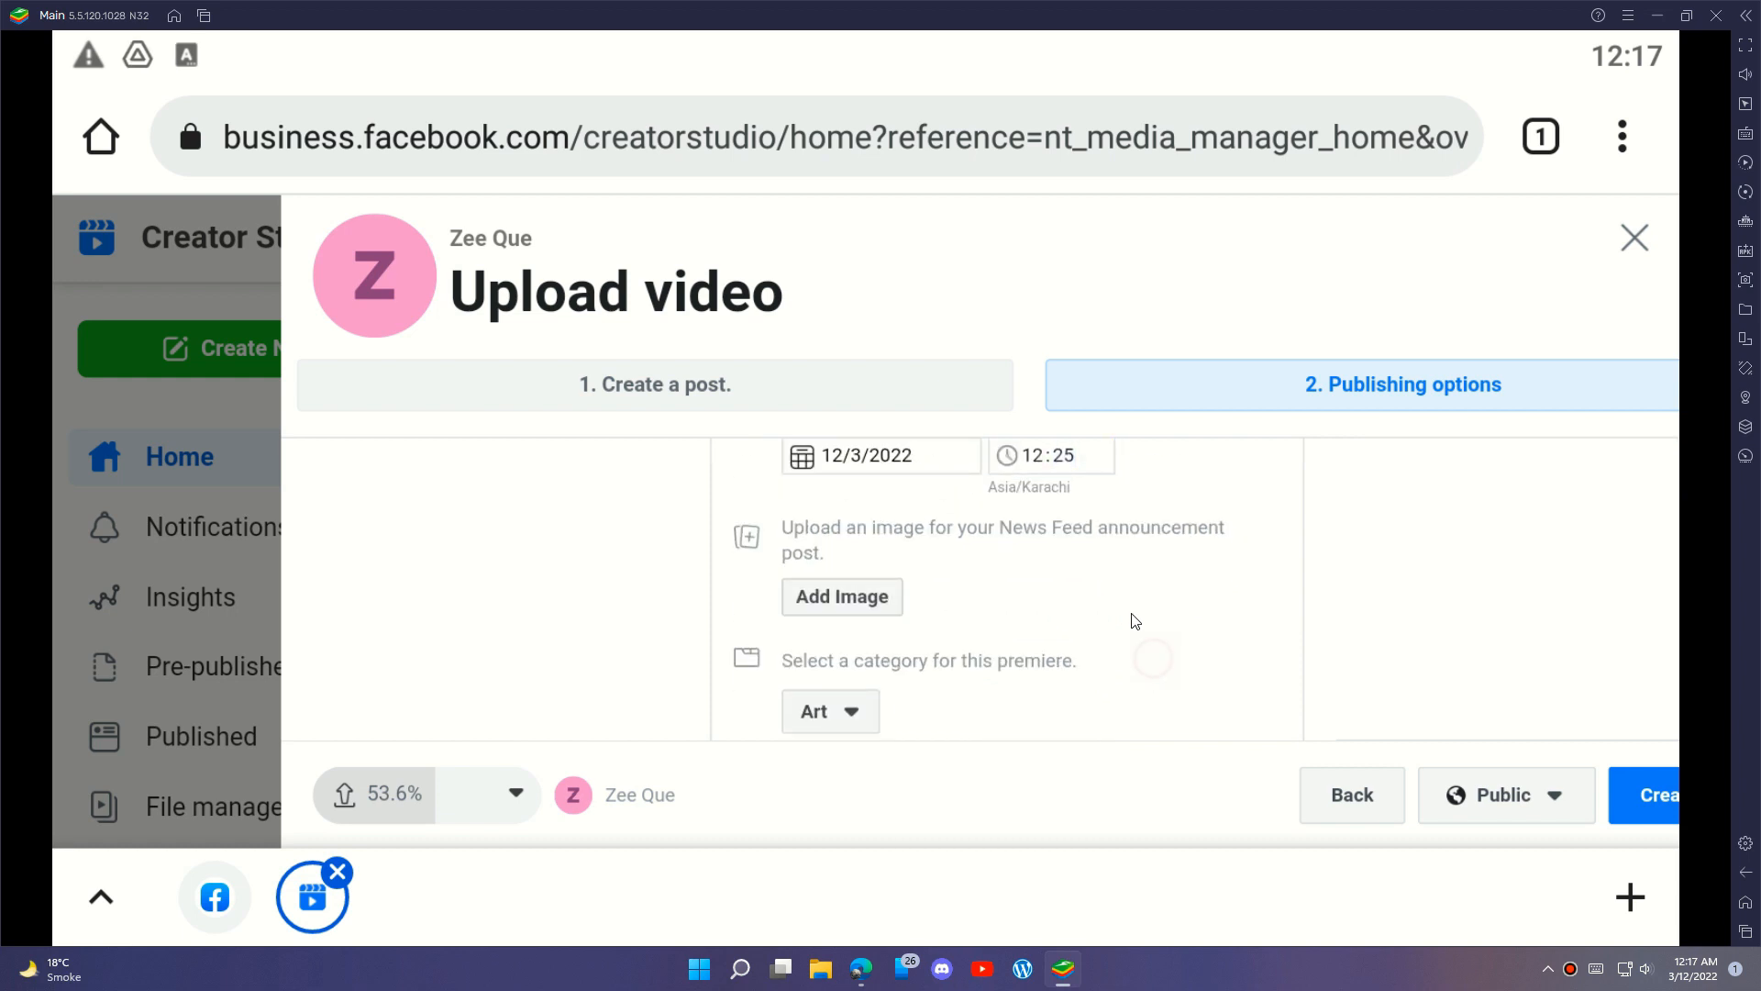
Set the premiere category to Networking and scroll through the remaining options.
{"action": "left_click", "coordinate": [829, 710]}
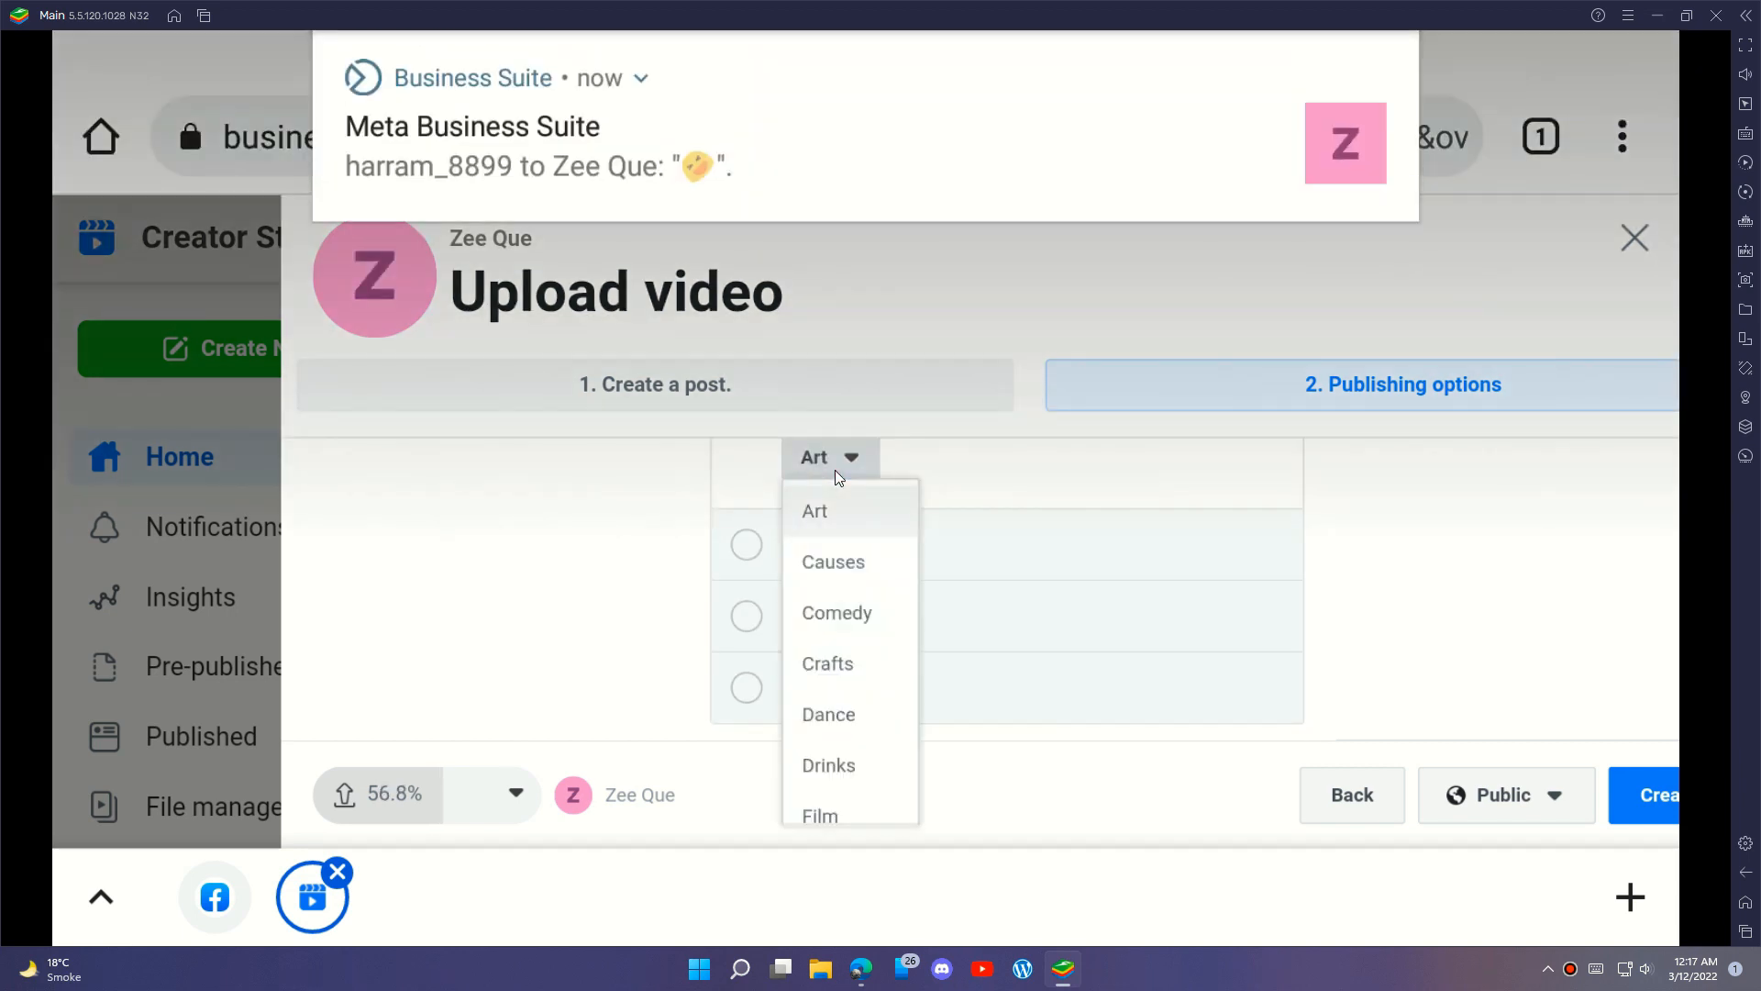
{"action": "scroll", "scroll_direction": "down", "scroll_amount": 3}
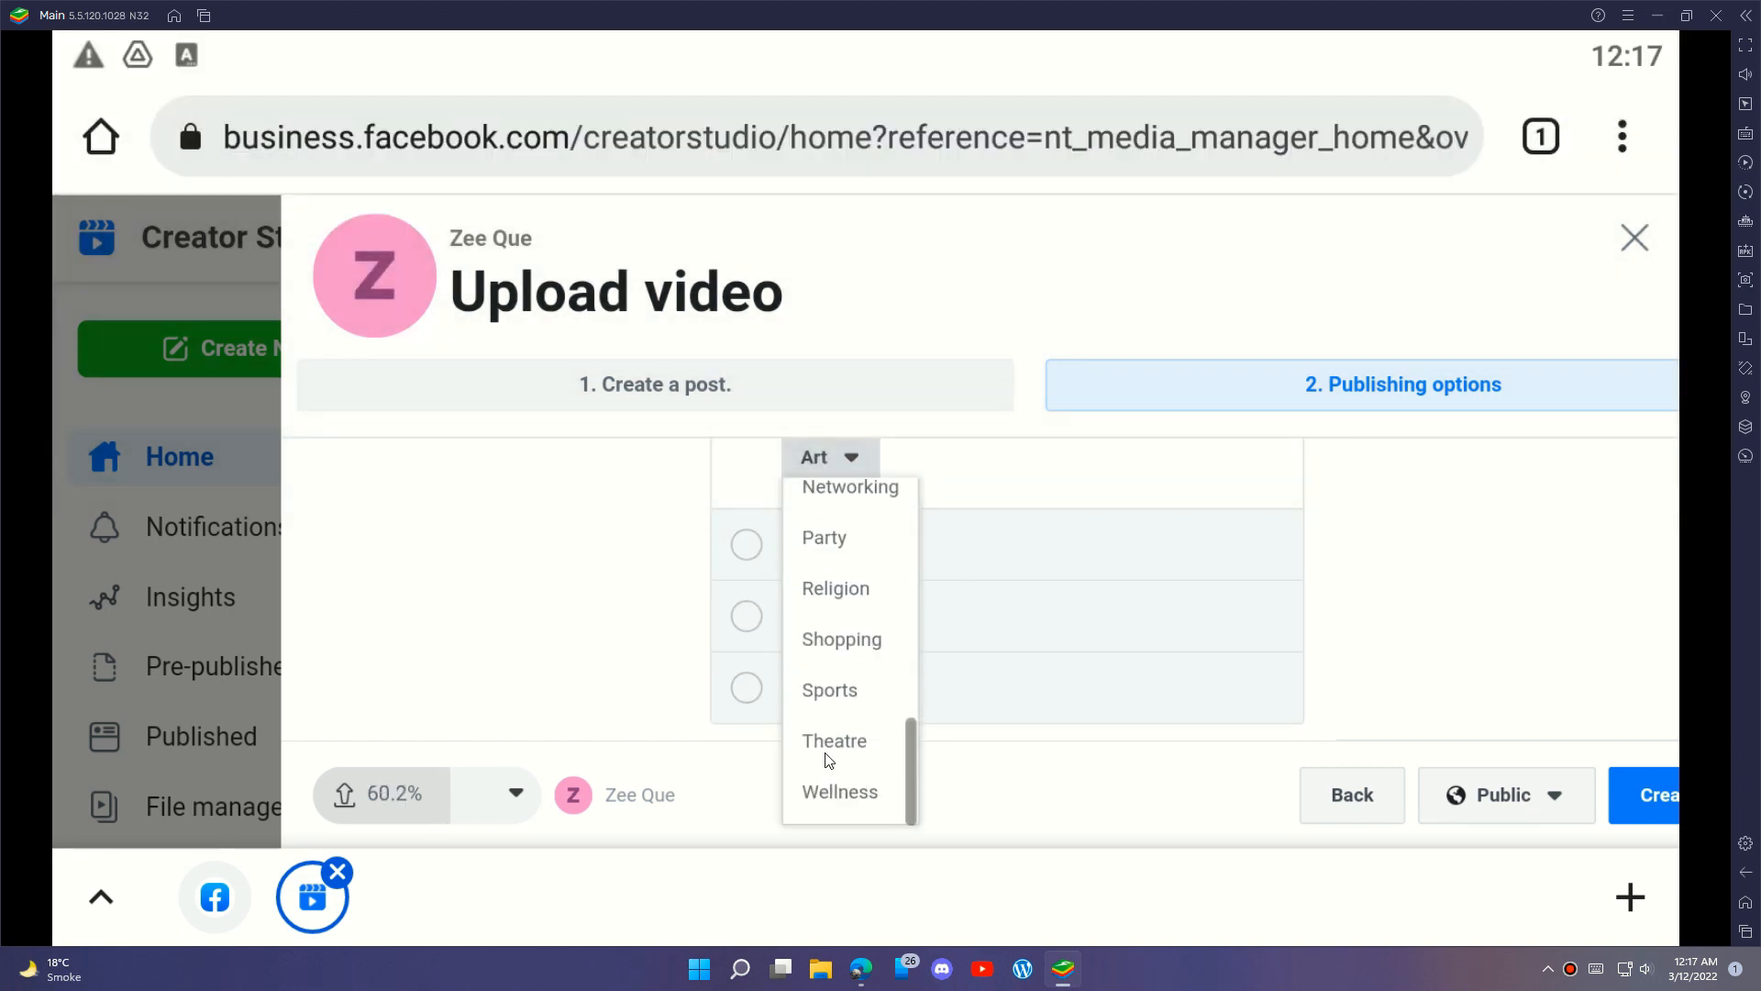
{"action": "scroll", "scroll_direction": "up", "scroll_amount": 3}
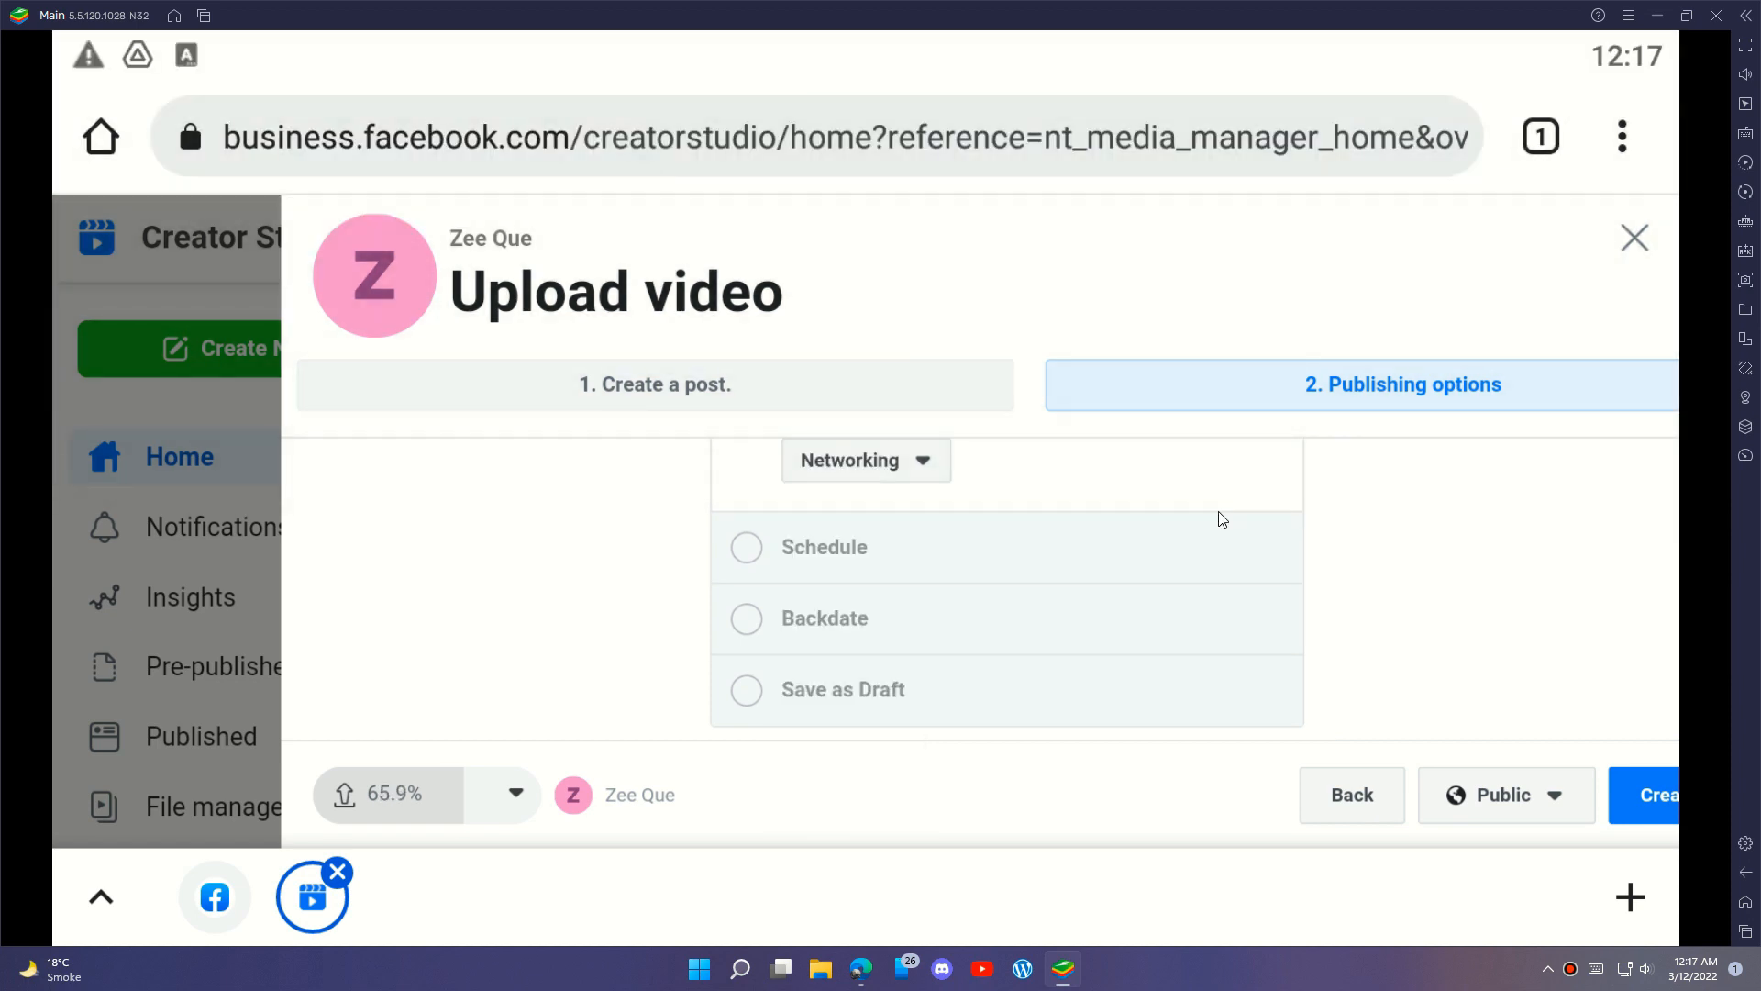
{"action": "scroll", "scroll_direction": "up", "scroll_amount": 3}
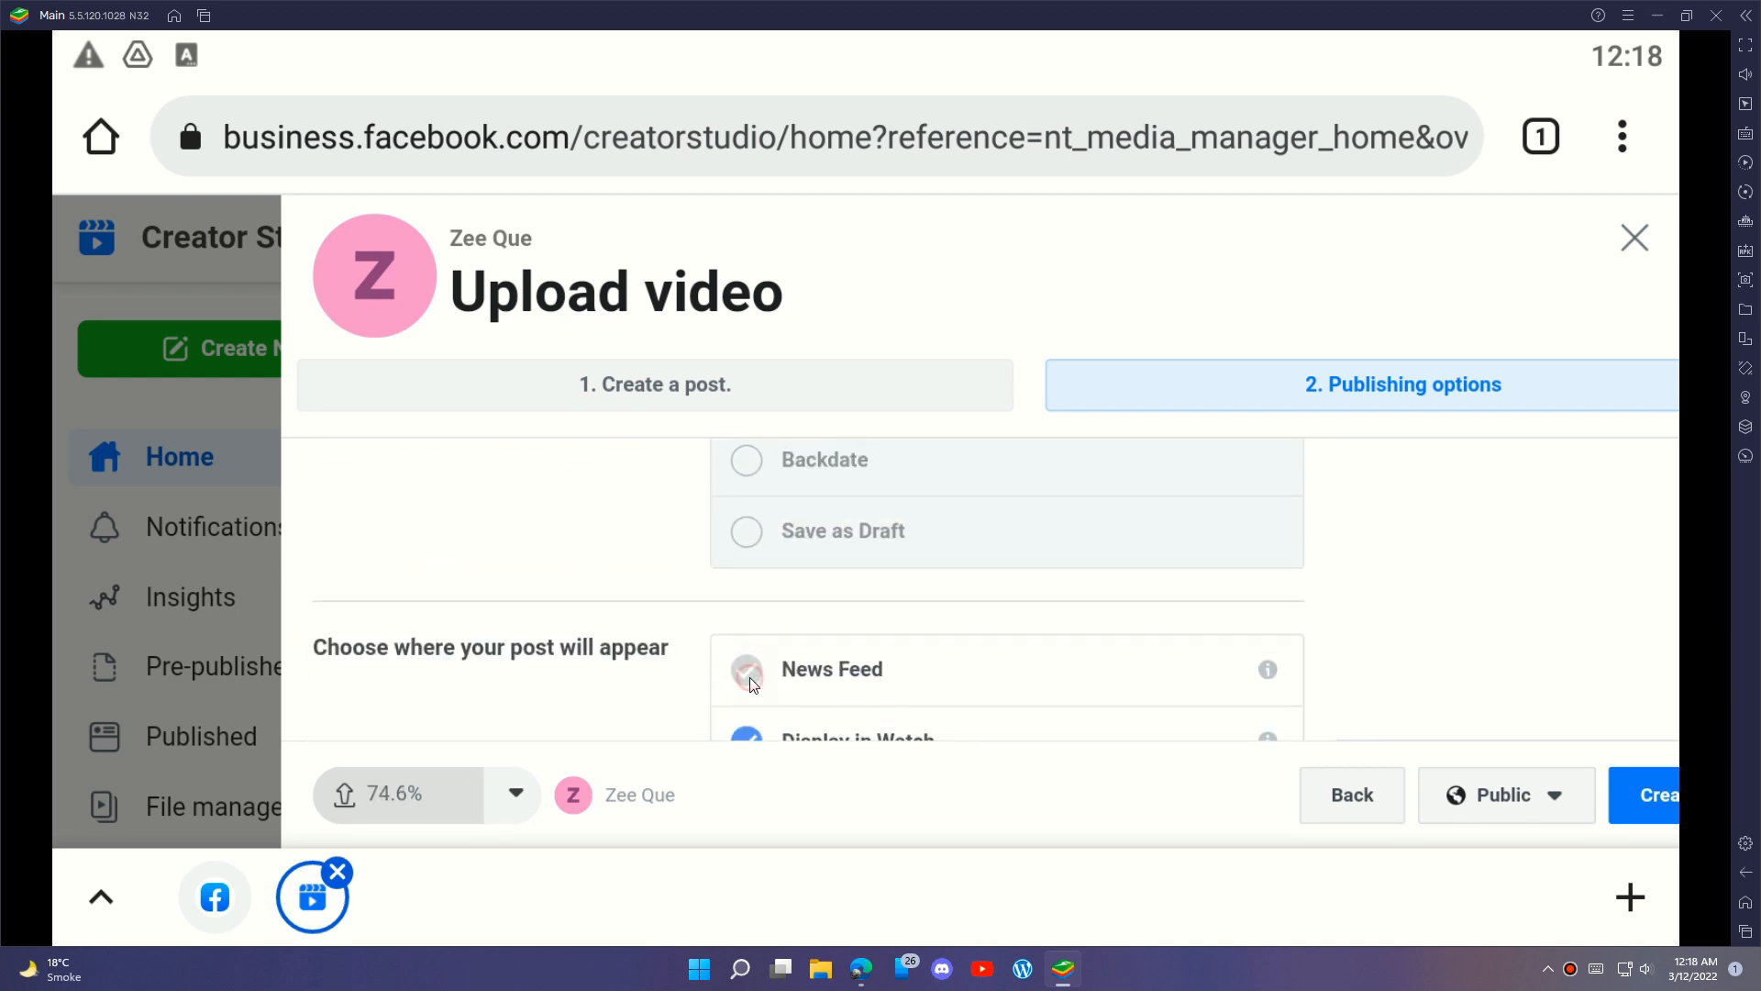
{"action": "scroll", "scroll_direction": "down", "scroll_amount": 3}
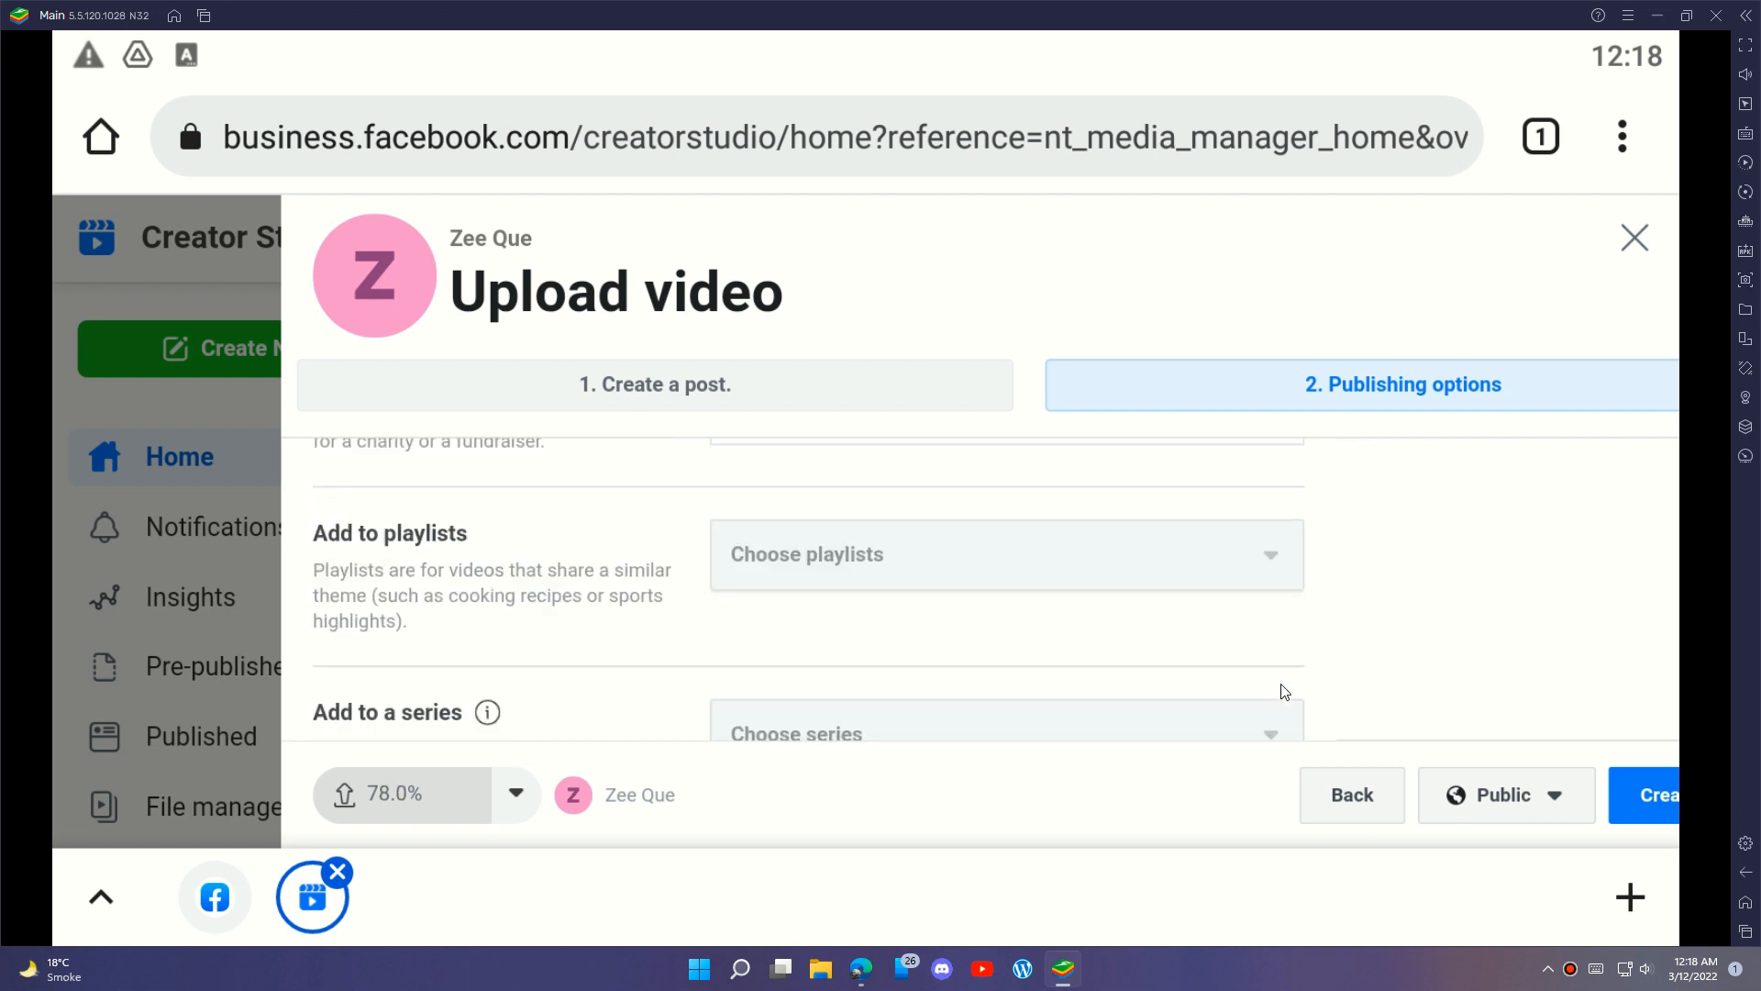
{"action": "scroll", "scroll_direction": "down", "scroll_amount": 3}
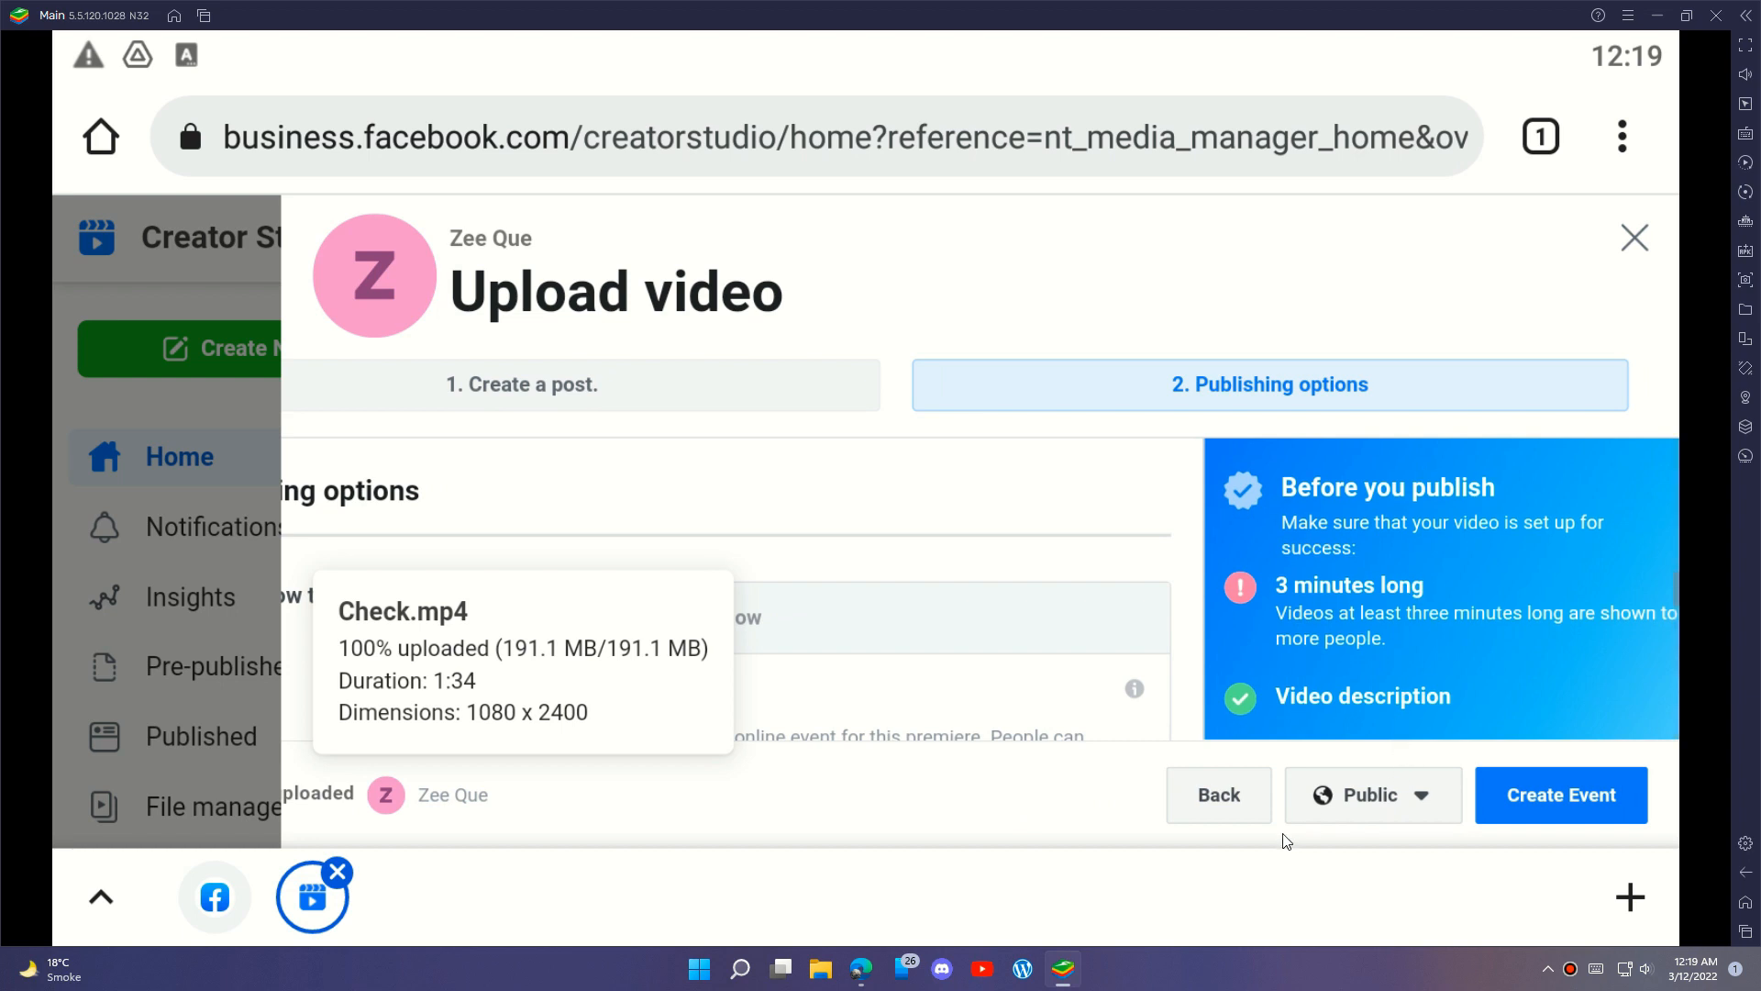
Submit the premiere with Create Event and wait for the processing notice.
{"action": "left_click", "coordinate": [1371, 794]}
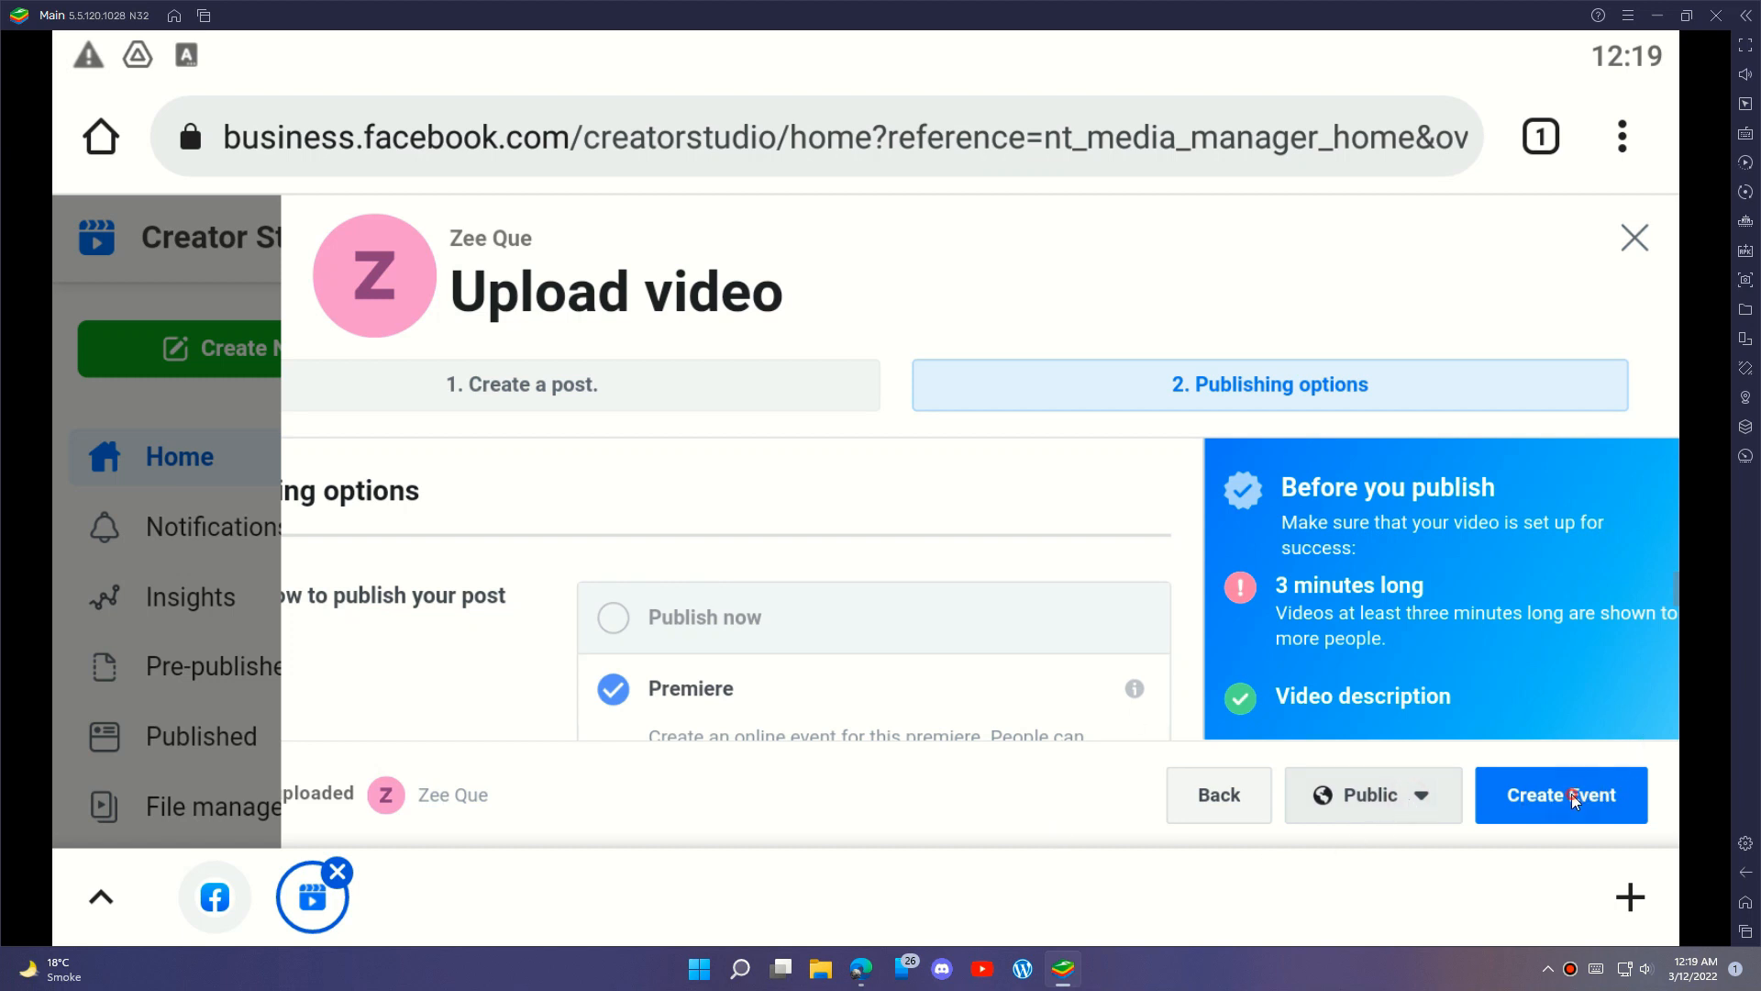
{"action": "left_click", "coordinate": [1559, 795]}
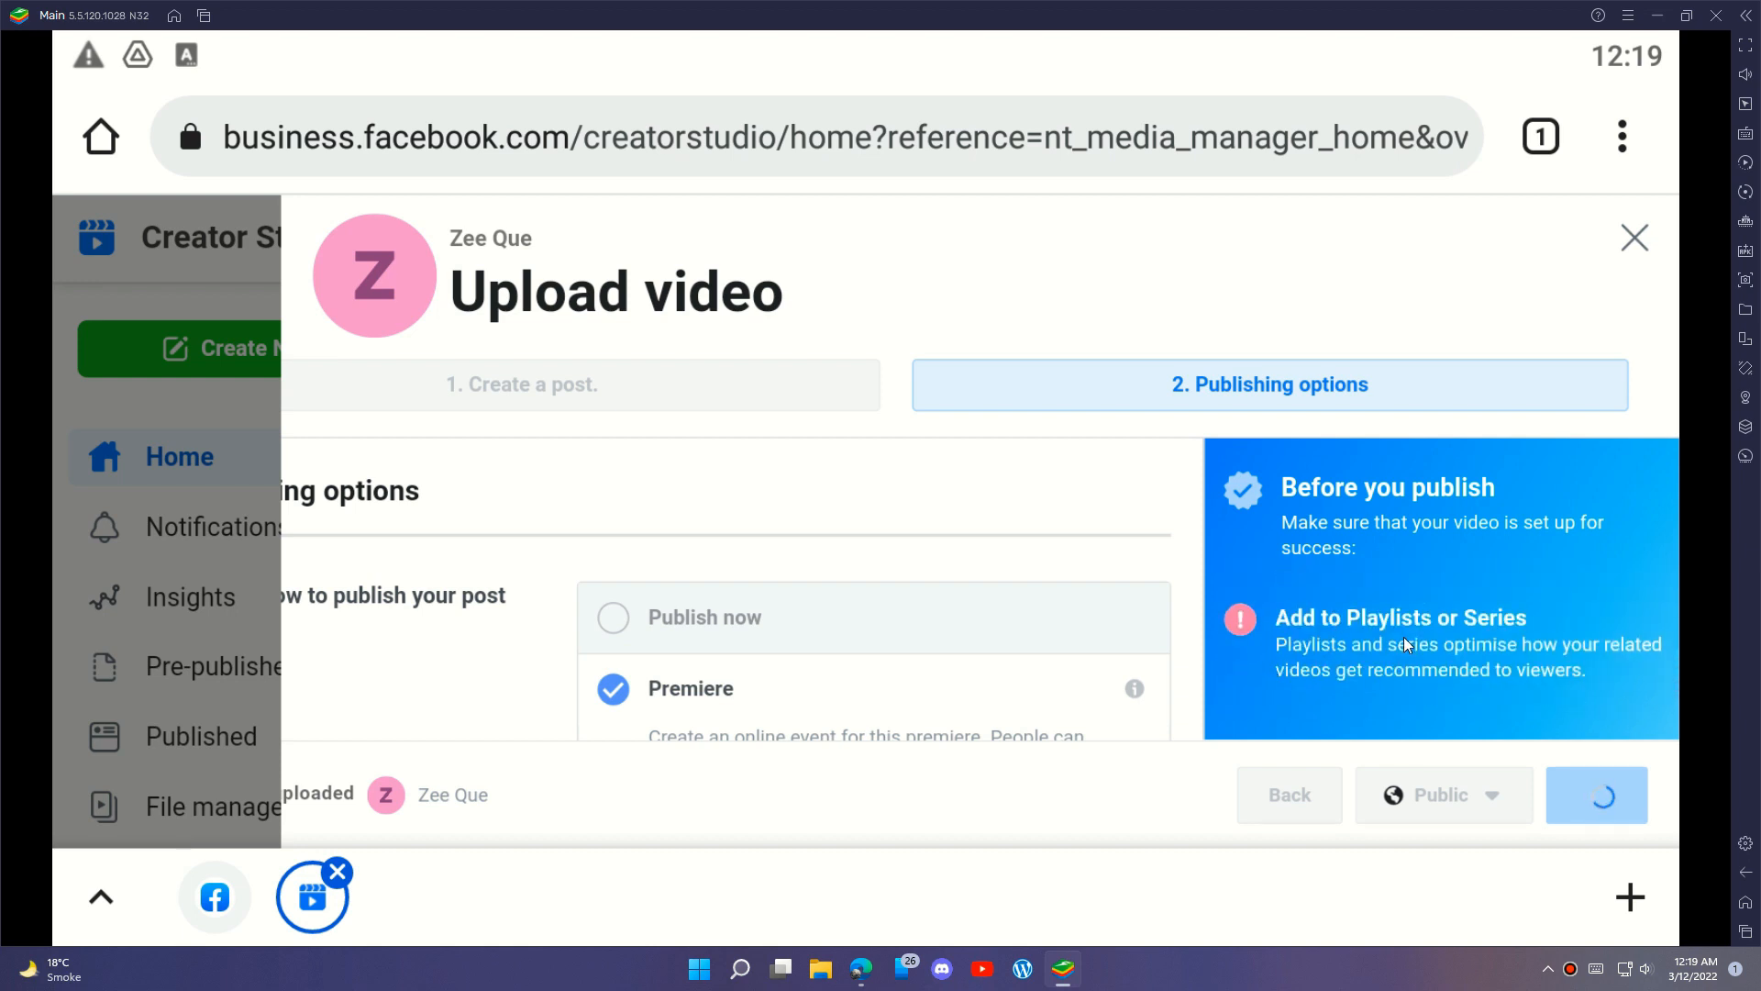
{"action": "scroll", "scroll_direction": "down", "scroll_amount": 3}
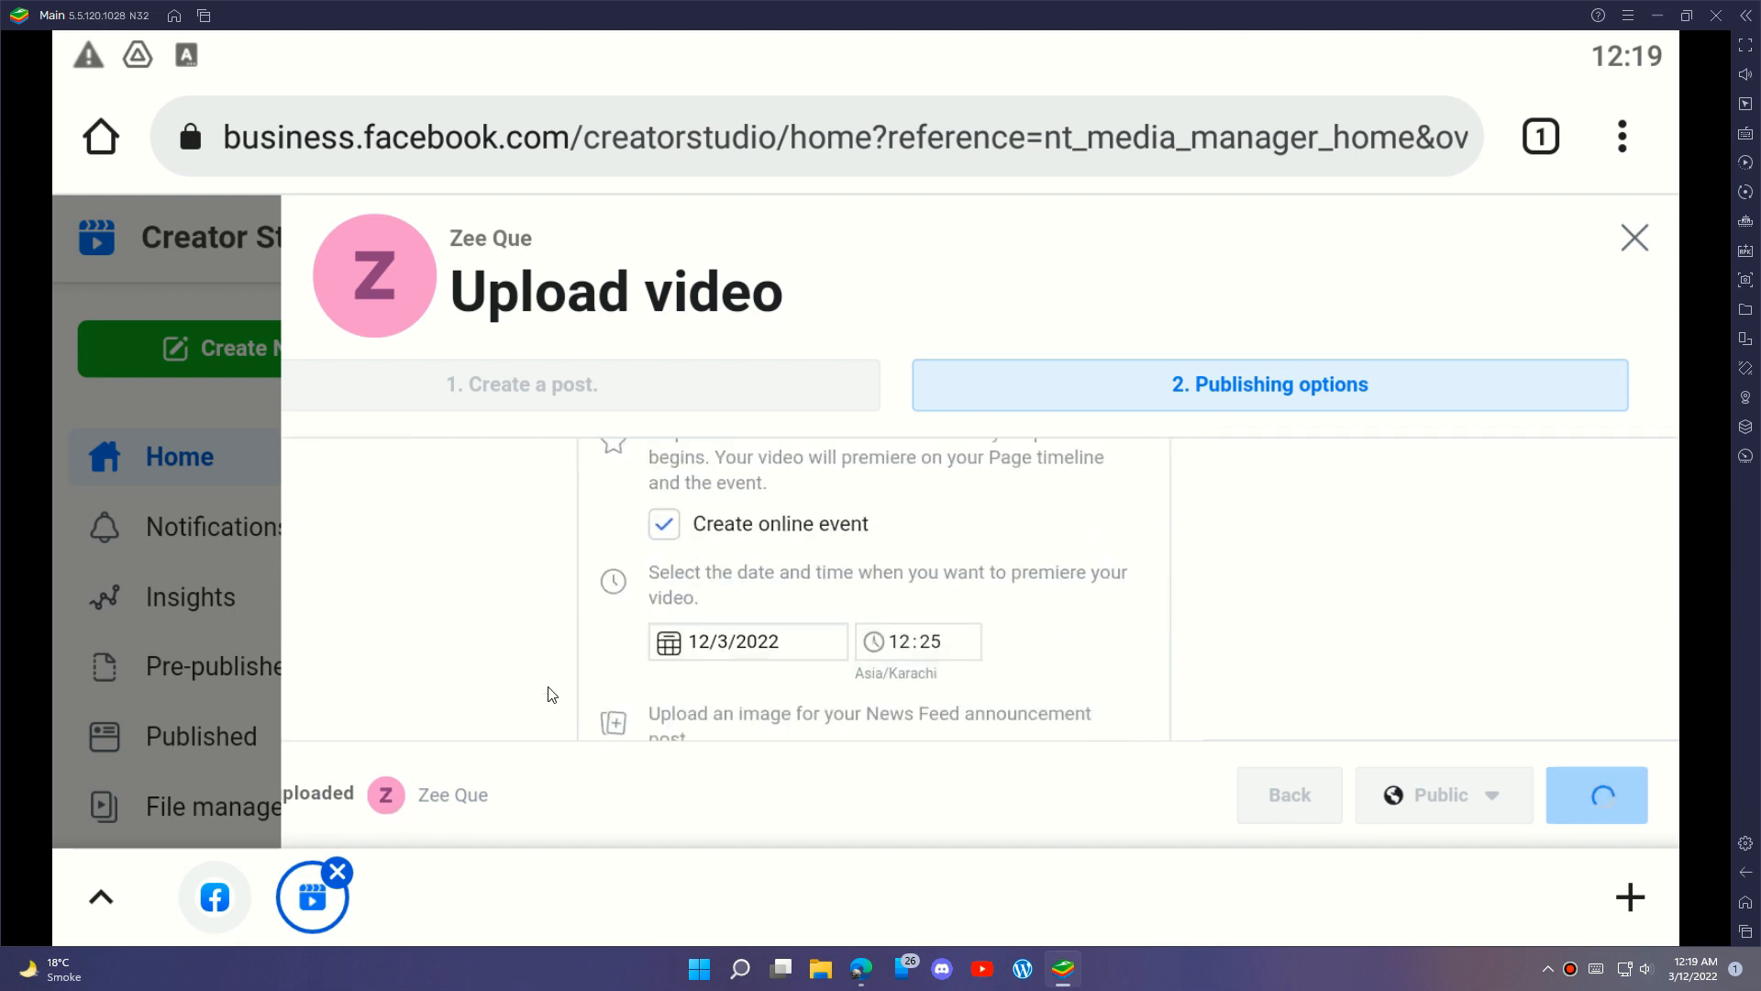
{"action": "left_click", "coordinate": [1595, 794]}
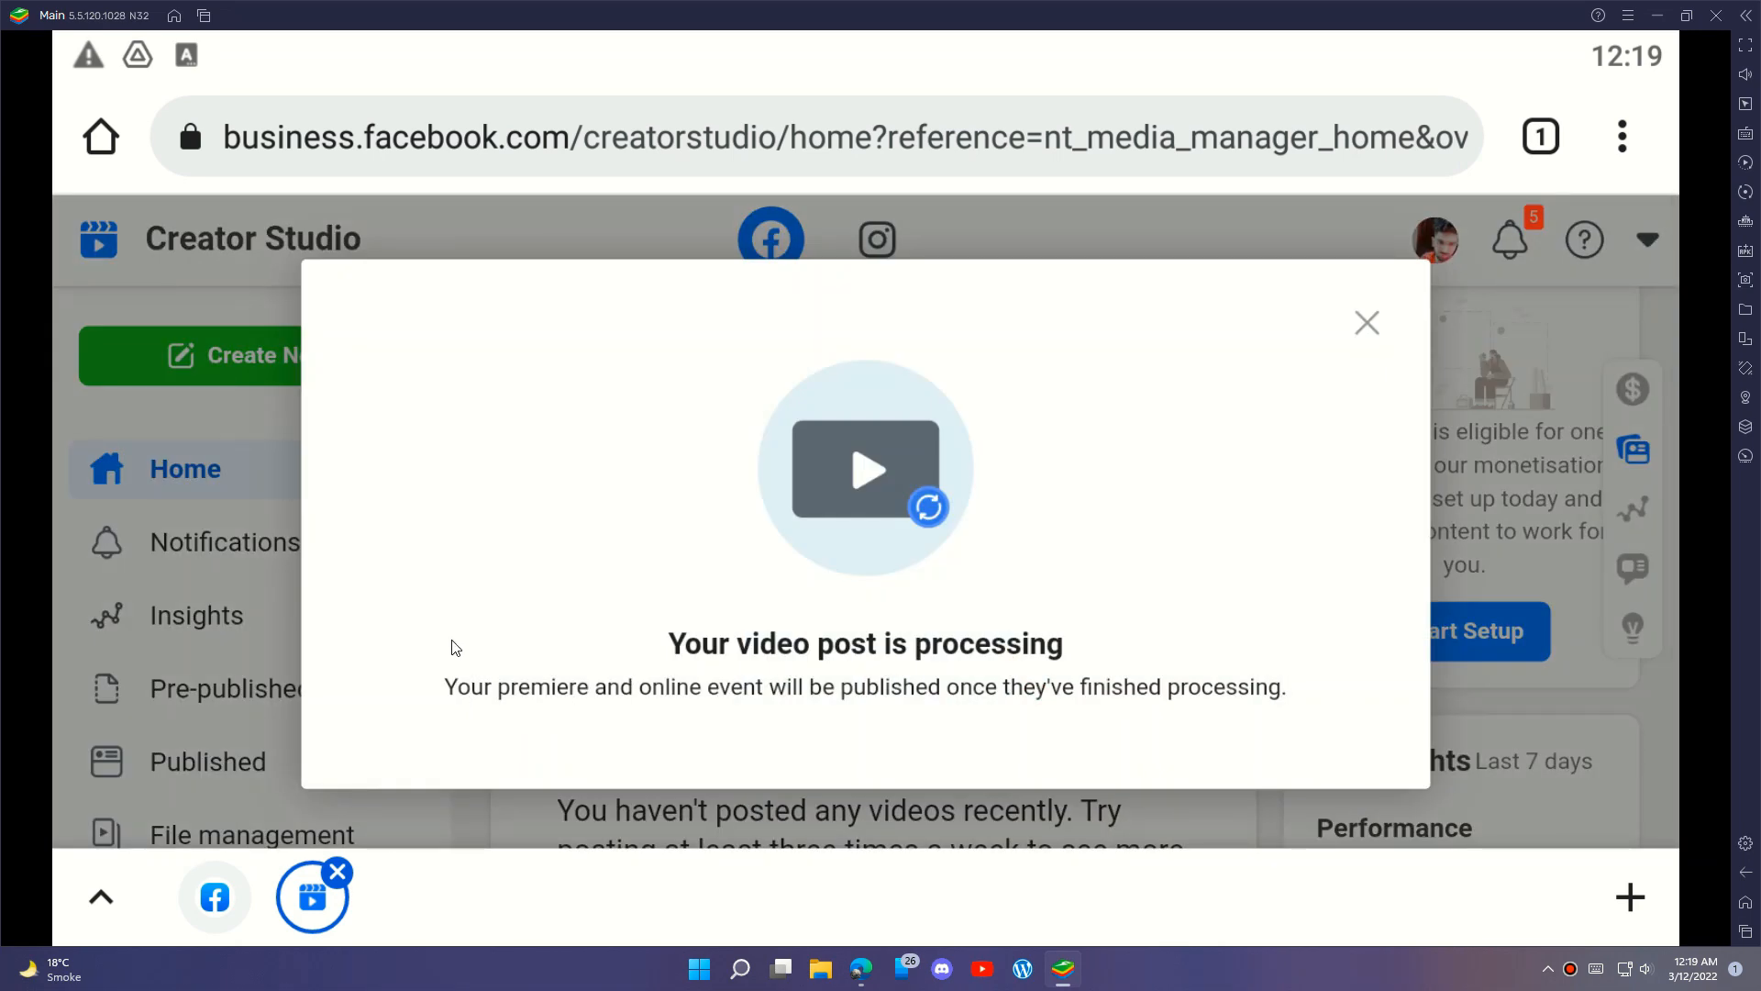
{"action": "mouse_move", "coordinate": [491, 651]}
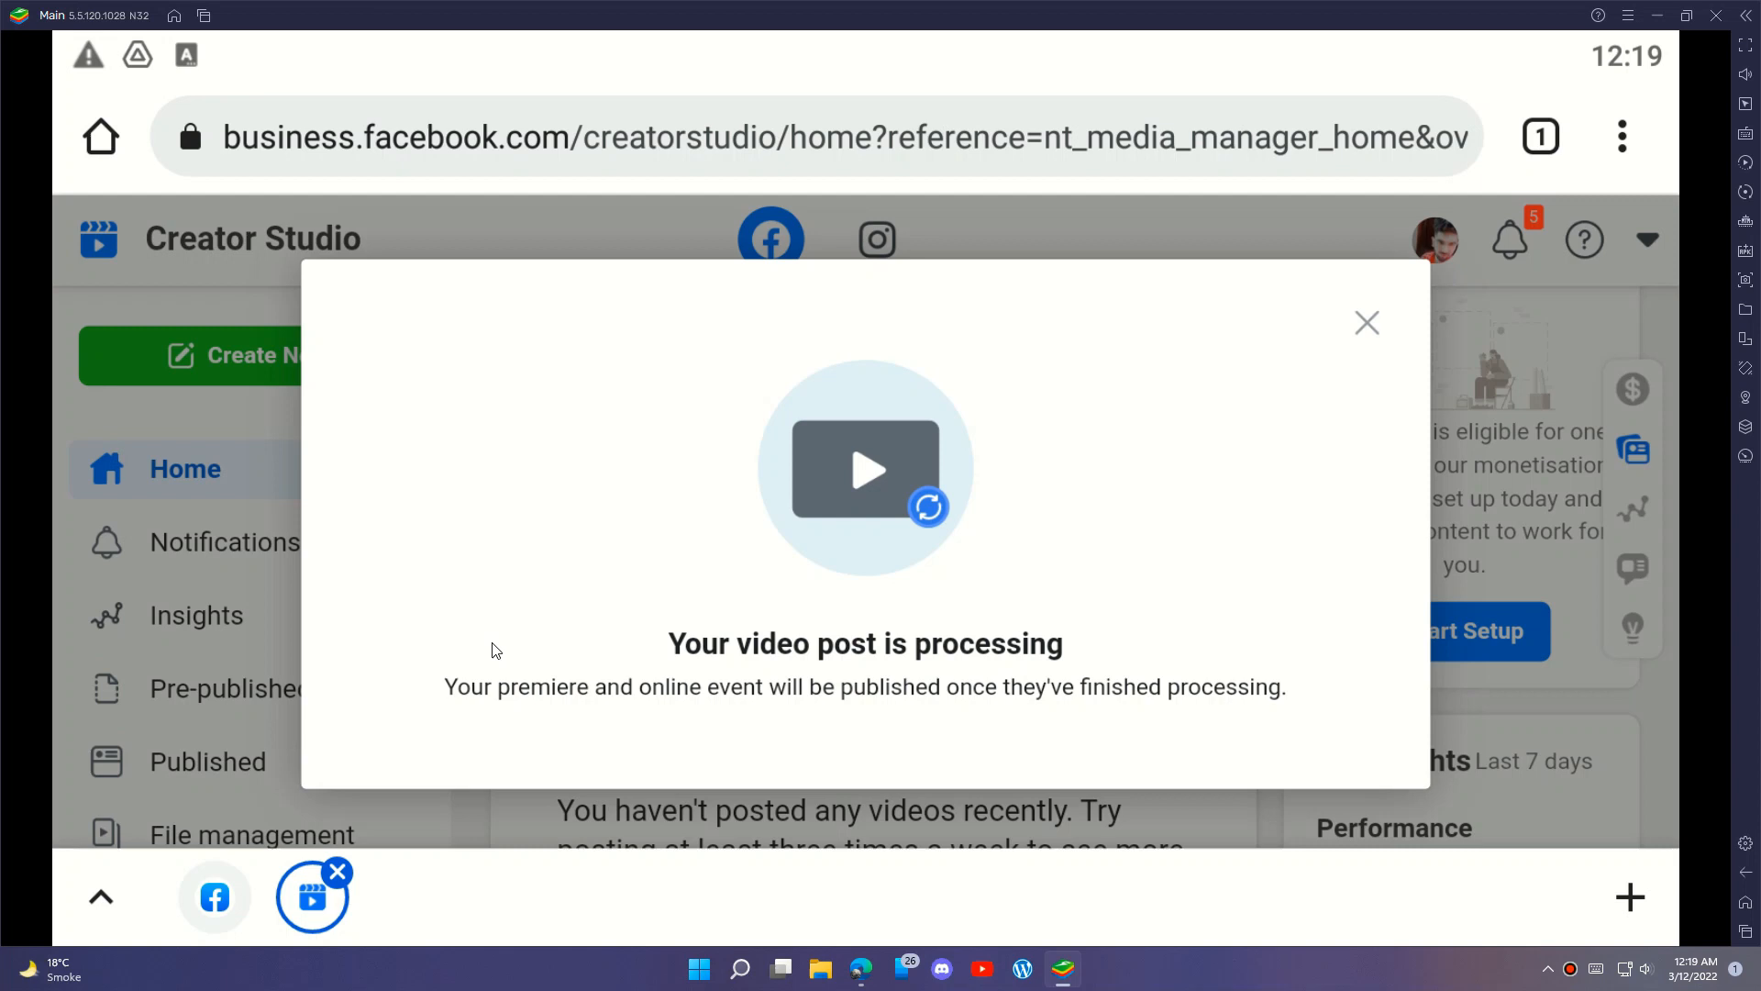
{"action": "mouse_move", "coordinate": [850, 730]}
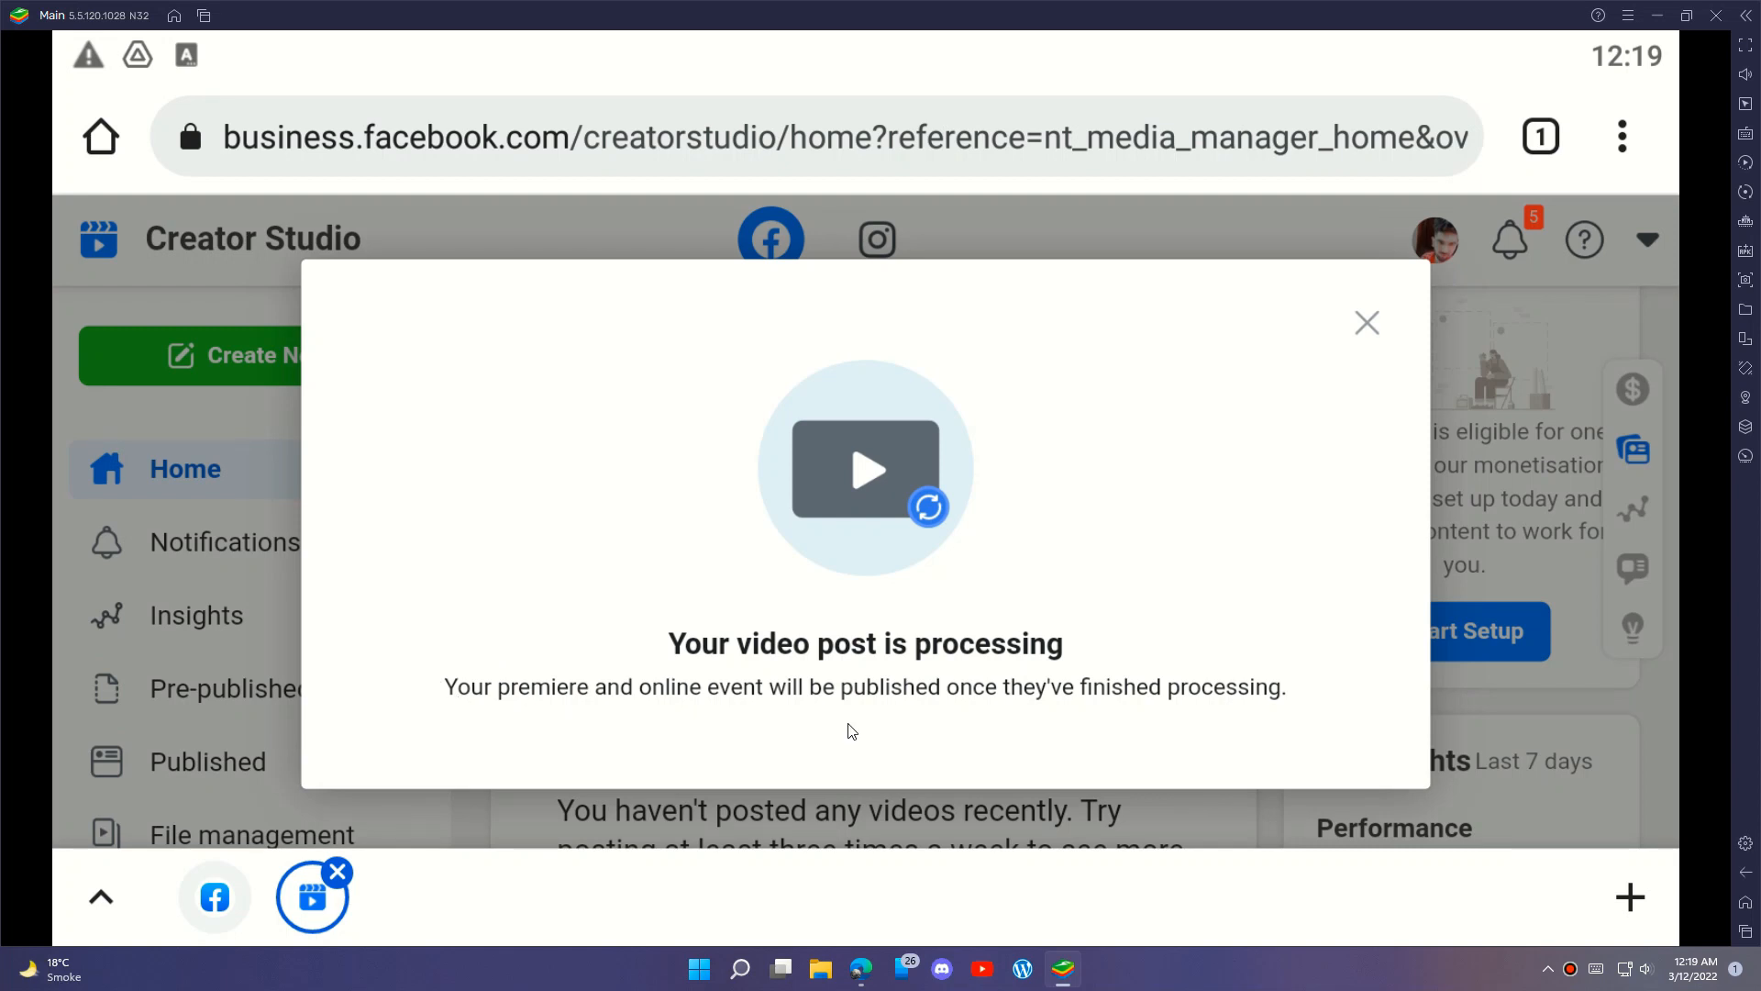
{"action": "mouse_move", "coordinate": [1286, 713]}
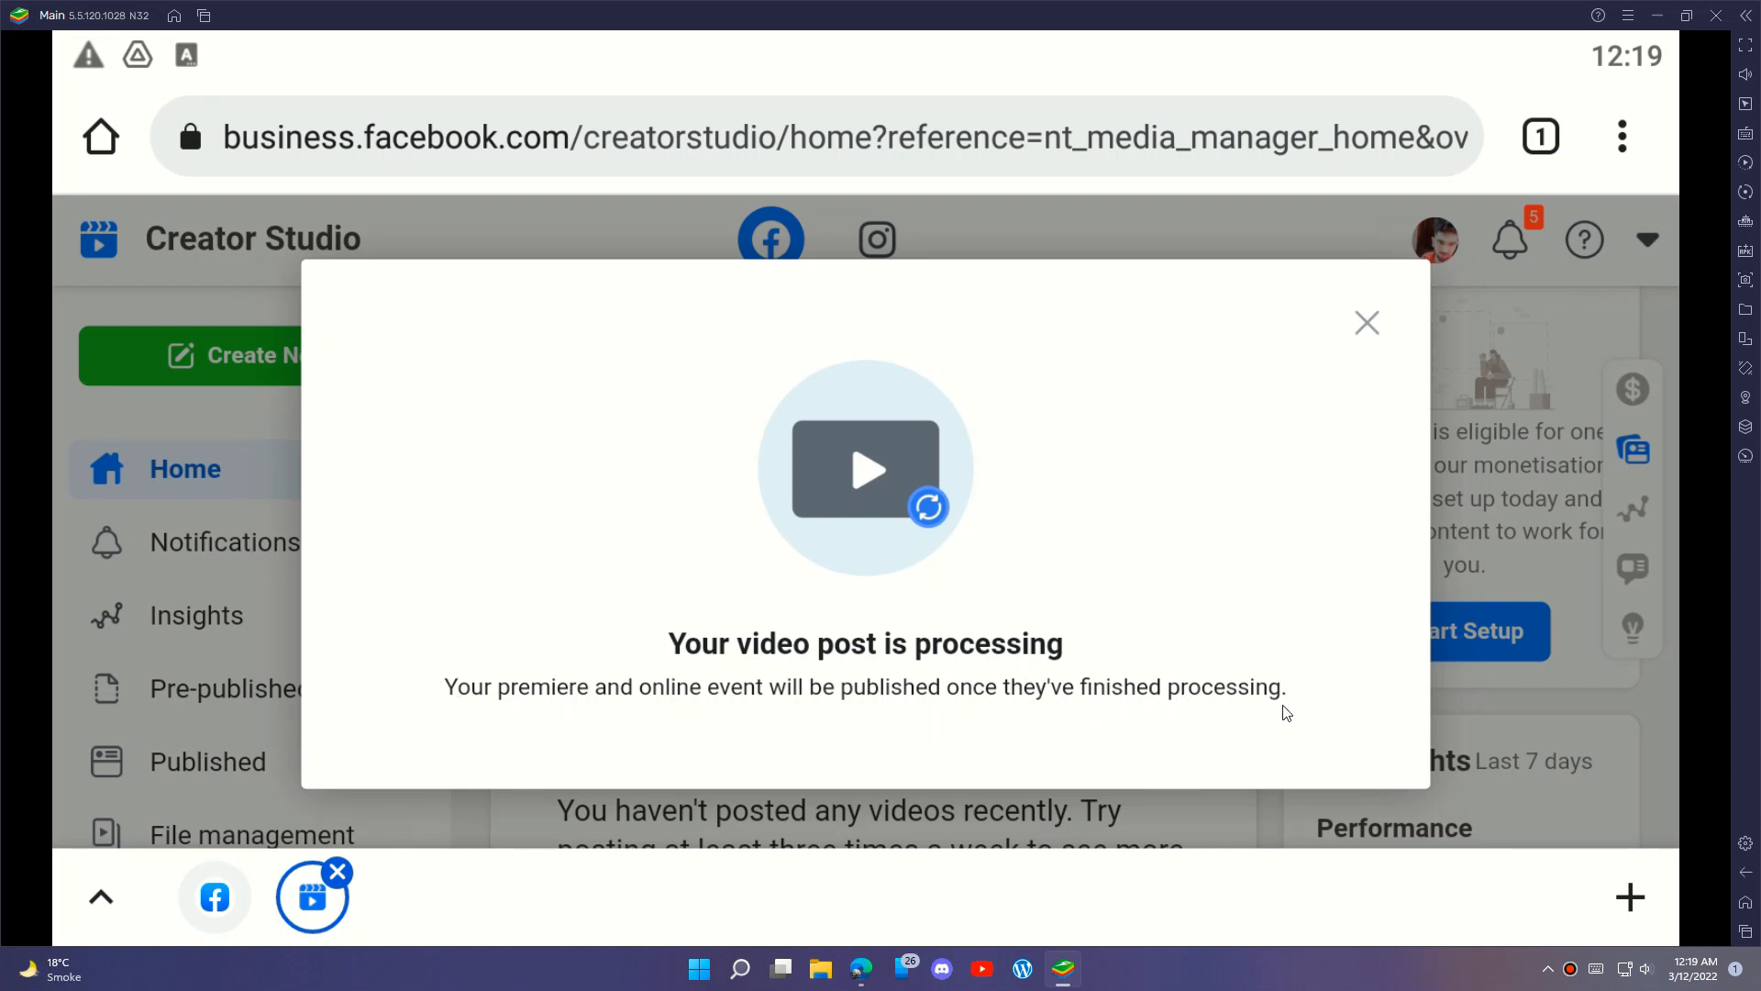
{"action": "mouse_move", "coordinate": [802, 629]}
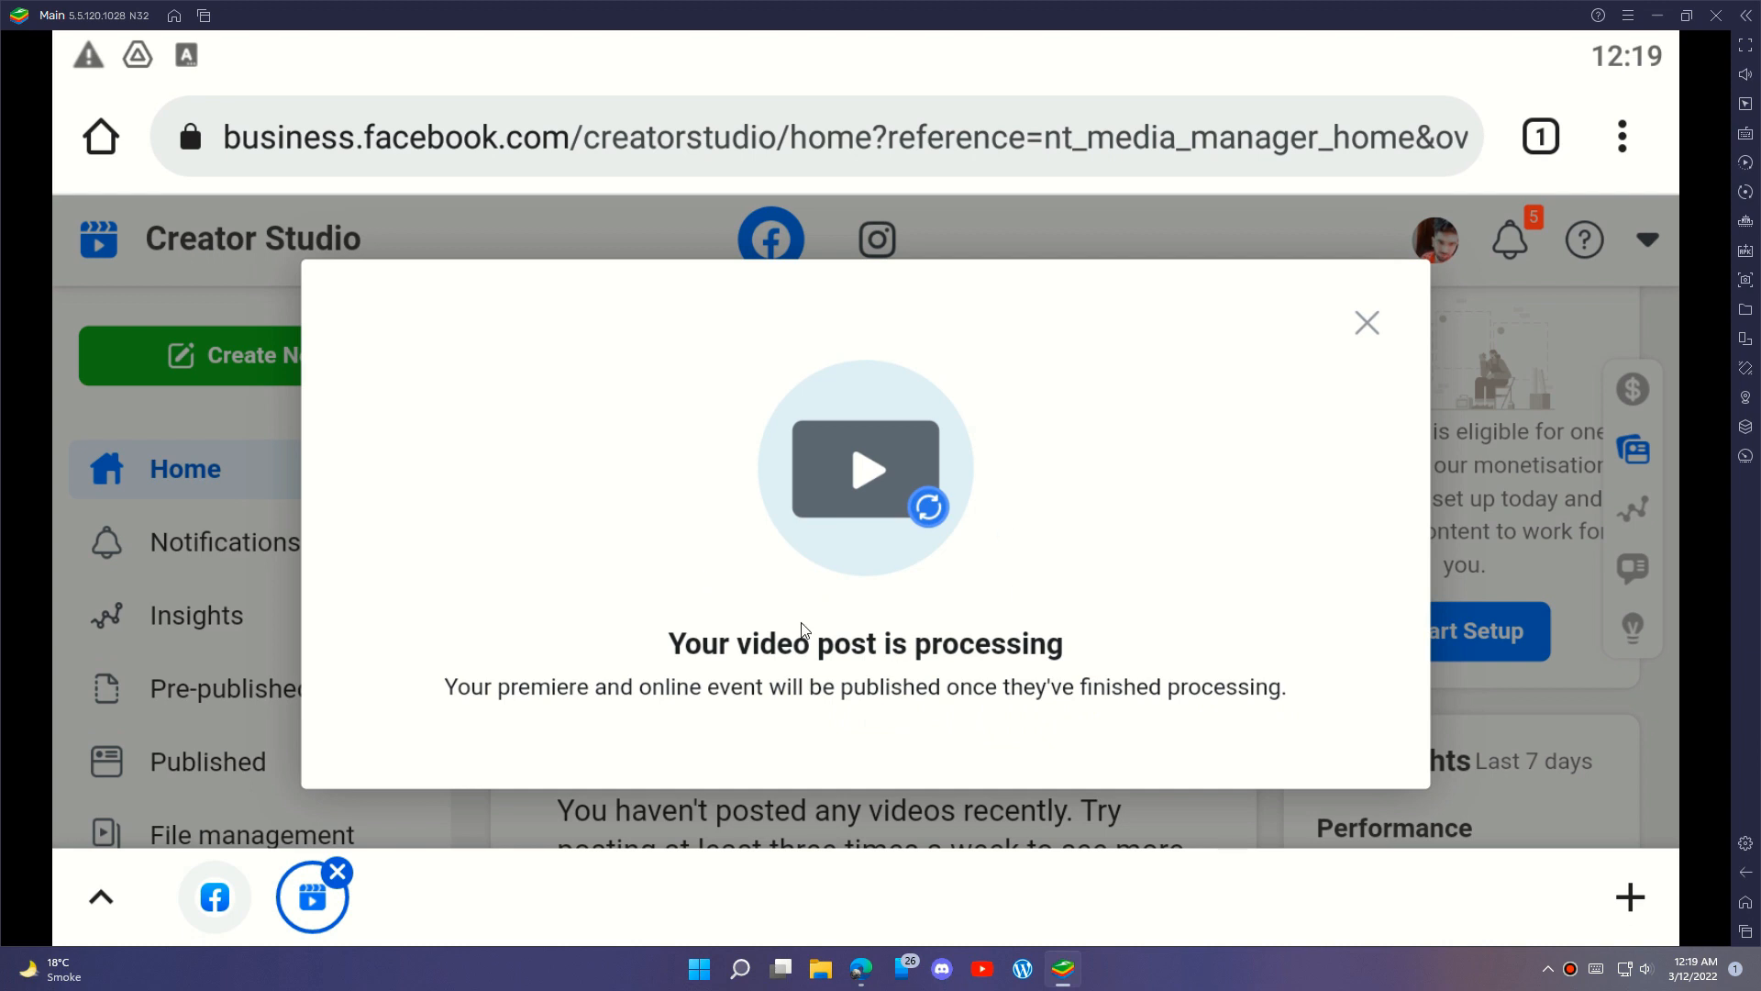
{"action": "mouse_move", "coordinate": [1042, 475]}
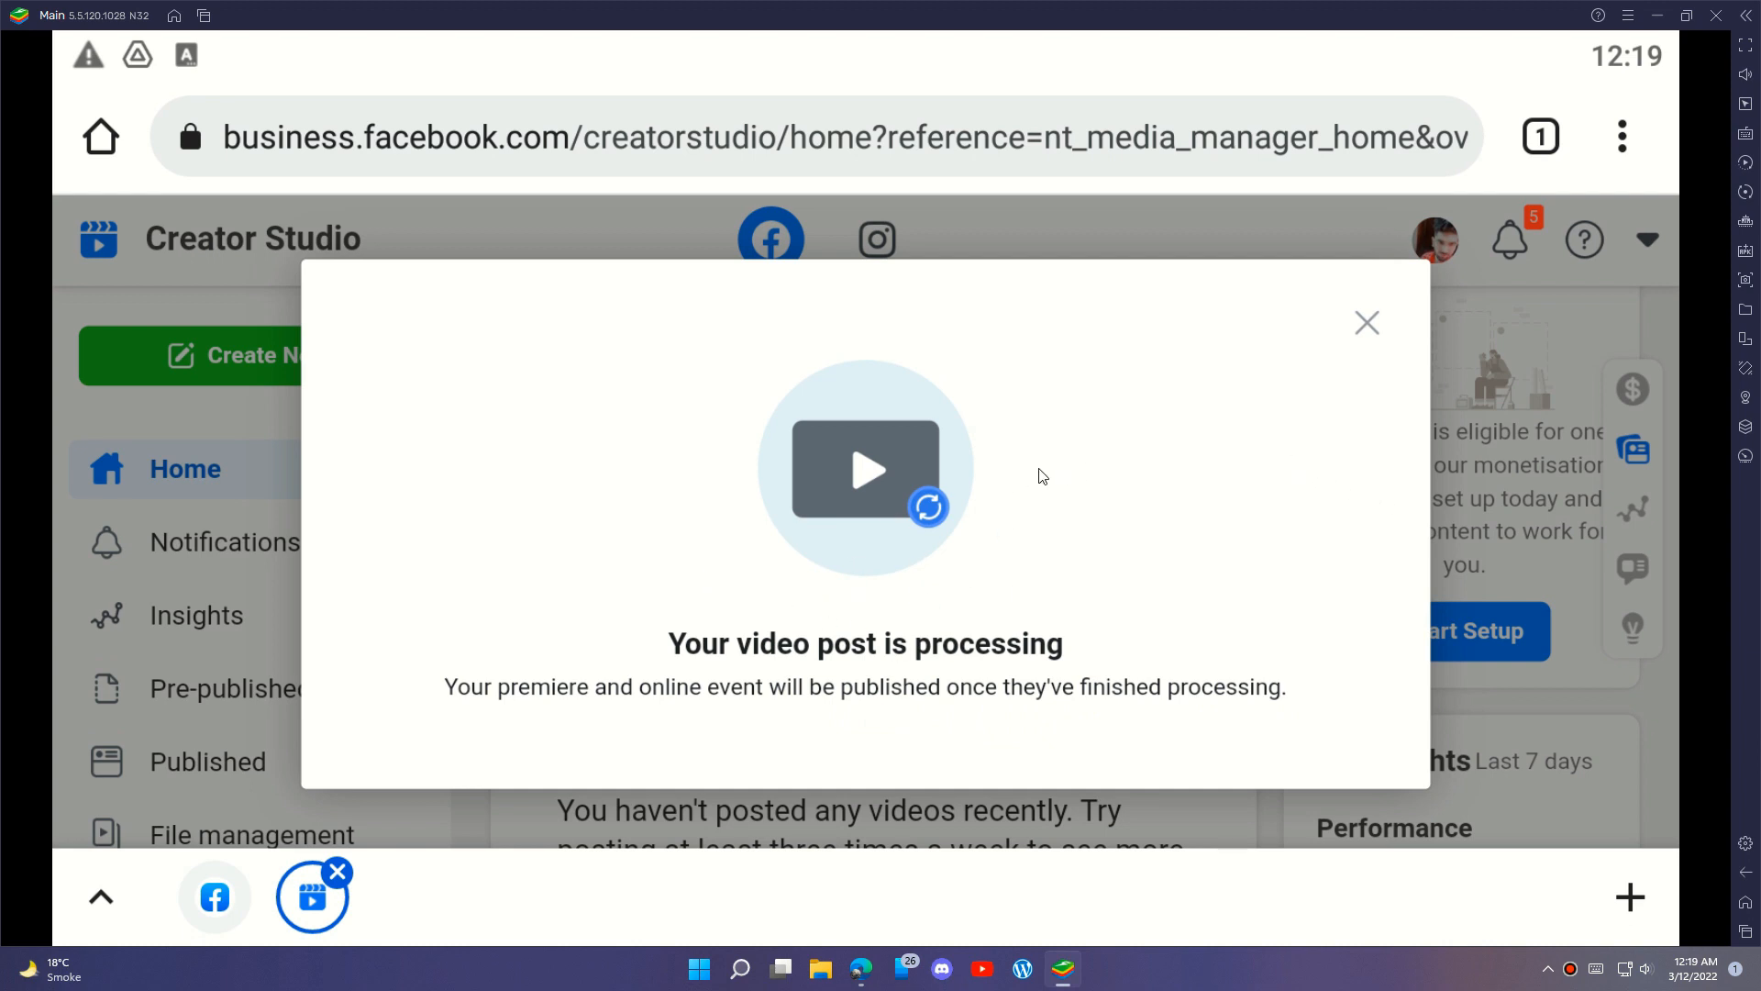
{"action": "mouse_move", "coordinate": [1366, 324]}
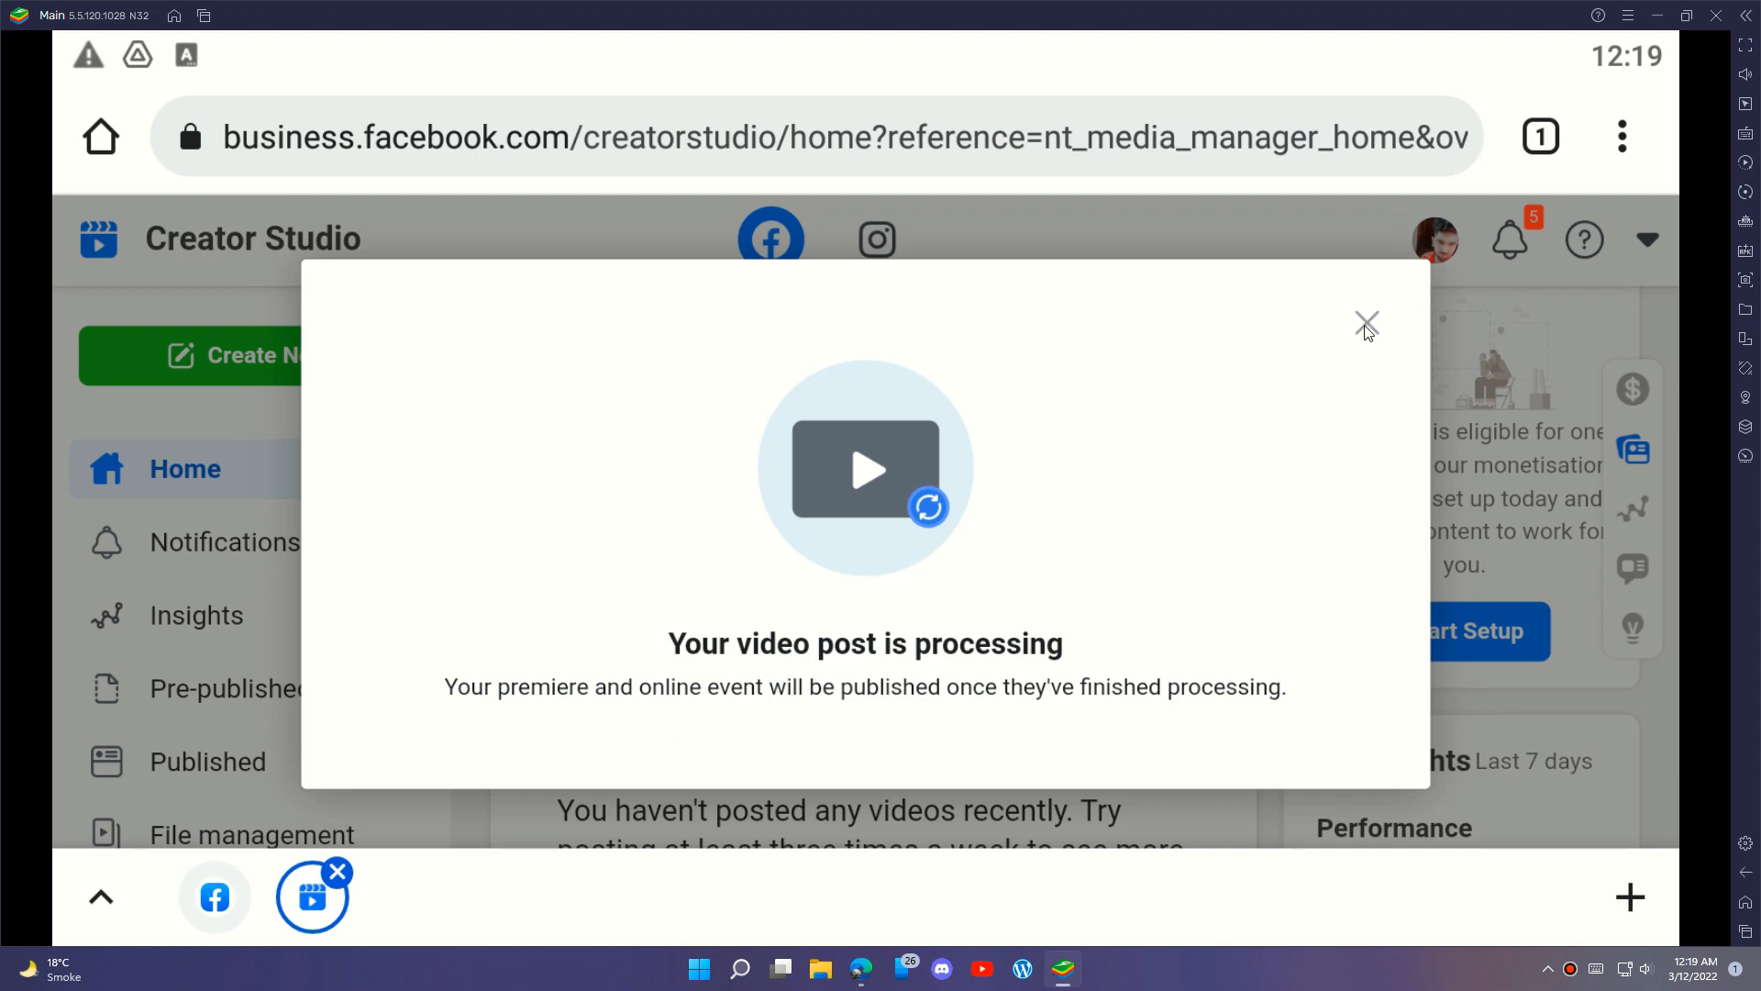
Close the processing dialog and timeline tip, then view Published Videos.
{"action": "left_click", "coordinate": [1366, 322]}
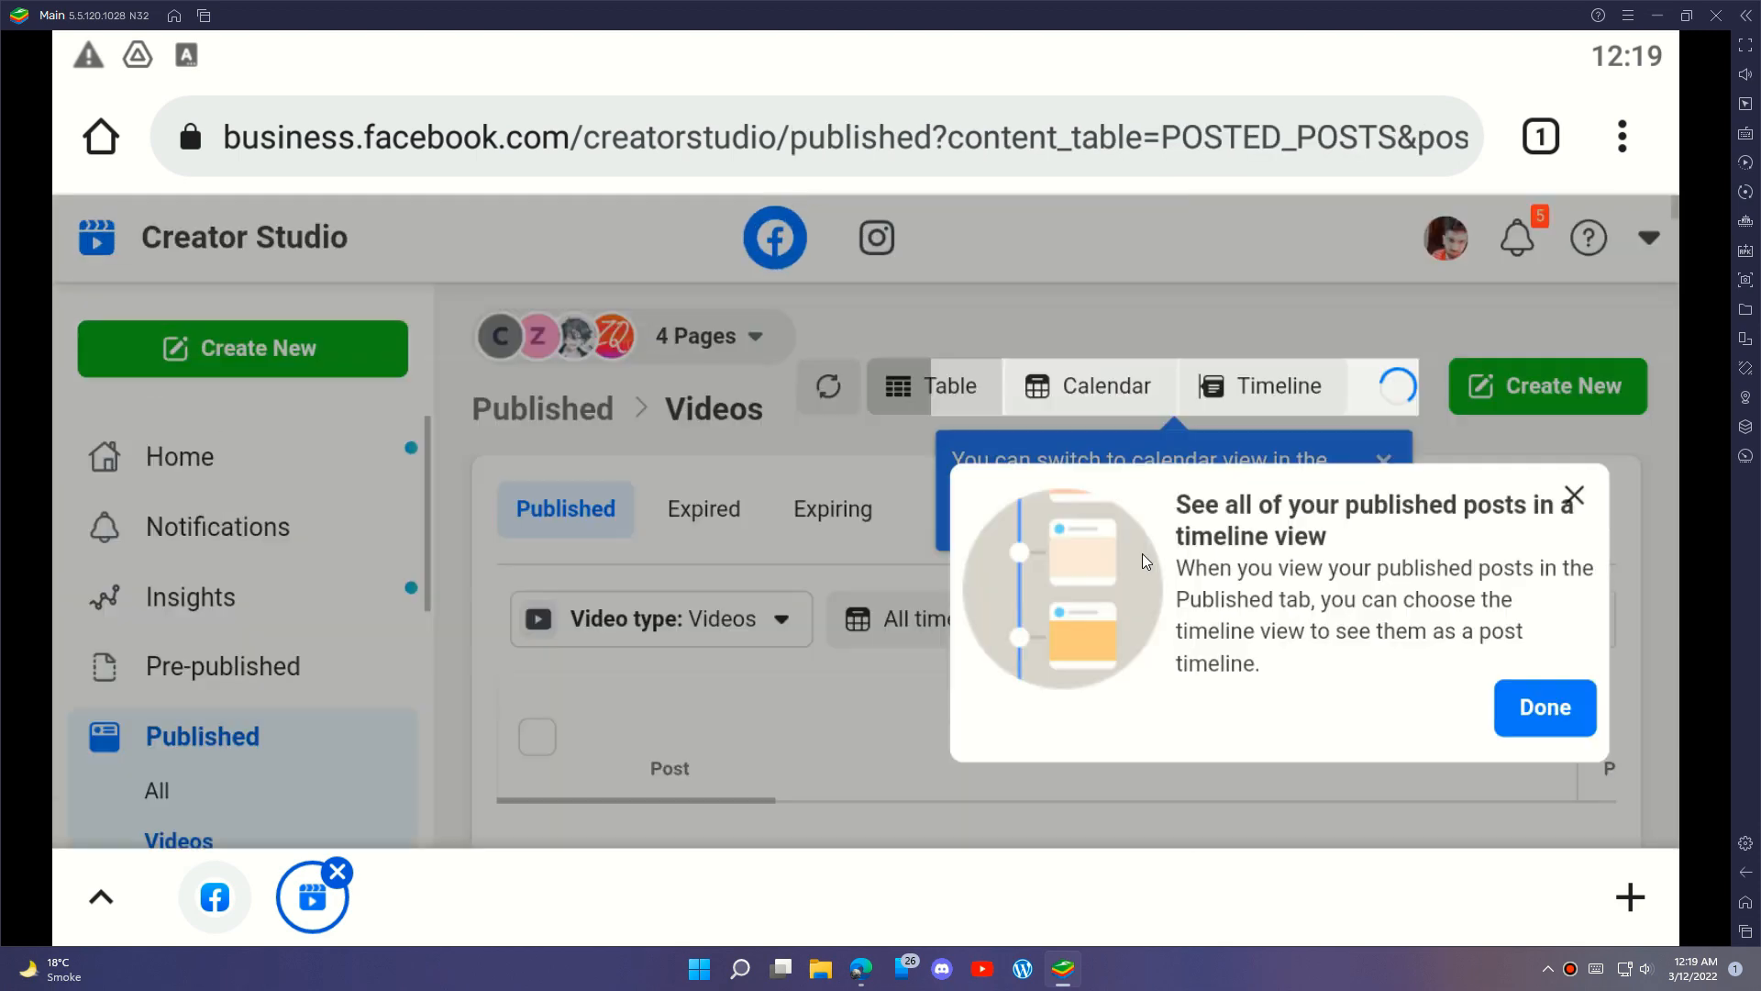
{"action": "left_click", "coordinate": [1543, 707]}
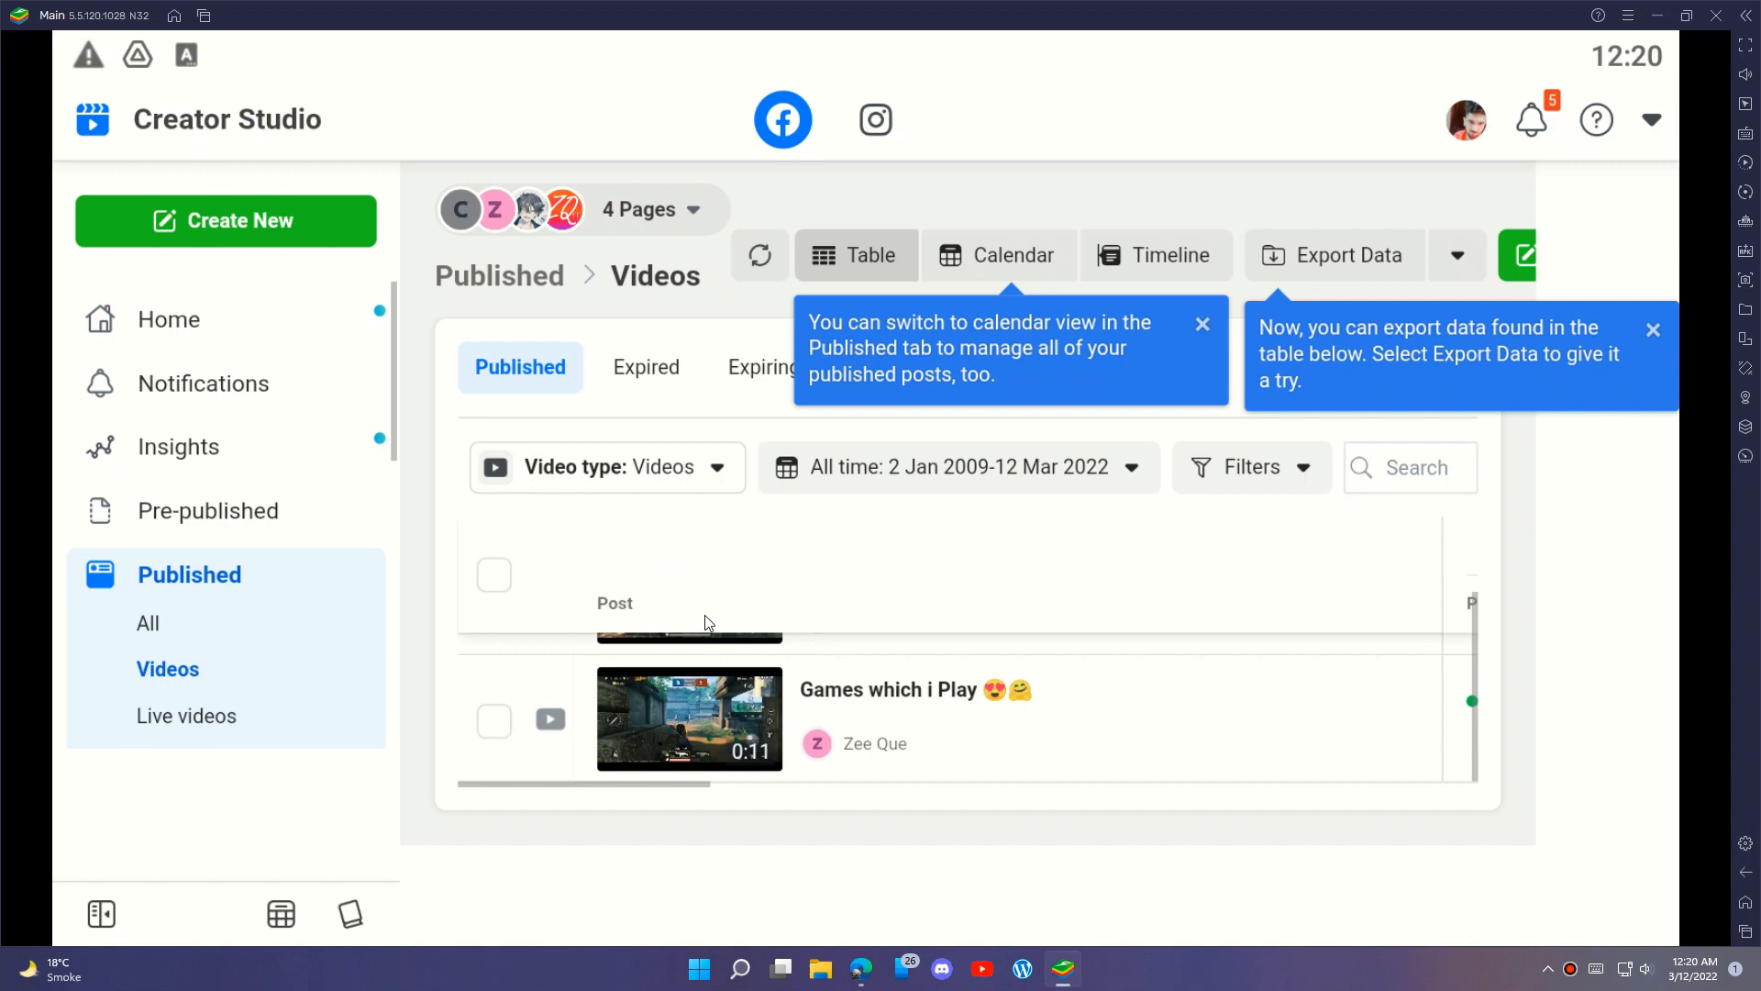
{"action": "left_click", "coordinate": [147, 624]}
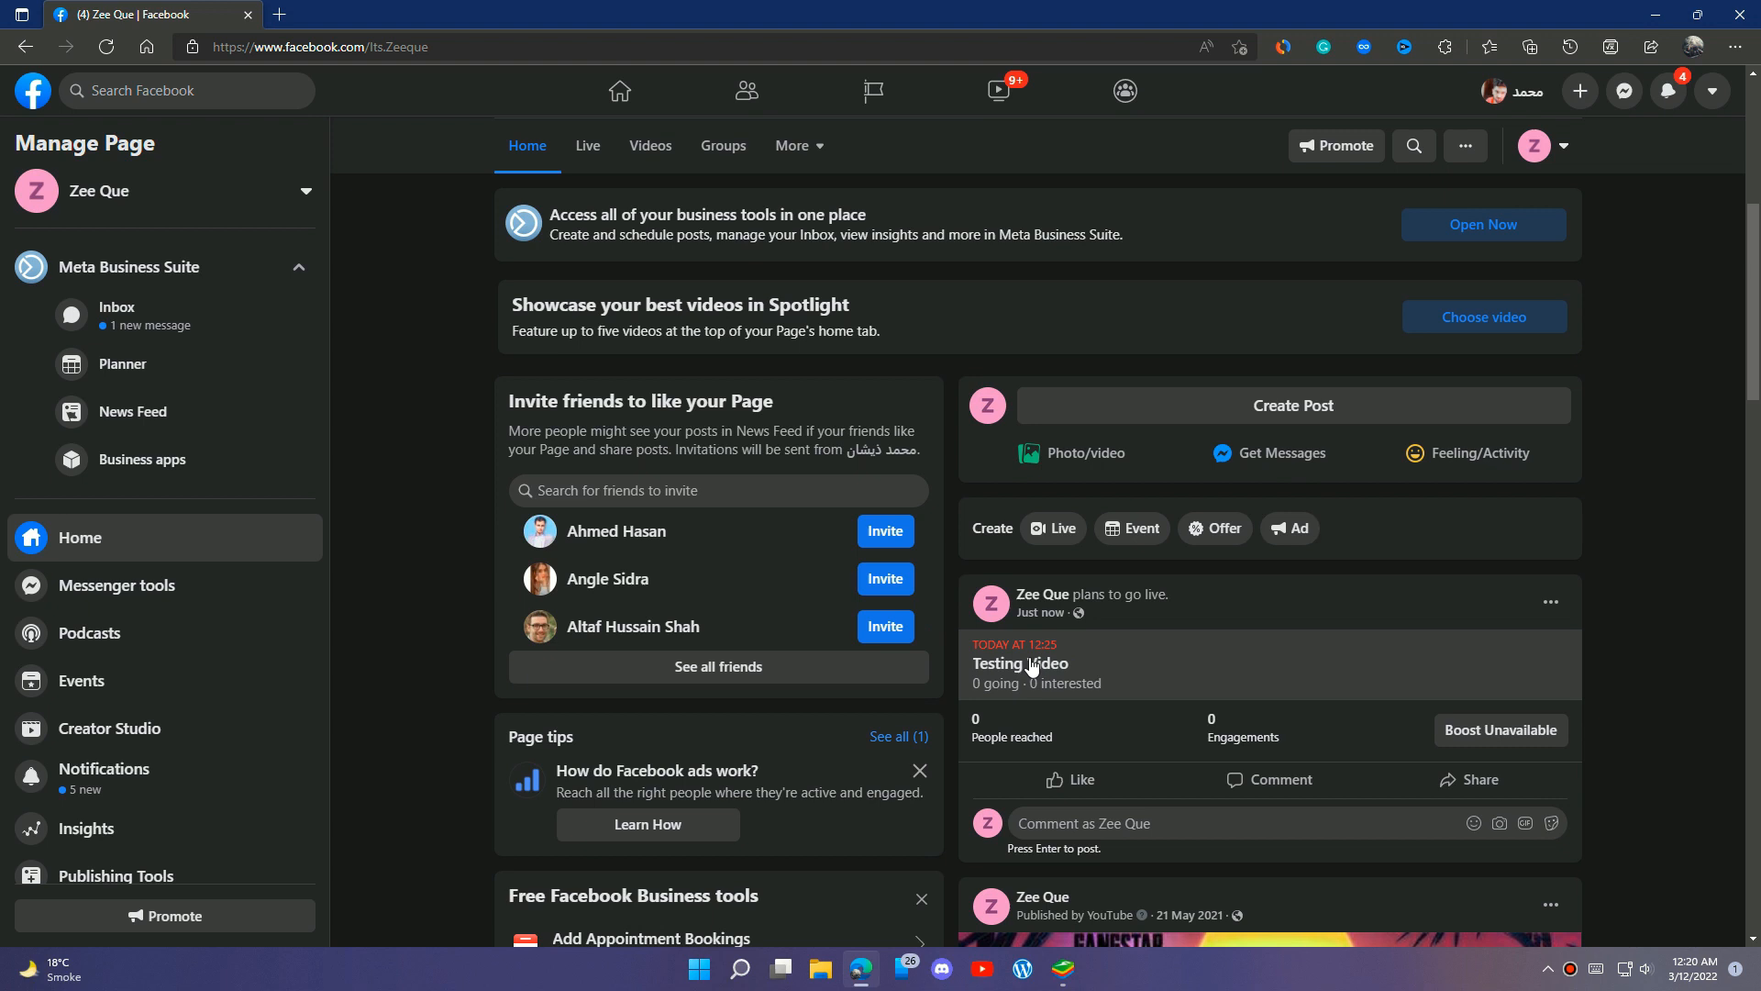
Refresh the Zee Que page, find the 'plans to go live' post, and open Testing Video.
{"action": "scroll", "scroll_direction": "down", "scroll_amount": 3}
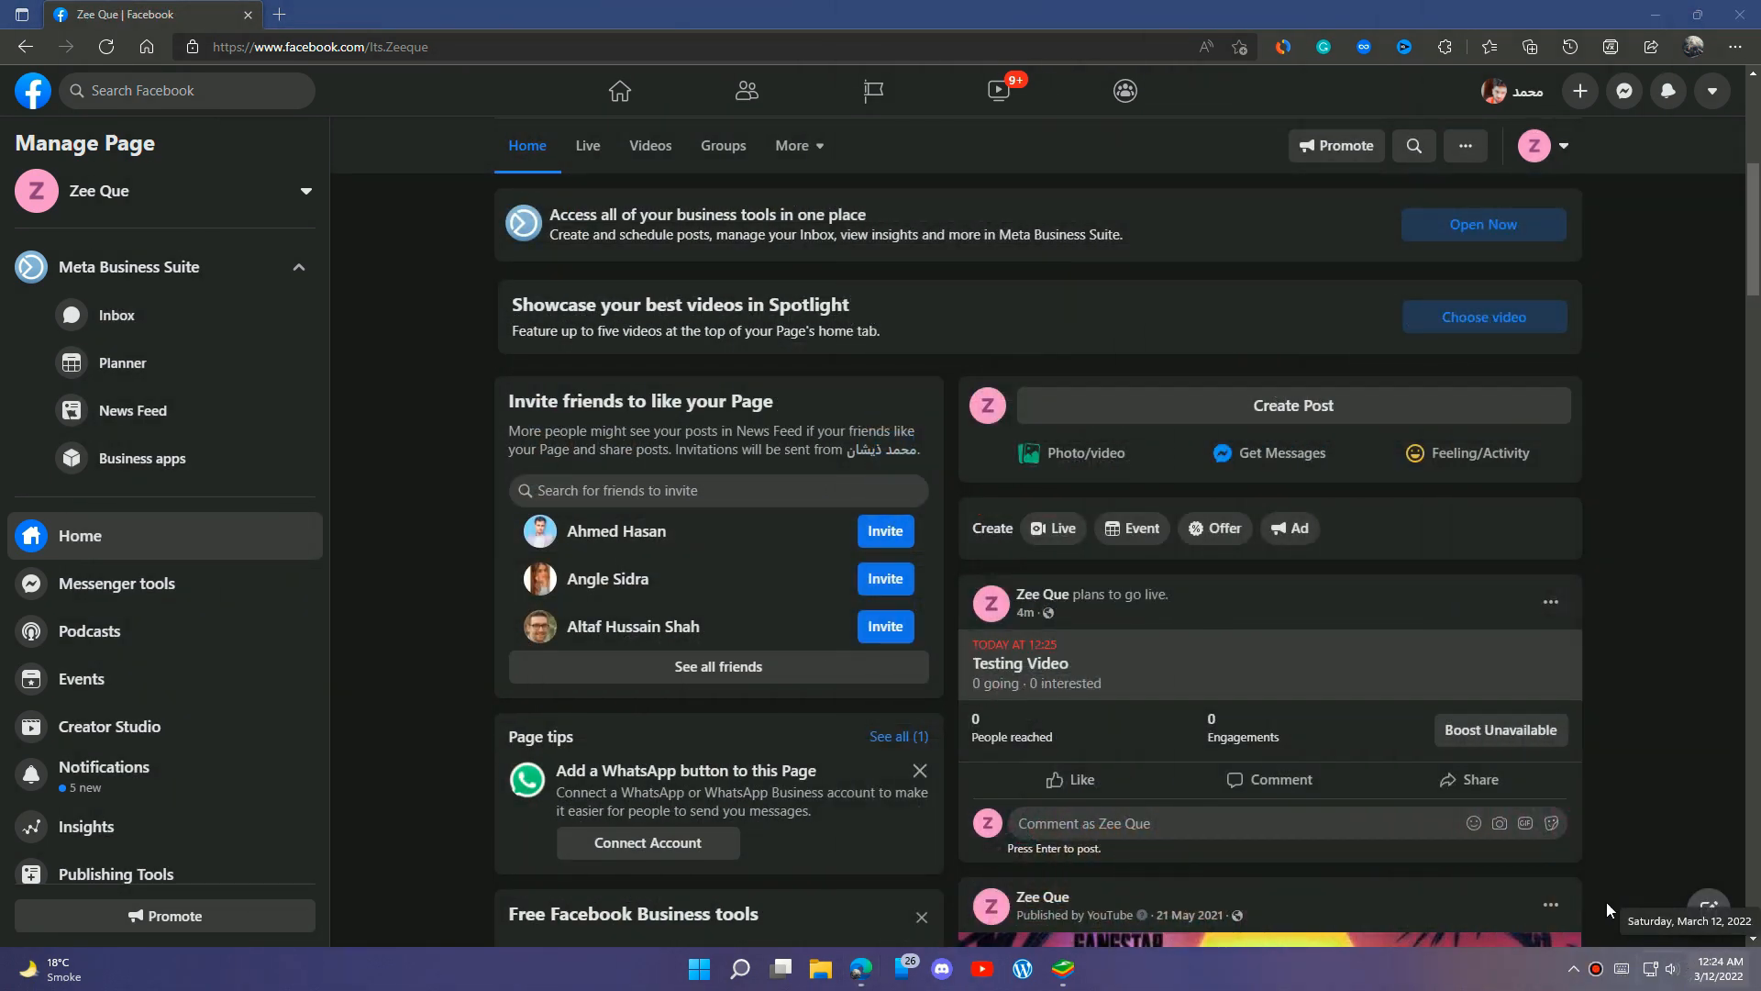
{"action": "mouse_move", "coordinate": [107, 47]}
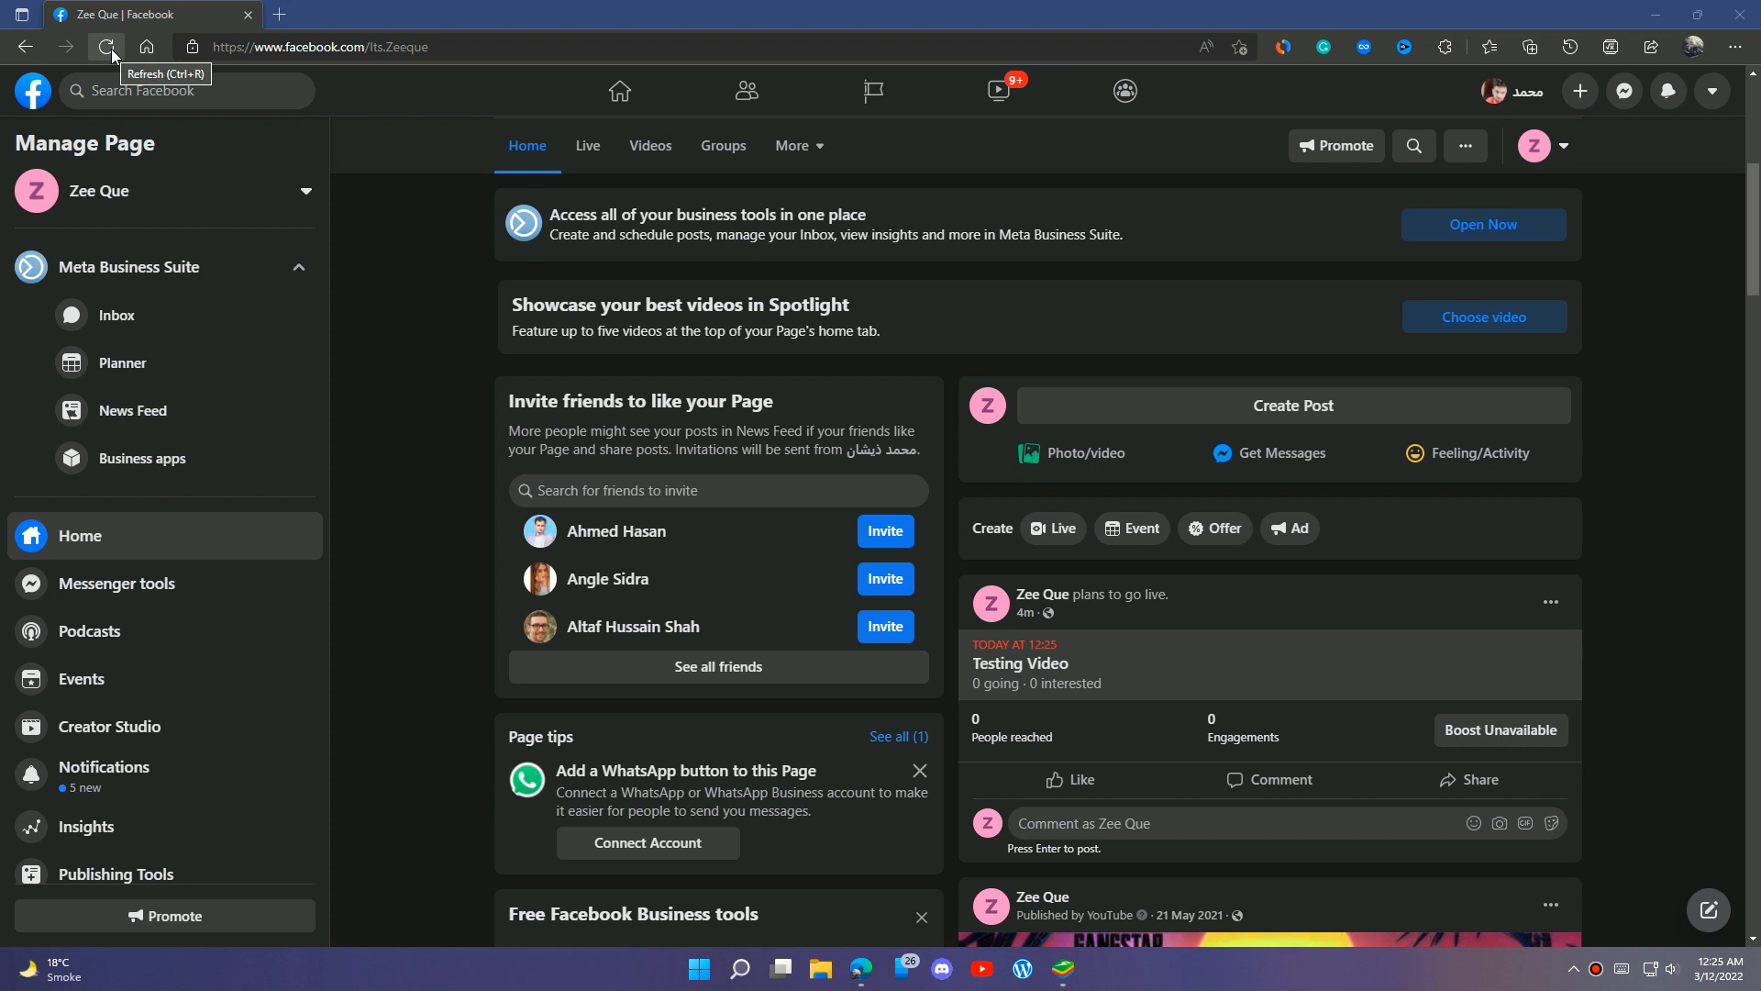
{"action": "left_click", "coordinate": [107, 46]}
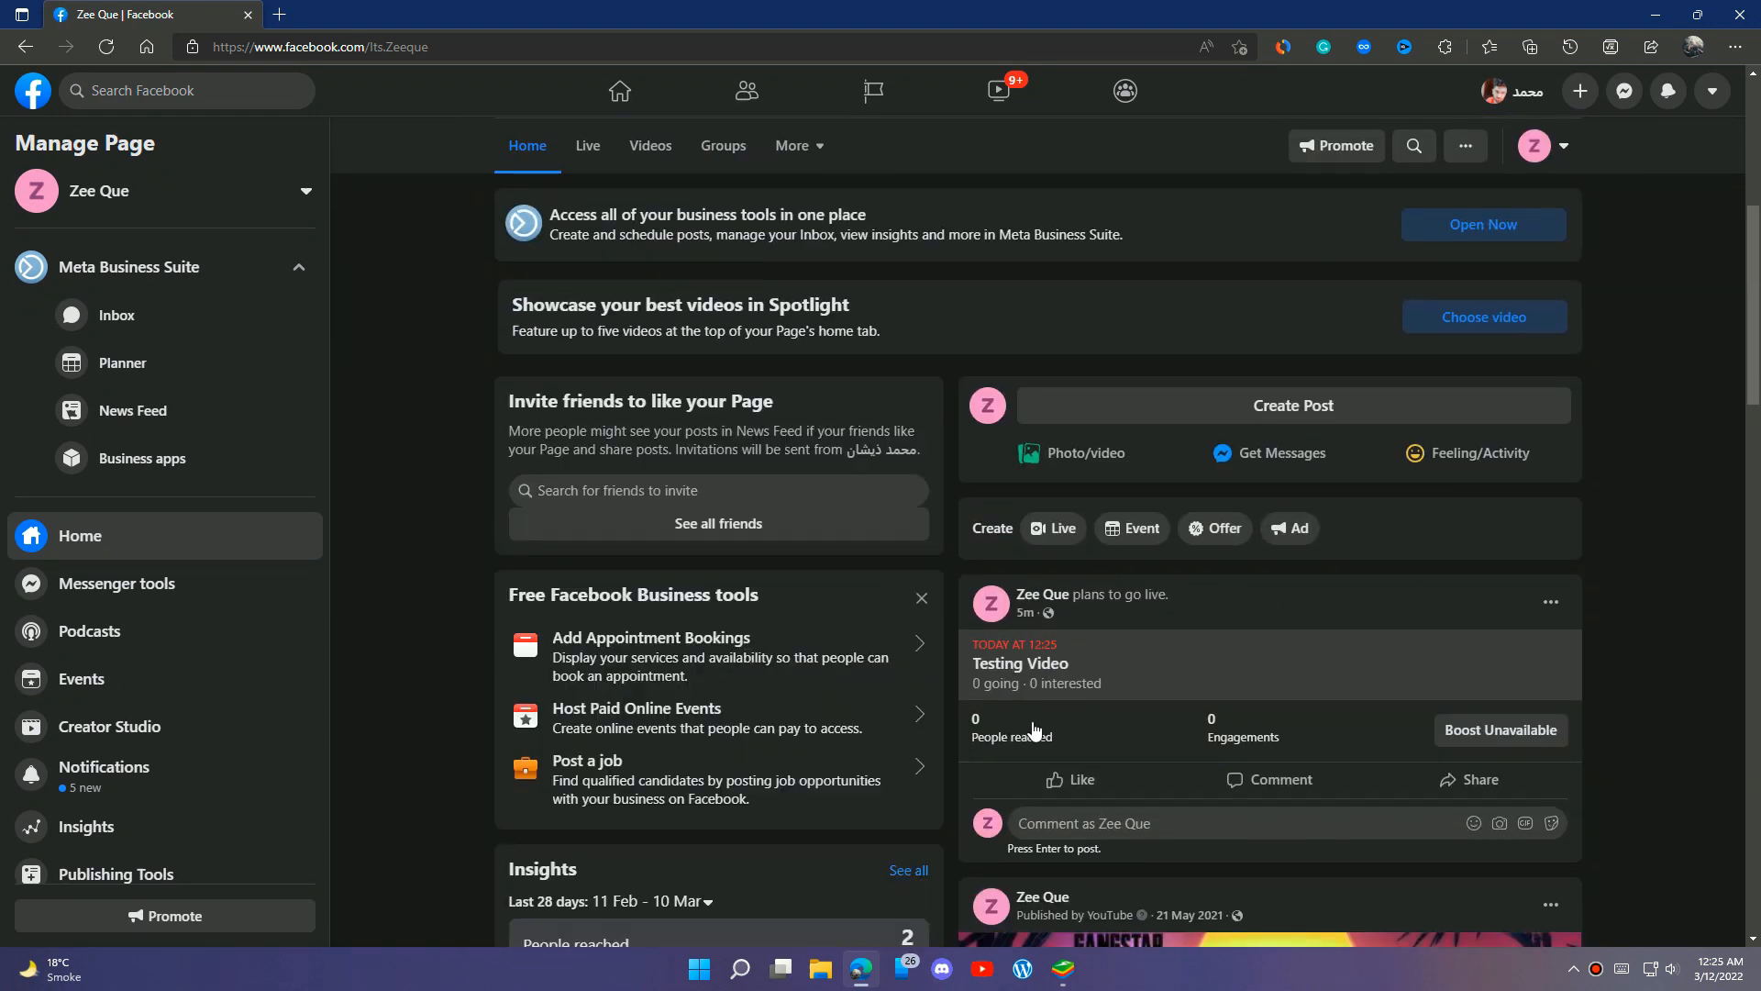
{"action": "scroll", "scroll_direction": "down", "scroll_amount": 3}
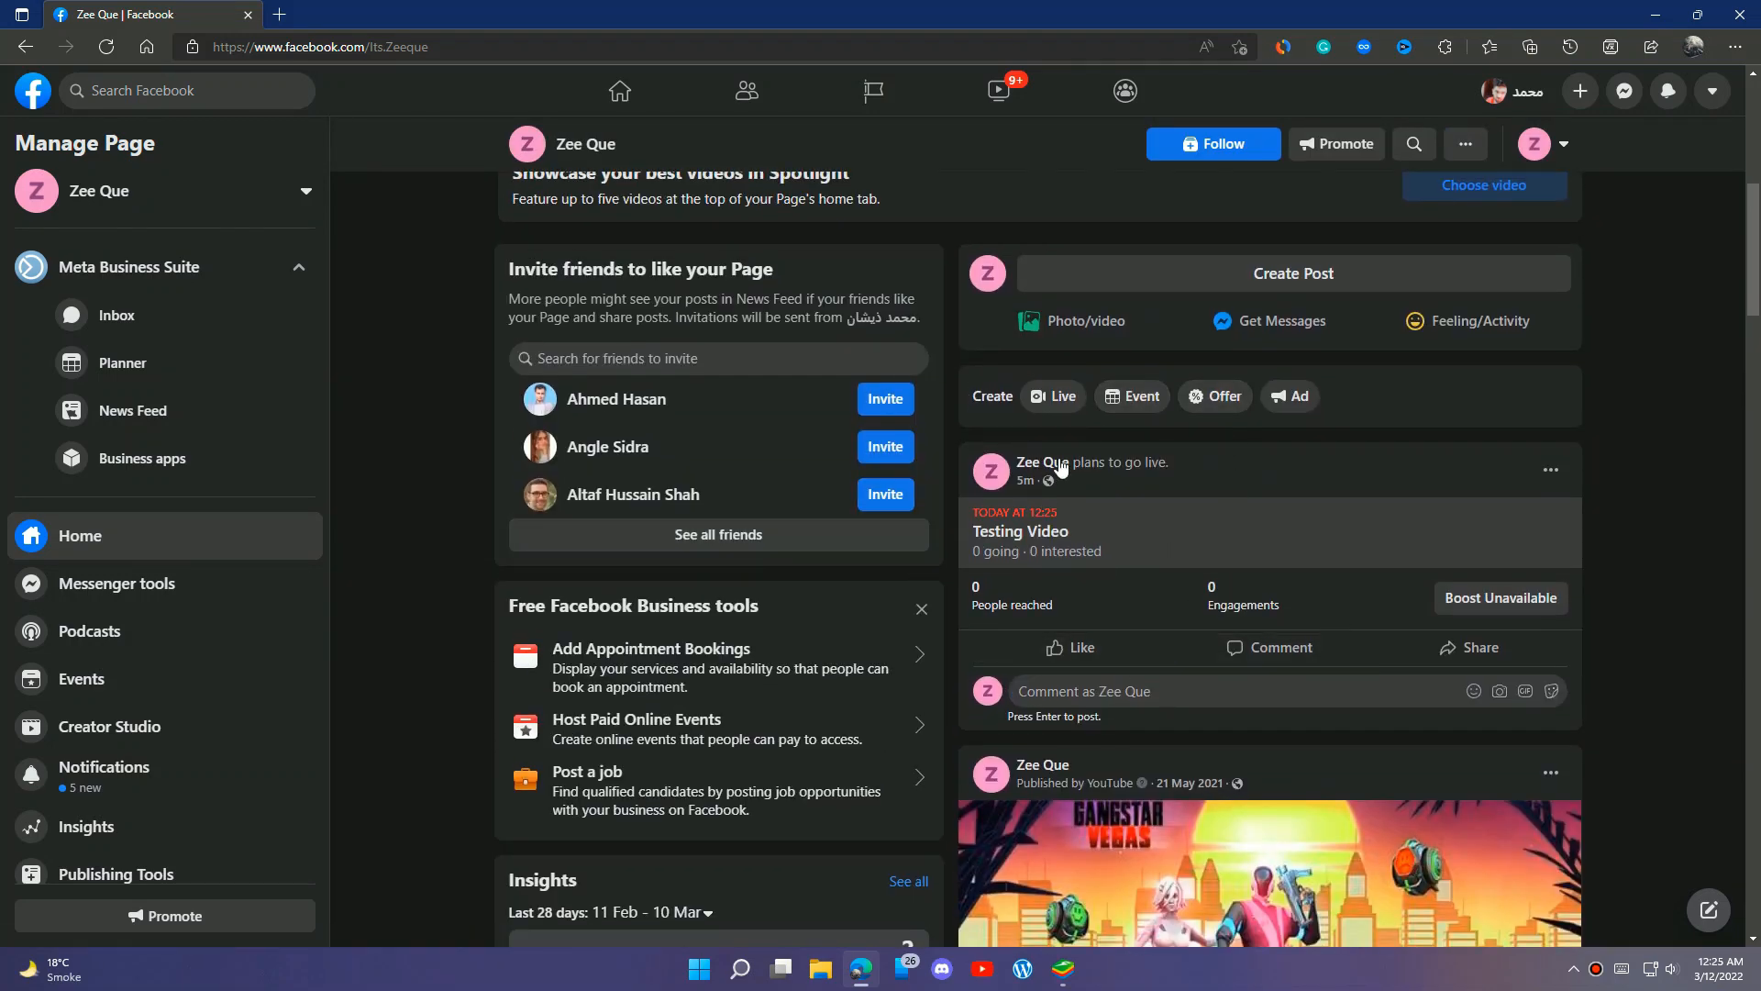
{"action": "mouse_move", "coordinate": [1061, 466]}
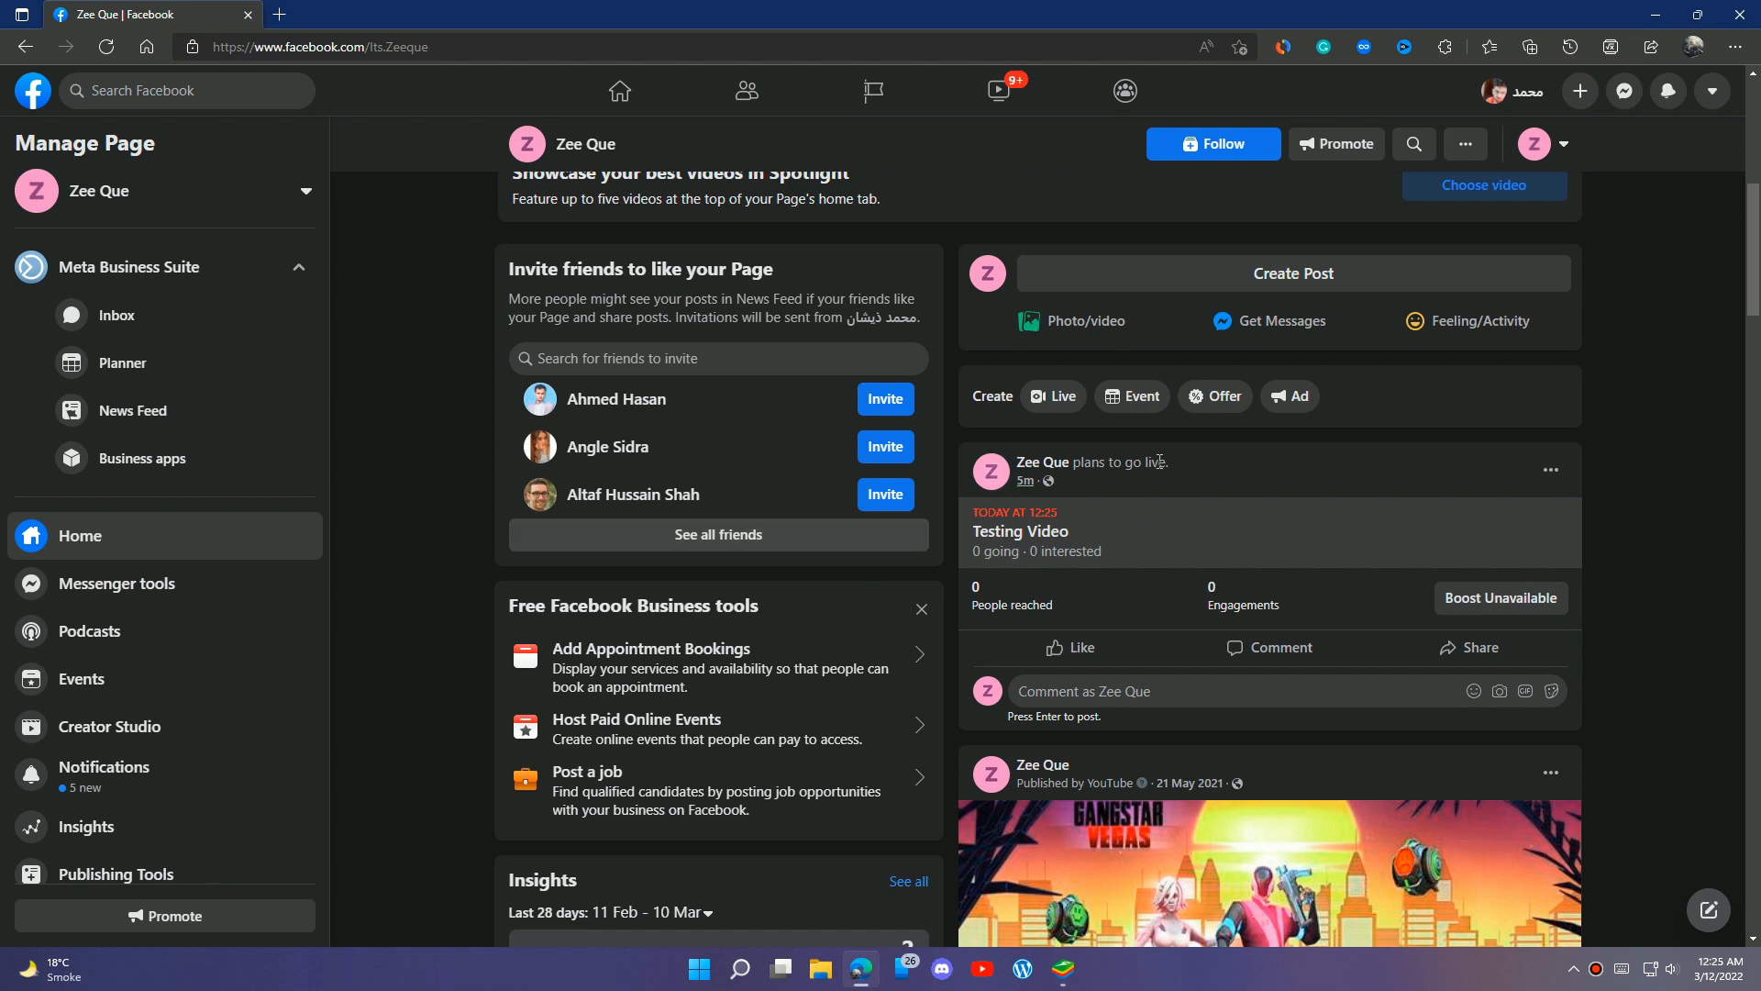
{"action": "scroll", "scroll_direction": "up", "scroll_amount": 3}
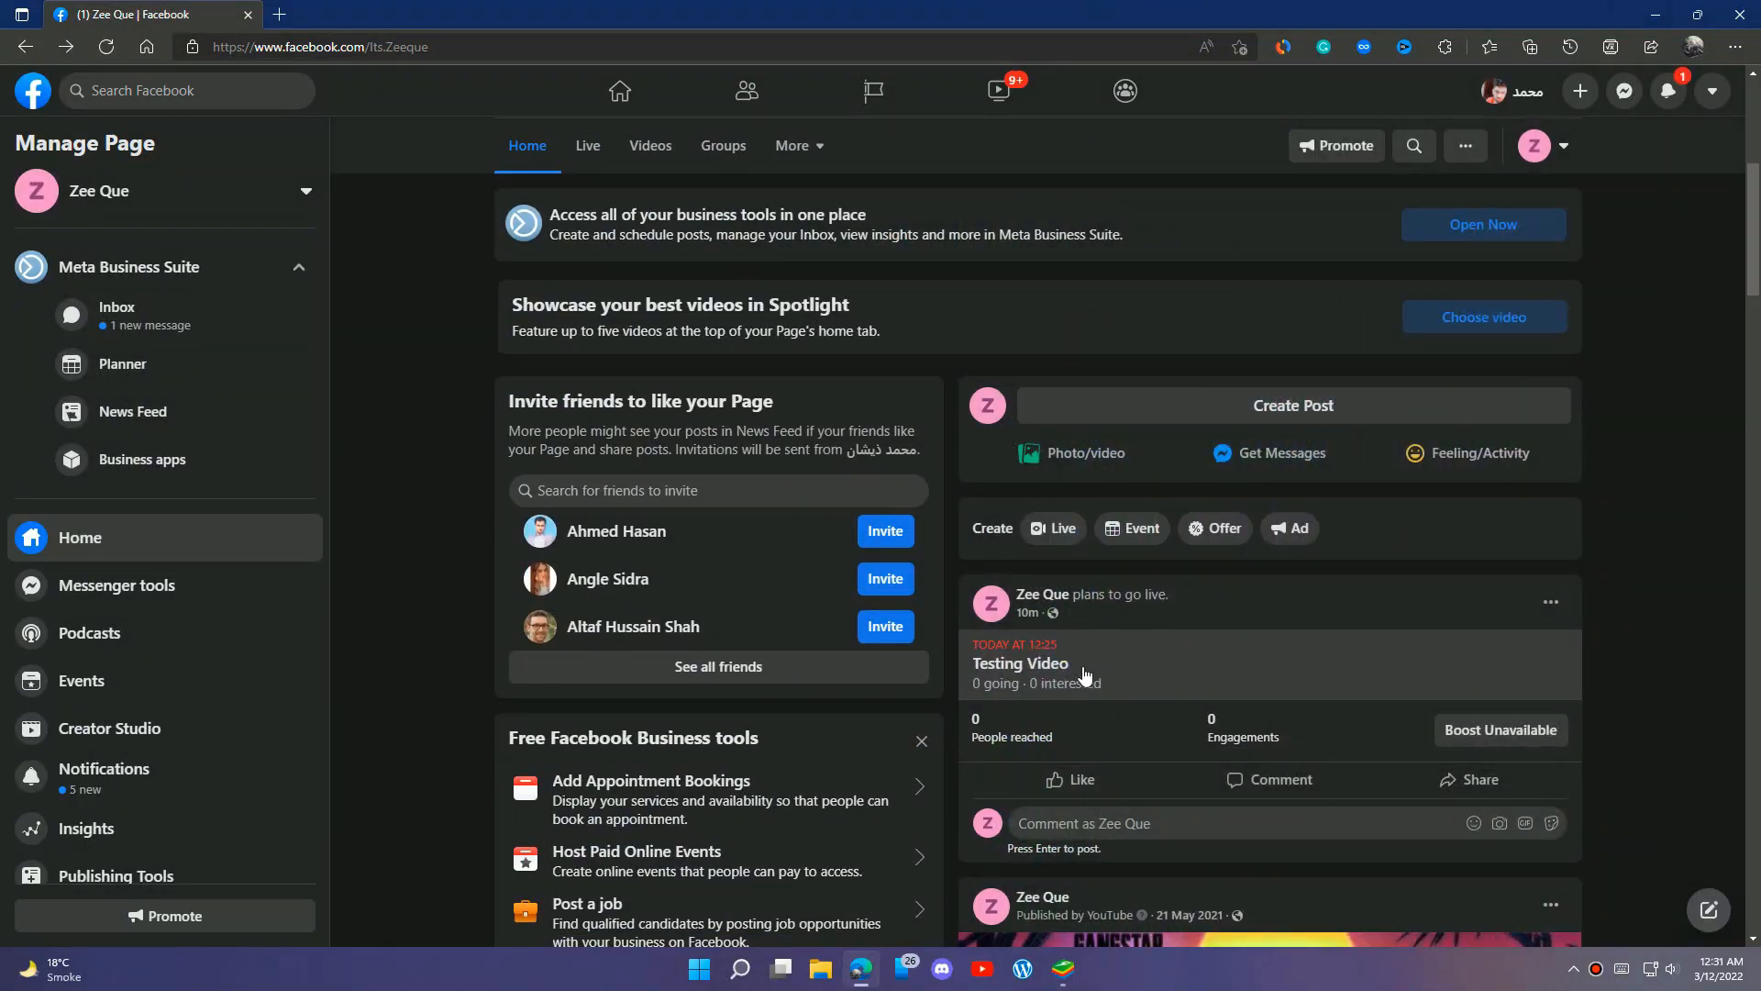
{"action": "mouse_move", "coordinate": [1112, 679]}
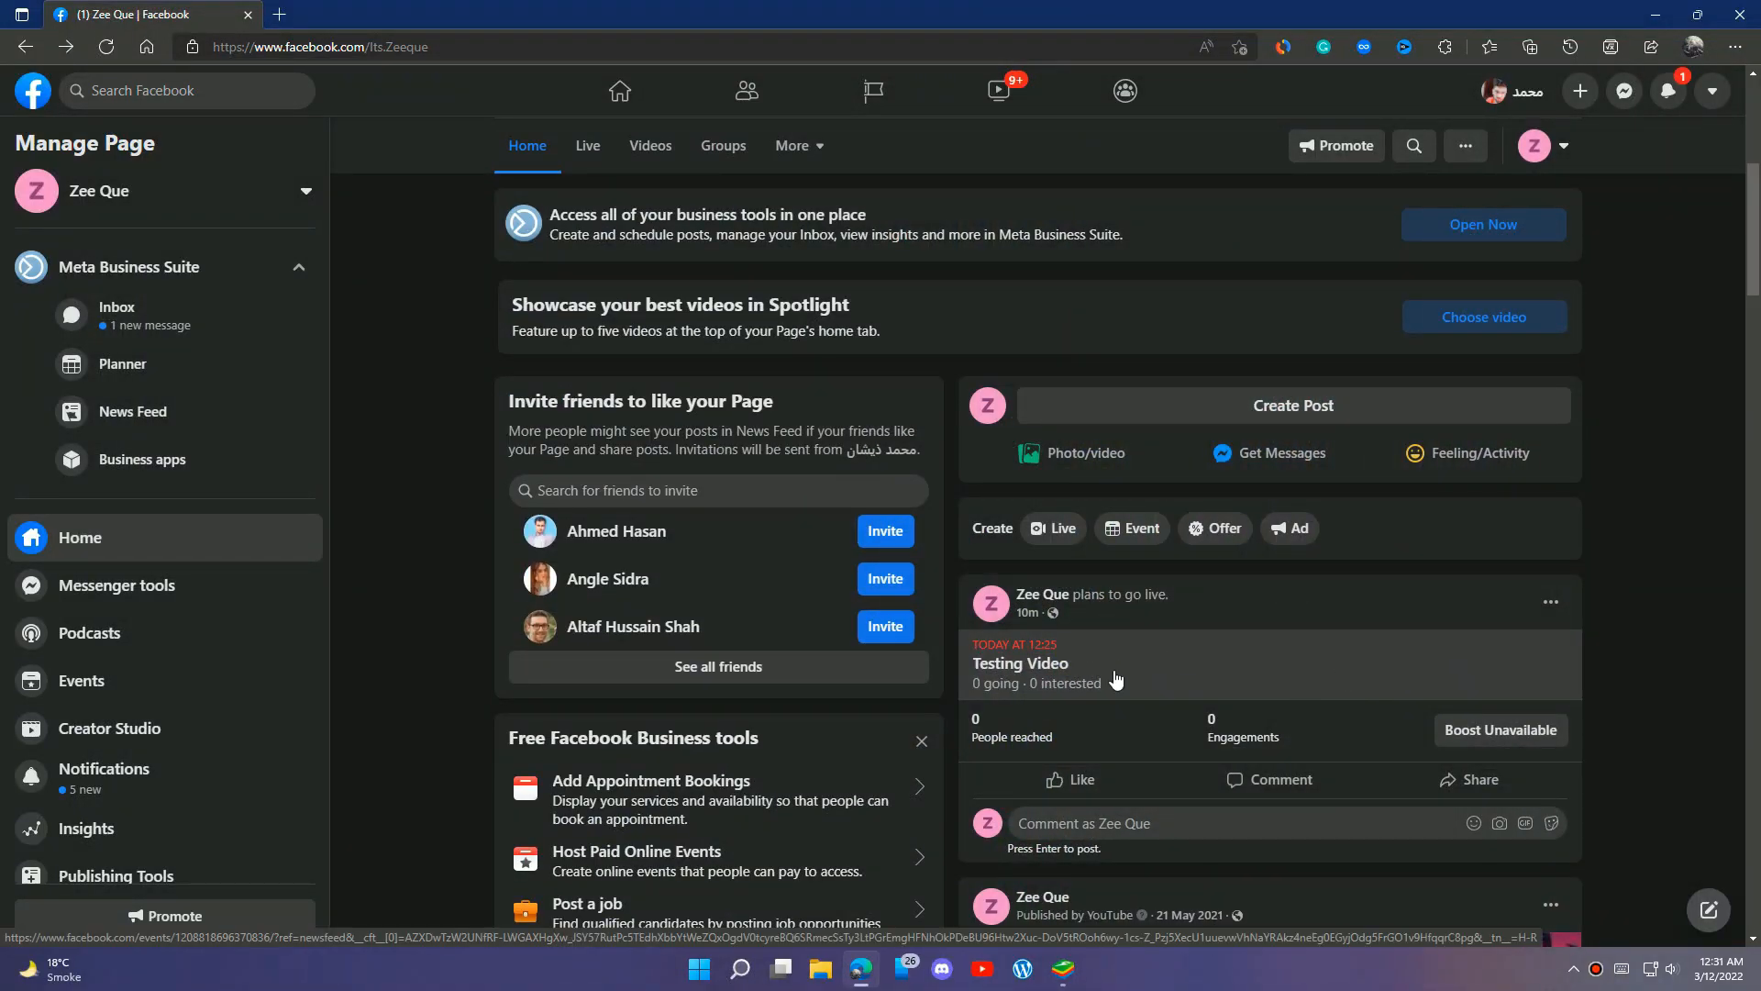
{"action": "scroll", "scroll_direction": "down", "scroll_amount": 3}
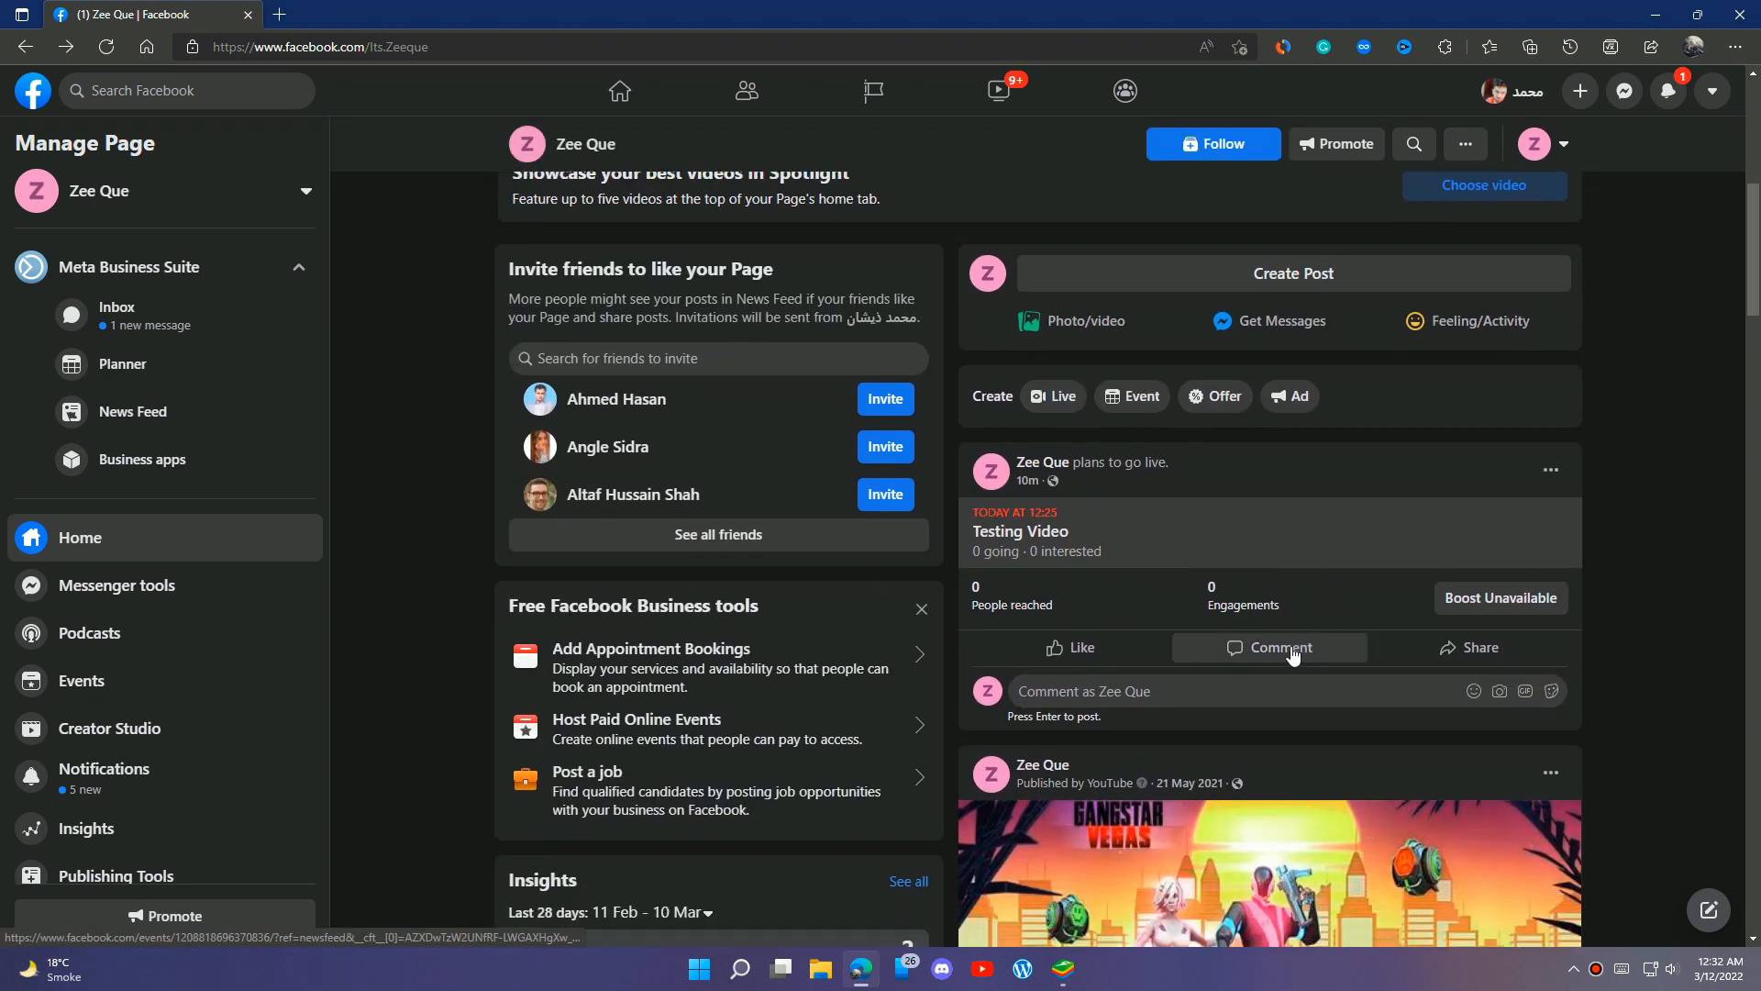
{"action": "mouse_move", "coordinate": [1516, 616]}
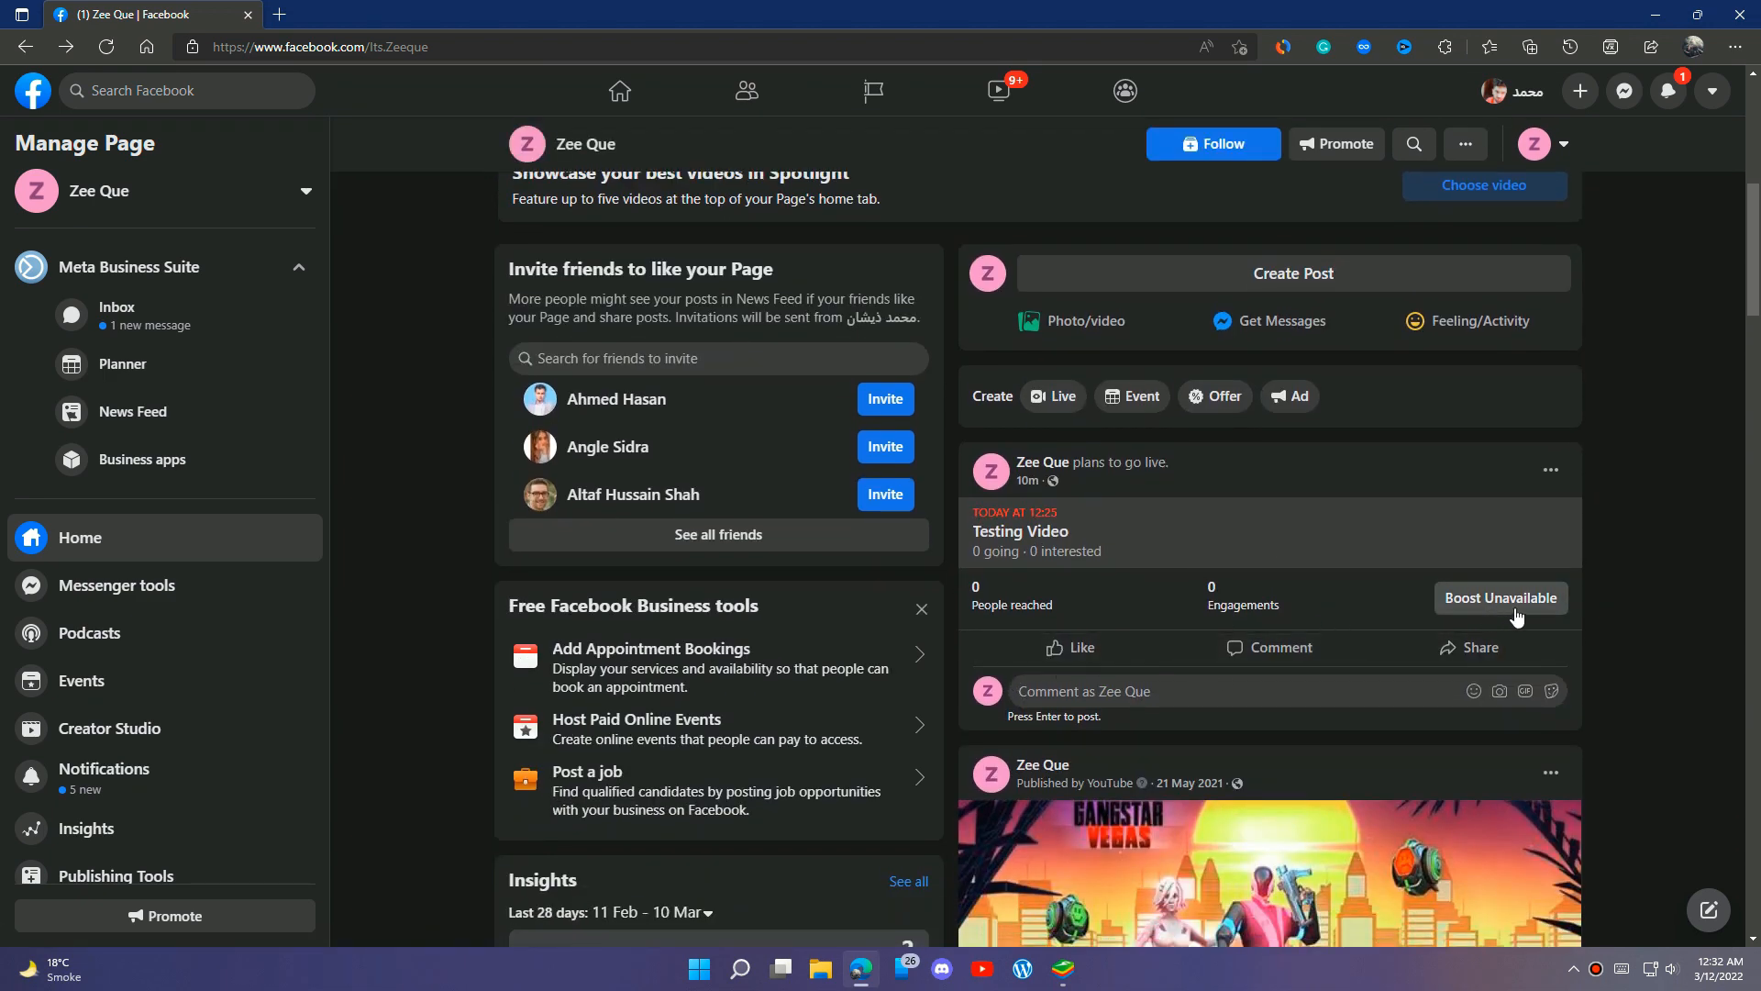
{"action": "left_click", "coordinate": [1020, 530]}
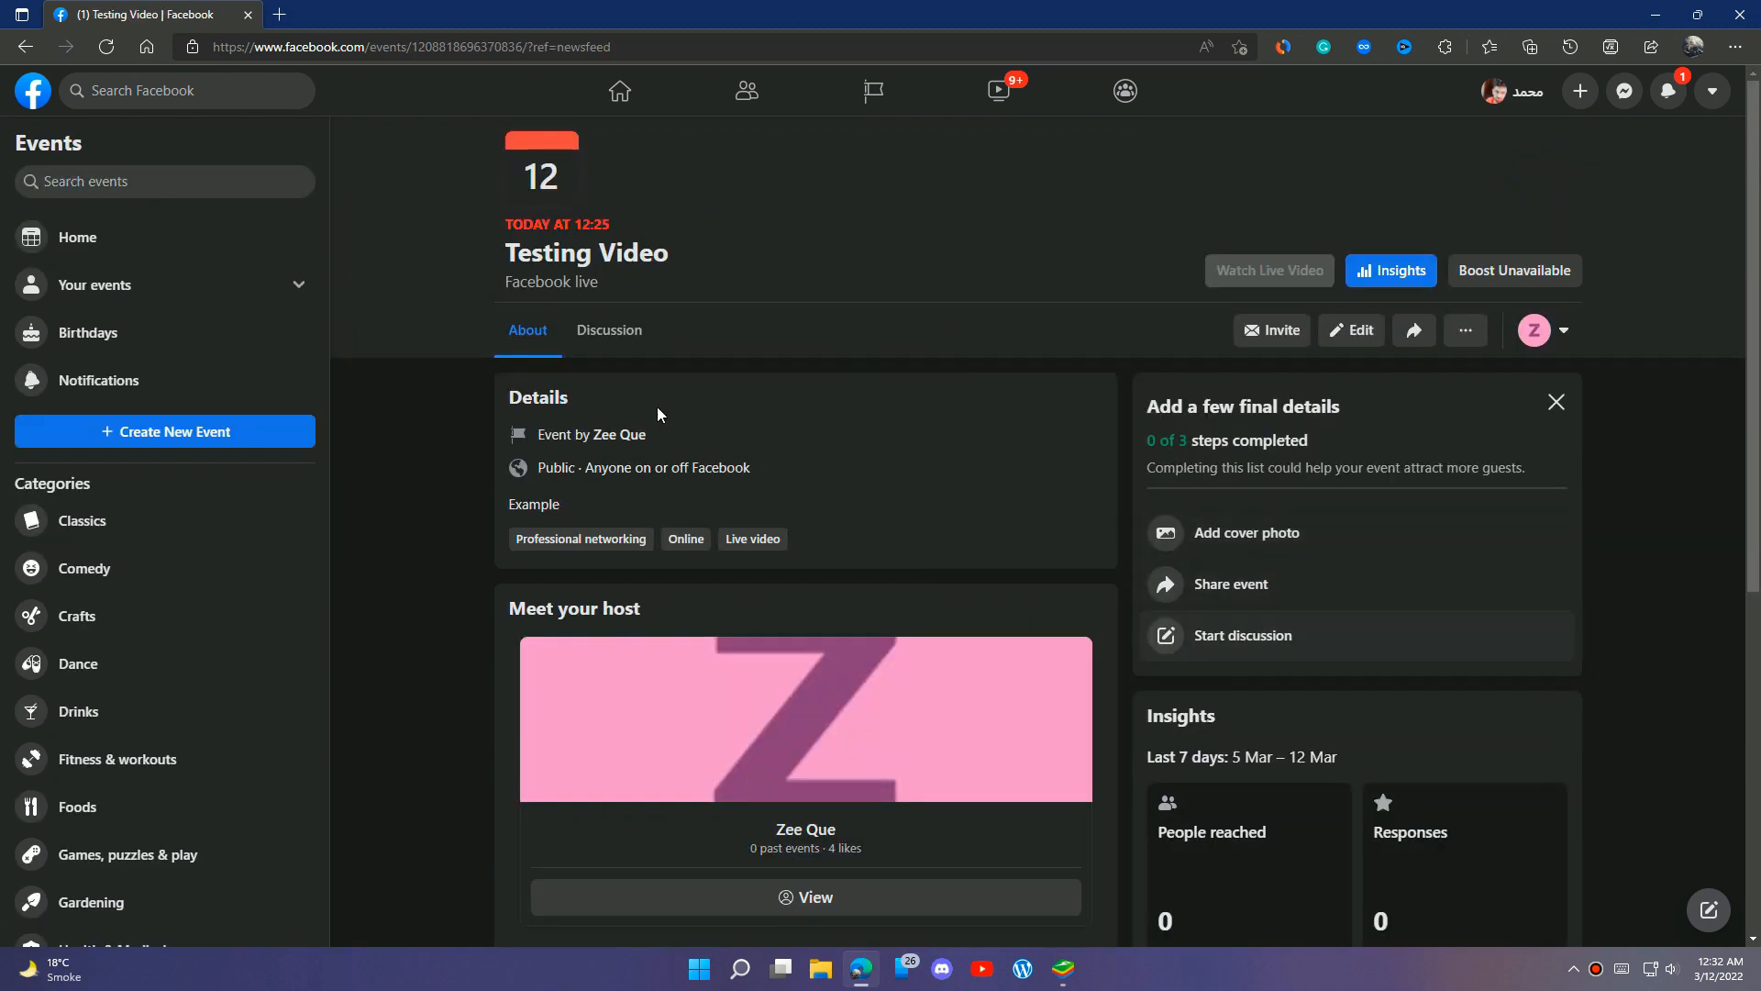
{"action": "mouse_move", "coordinate": [1552, 462]}
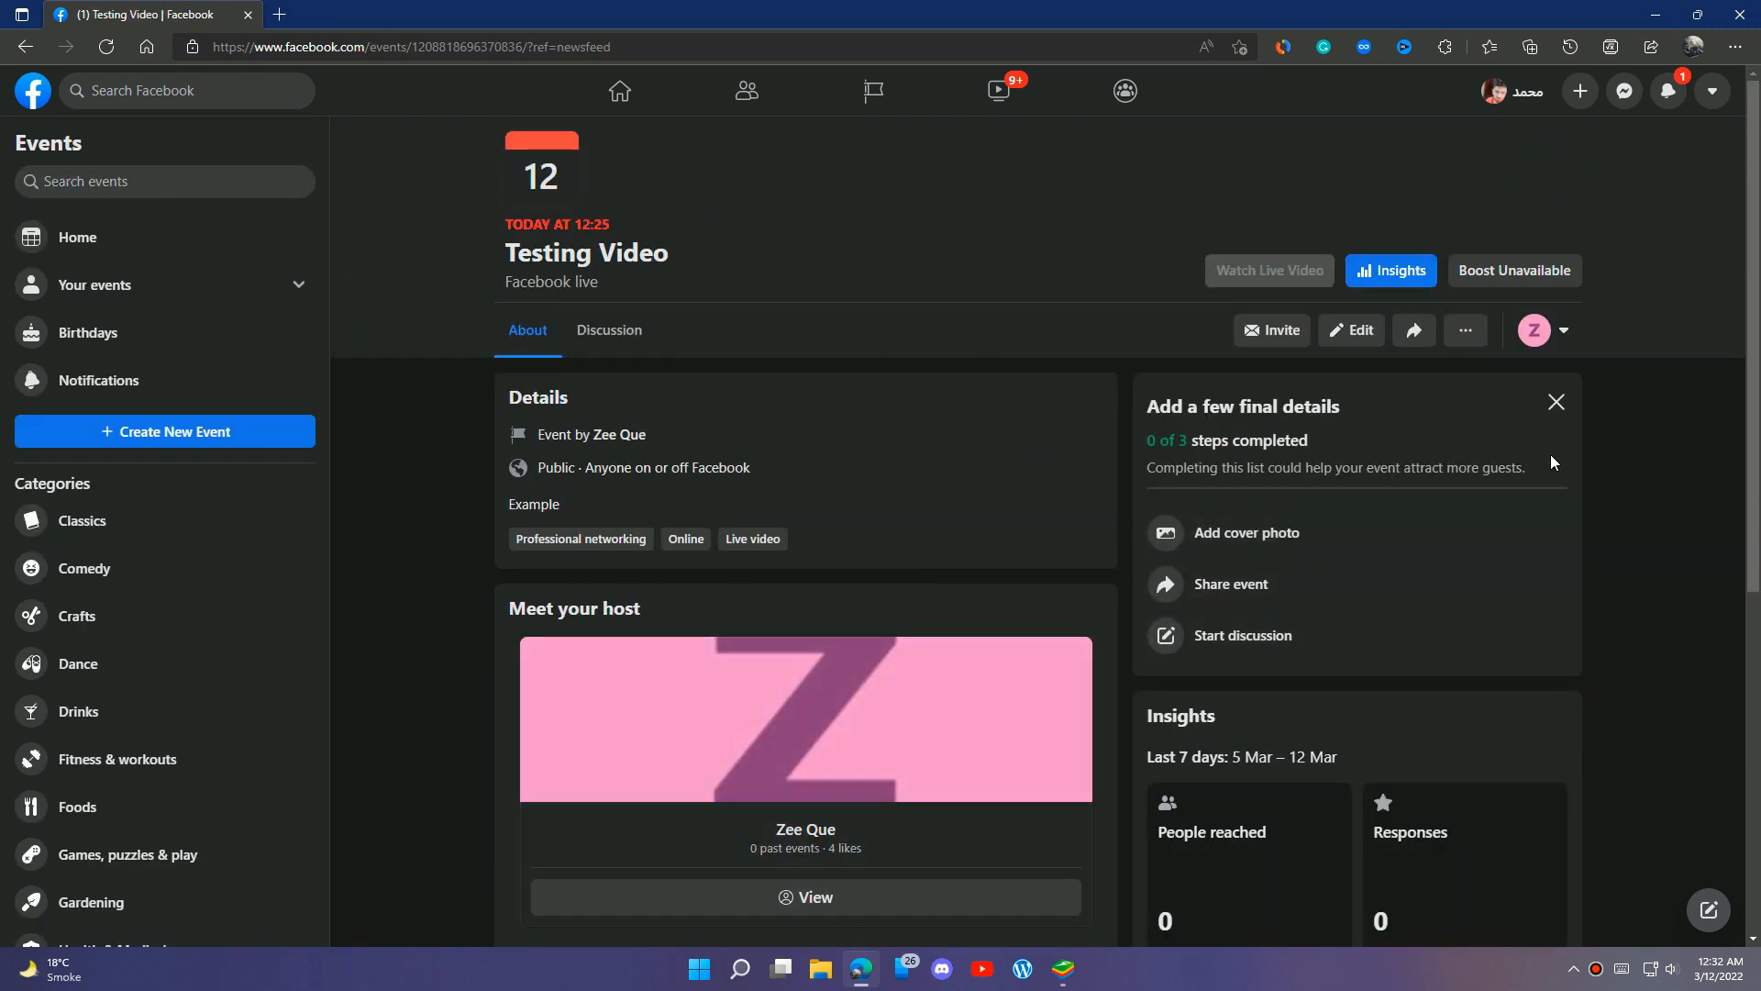
Scroll down the Testing Video event page and open its Edit event details form.
{"action": "scroll", "scroll_direction": "down", "scroll_amount": 3}
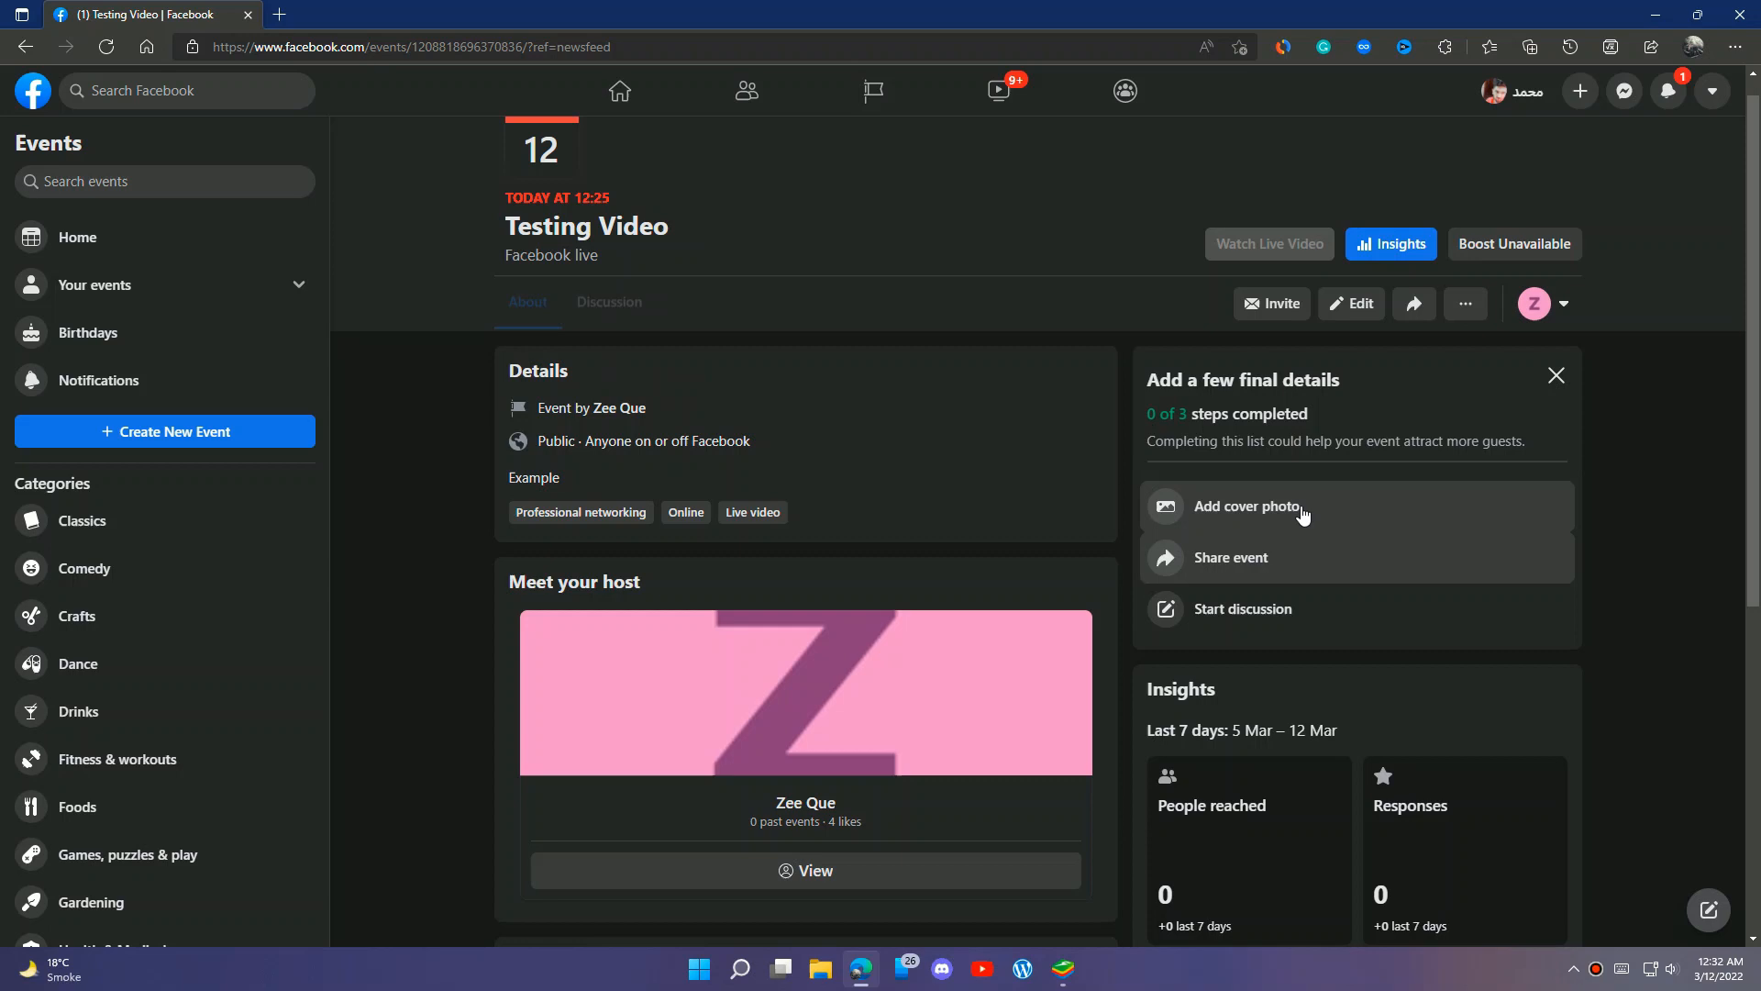
{"action": "left_click", "coordinate": [1350, 304]}
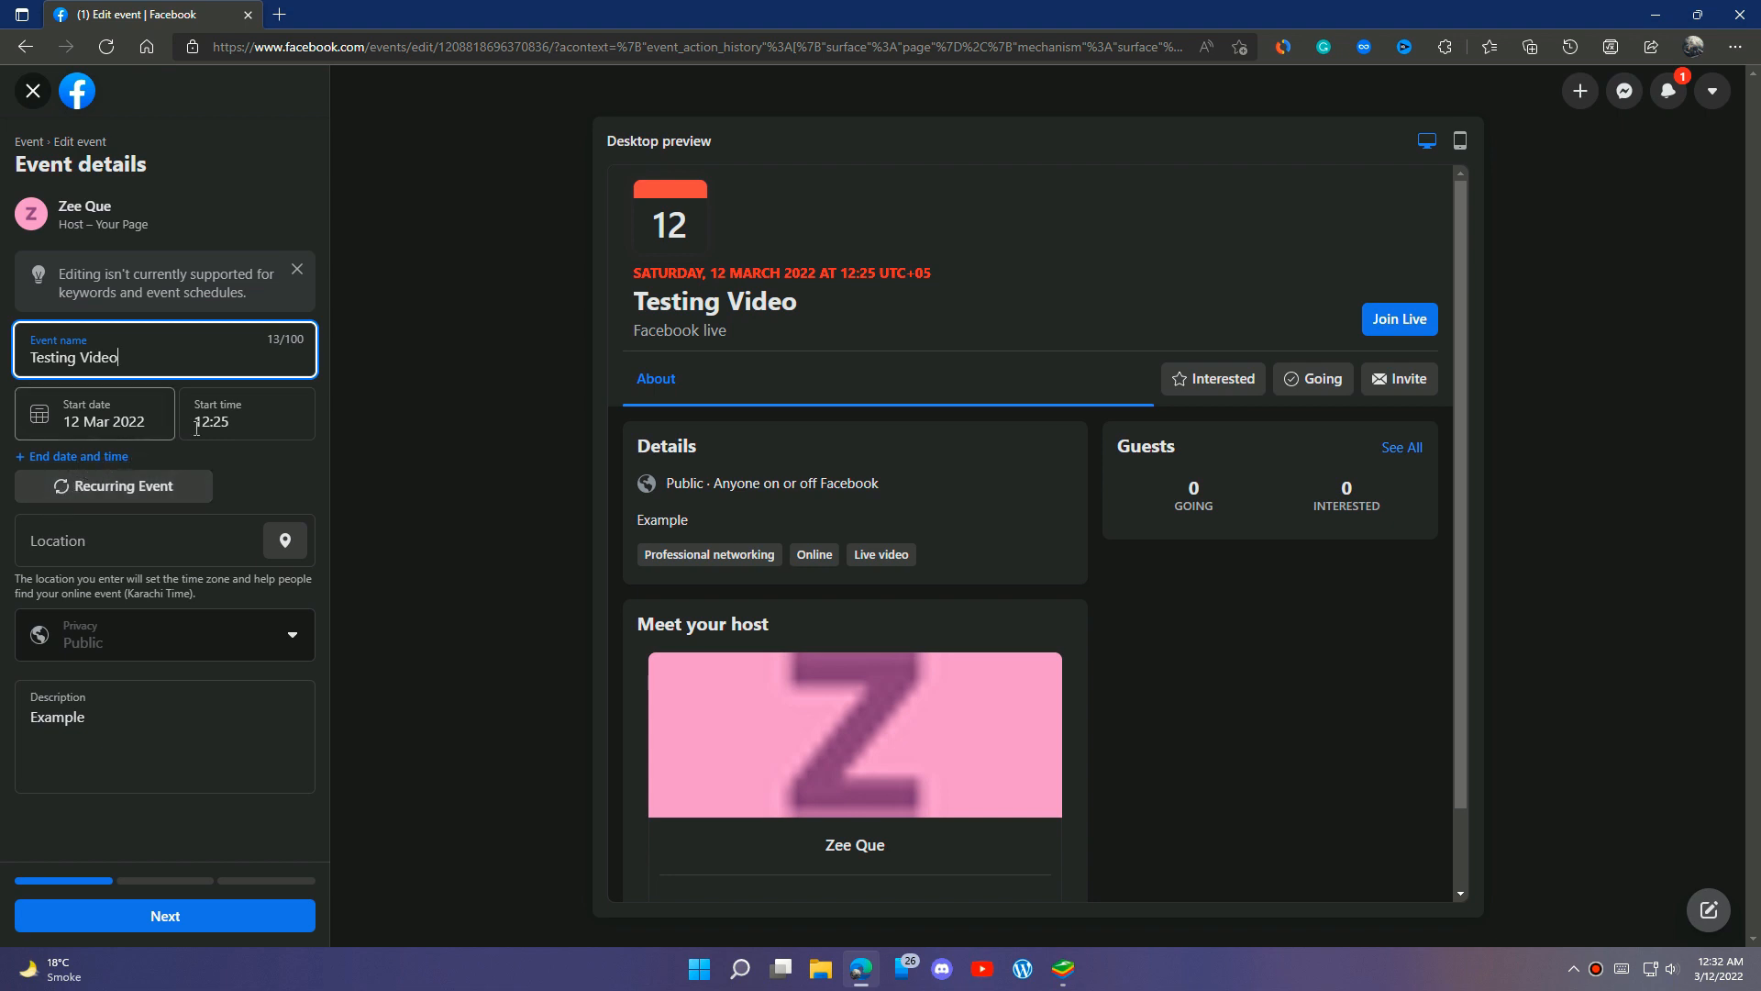
Pick 00:35 from the start time dropdown for the 12 Mar 2022 Testing Video event.
{"action": "left_click", "coordinate": [246, 420]}
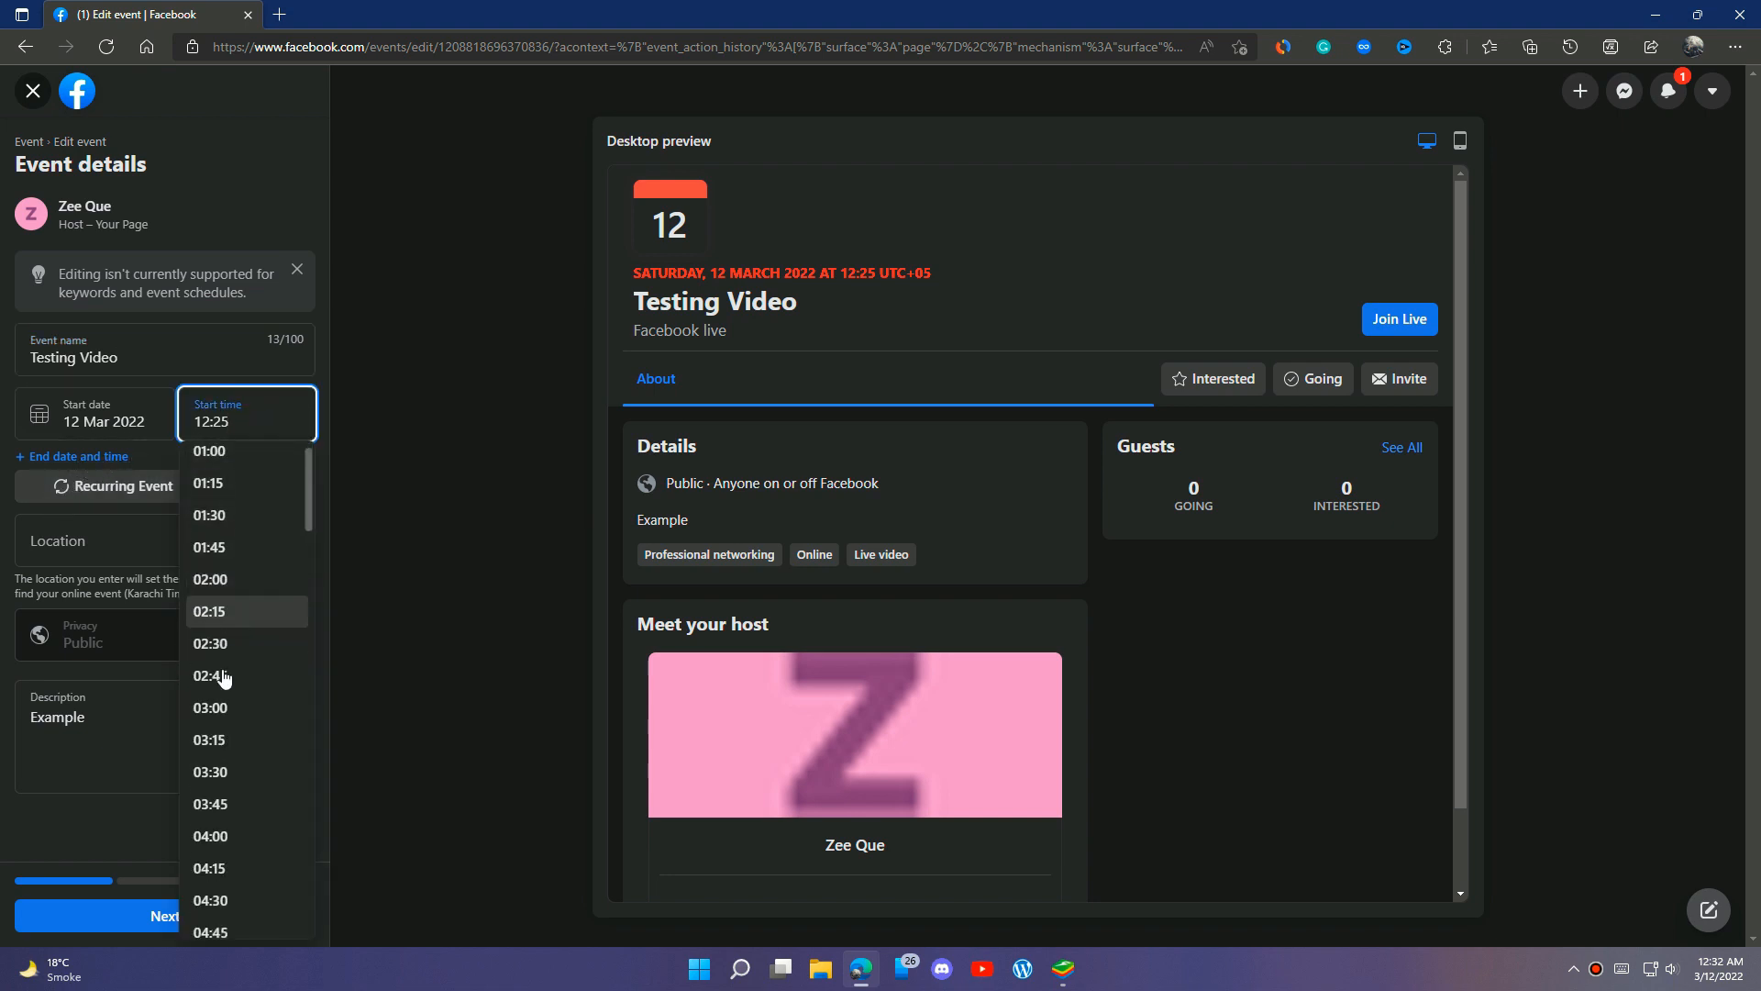
{"action": "scroll", "scroll_direction": "up", "scroll_amount": 3}
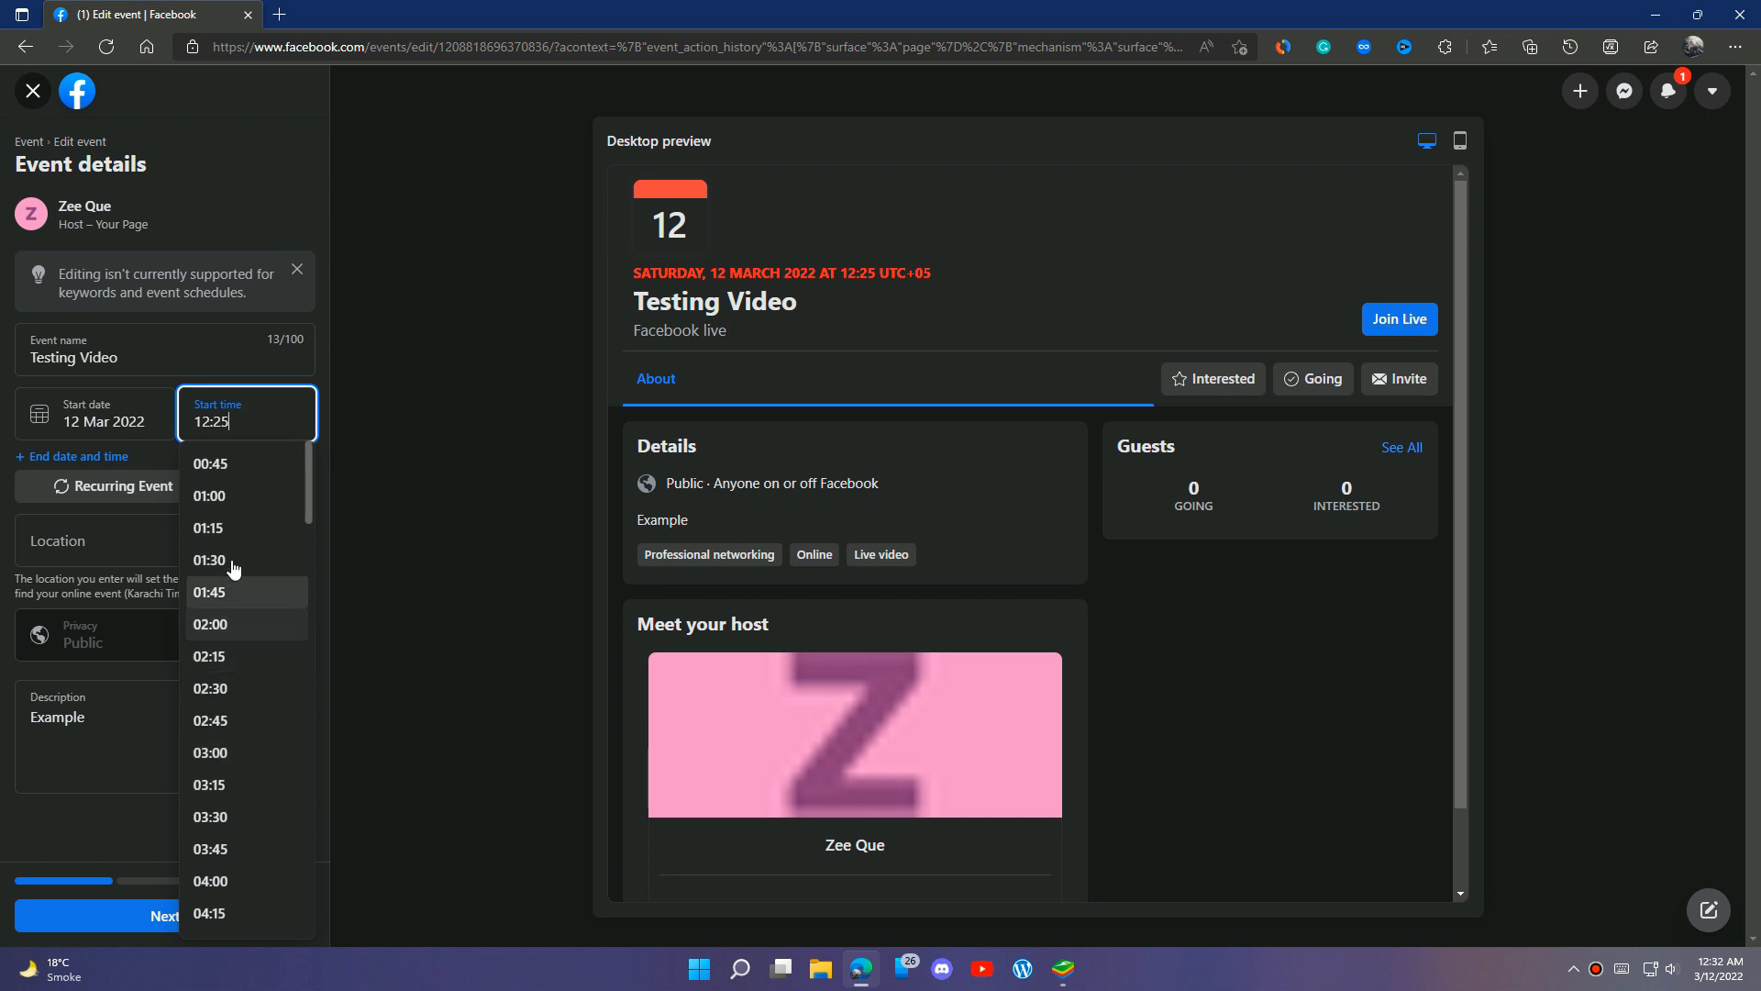
{"action": "mouse_move", "coordinate": [0, 471]}
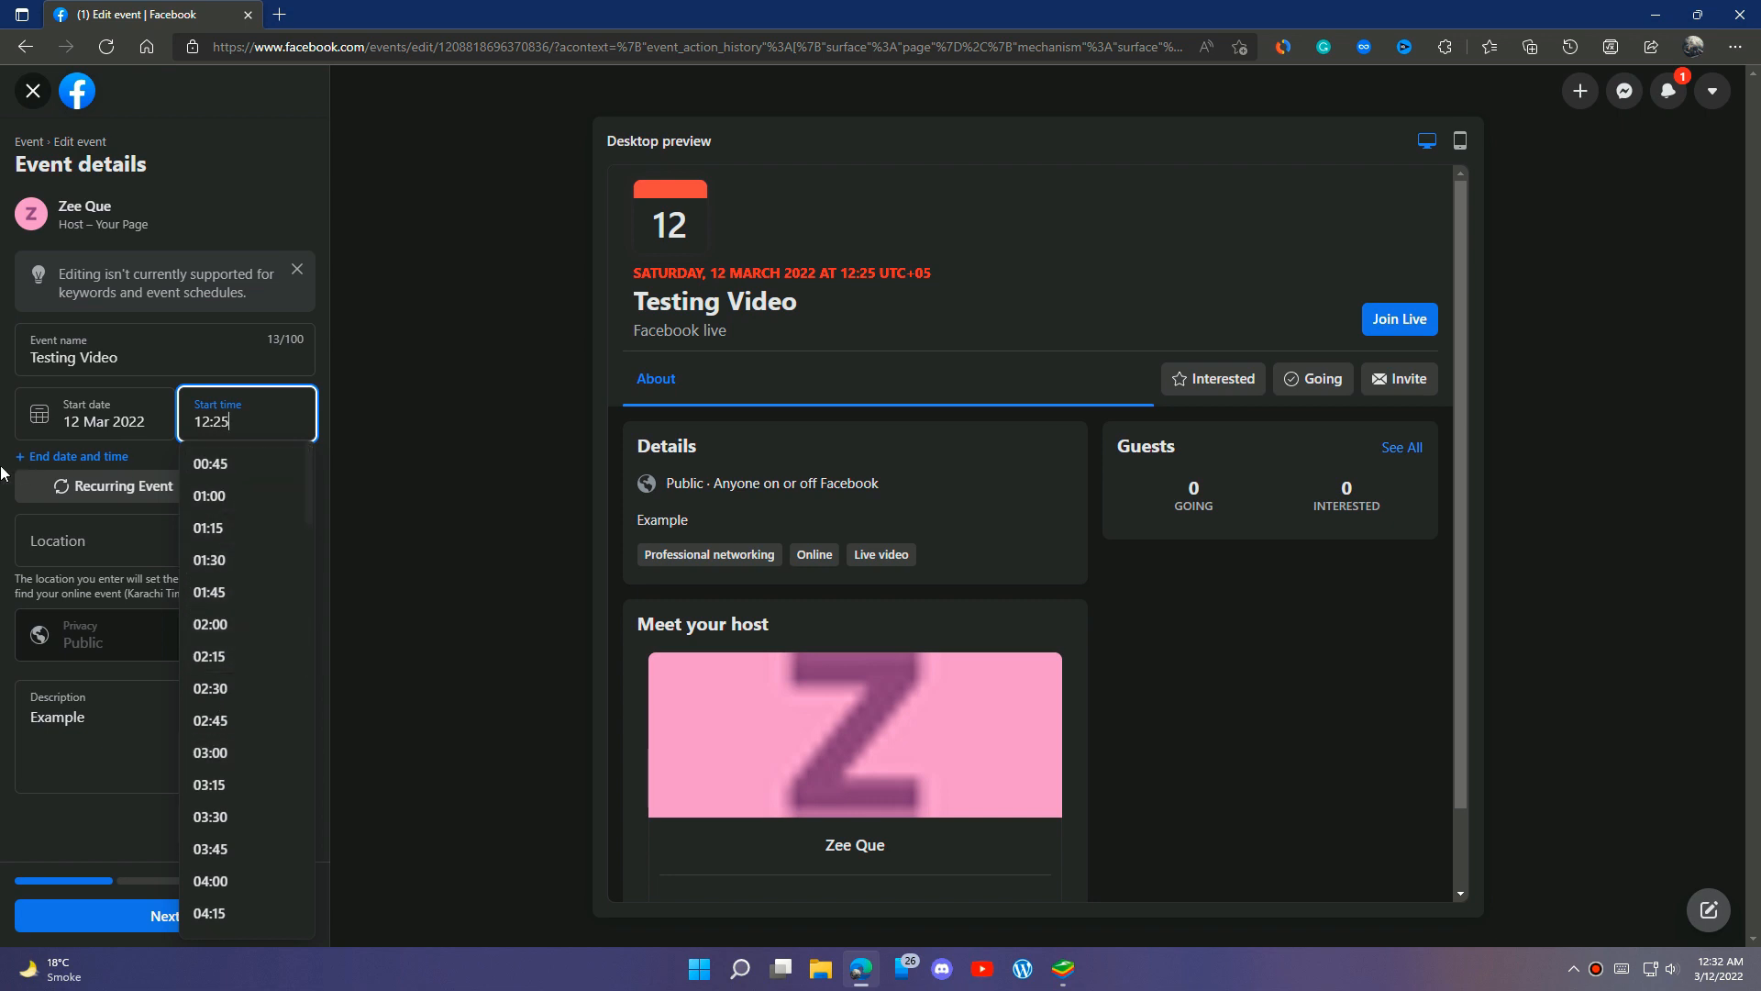
{"action": "scroll", "scroll_direction": "down", "scroll_amount": 3}
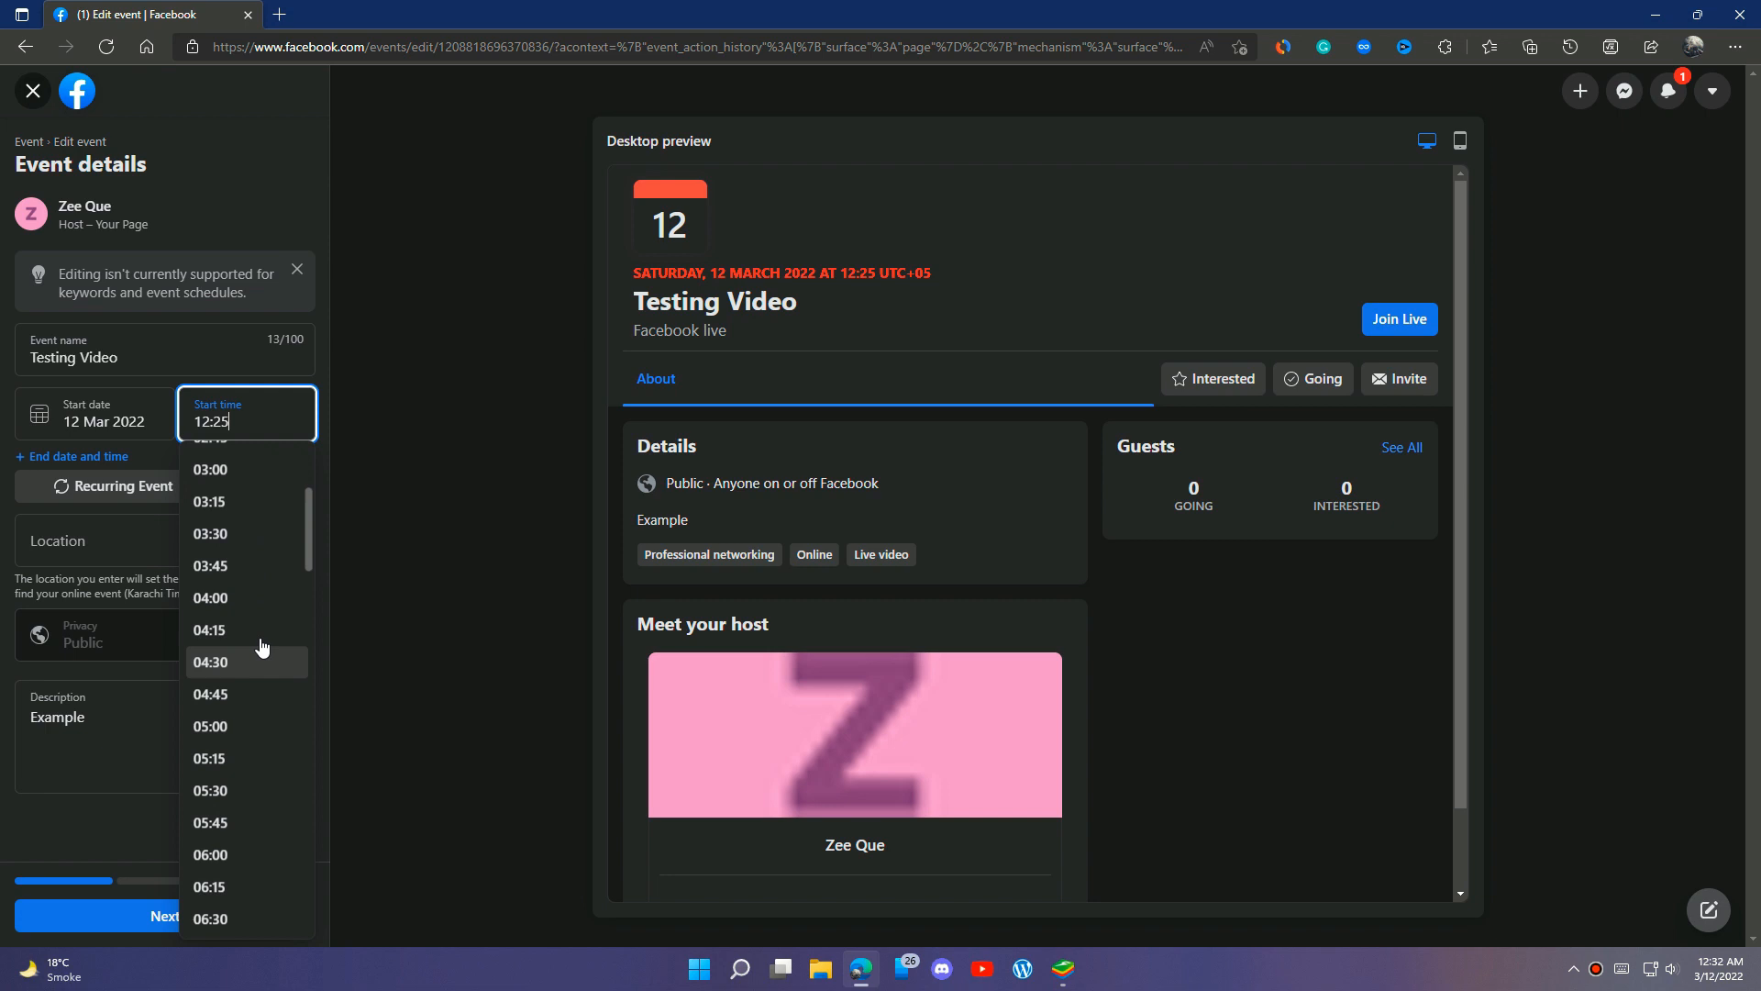
{"action": "scroll", "scroll_direction": "up", "scroll_amount": 3}
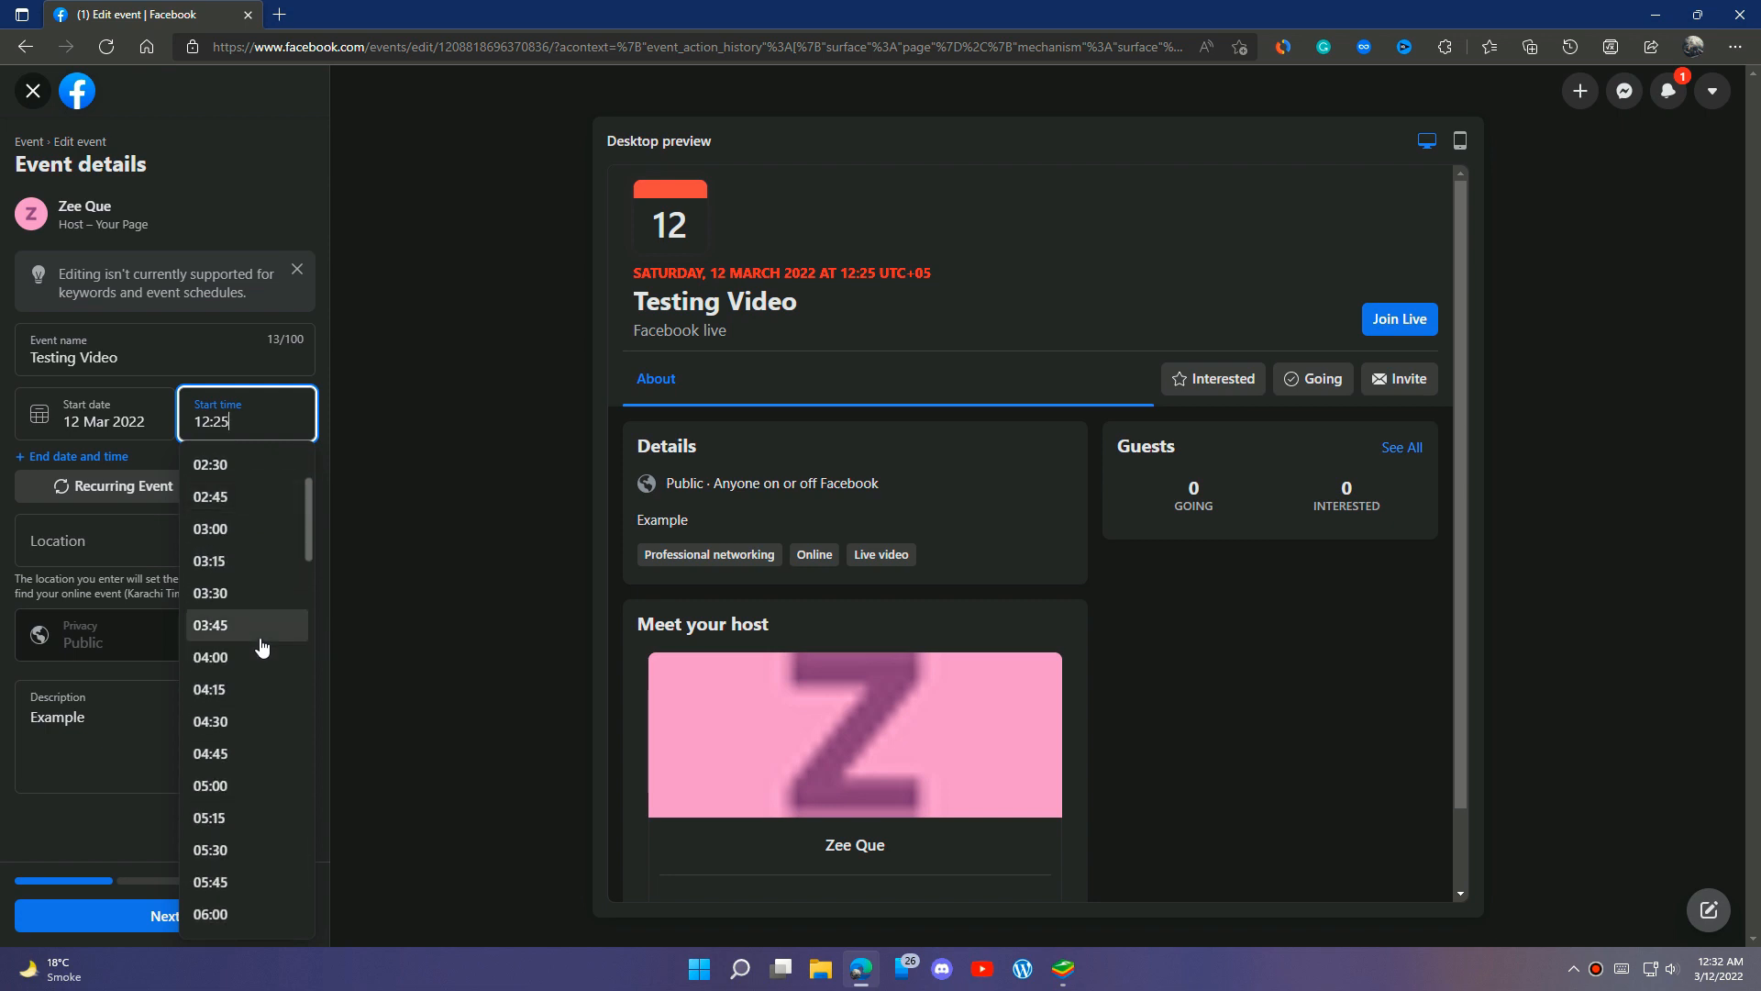
{"action": "scroll", "scroll_direction": "down", "scroll_amount": 3}
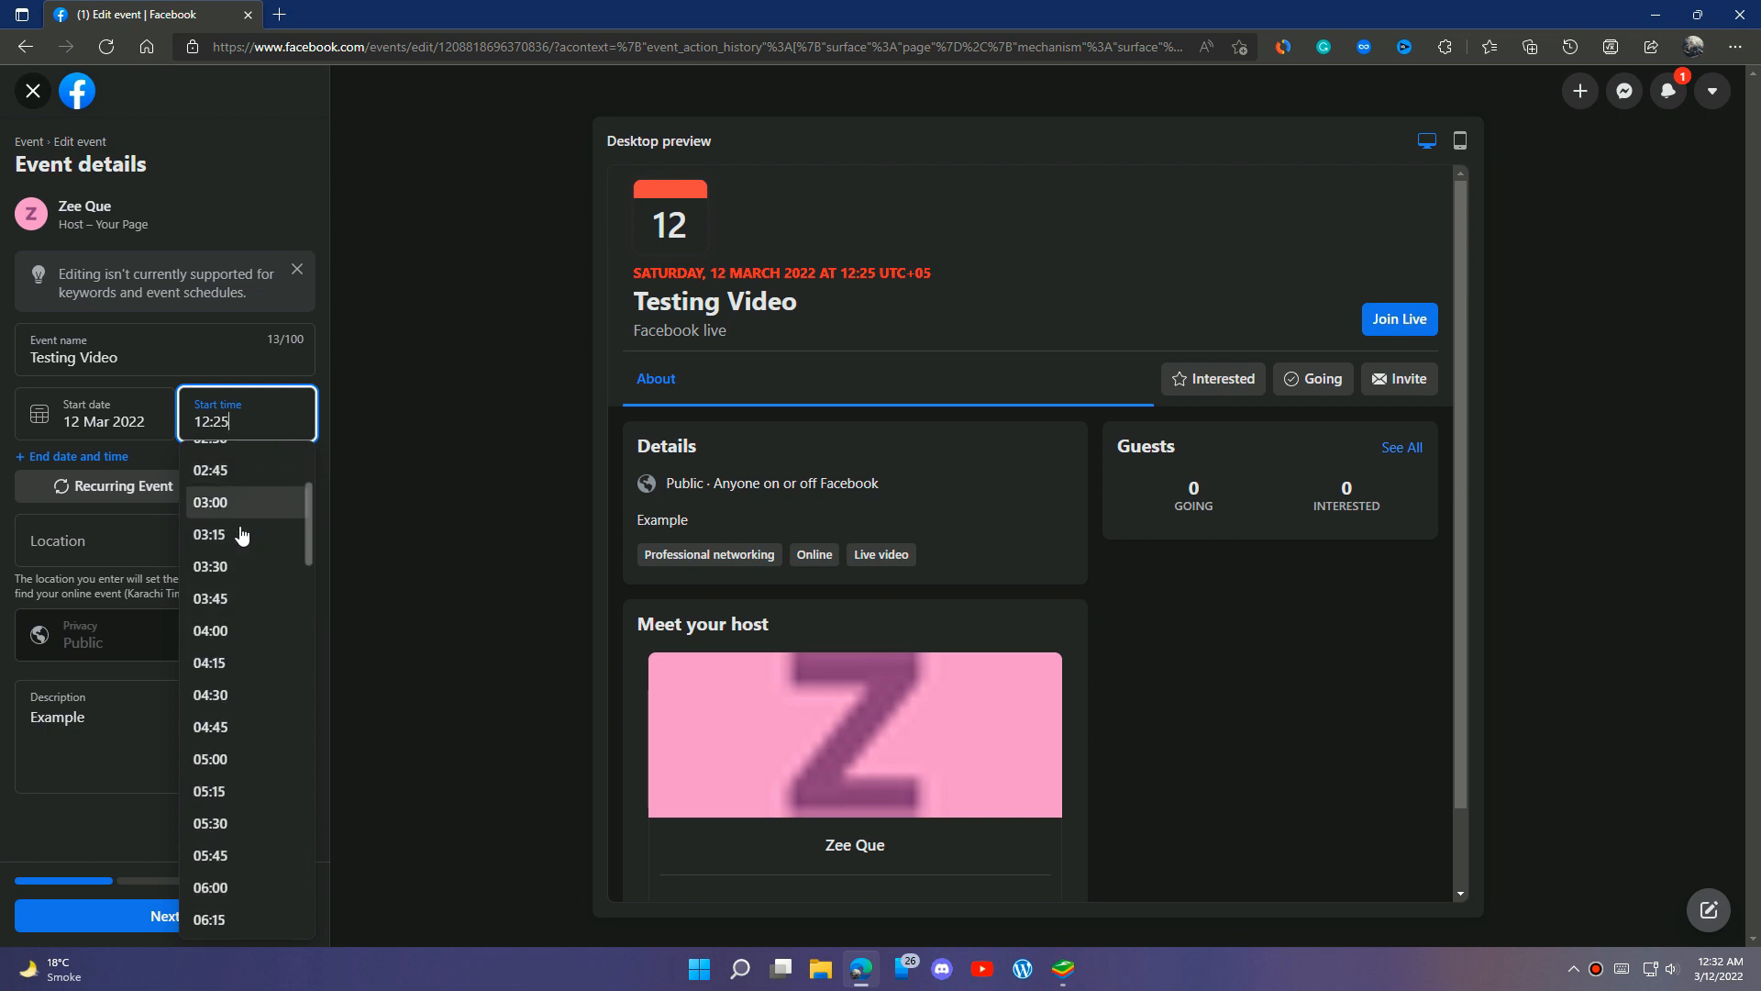
{"action": "scroll", "scroll_direction": "down", "scroll_amount": 3}
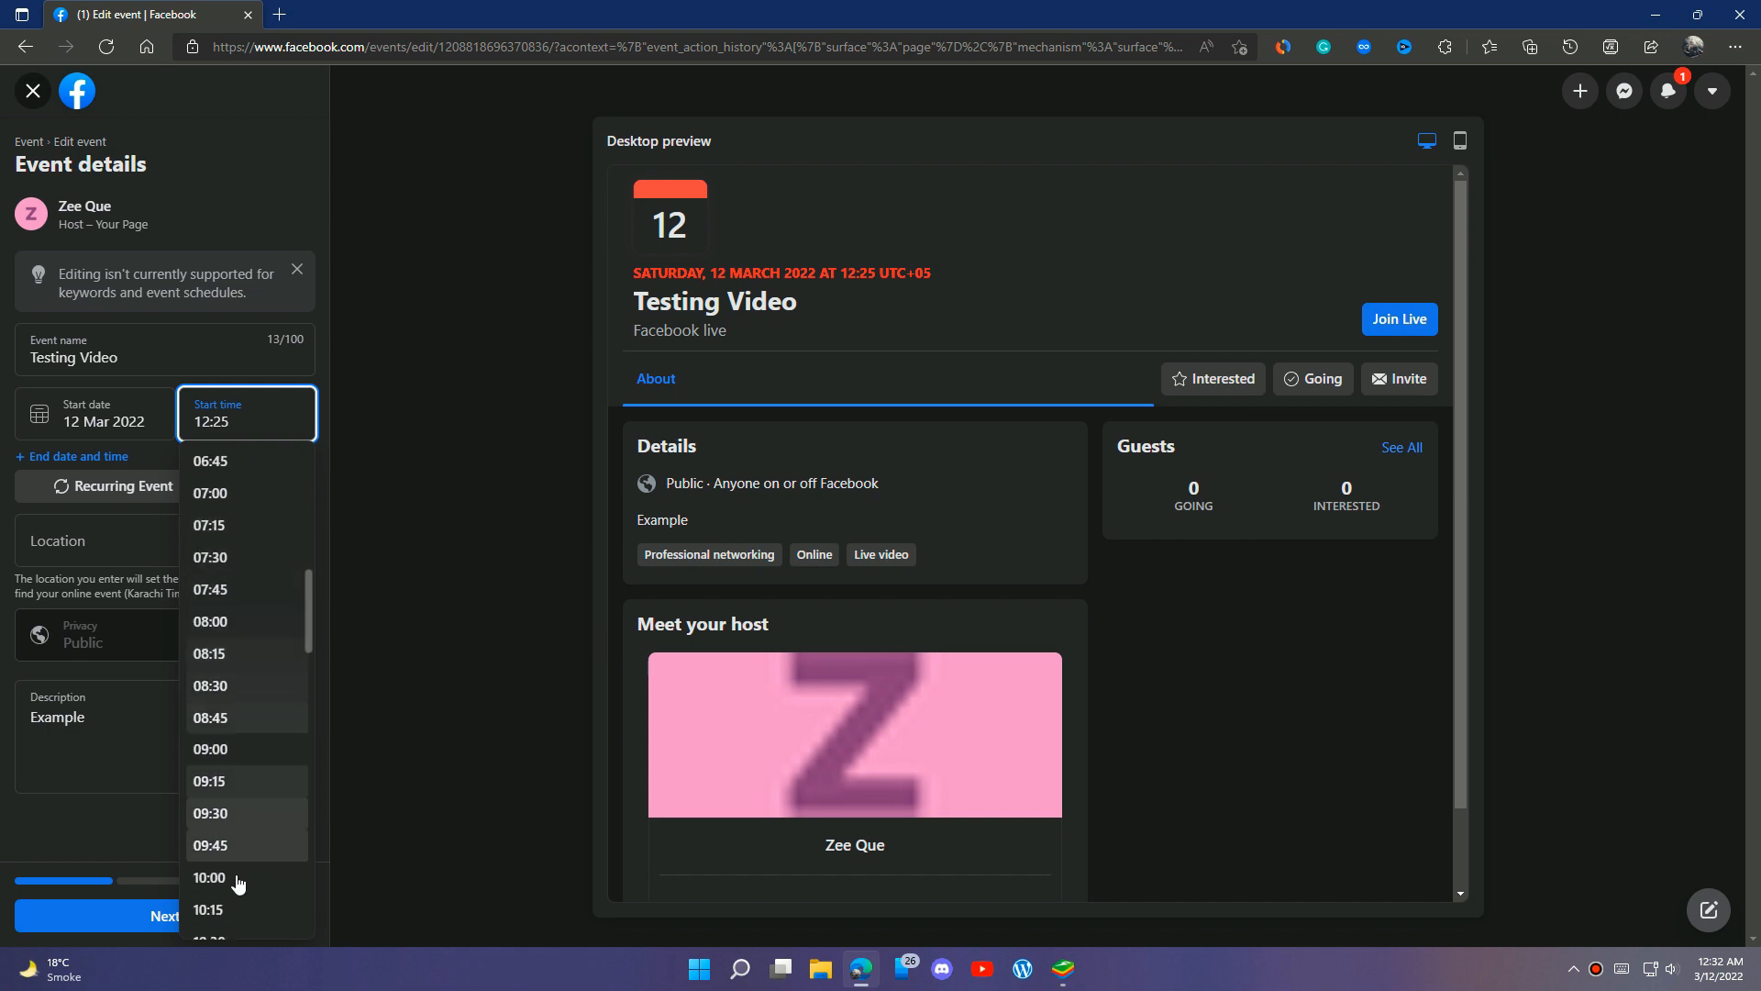
{"action": "scroll", "scroll_direction": "down", "scroll_amount": 3}
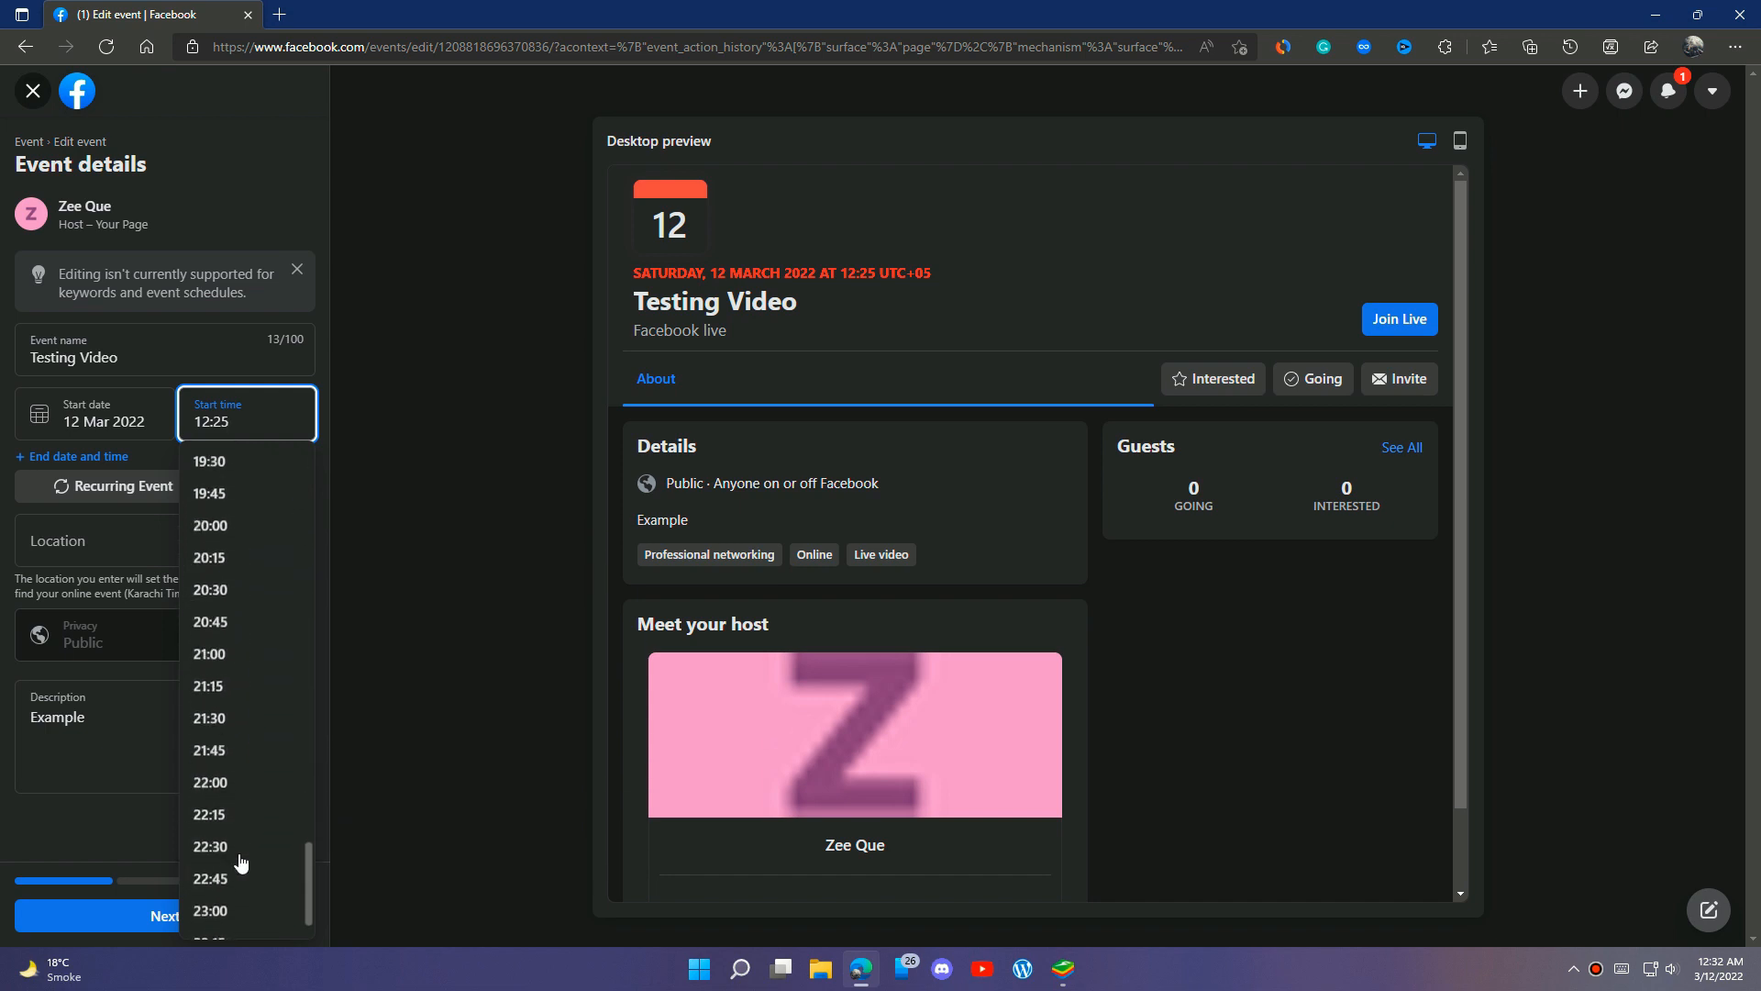
{"action": "scroll", "scroll_direction": "down", "scroll_amount": 3}
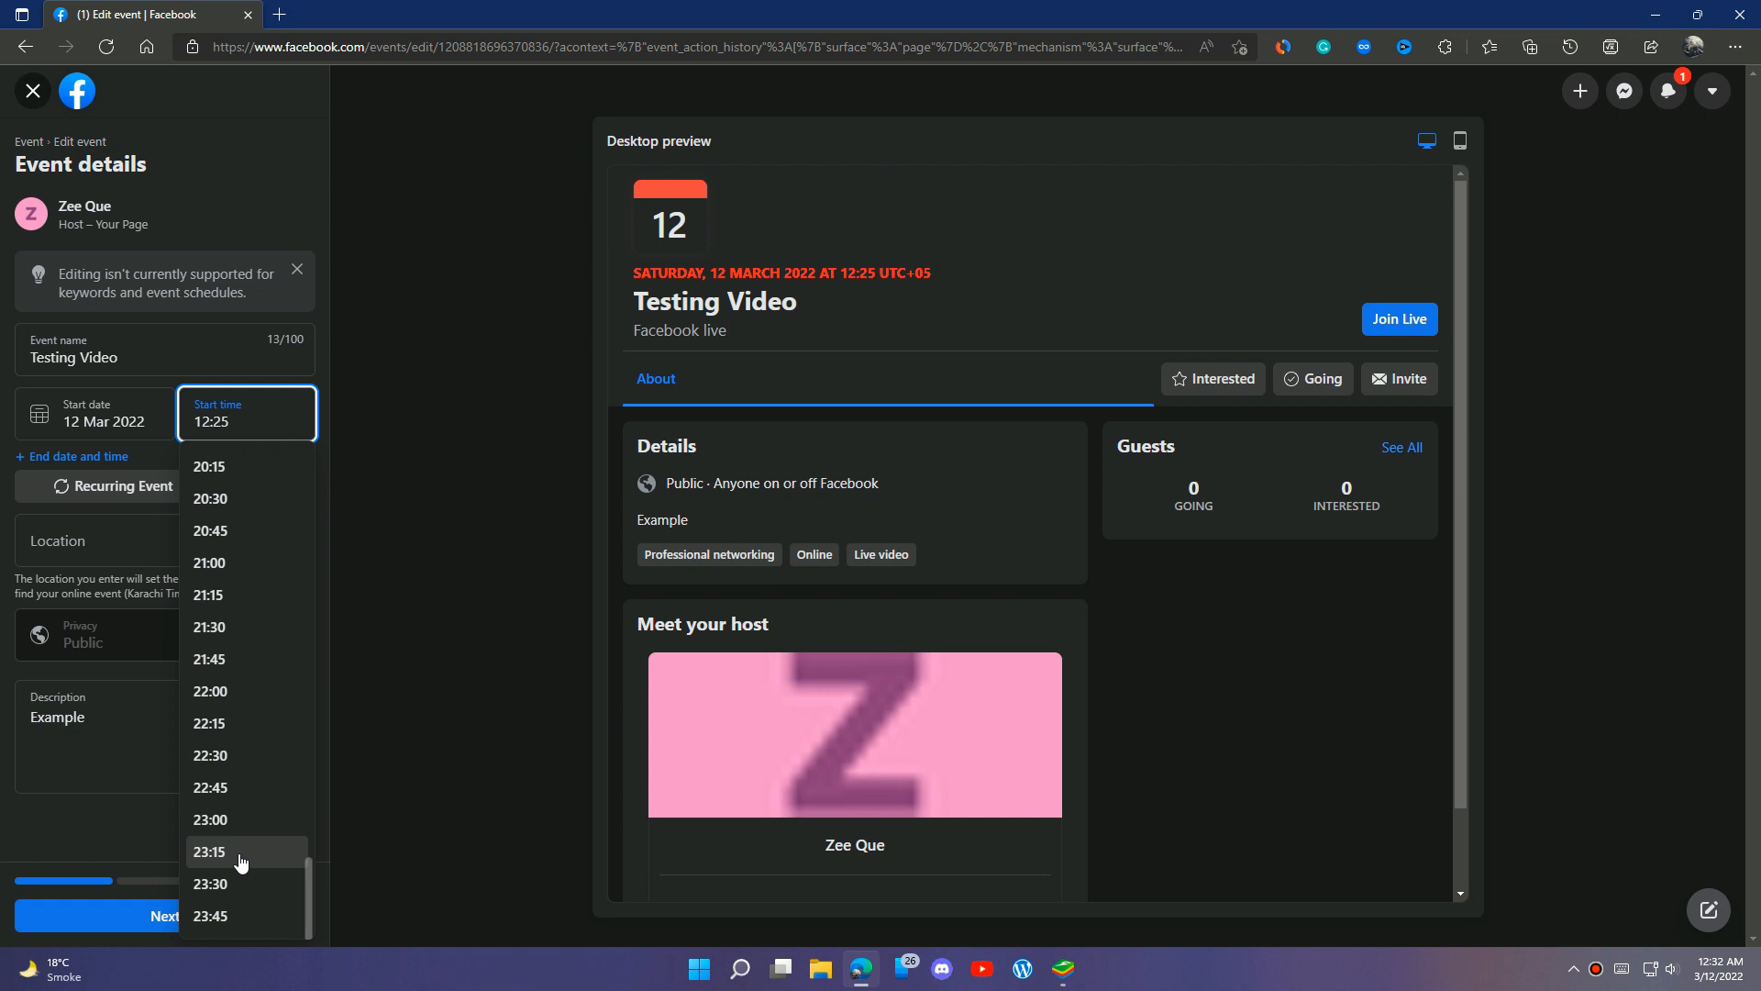
{"action": "scroll", "scroll_direction": "up", "scroll_amount": 3}
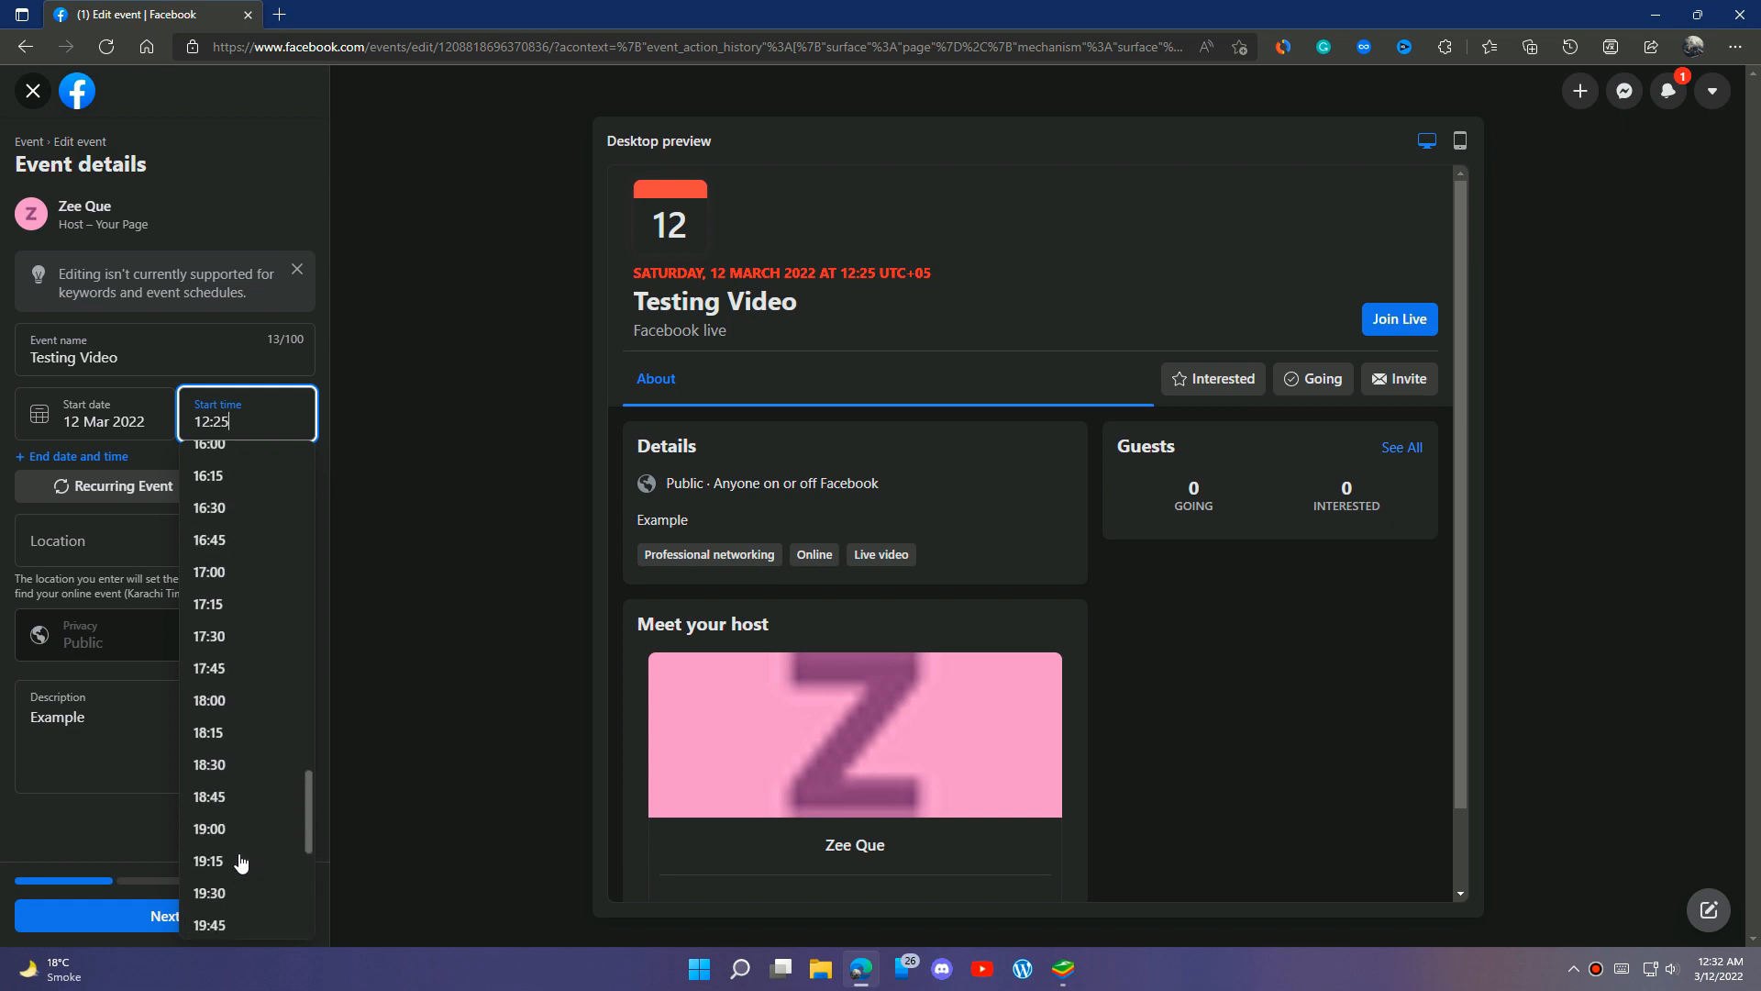
{"action": "scroll", "scroll_direction": "up", "scroll_amount": 3}
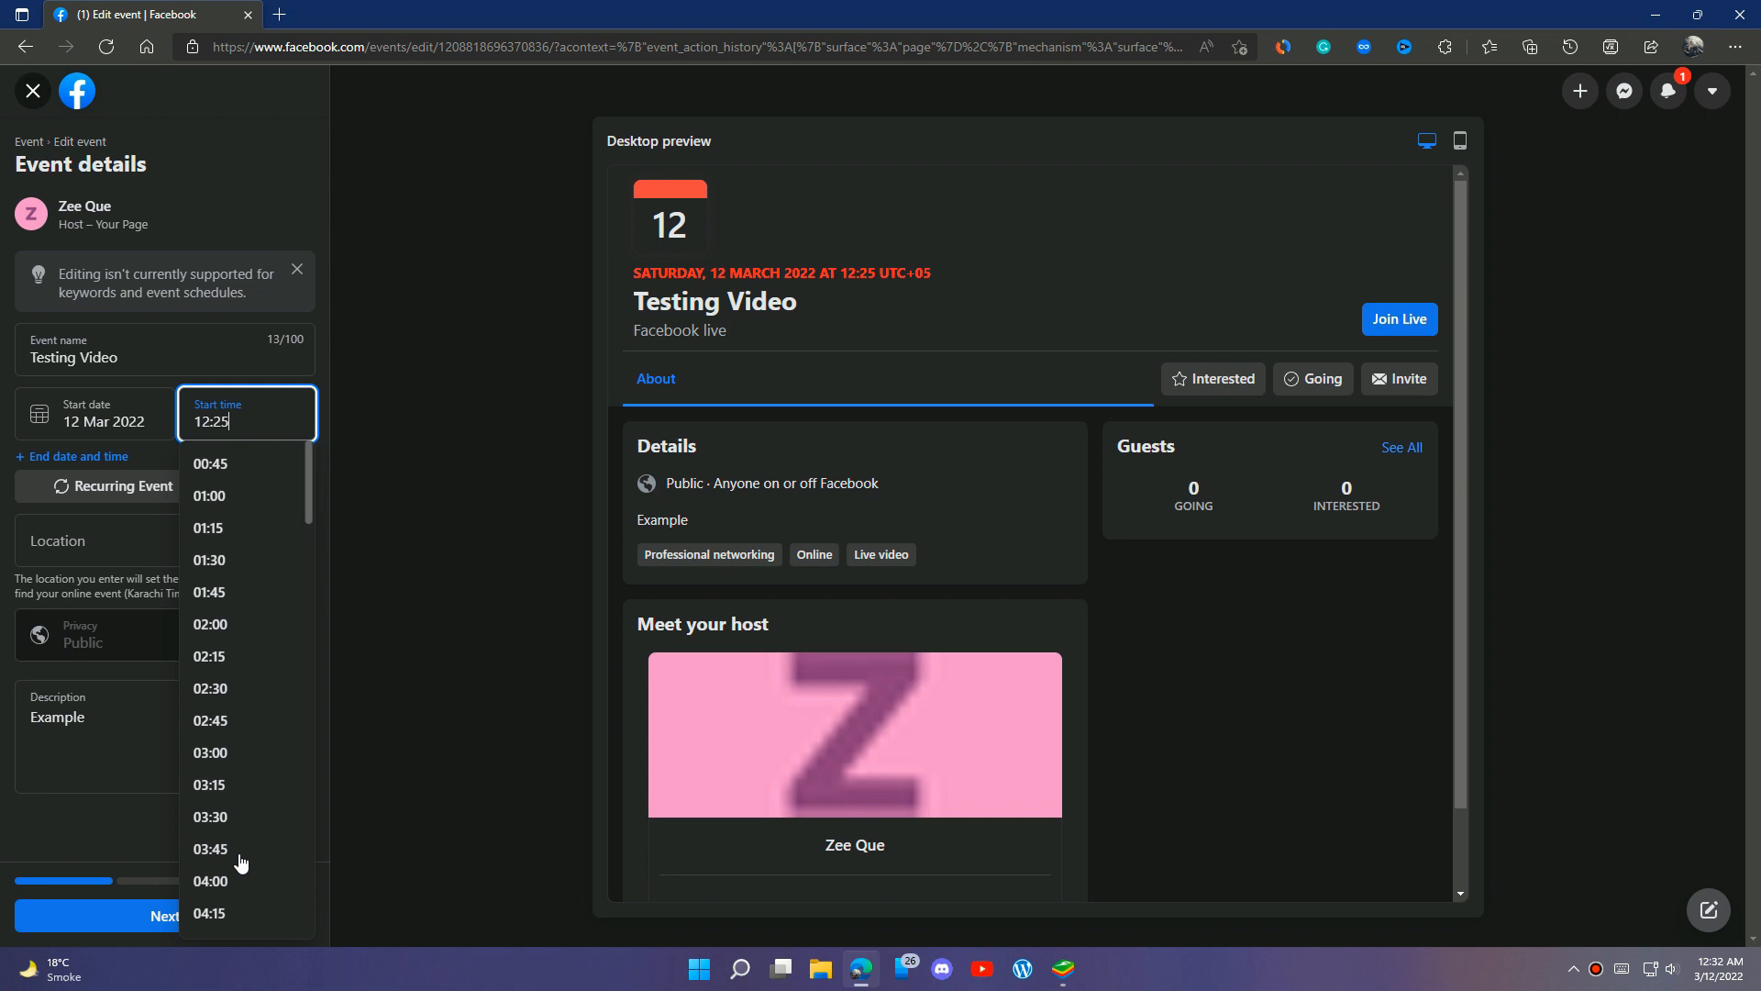
{"action": "mouse_move", "coordinate": [256, 497]}
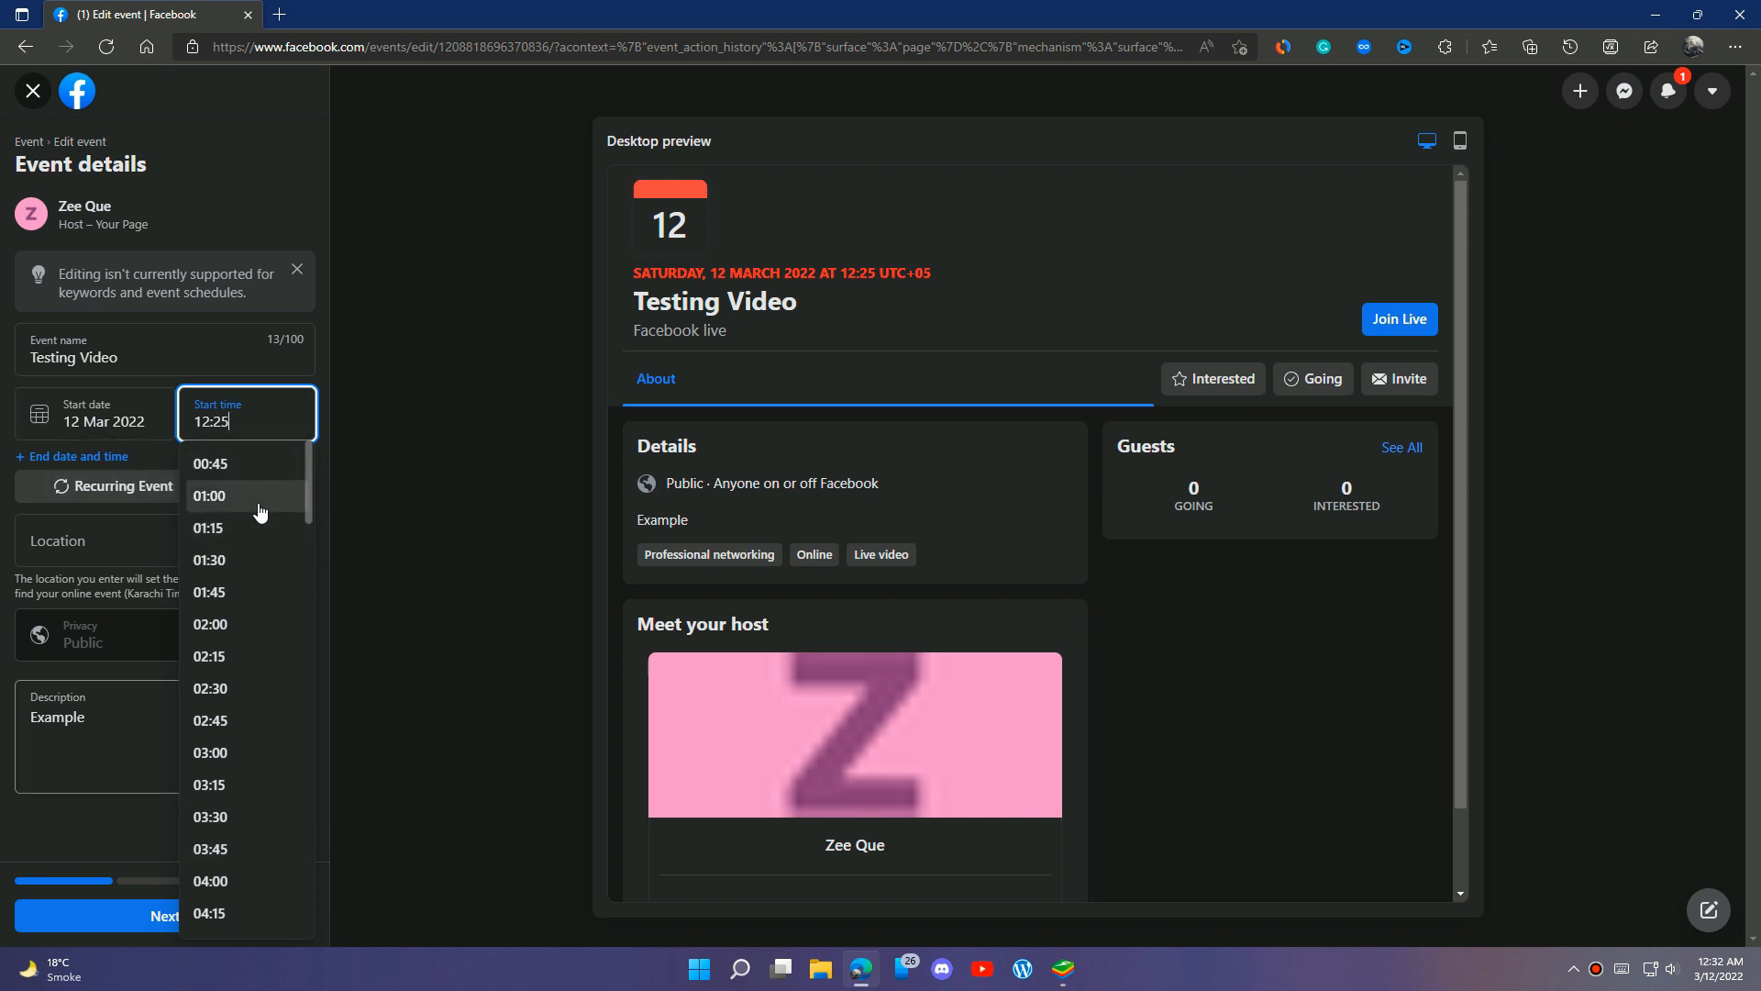
{"action": "mouse_move", "coordinate": [260, 474]}
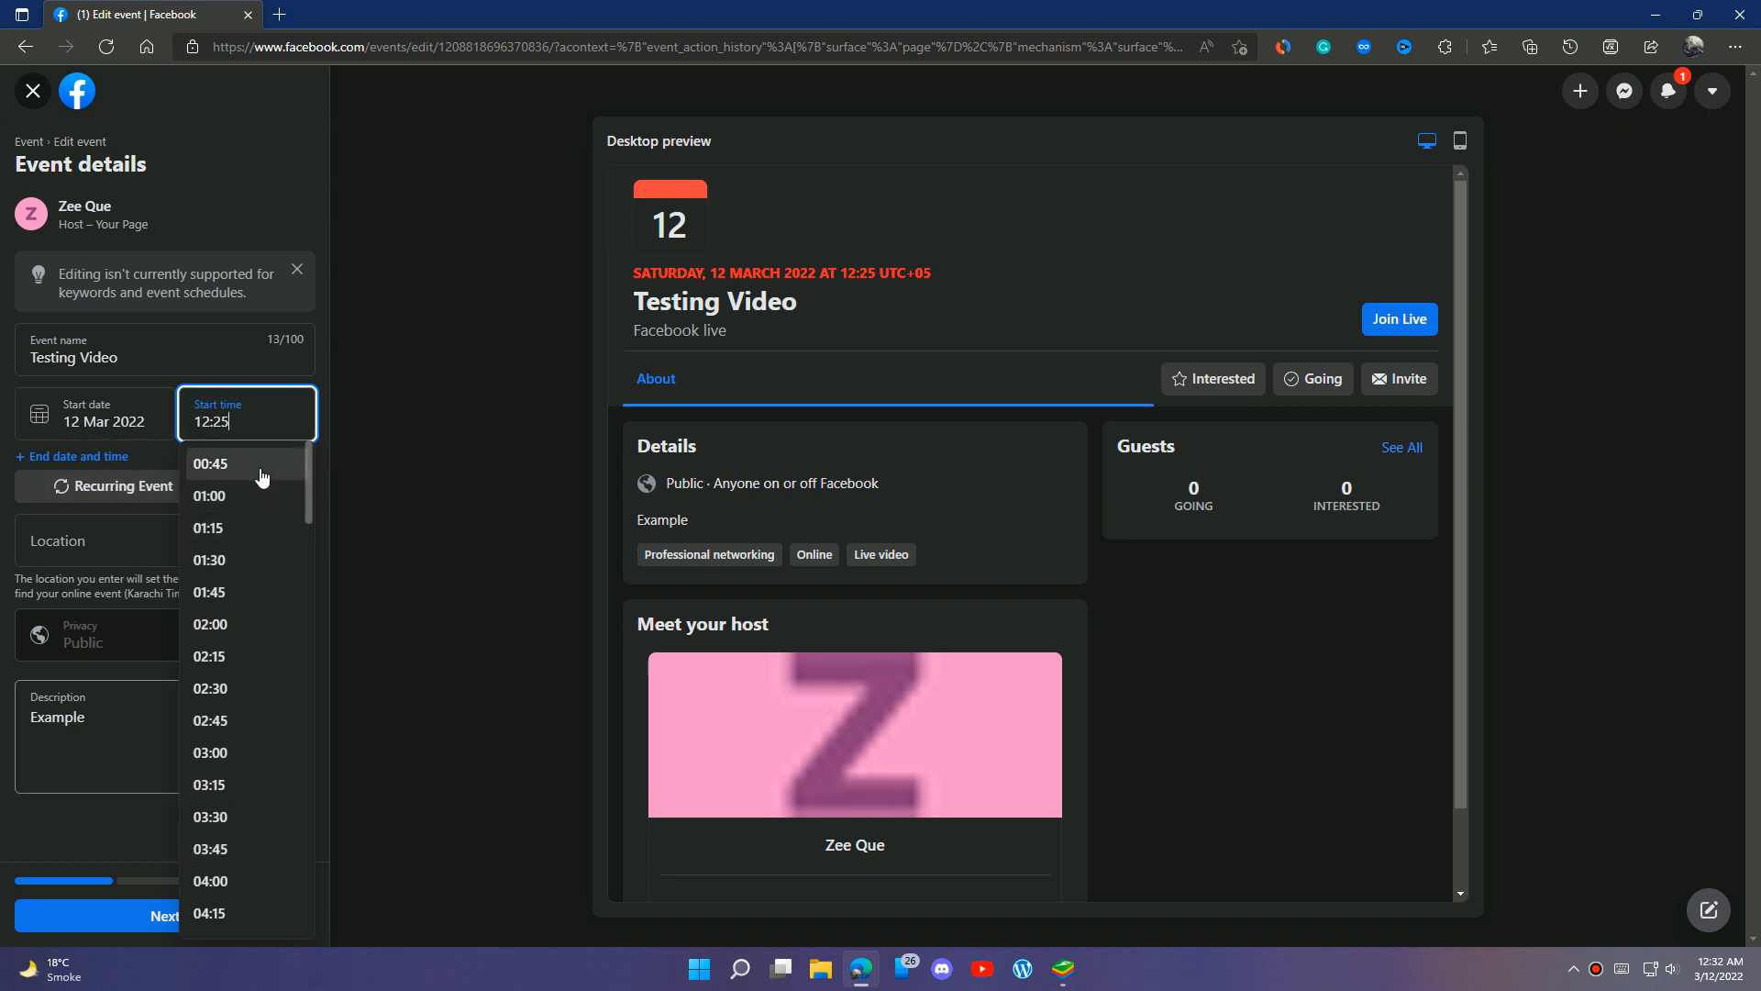
{"action": "mouse_move", "coordinate": [229, 506]}
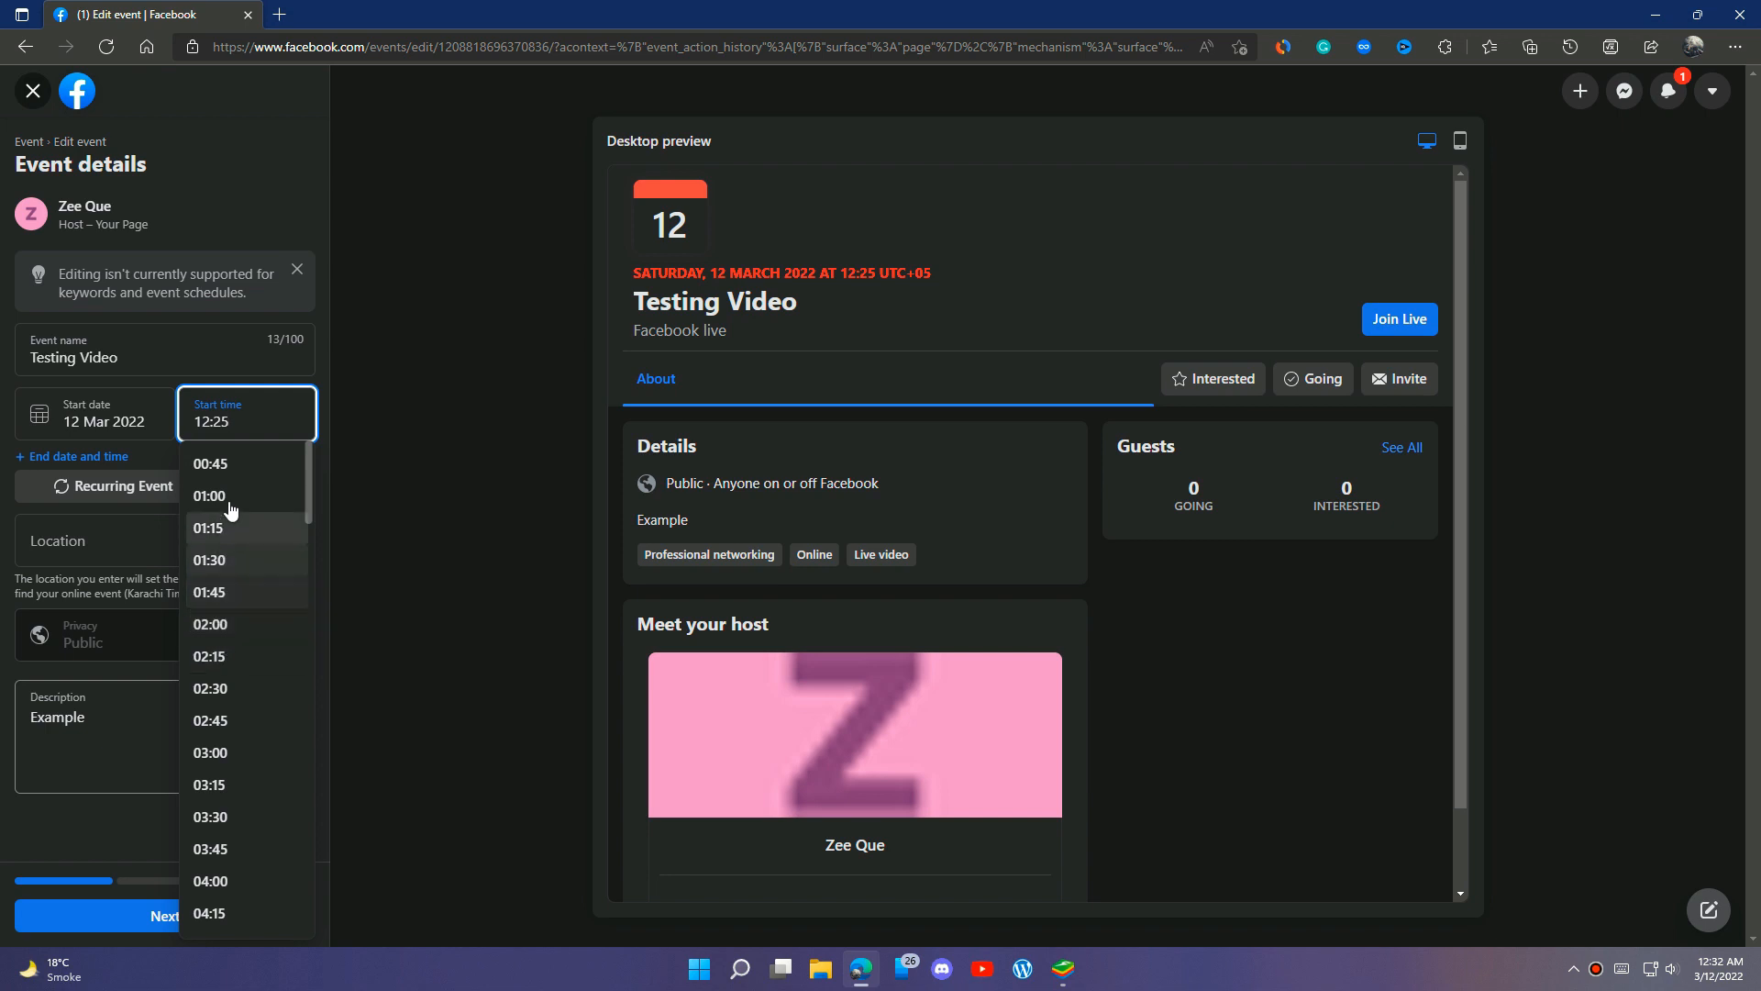
{"action": "mouse_move", "coordinate": [239, 504]}
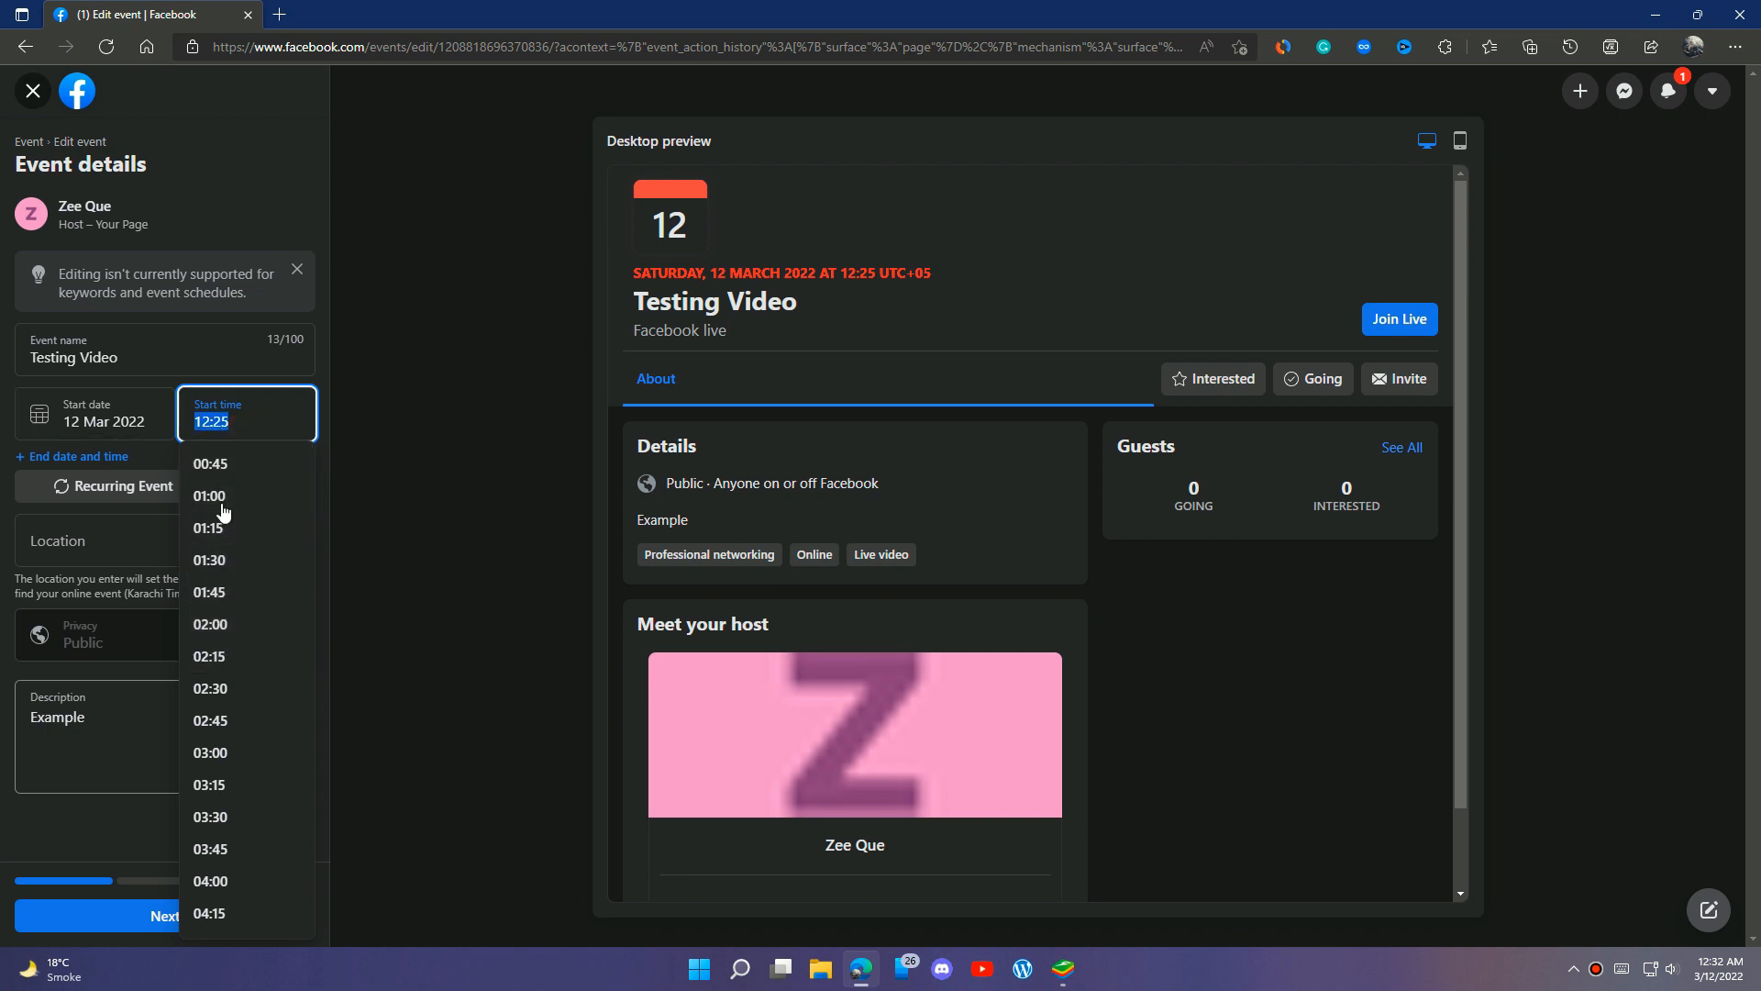
{"action": "mouse_move", "coordinate": [520, 586]}
{"action": "type", "text": "00:35"}
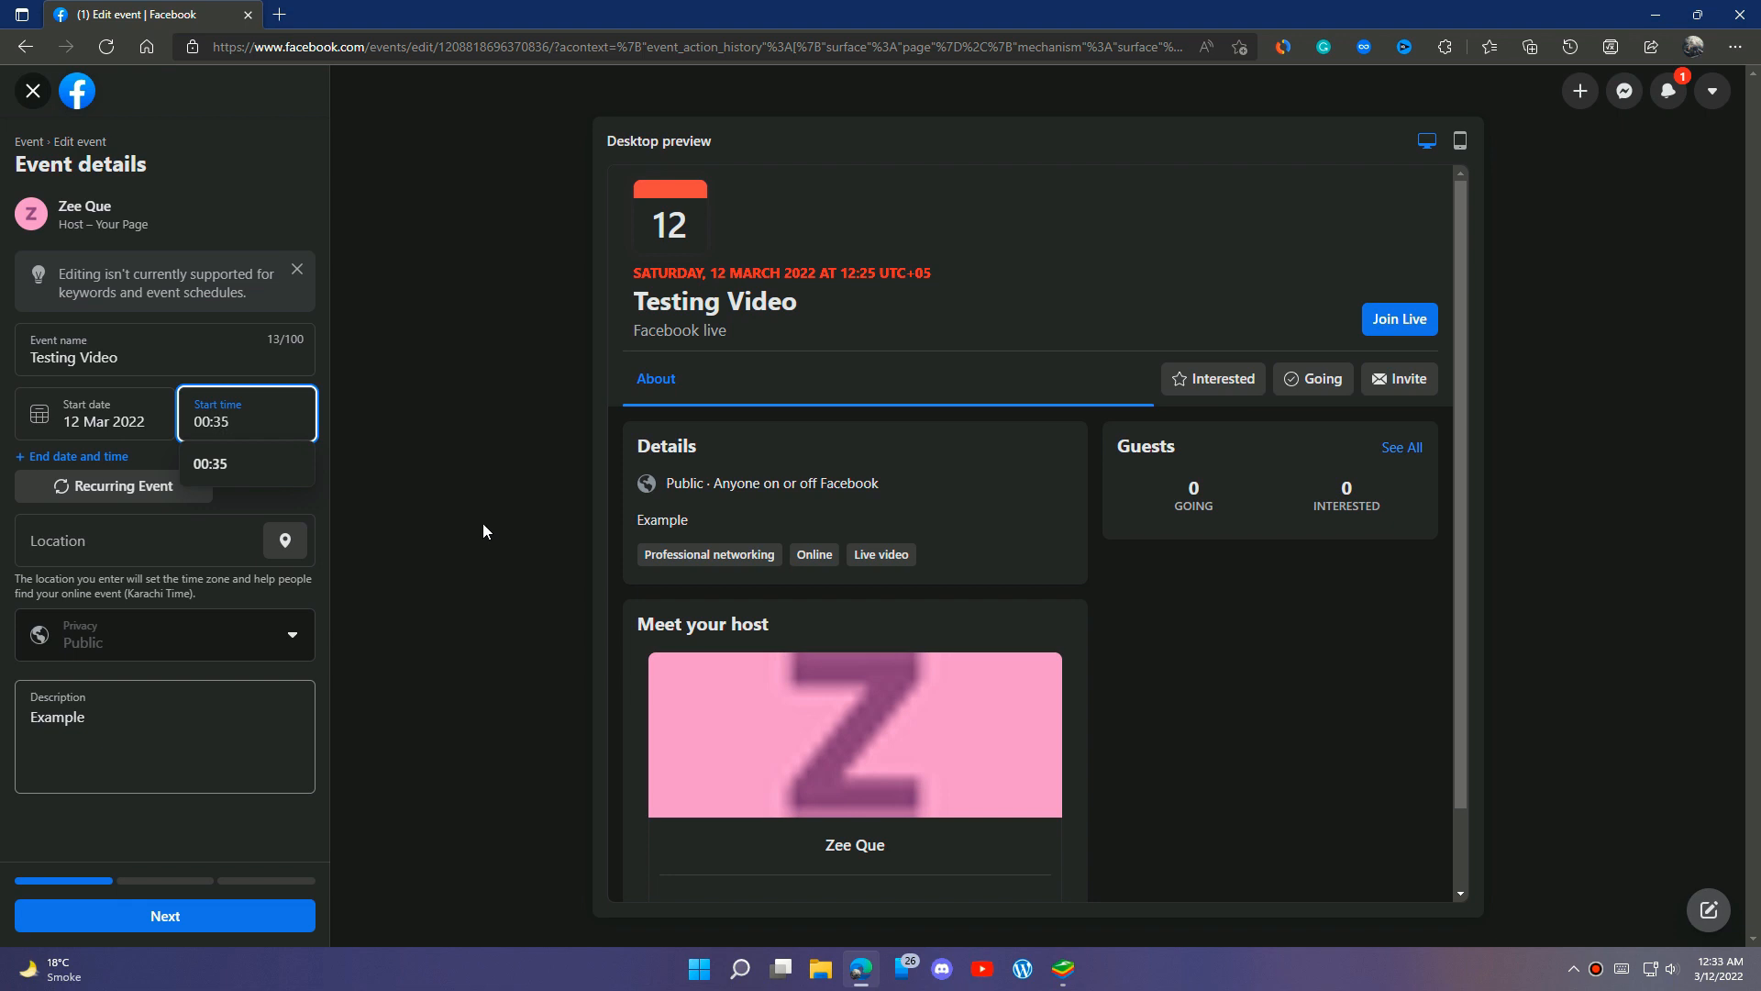
{"action": "left_click", "coordinate": [211, 462]}
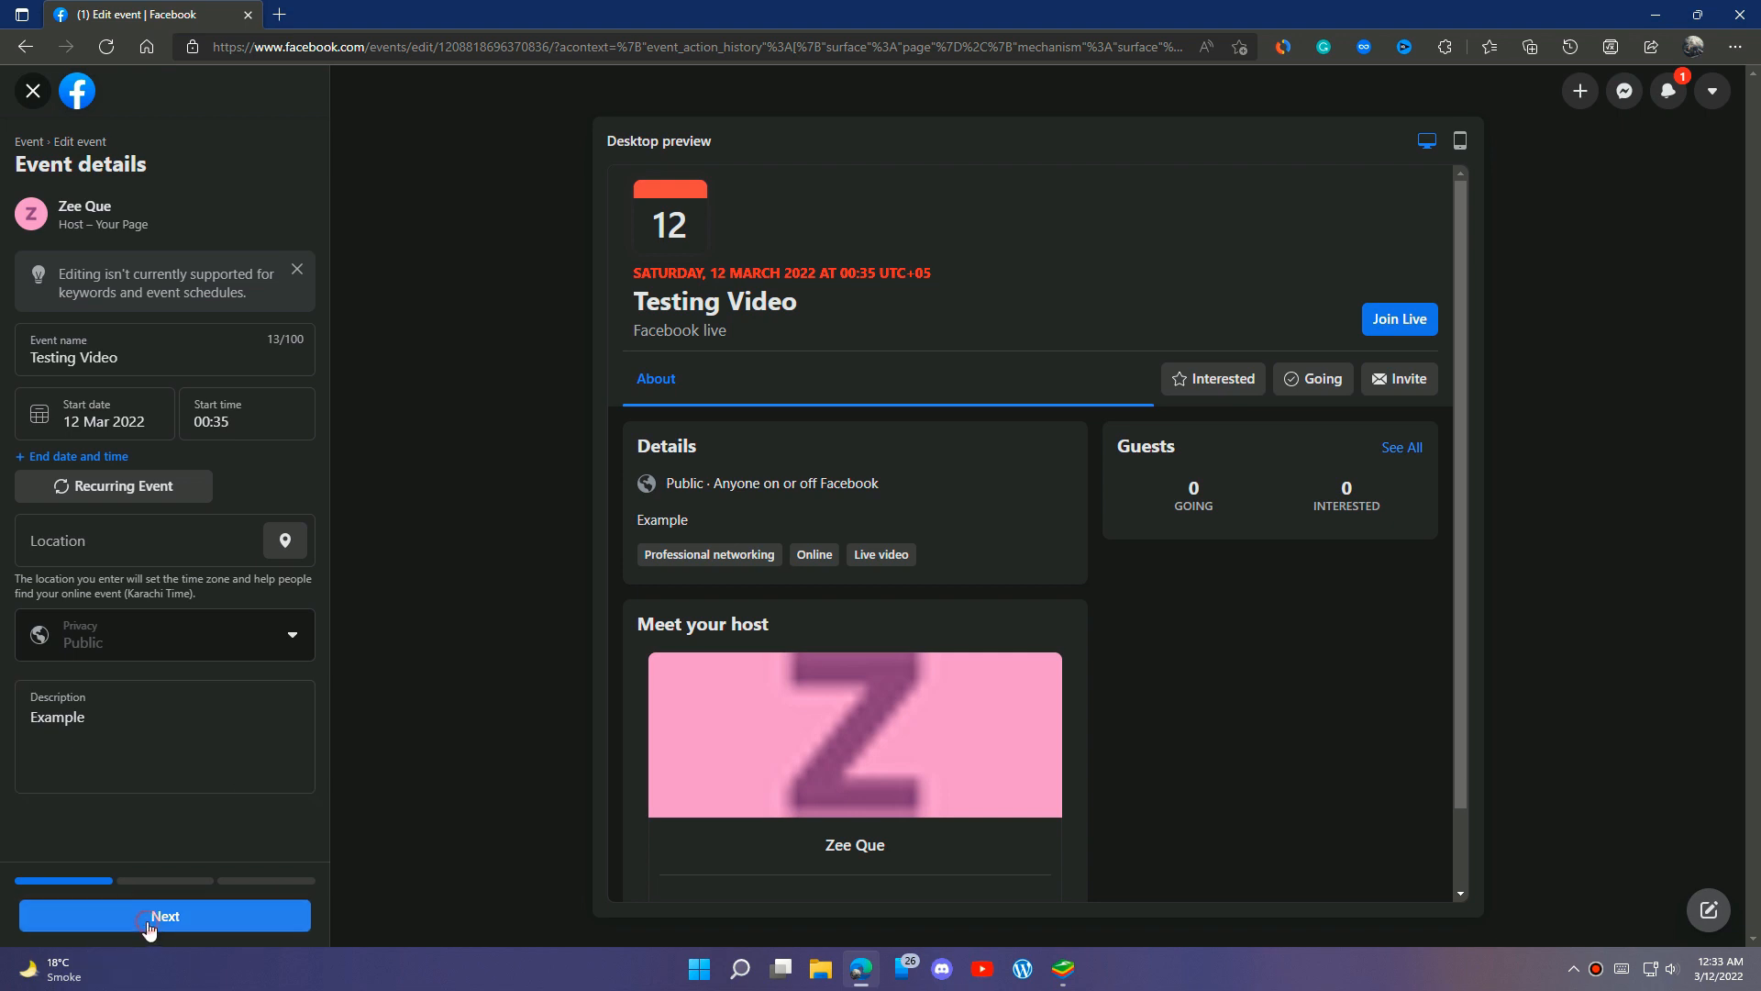
Update the event with the 00:35 start, then return to its page showing the countdown.
{"action": "left_click", "coordinate": [165, 916]}
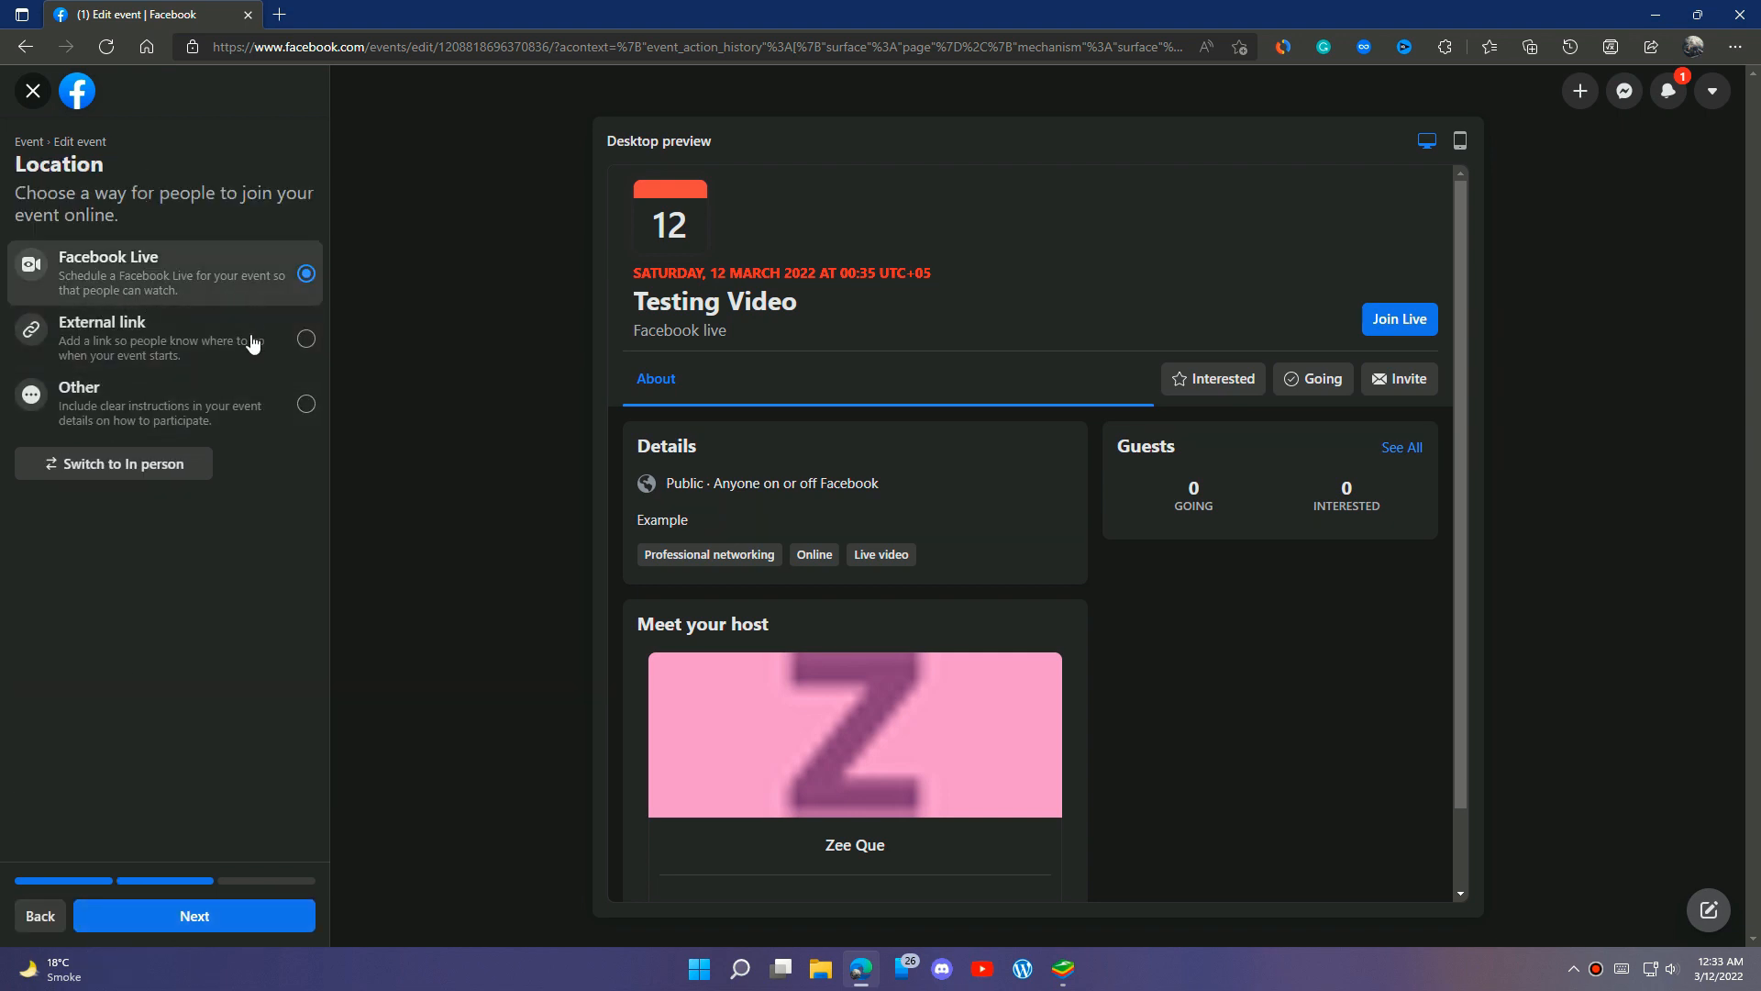
{"action": "left_click", "coordinate": [194, 915]}
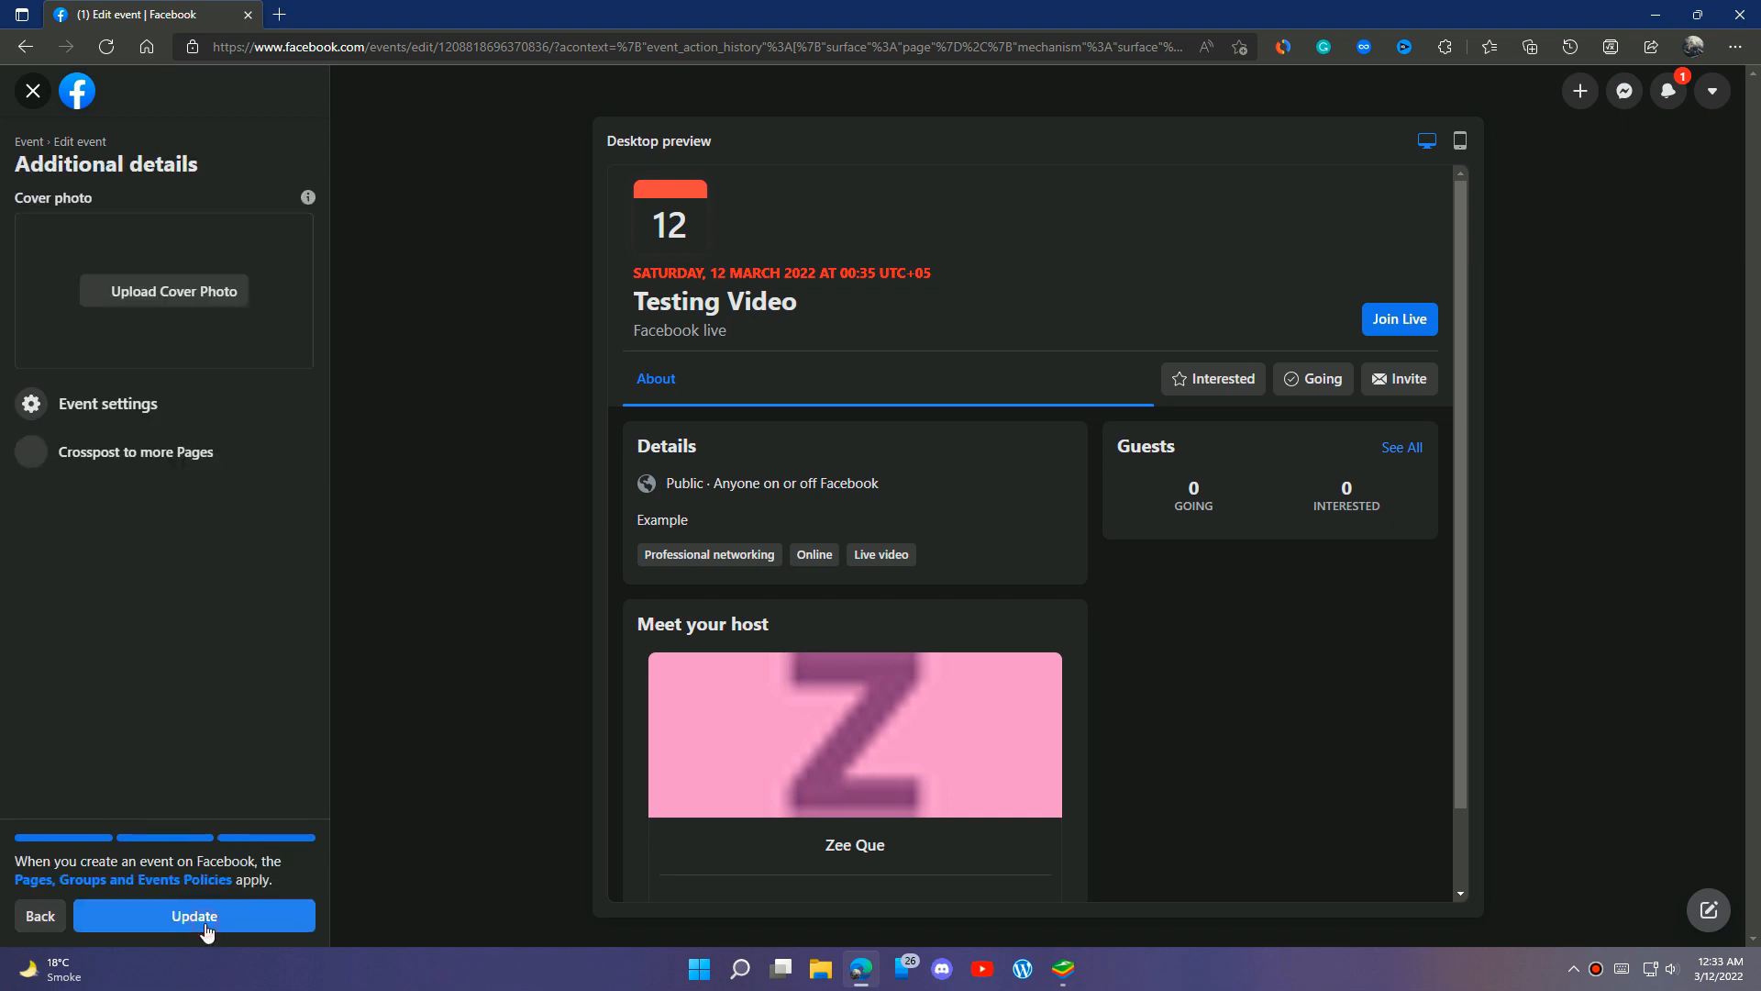
{"action": "left_click", "coordinate": [195, 916]}
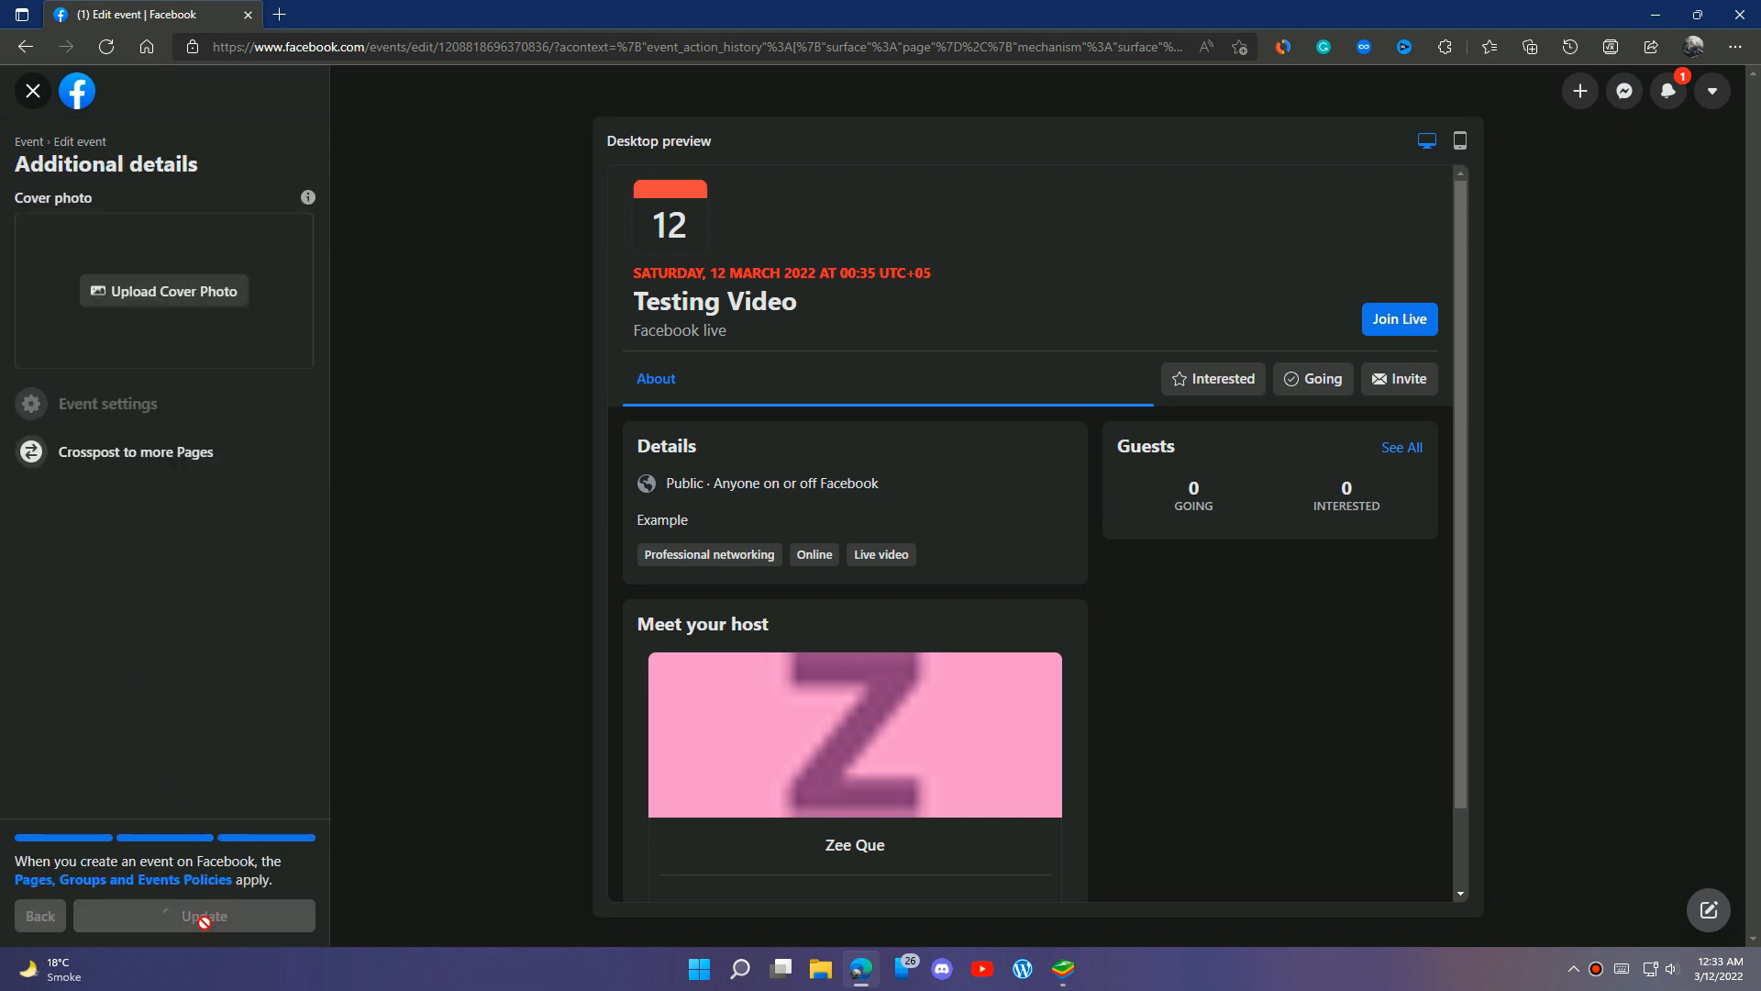
{"action": "left_click", "coordinate": [194, 915]}
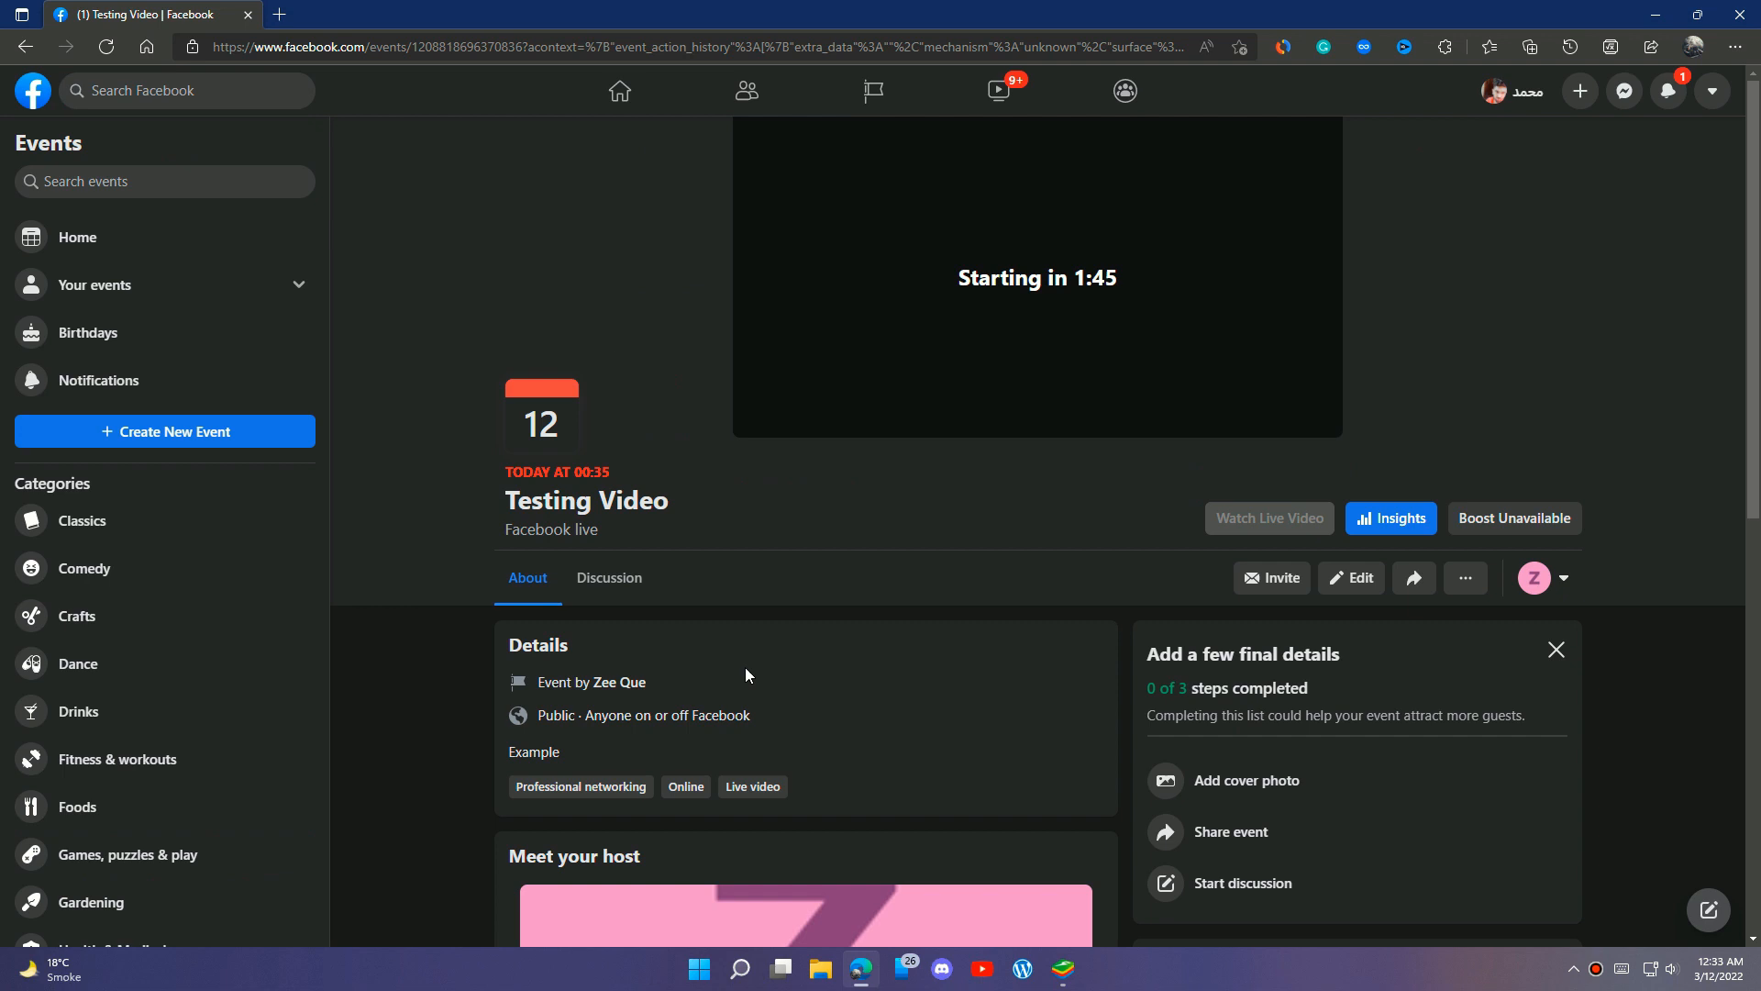
{"action": "left_click", "coordinate": [1351, 577]}
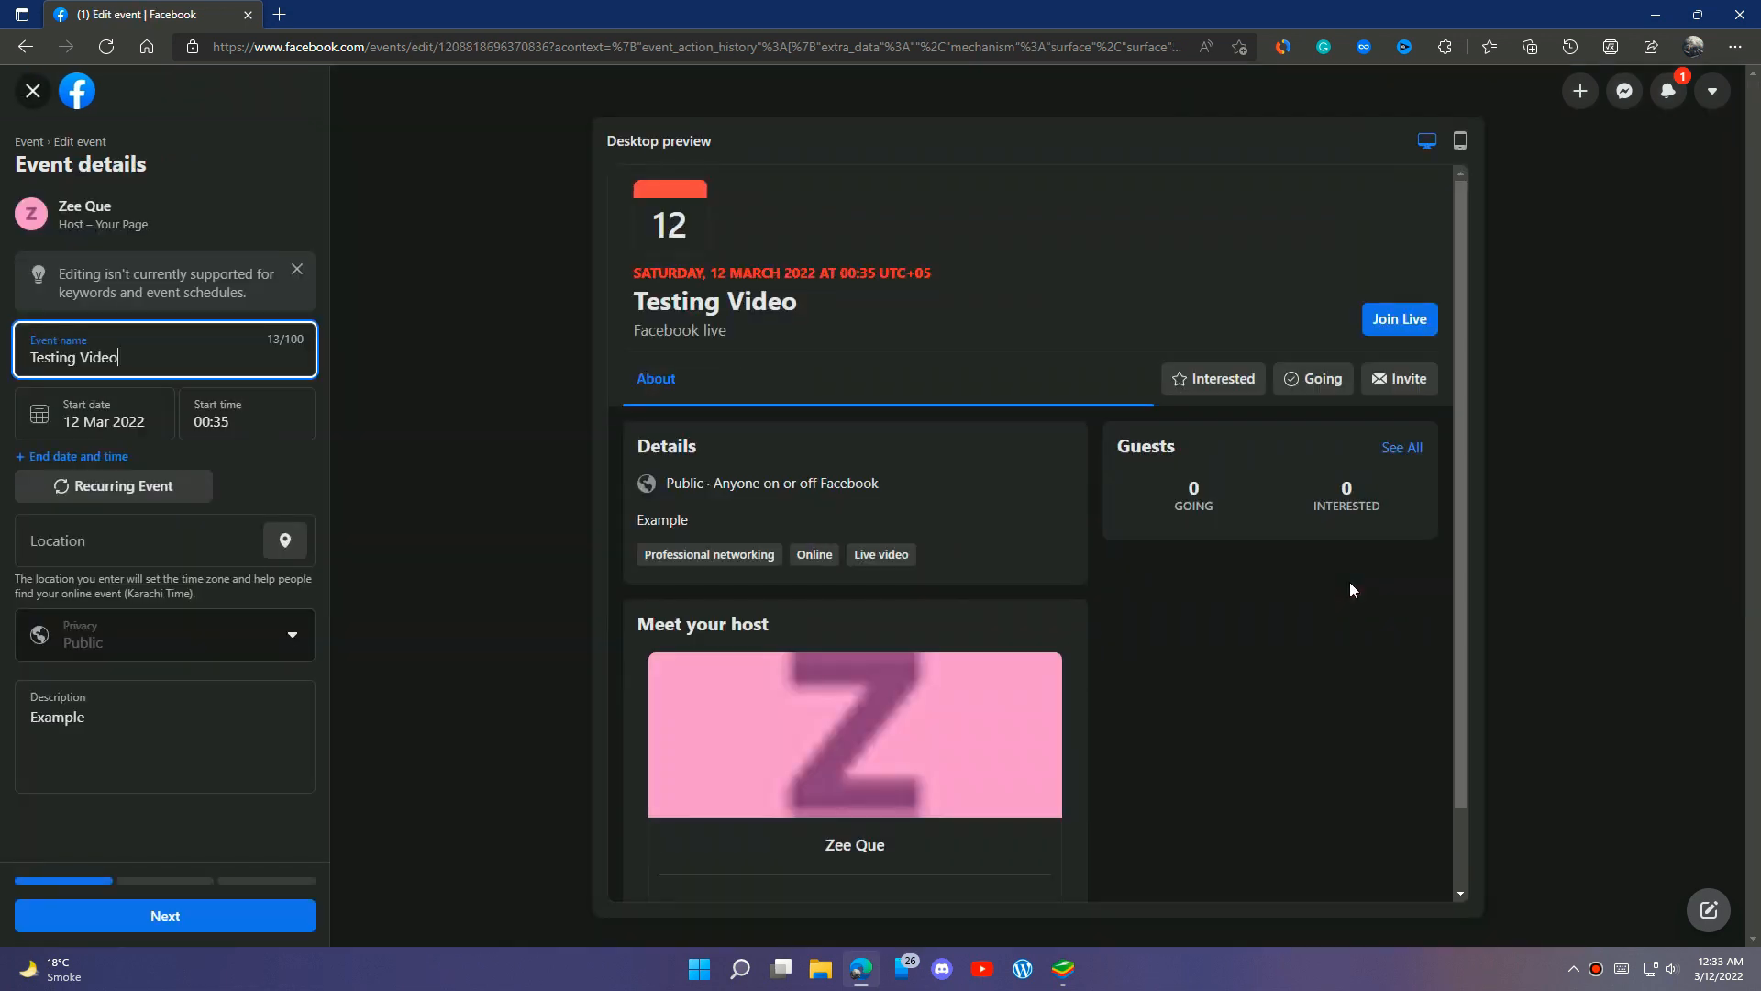
{"action": "mouse_move", "coordinate": [1352, 590]}
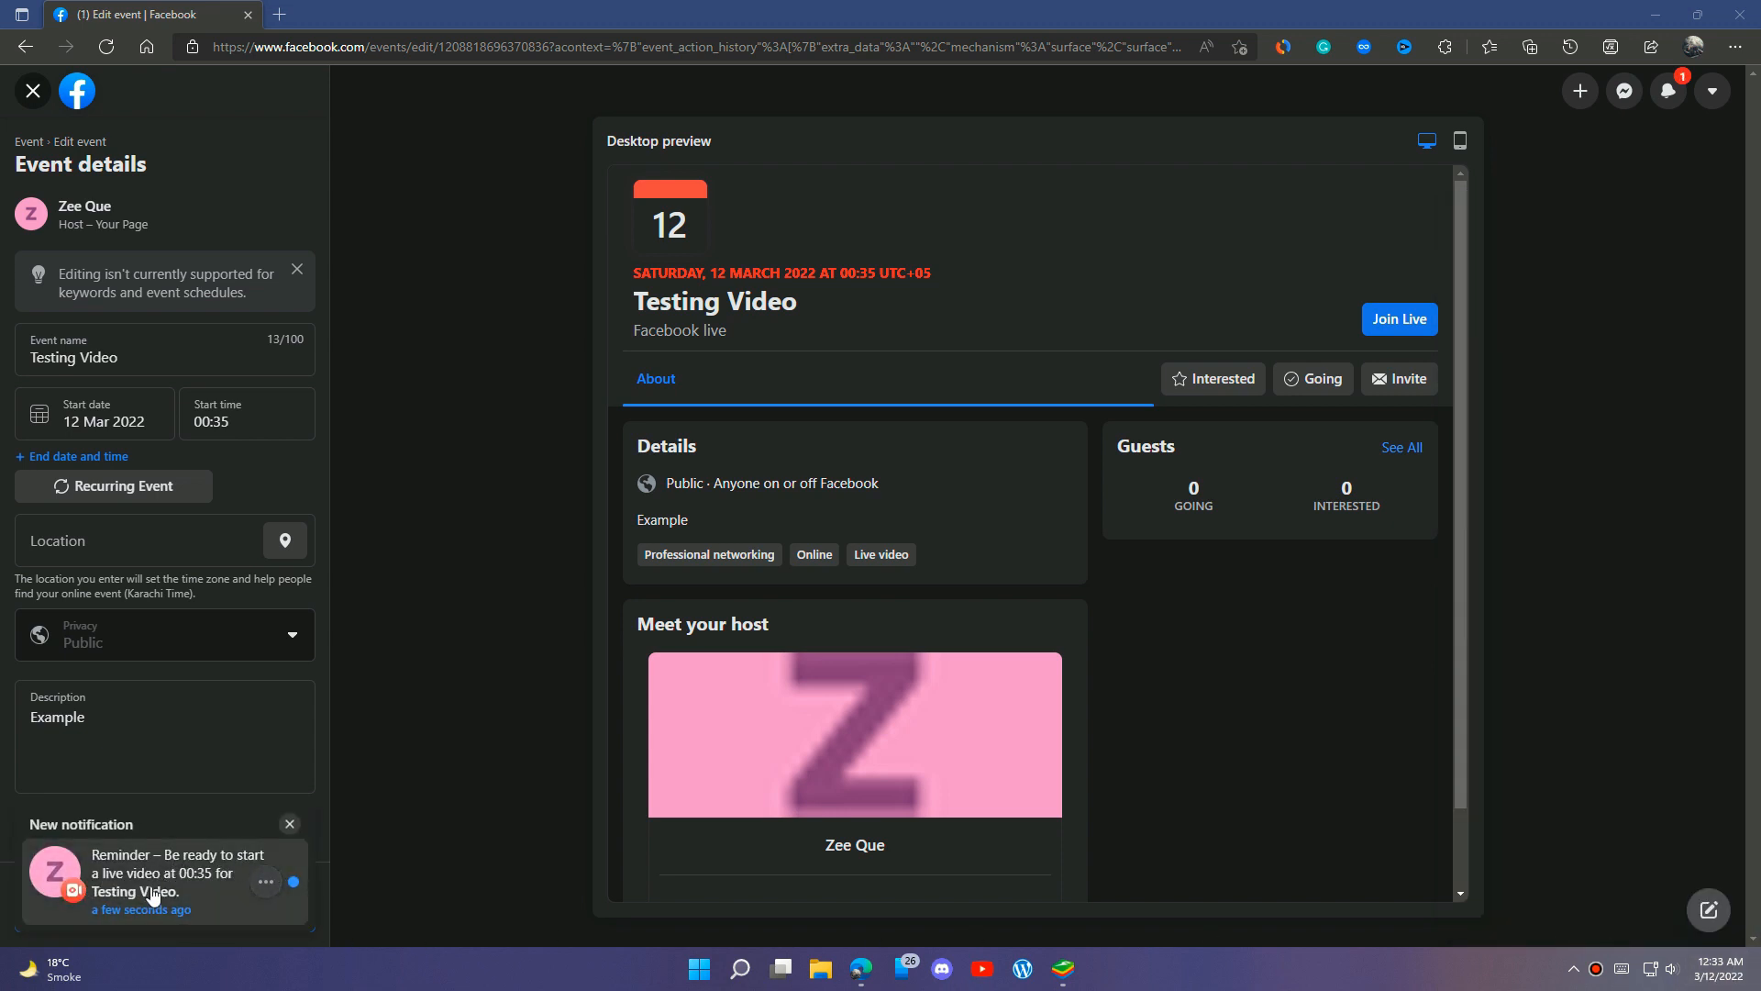
{"action": "mouse_move", "coordinate": [8, 827]}
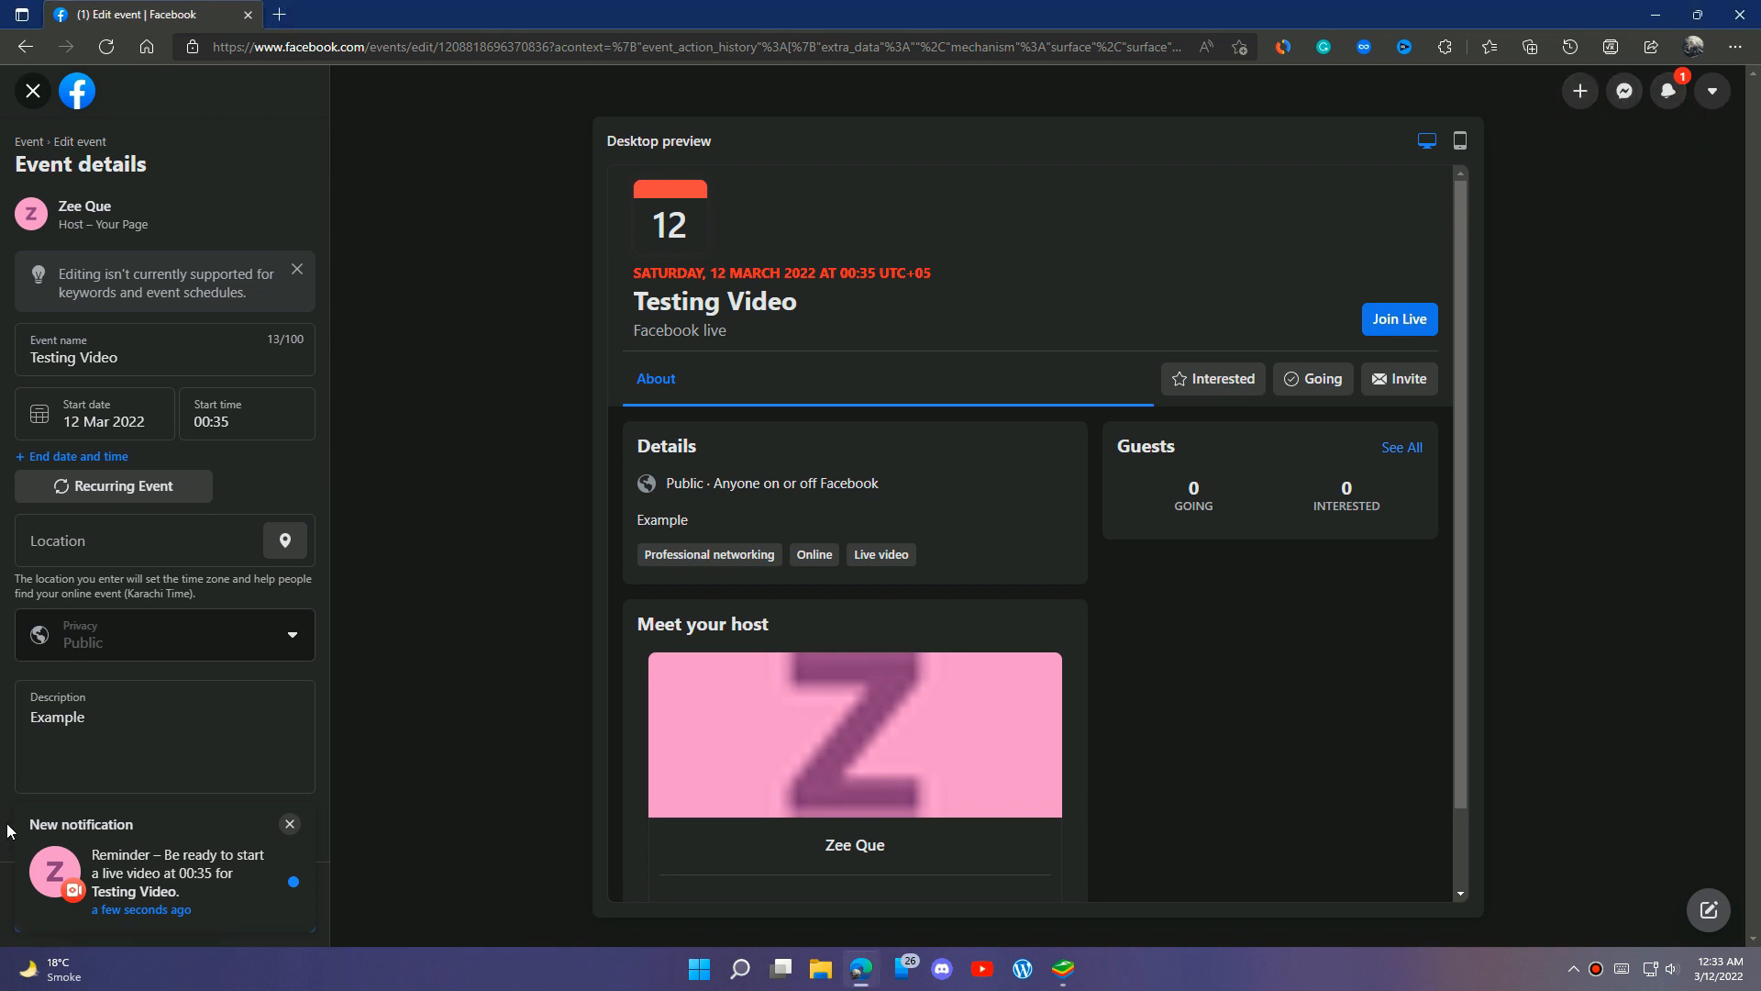
{"action": "left_click", "coordinate": [1667, 91]}
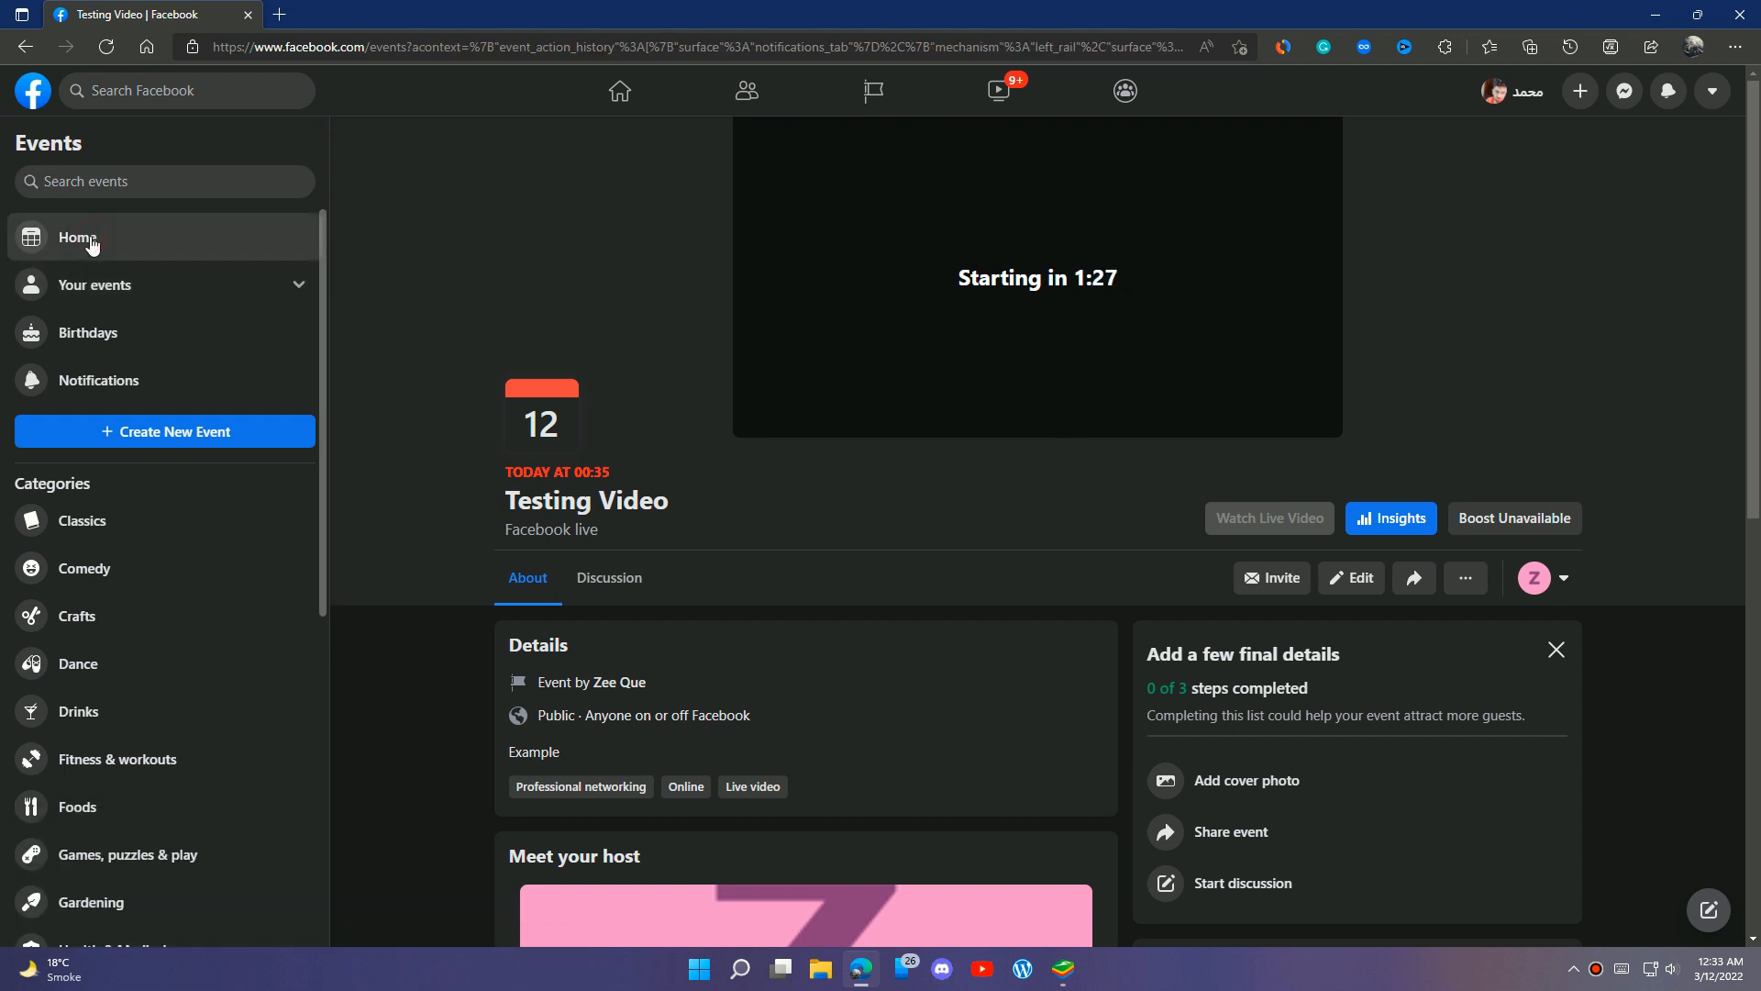
Go to the Zee Que page and scroll its feed to the Testing Video post.
{"action": "left_click", "coordinate": [76, 237]}
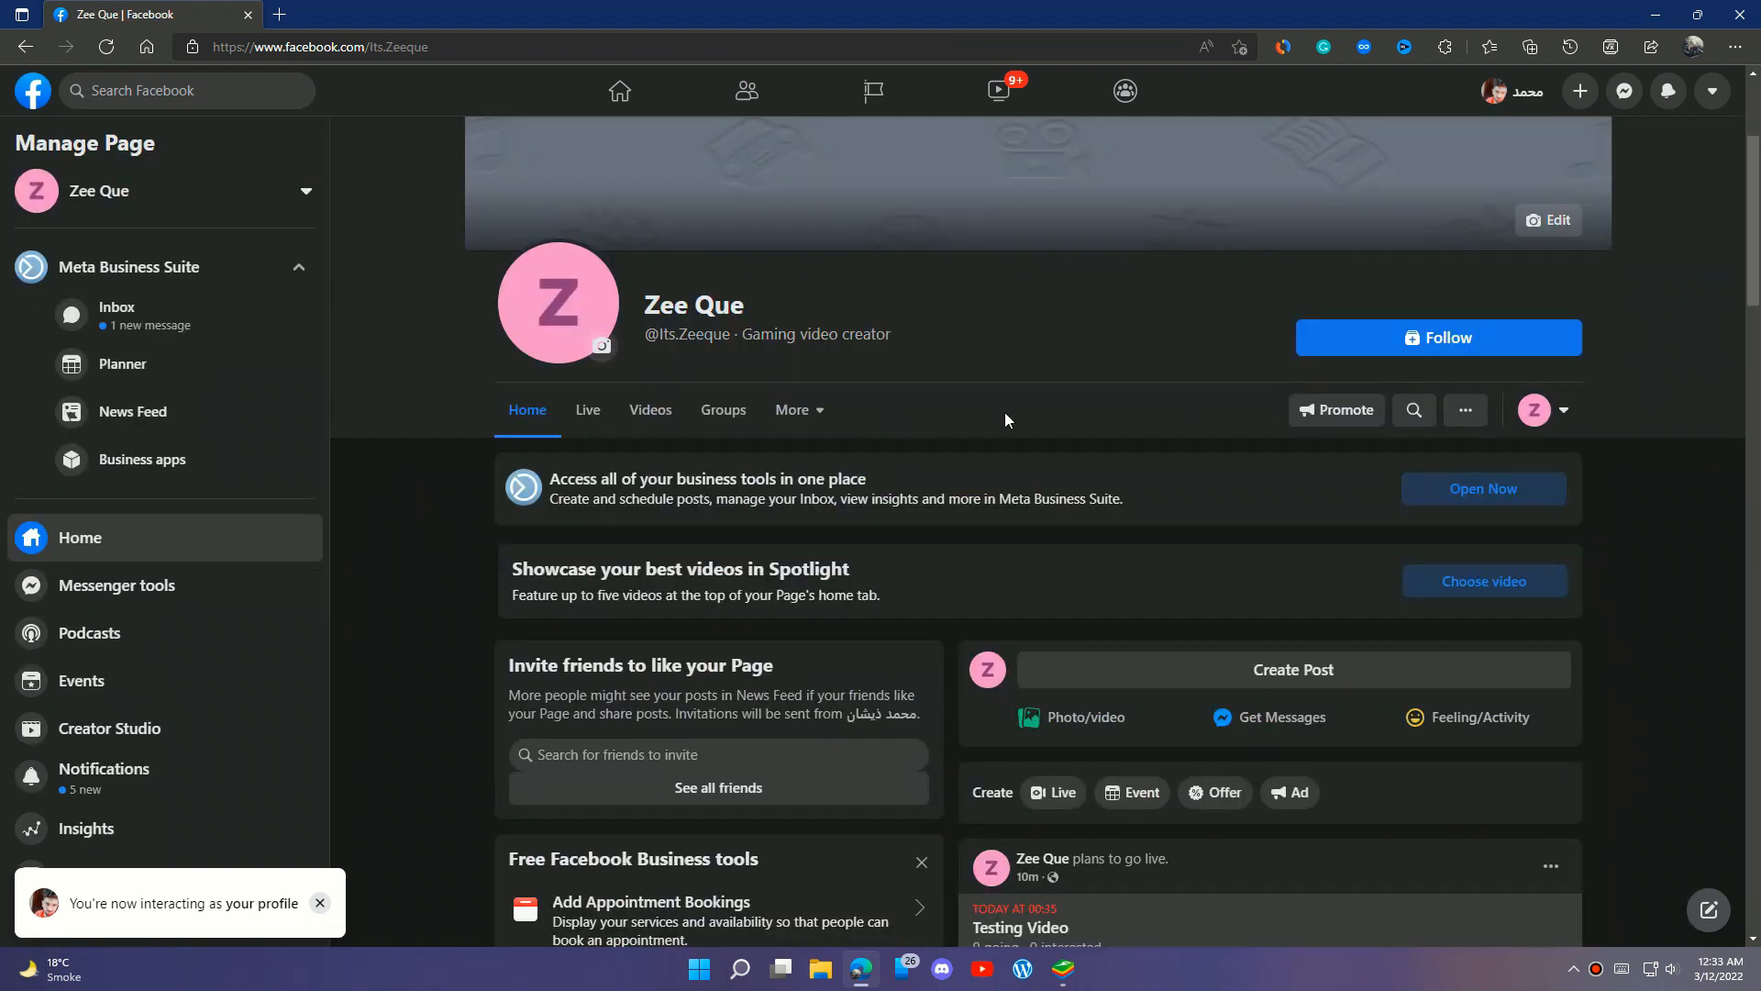
{"action": "scroll", "scroll_direction": "down", "scroll_amount": 3}
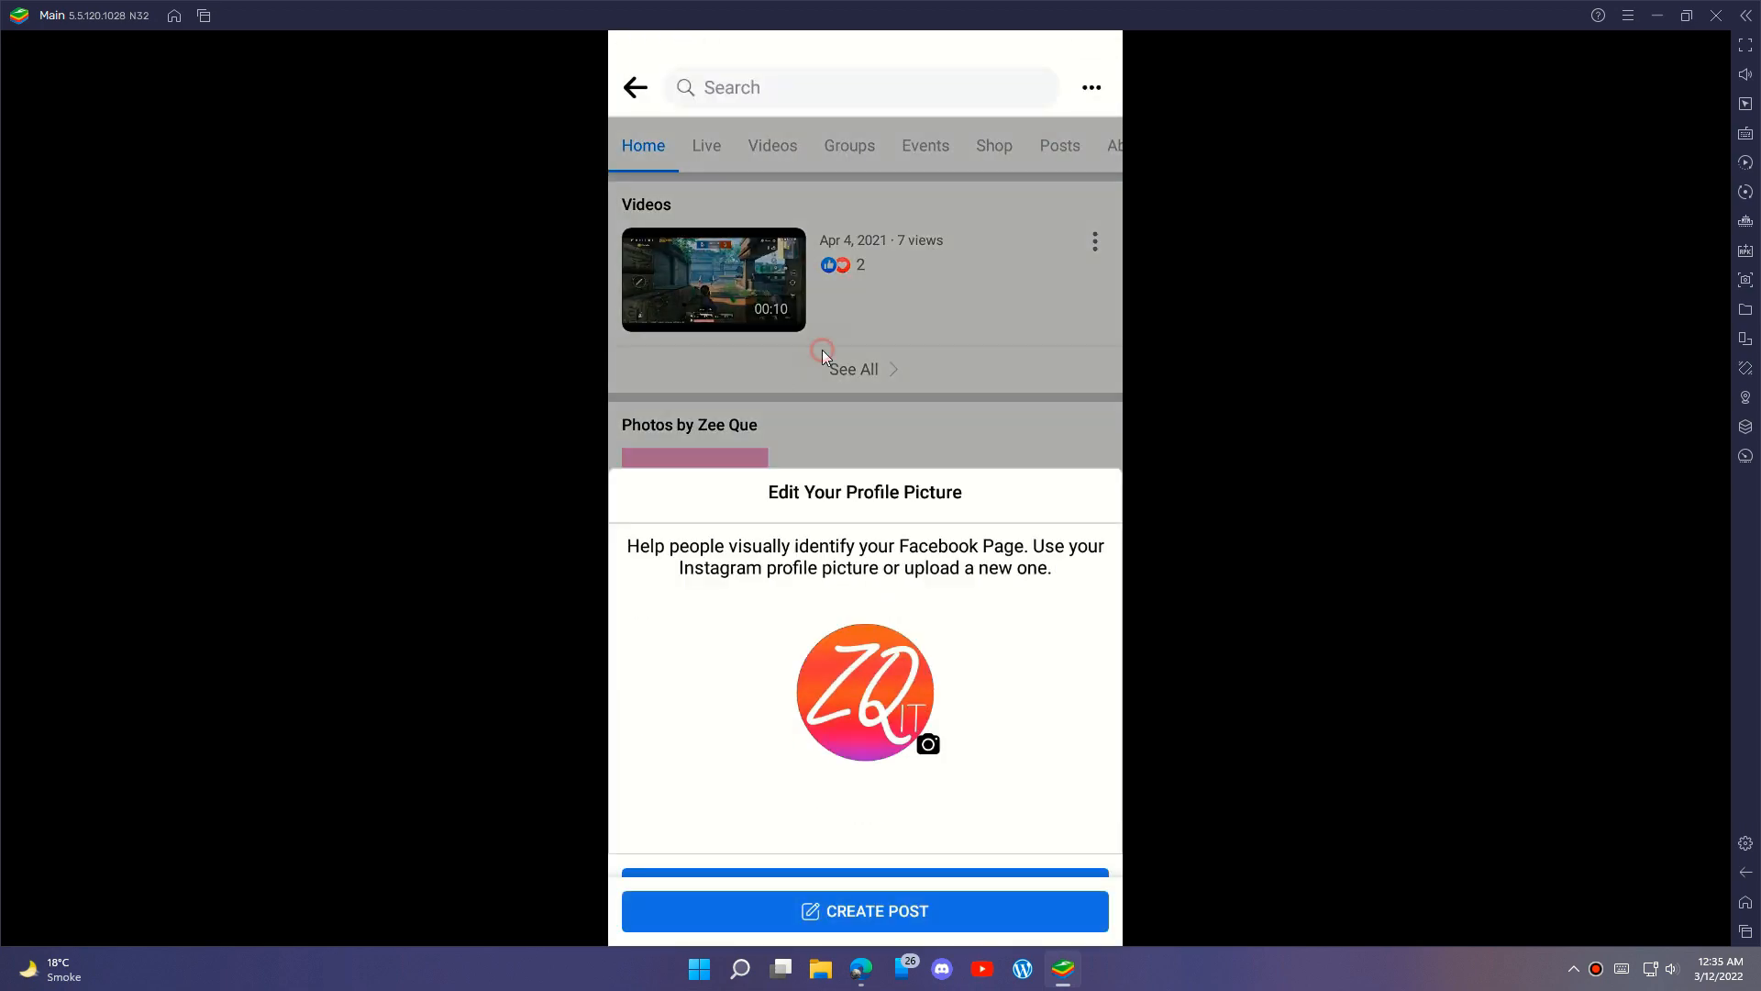
Dismiss the profile picture prompt, use View As, and scroll to the Upcoming Event premiere.
{"action": "left_click", "coordinate": [634, 88]}
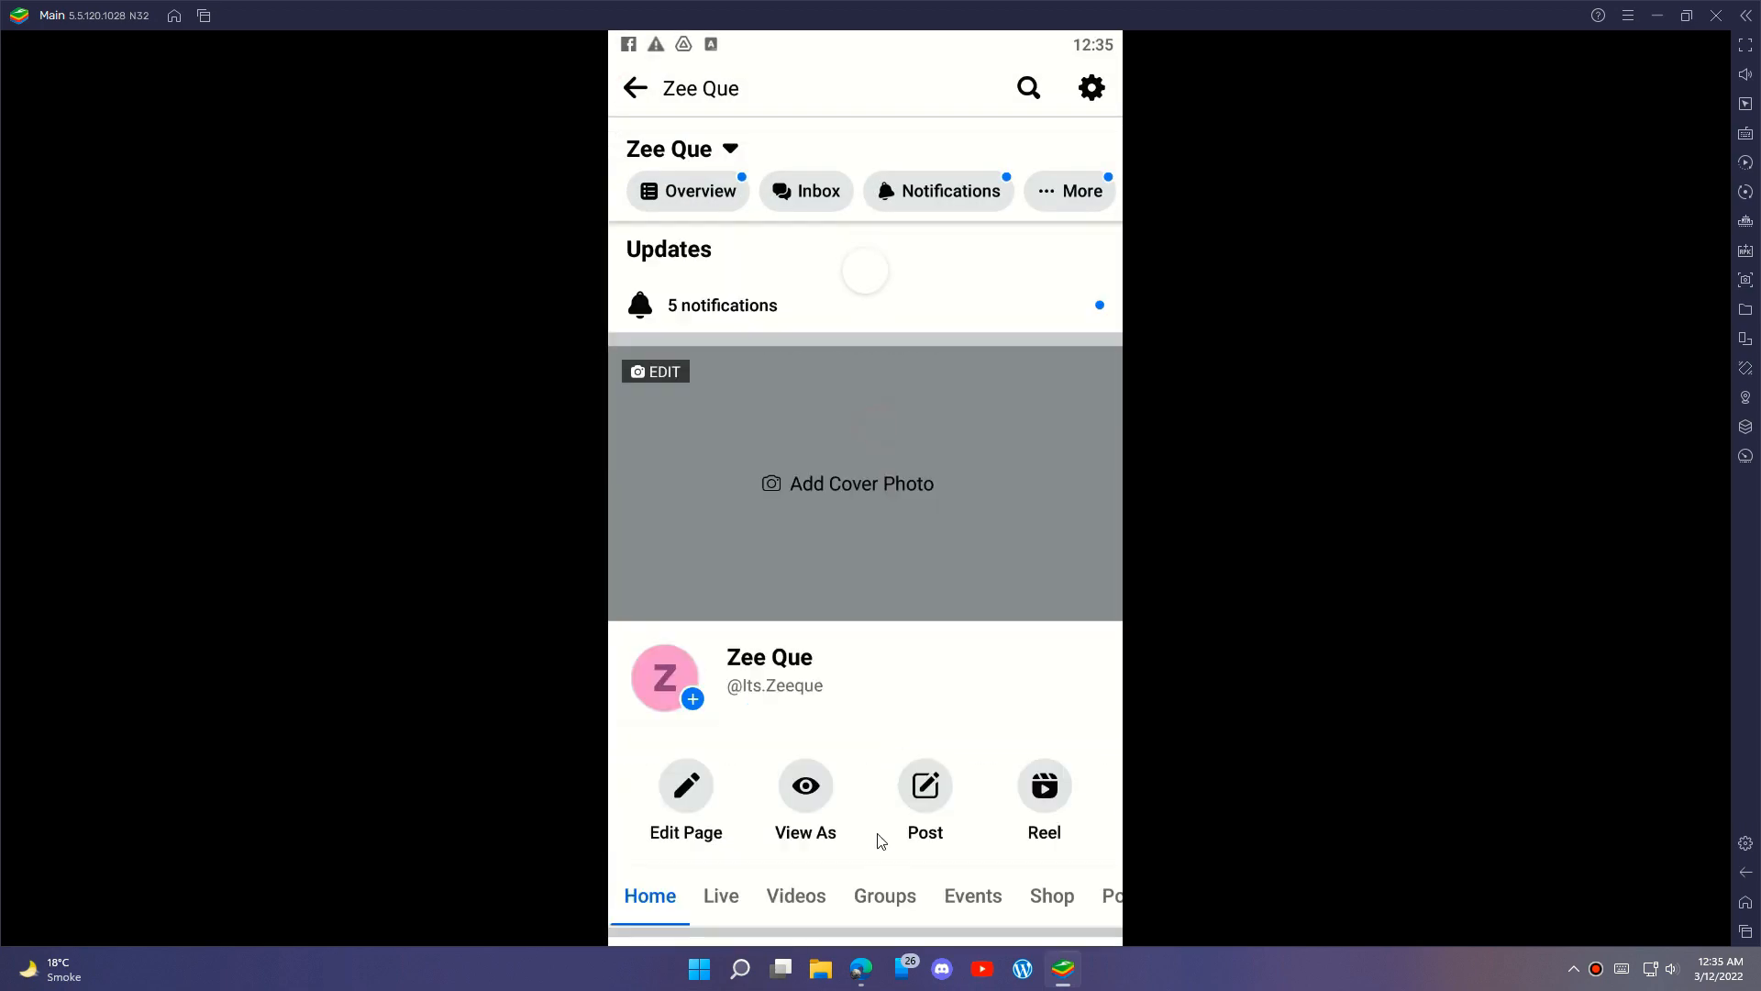
{"action": "scroll", "scroll_direction": "down", "scroll_amount": 3}
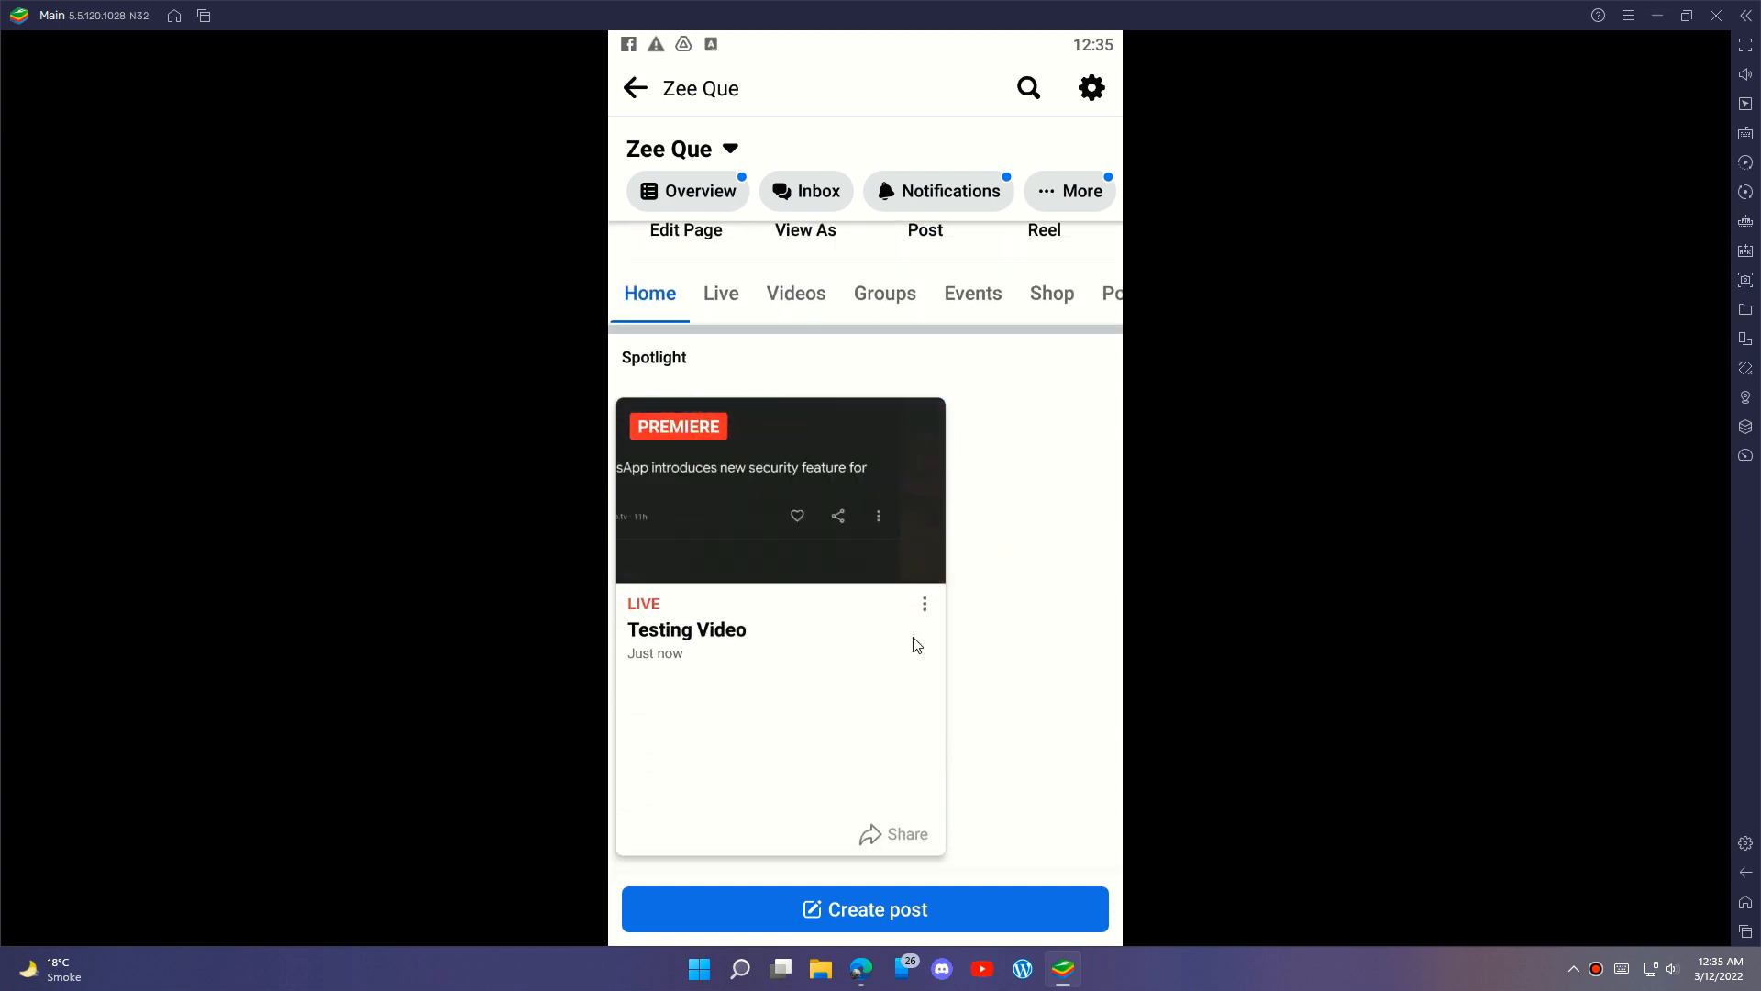
{"action": "left_click", "coordinate": [685, 230]}
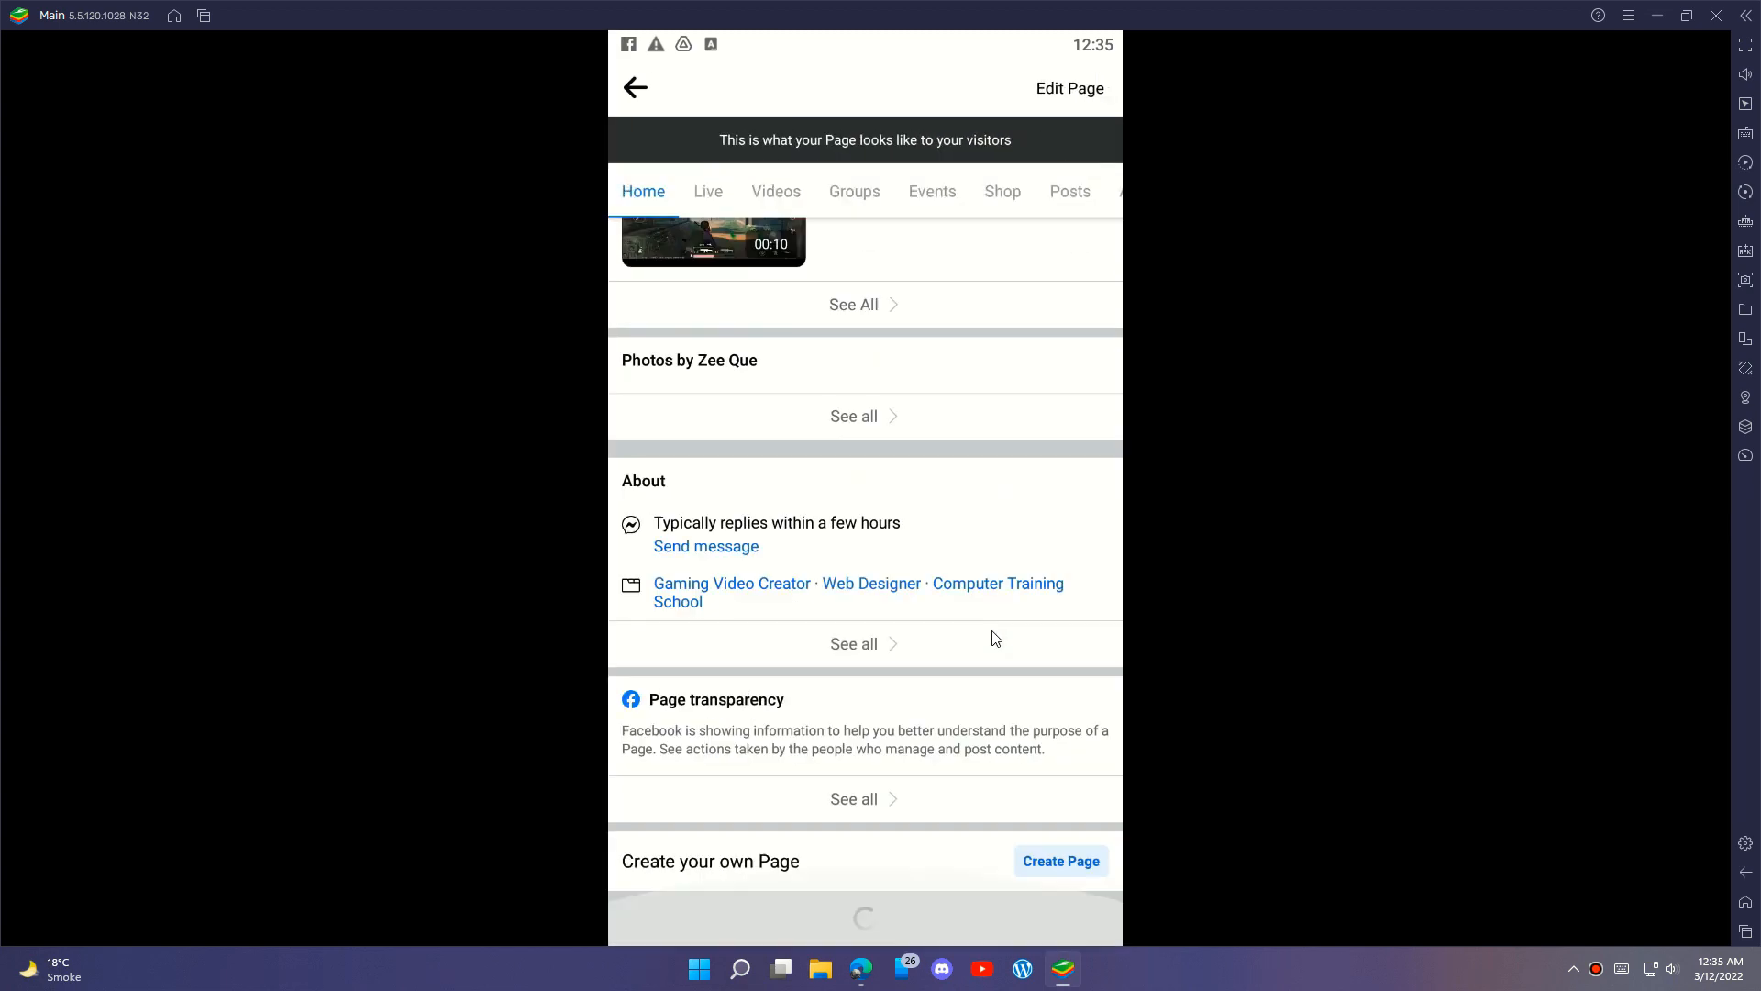
{"action": "scroll", "scroll_direction": "down", "scroll_amount": 3}
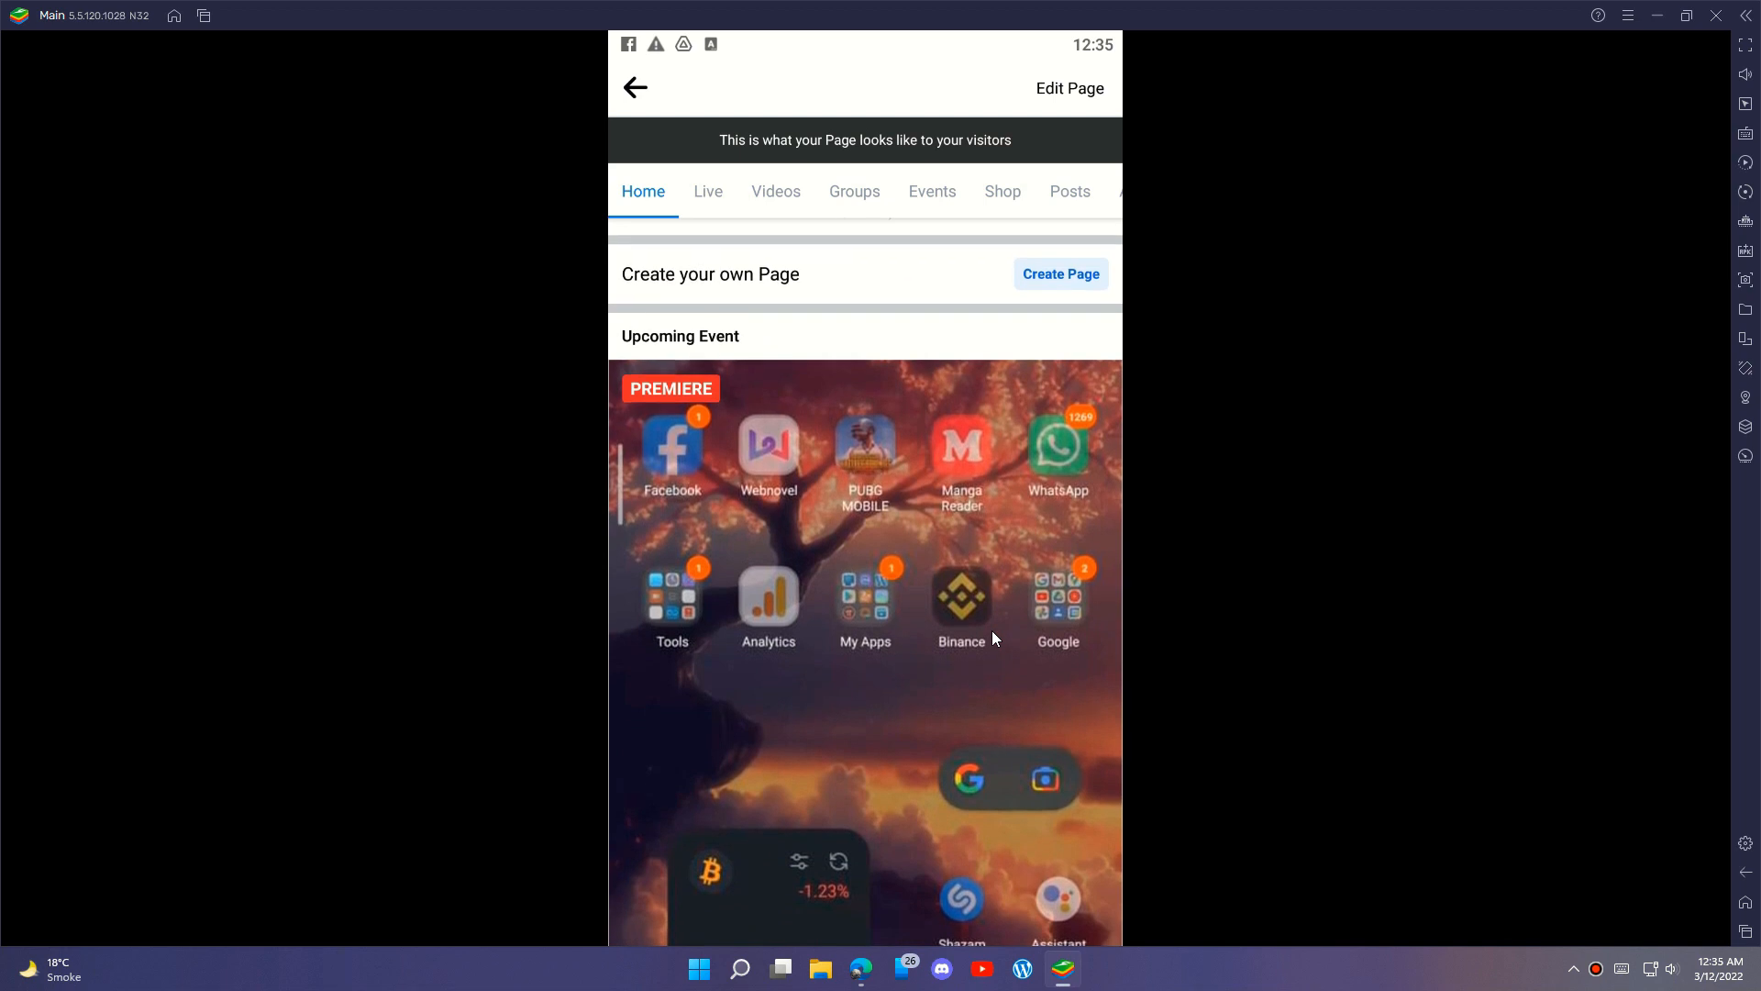
{"action": "scroll", "scroll_direction": "down", "scroll_amount": 3}
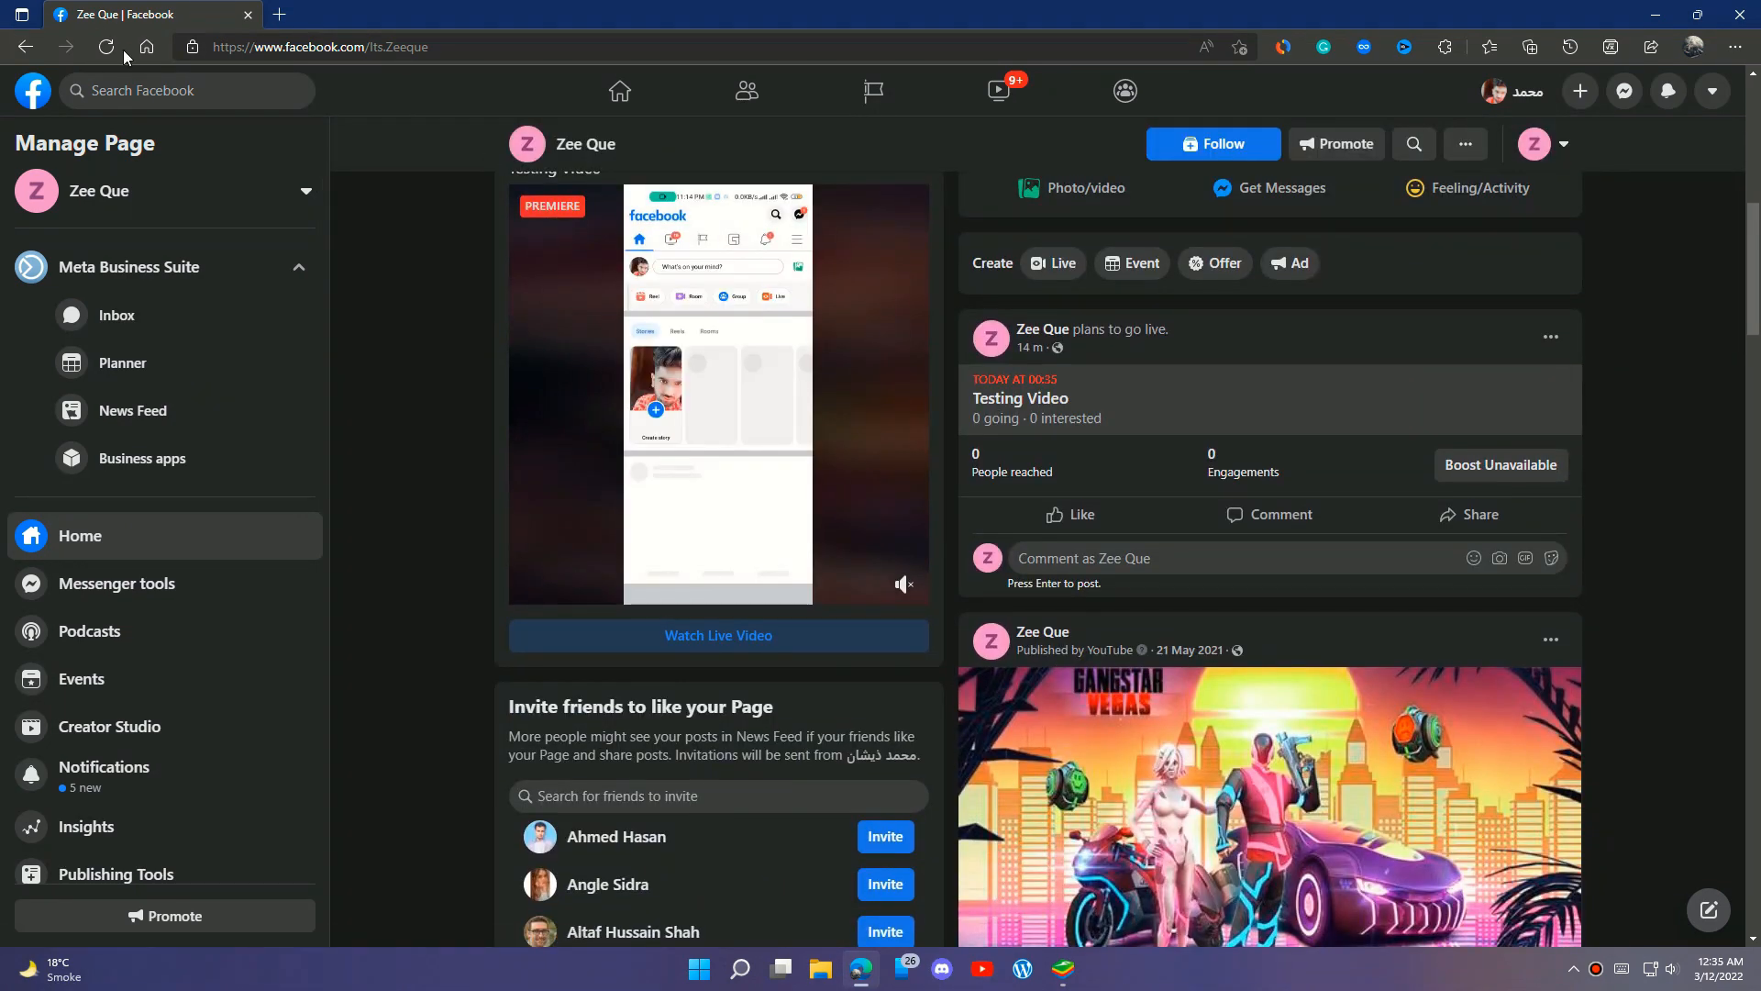
Reload the Zee Que page and open the live Testing Video premiere post.
{"action": "left_click", "coordinate": [109, 46]}
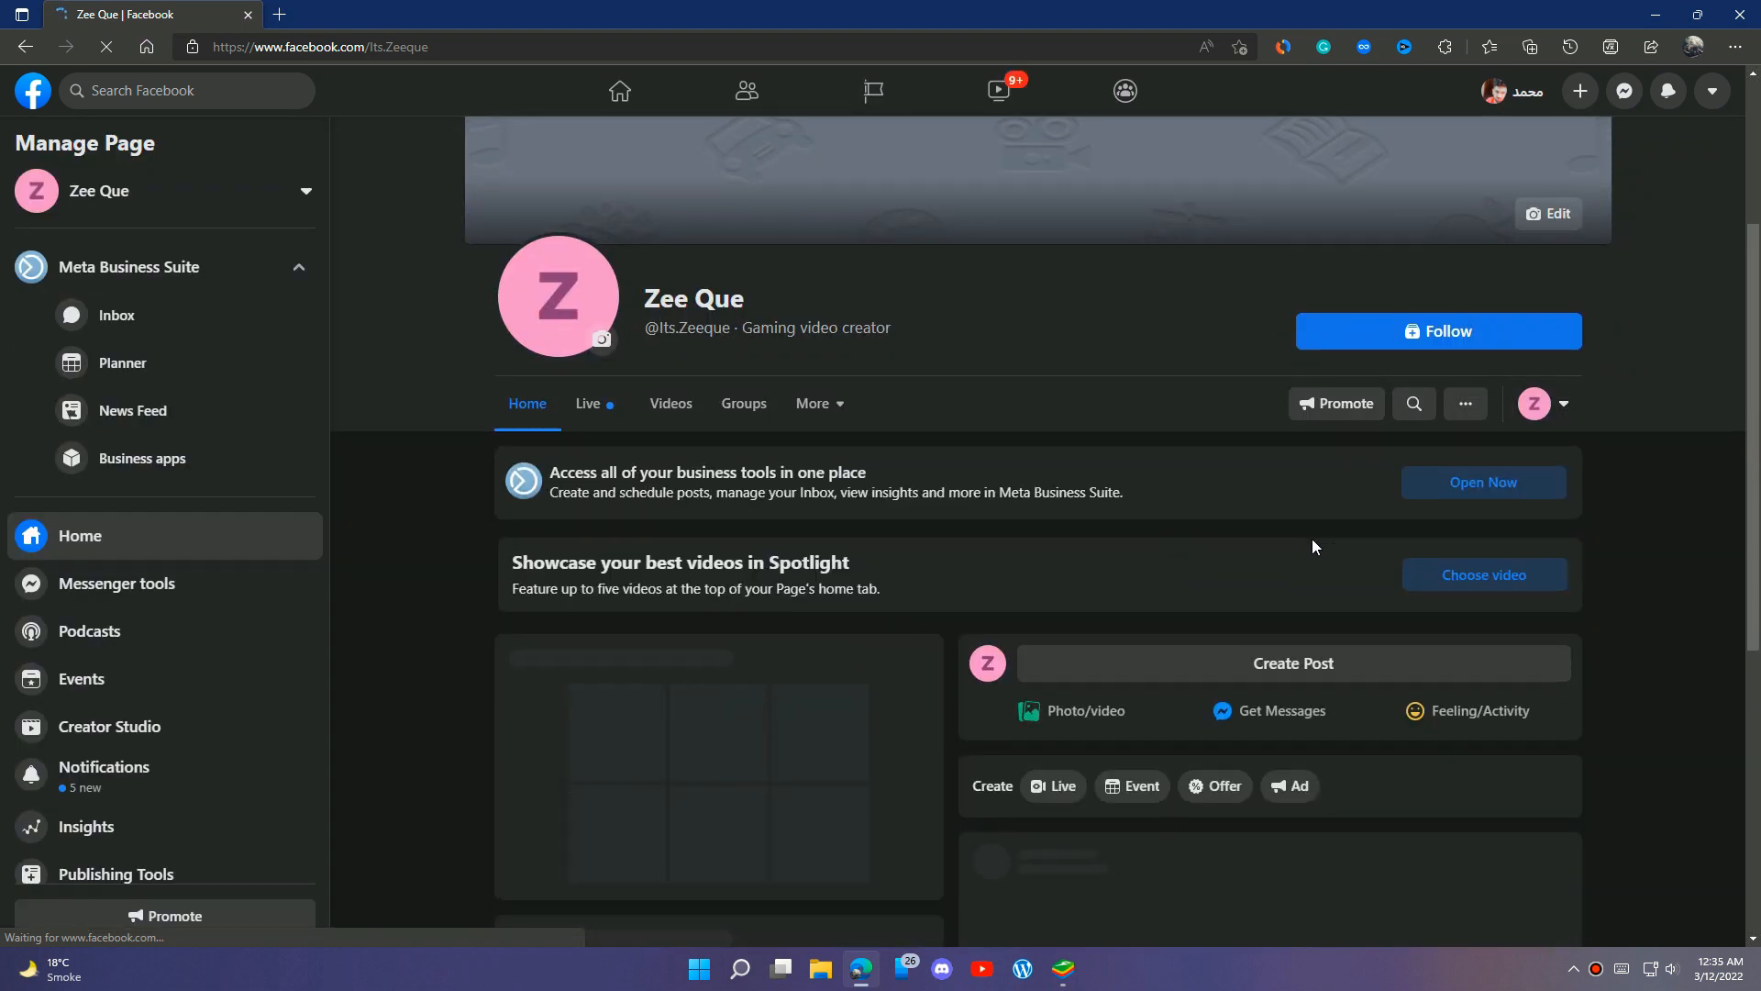
{"action": "scroll", "scroll_direction": "down", "scroll_amount": 3}
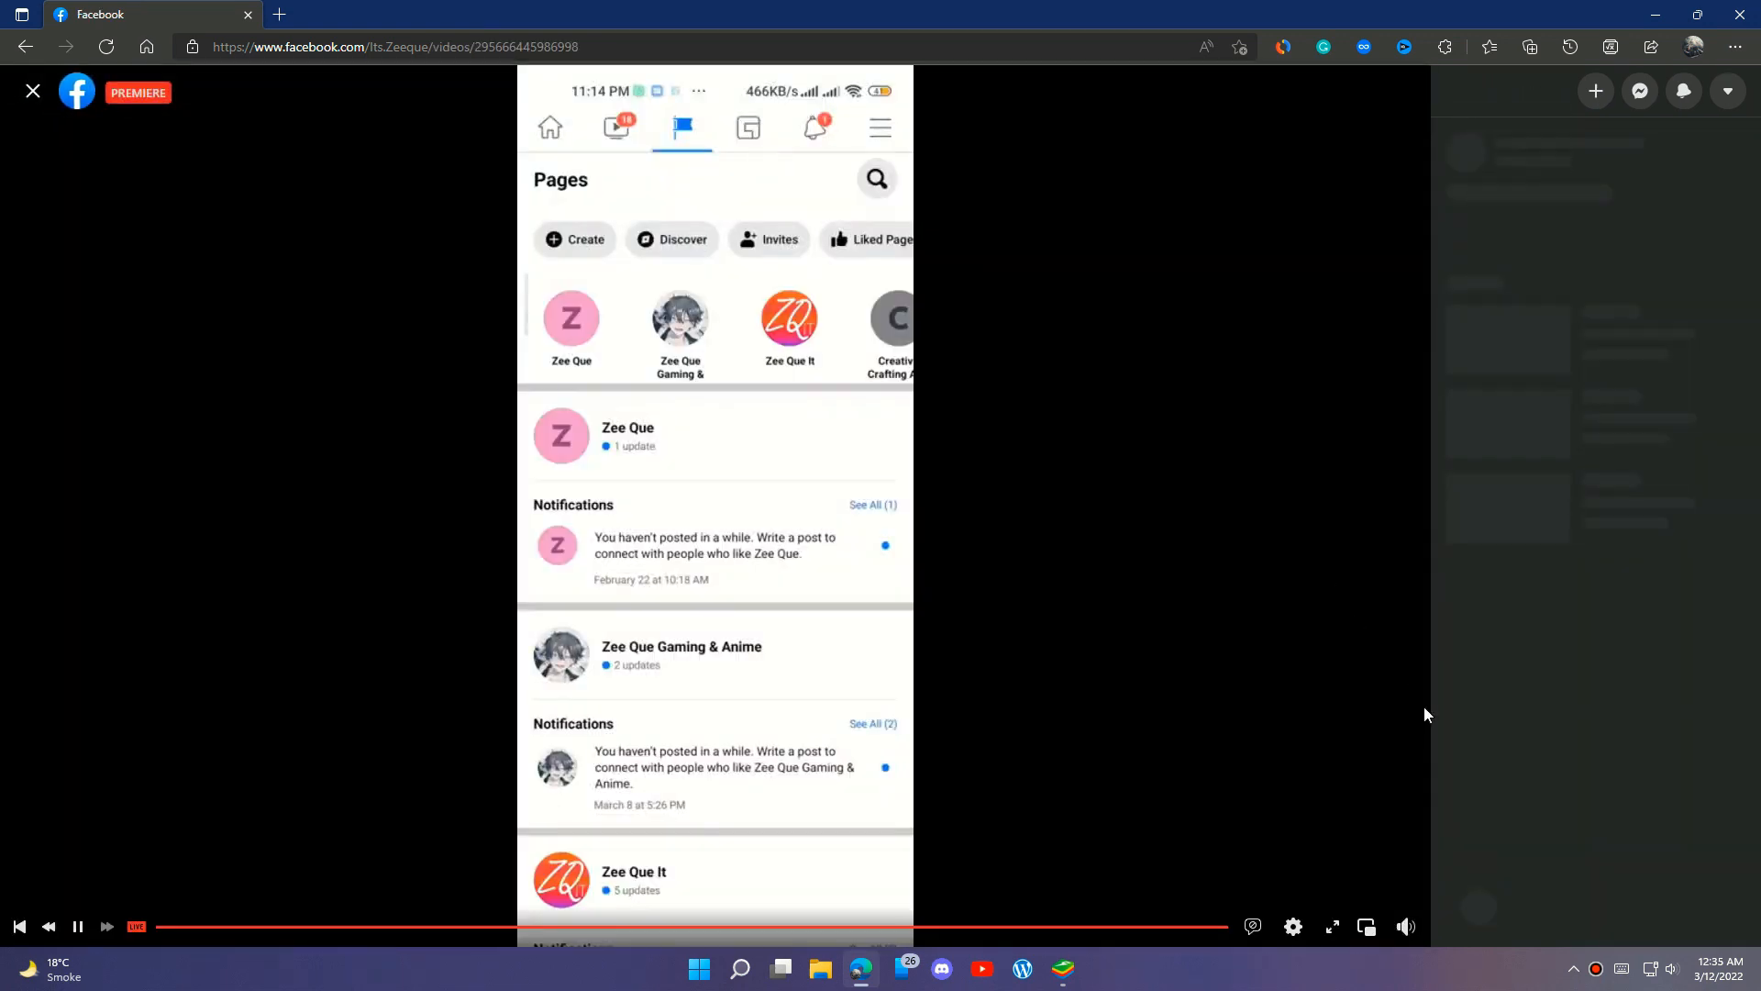
{"action": "left_click", "coordinate": [615, 126]}
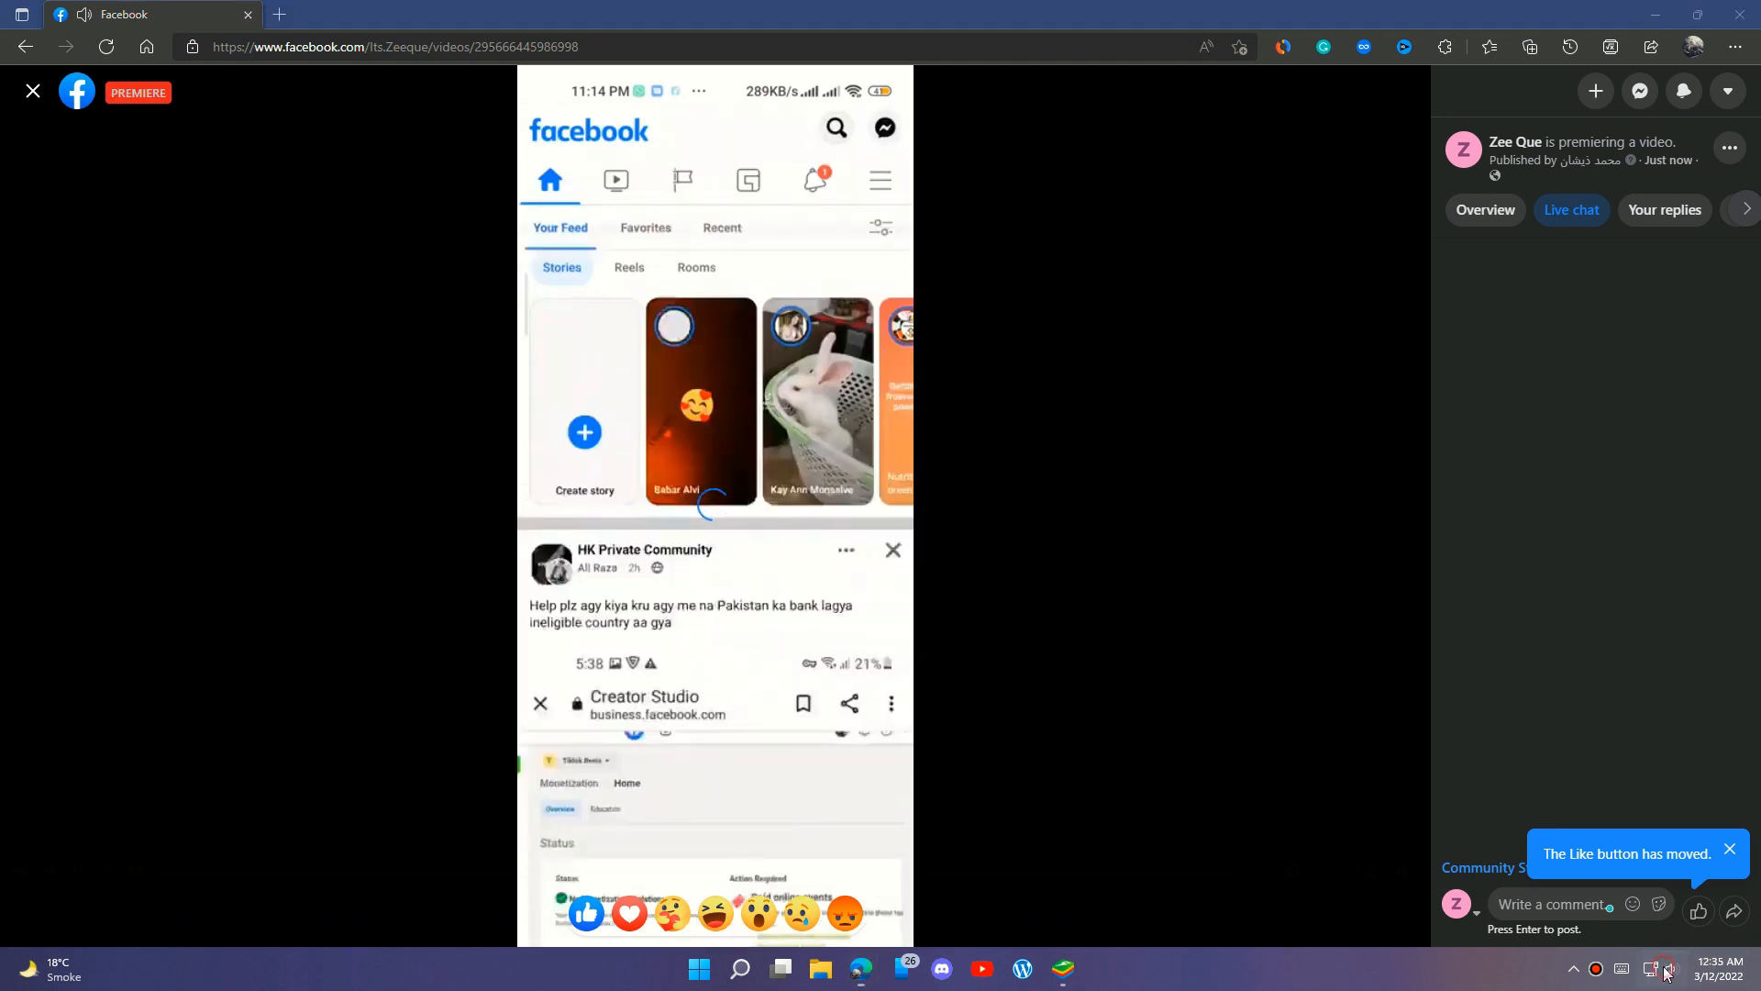
{"action": "left_click", "coordinate": [1653, 969]}
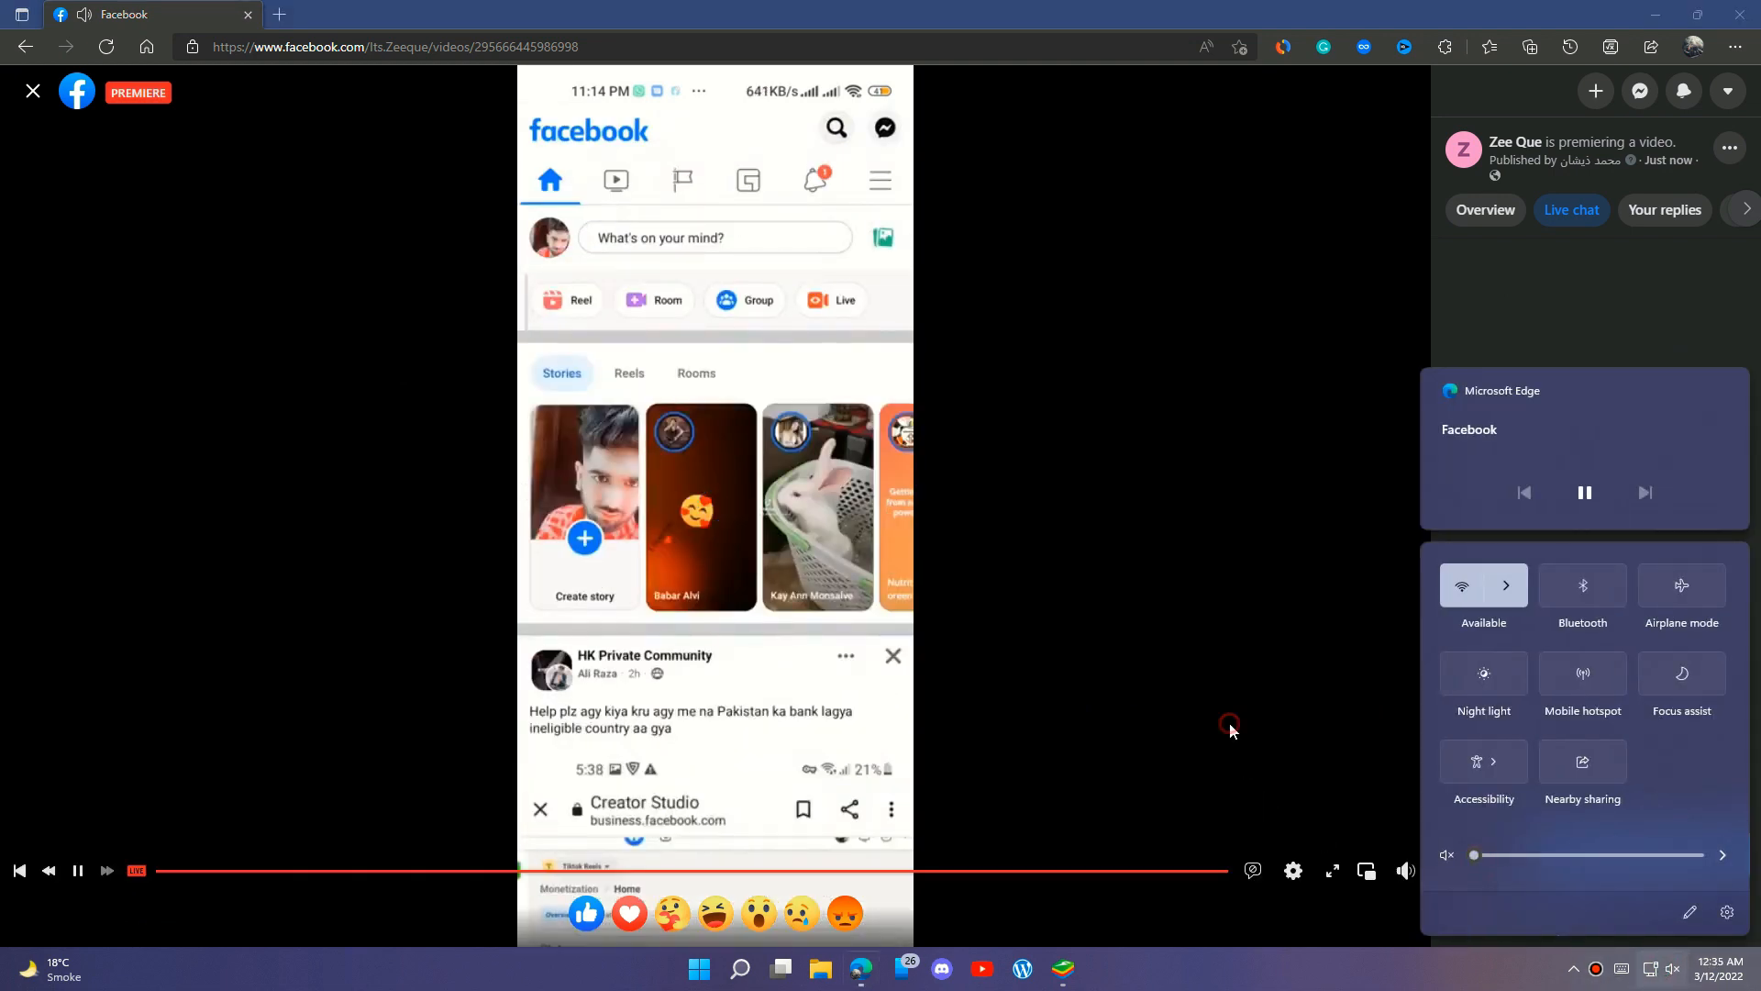
{"action": "left_click", "coordinate": [879, 180]}
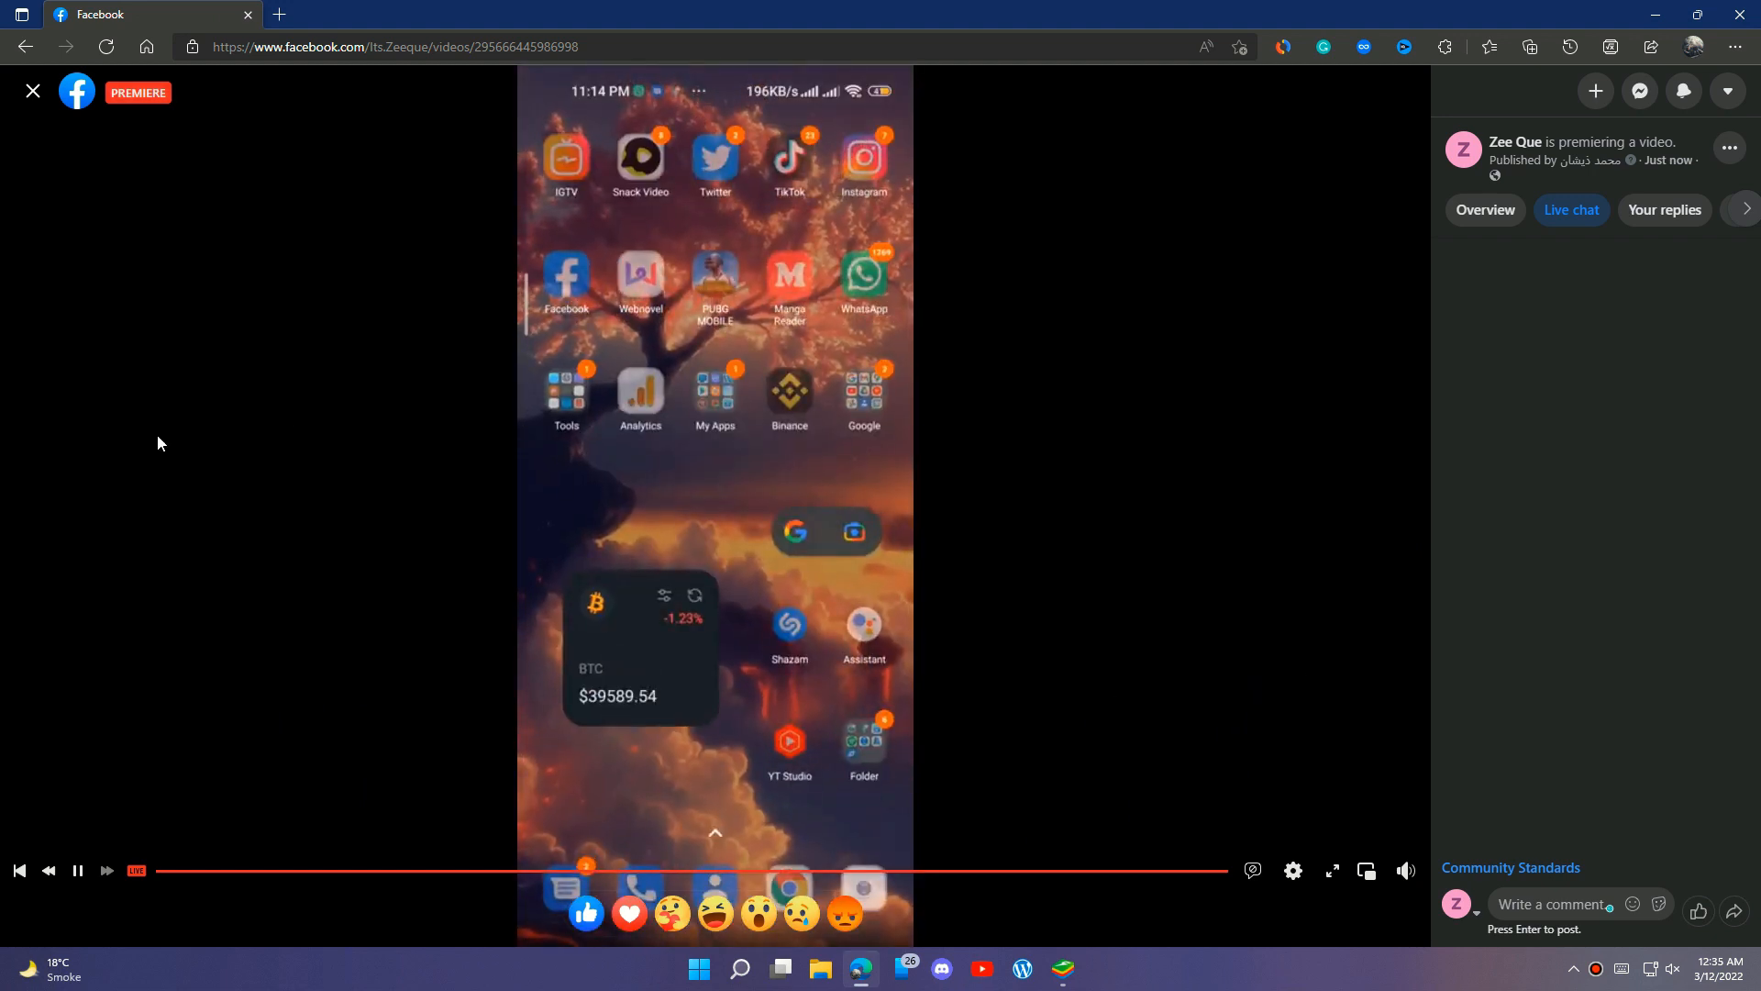
{"action": "mouse_move", "coordinate": [1585, 597]}
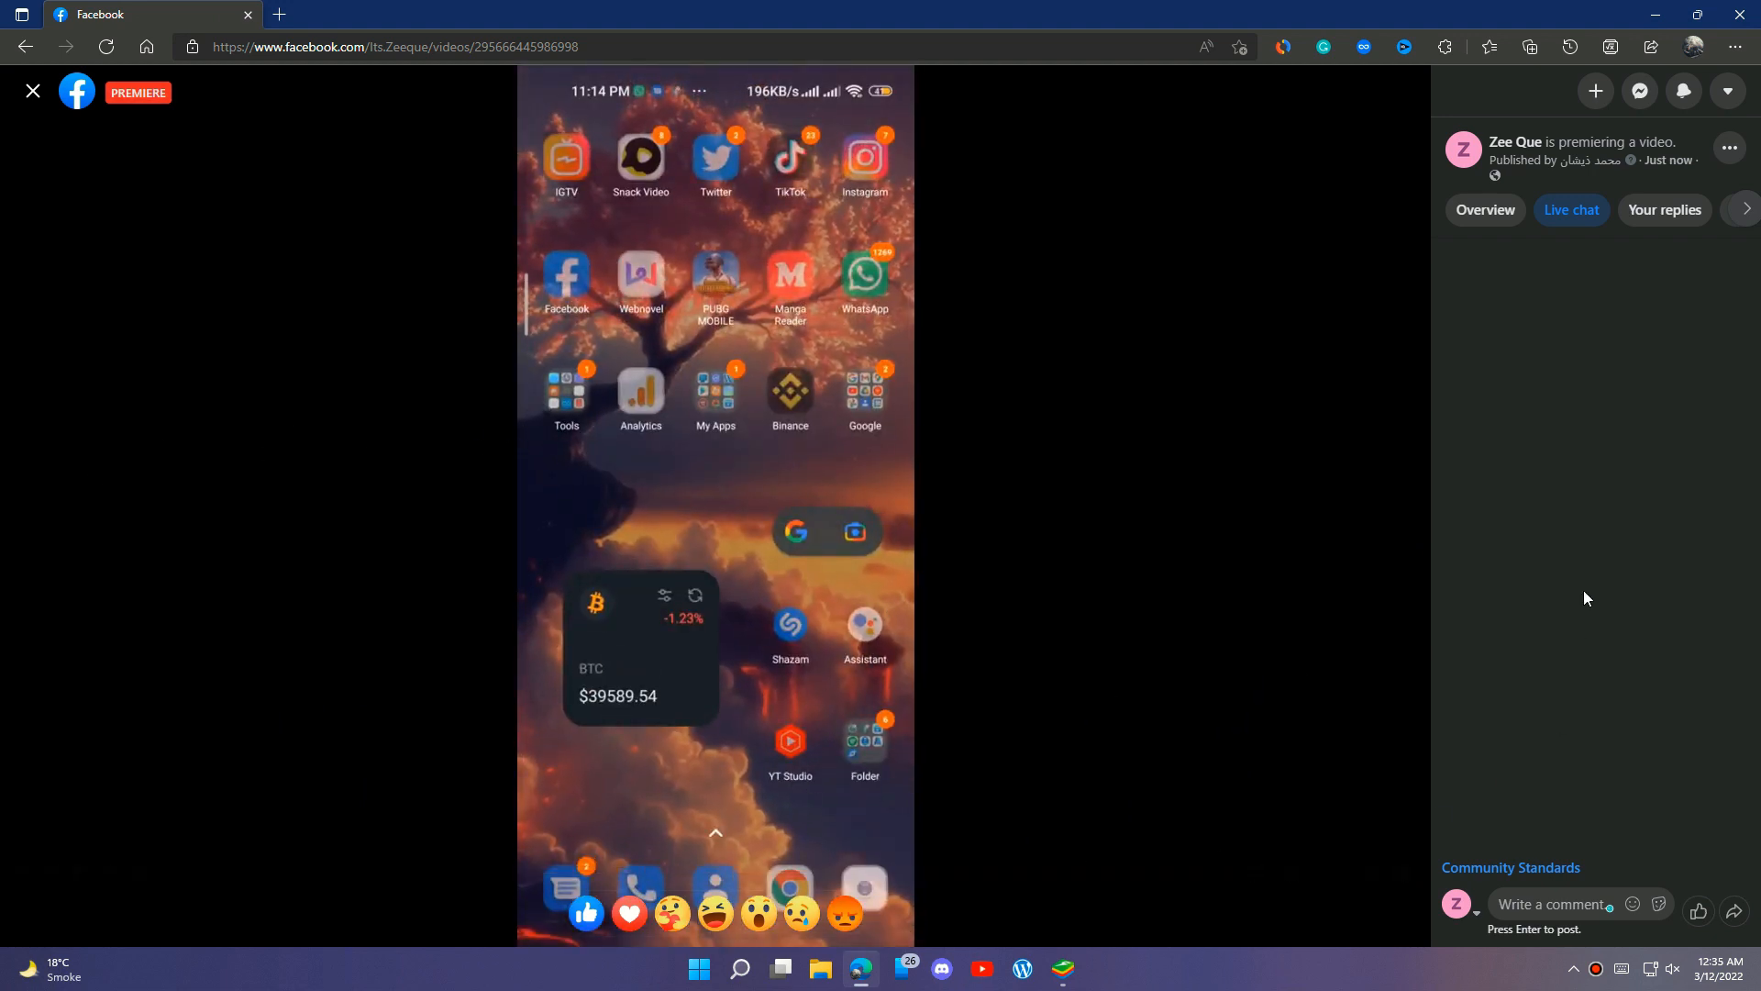